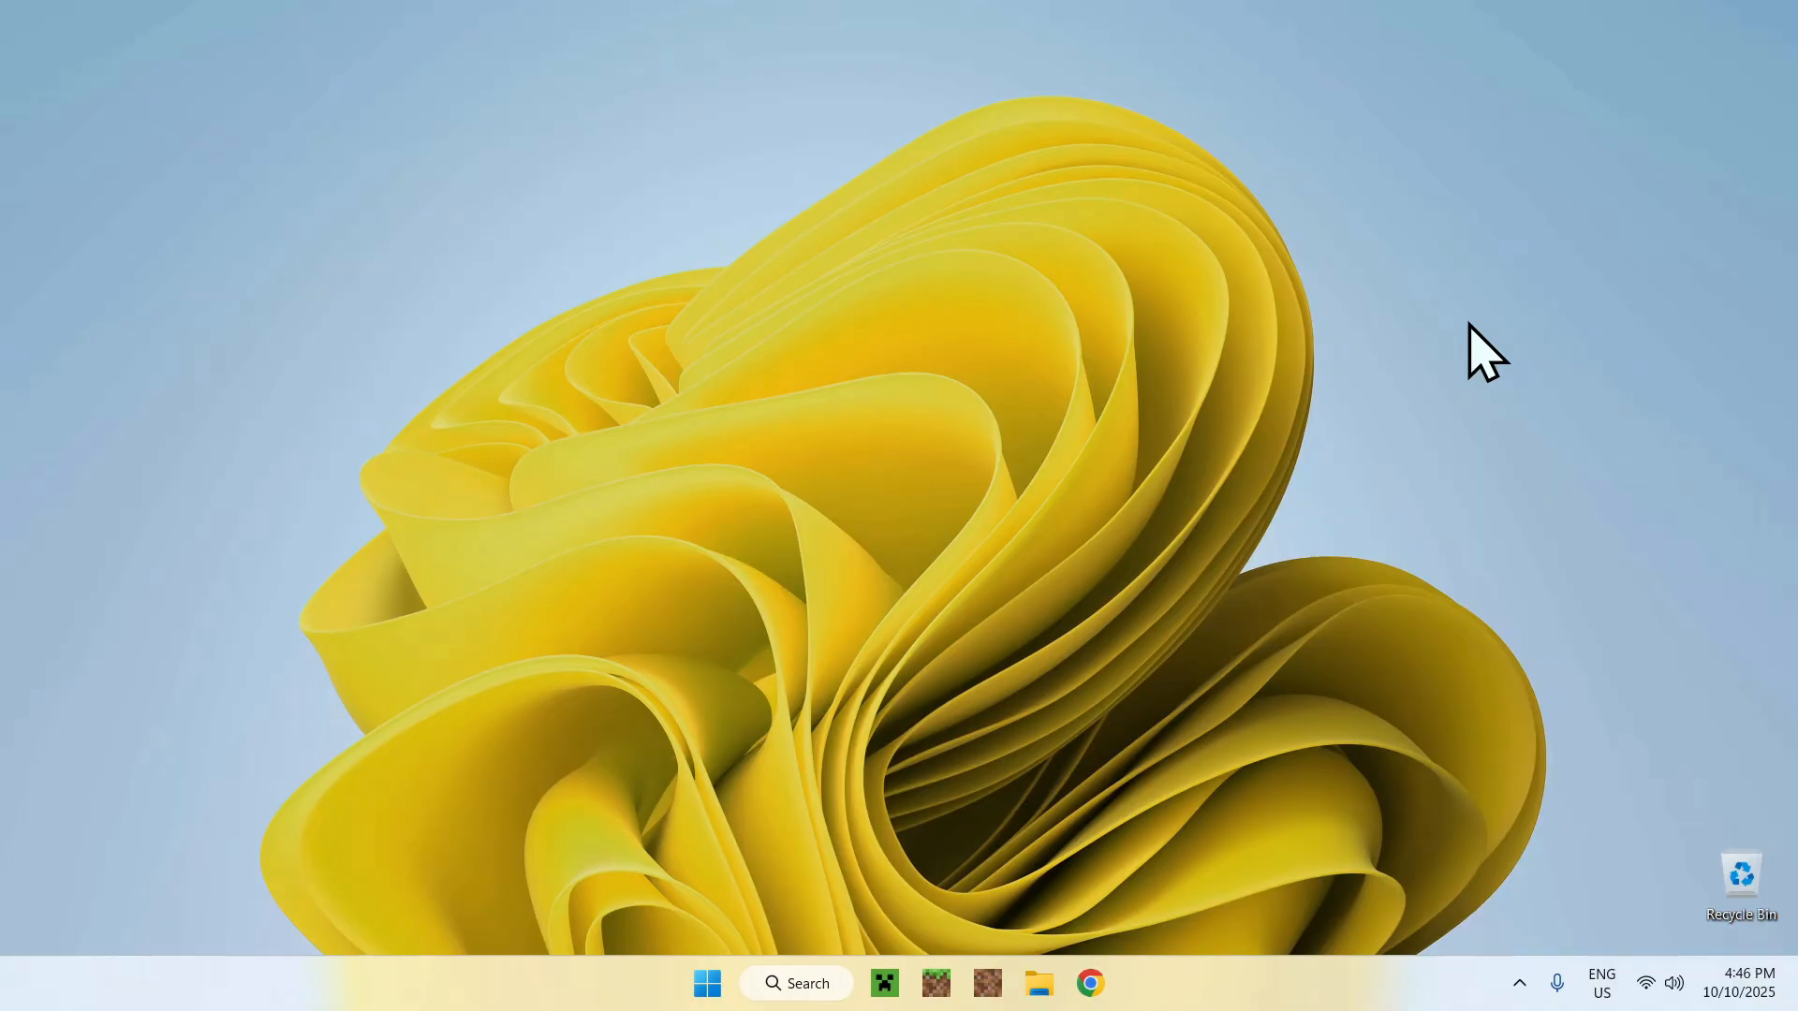
mouse_move(1465, 349)
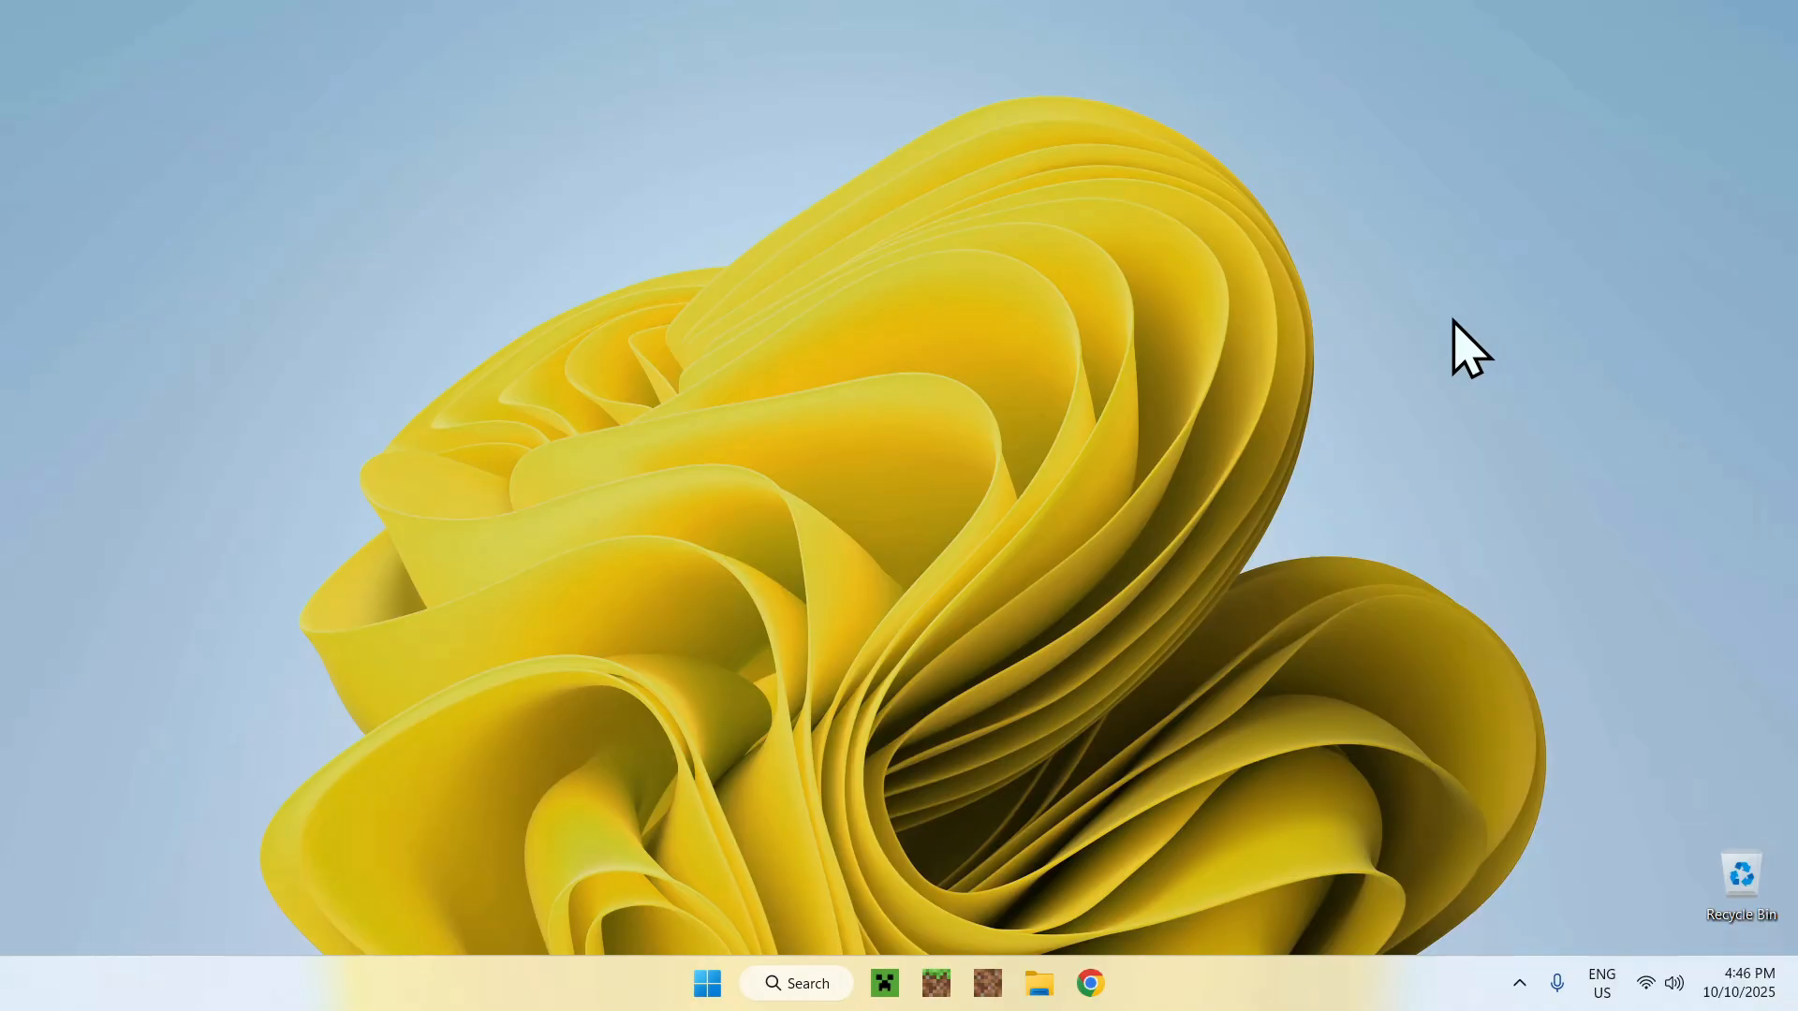
mouse_move(1577, 361)
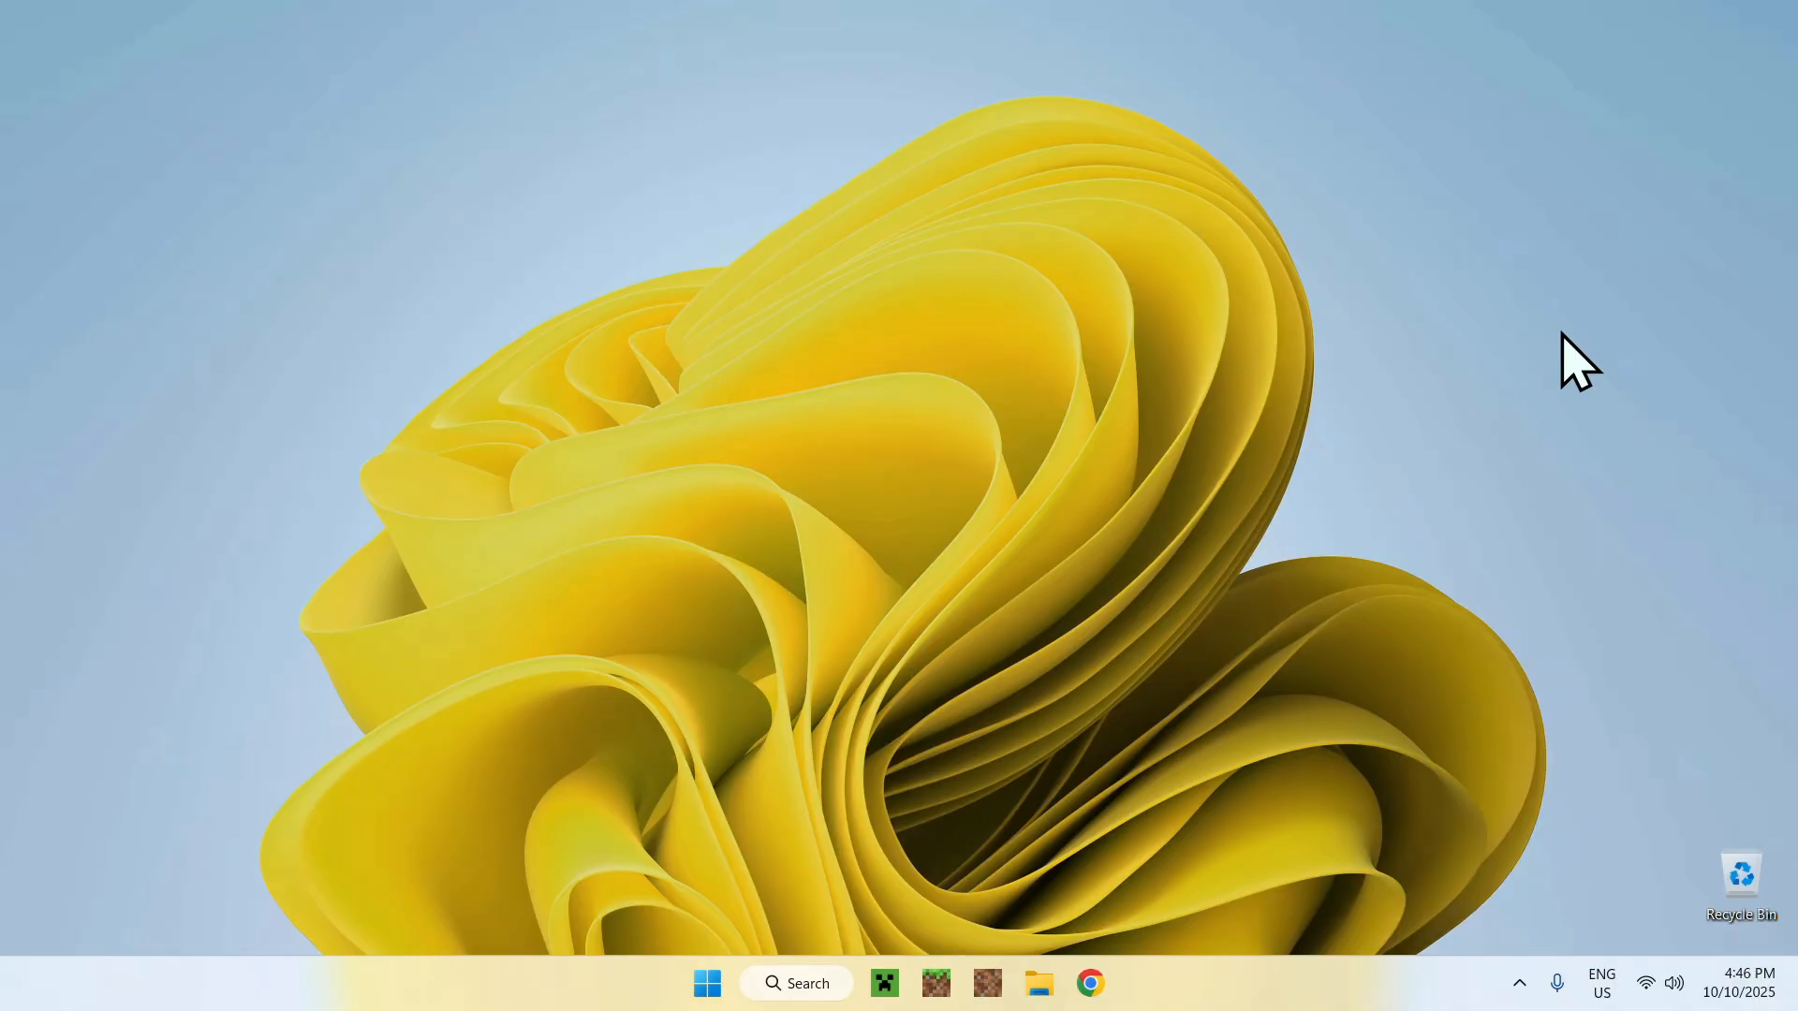
mouse_move(1089, 983)
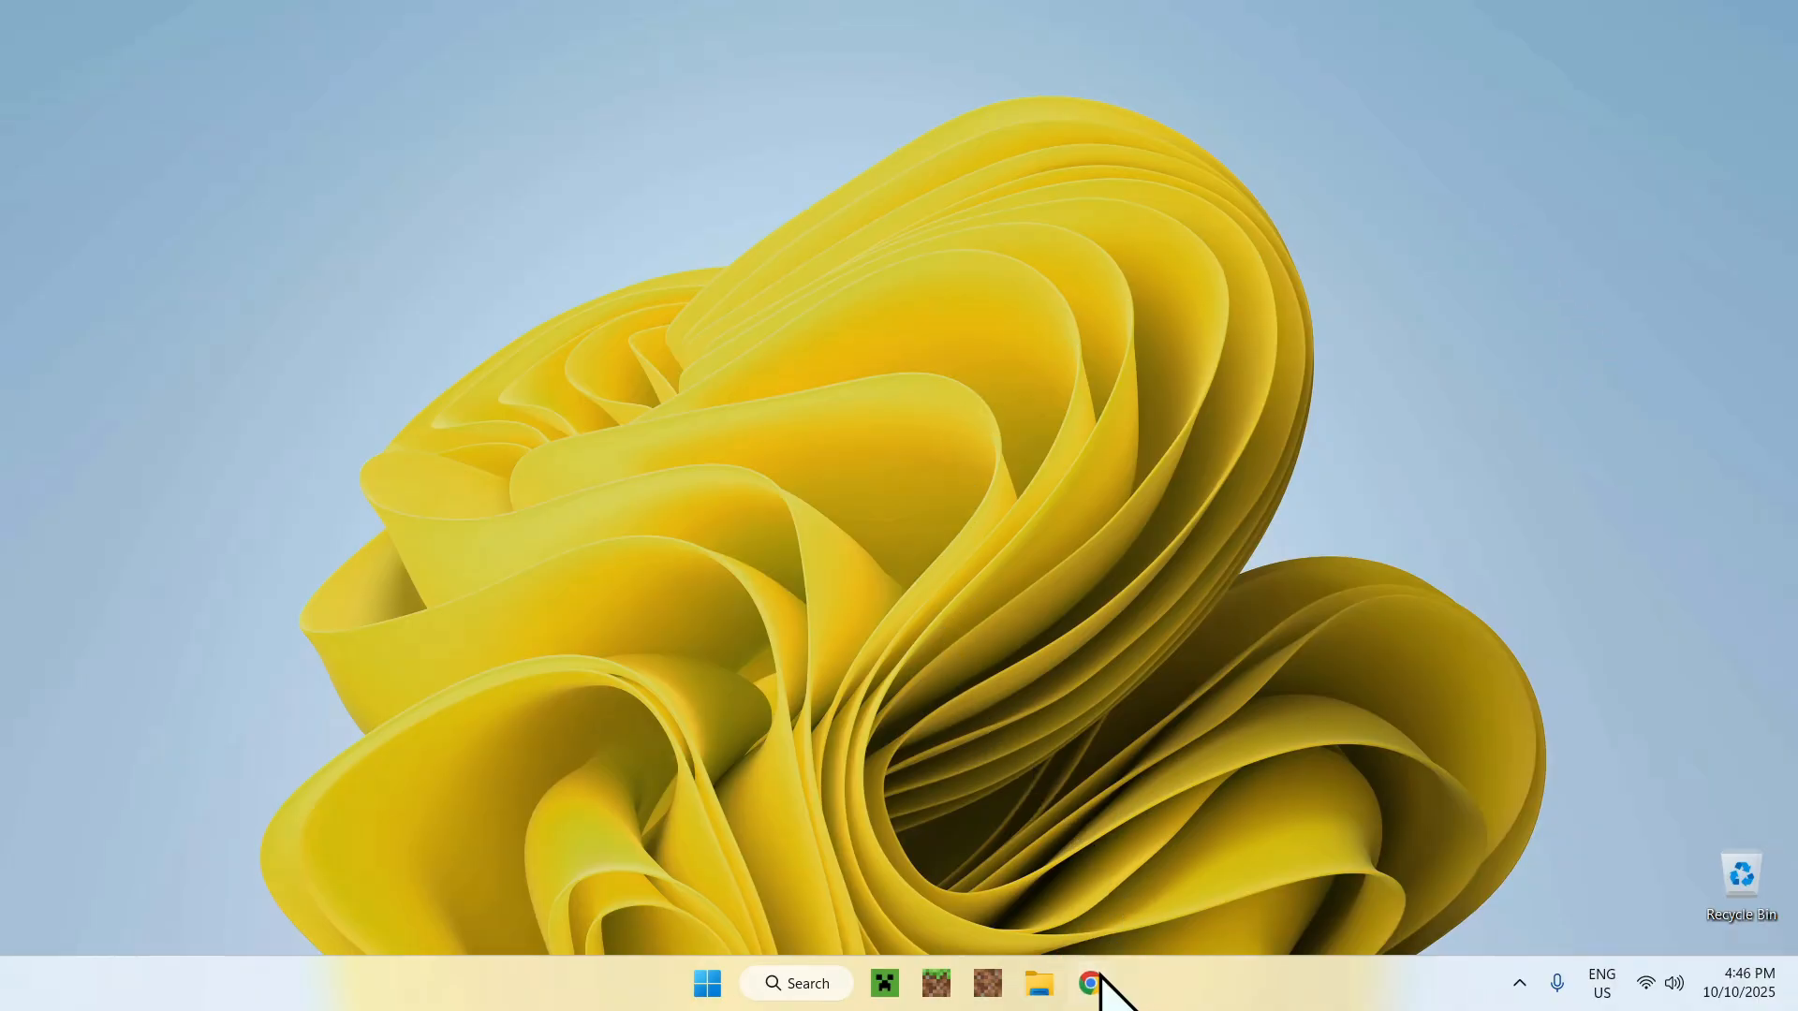
- Open Chrome and run a Google search for 'Modrinth'
click(1093, 983)
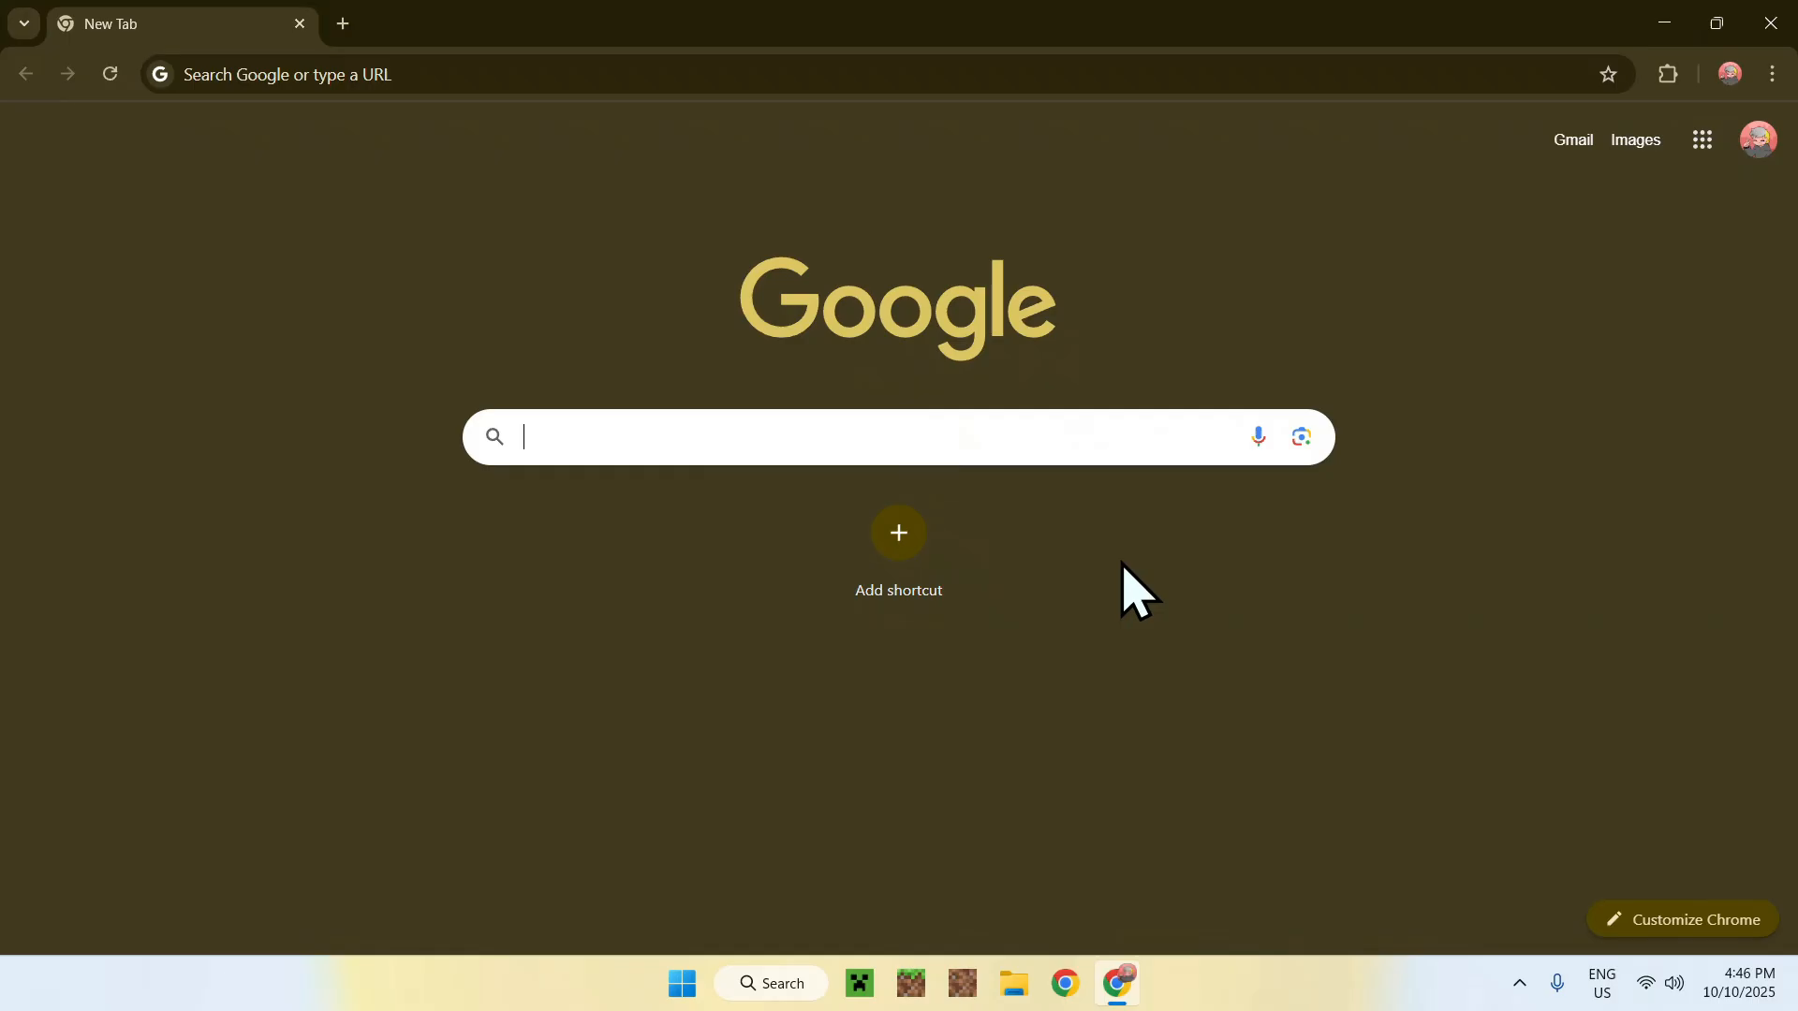
text(Modrinth)
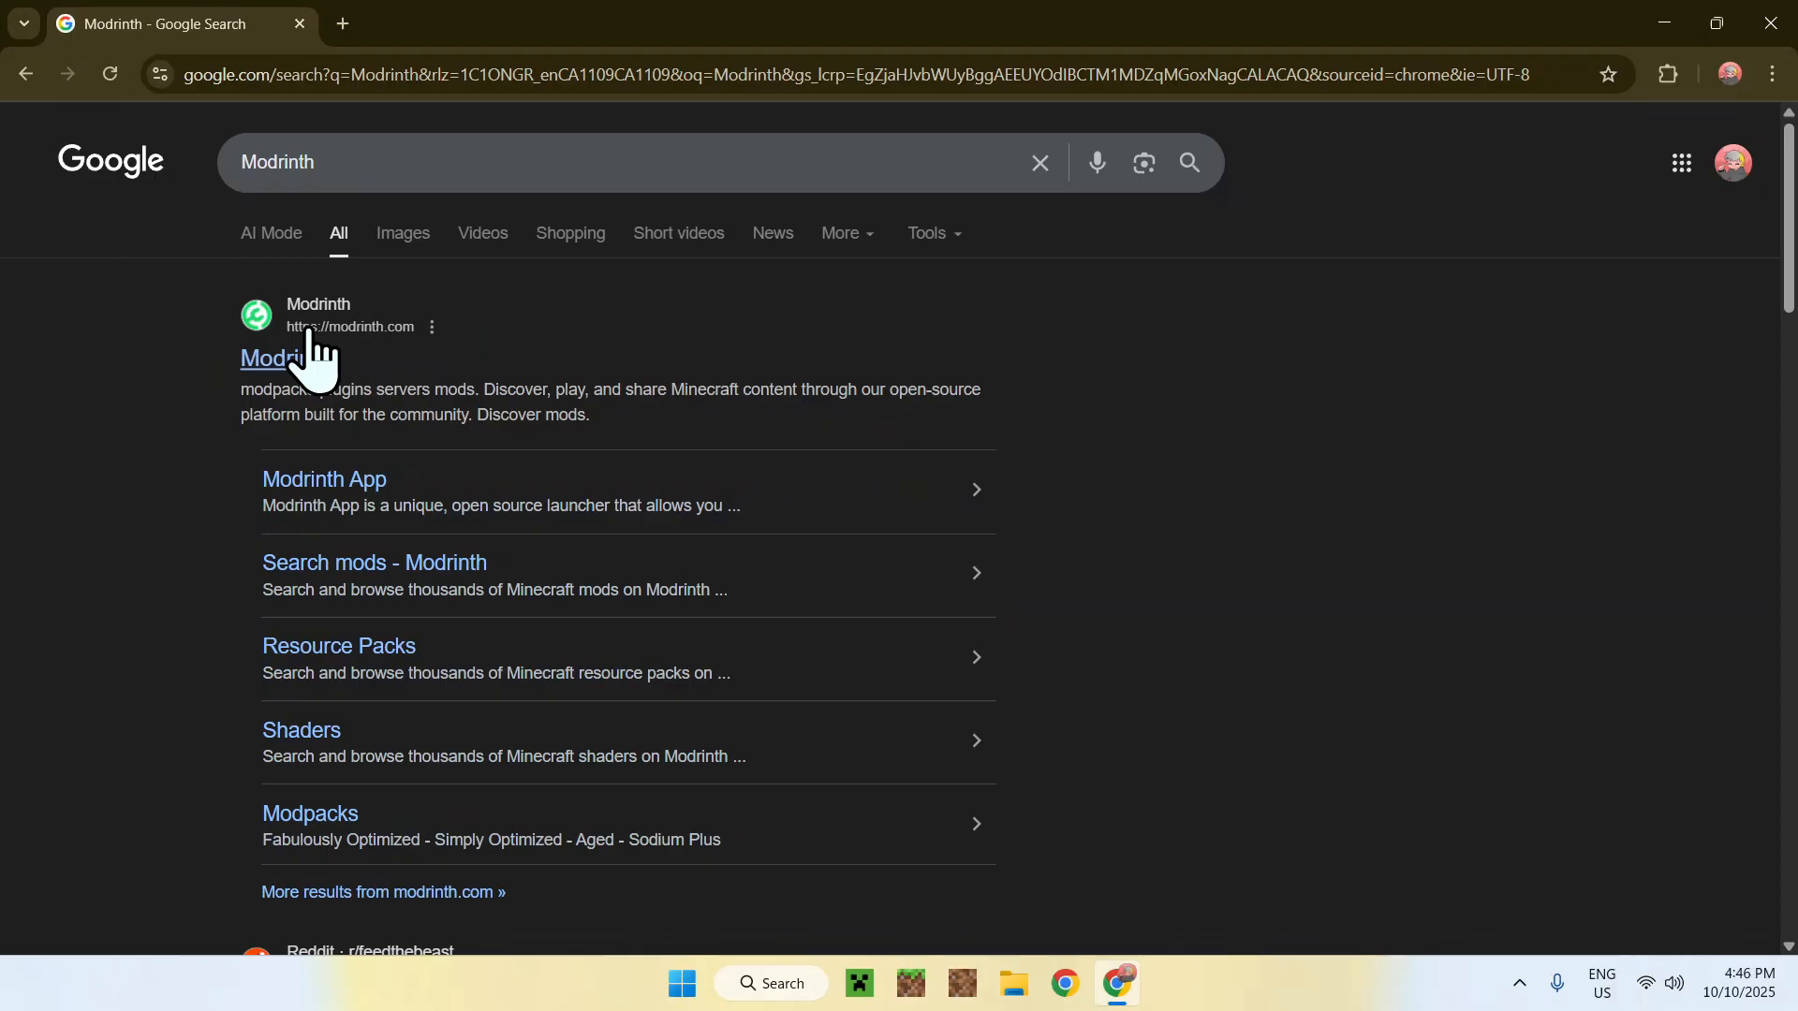
- Go to the Modrinth site and browse its Modpacks category
click(269, 358)
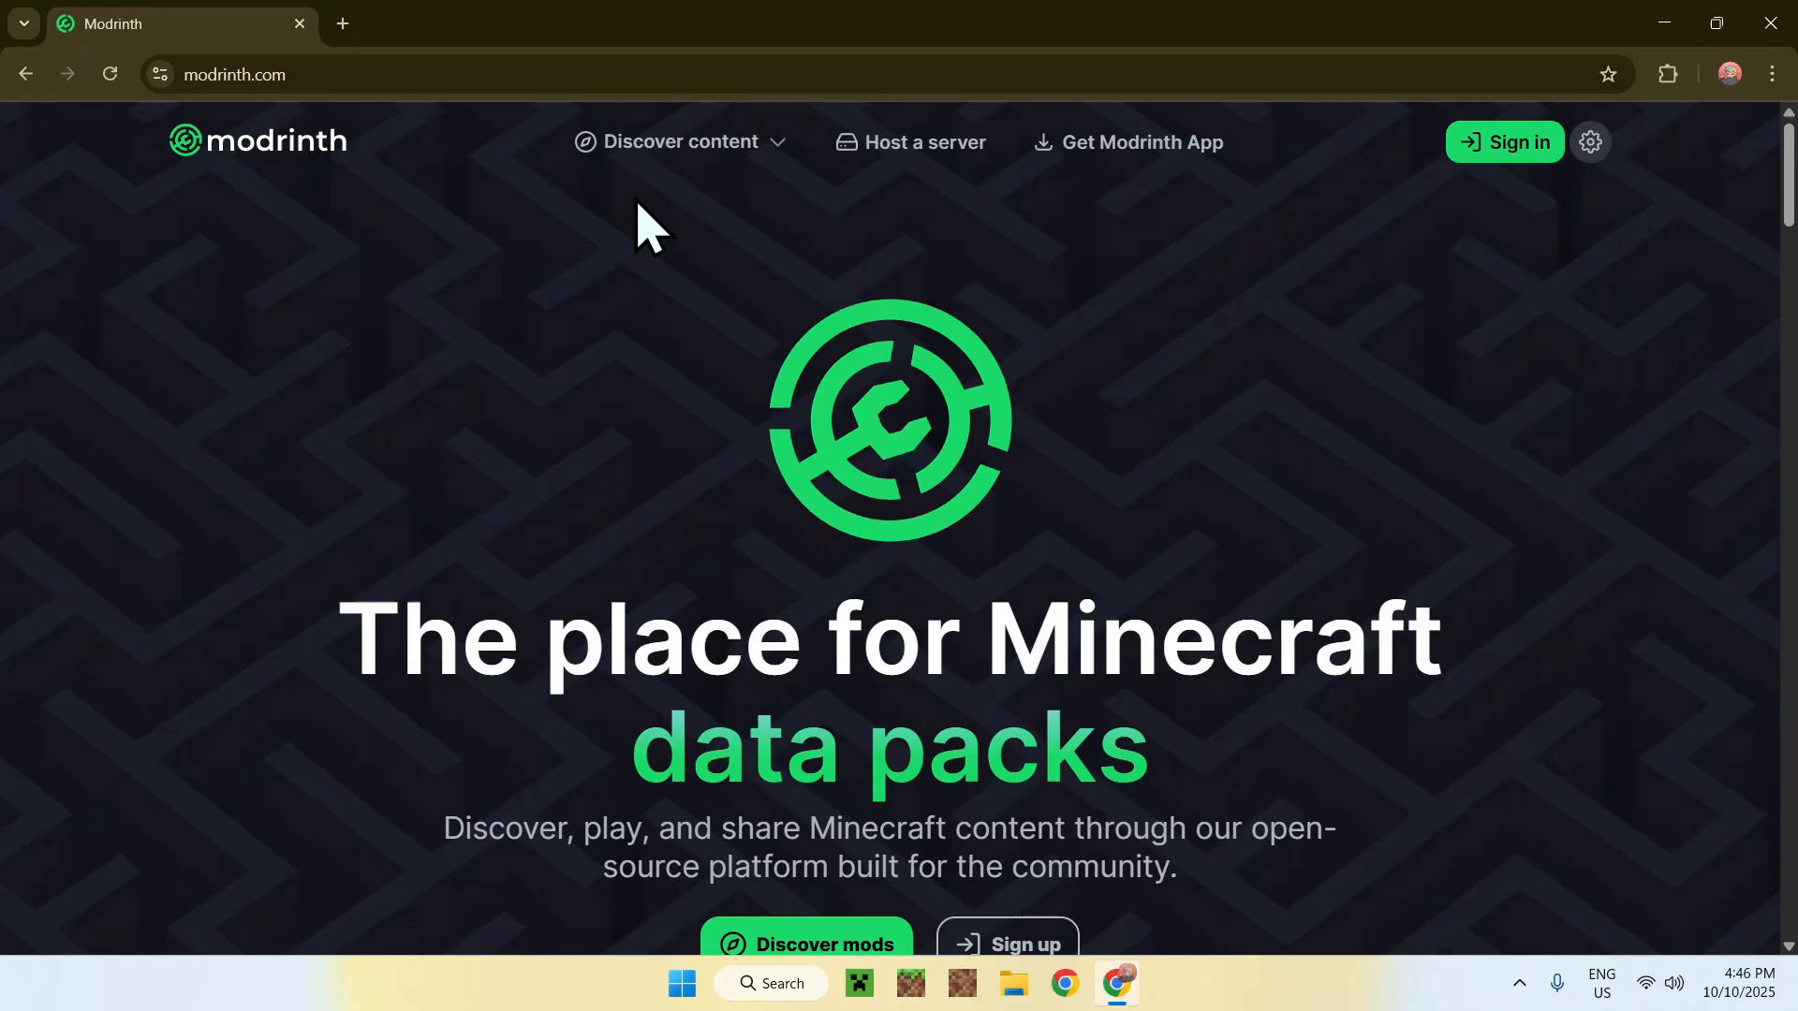
click(679, 141)
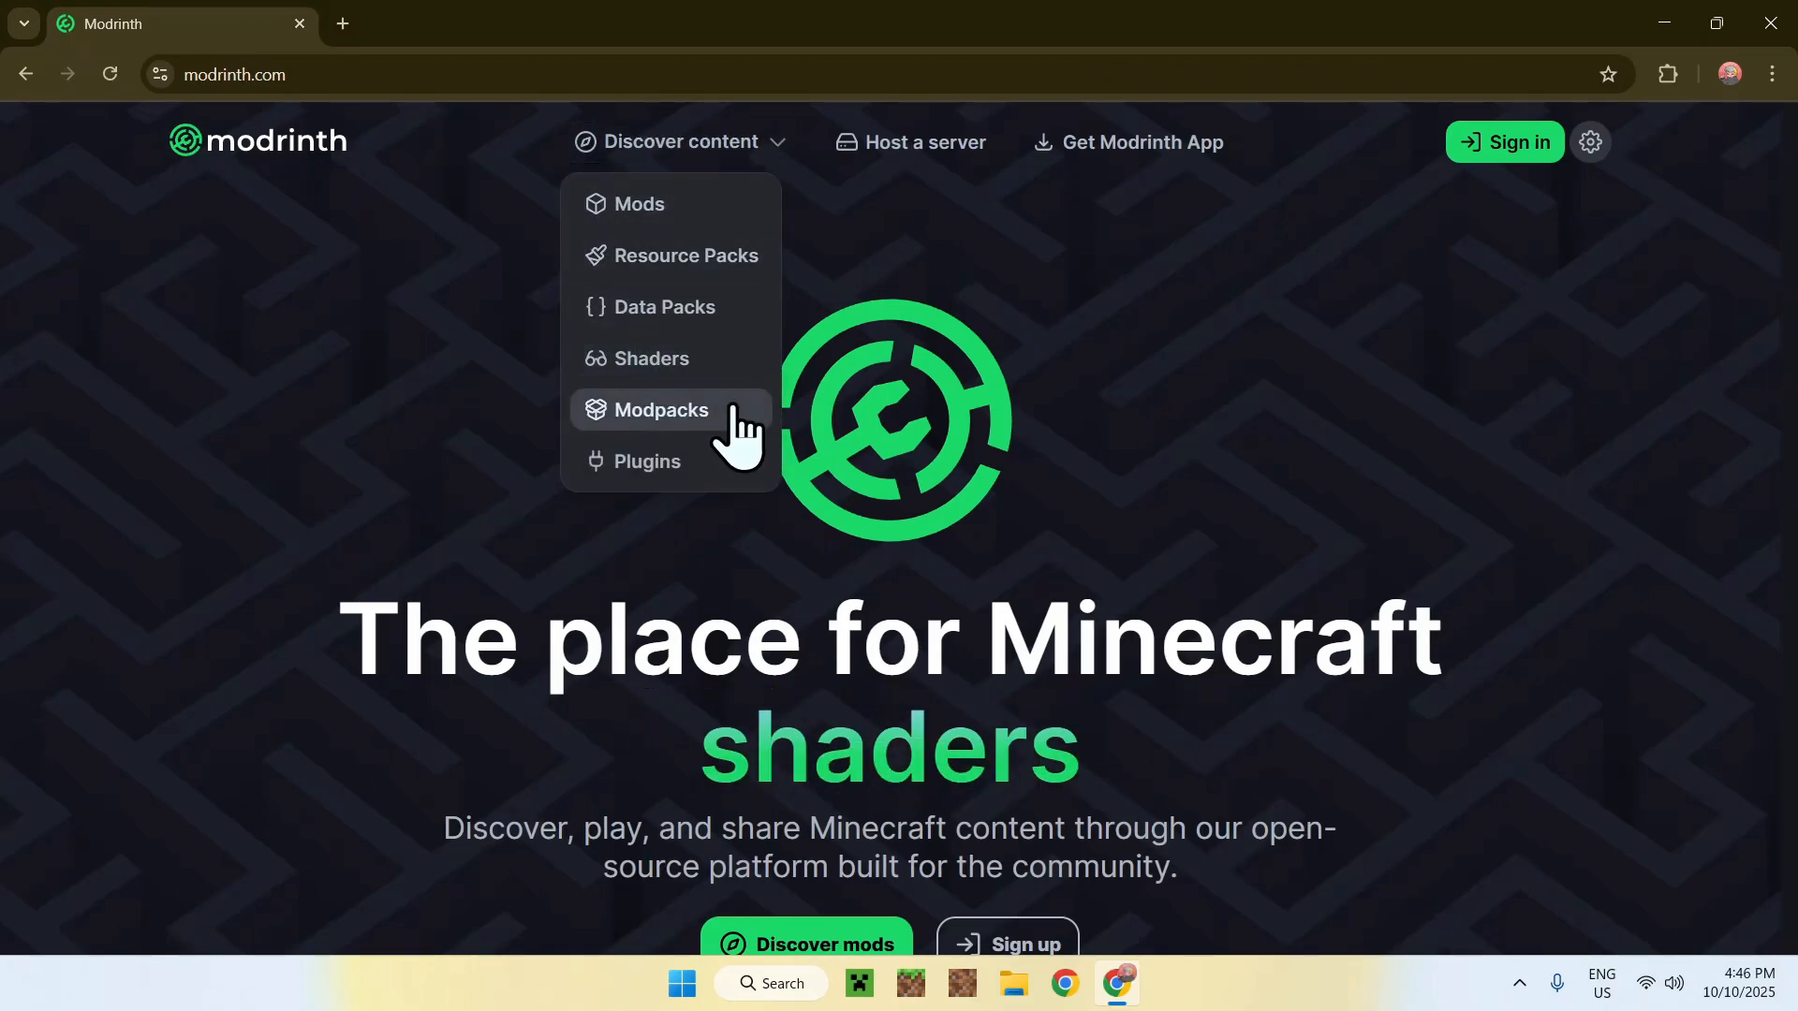
click(659, 410)
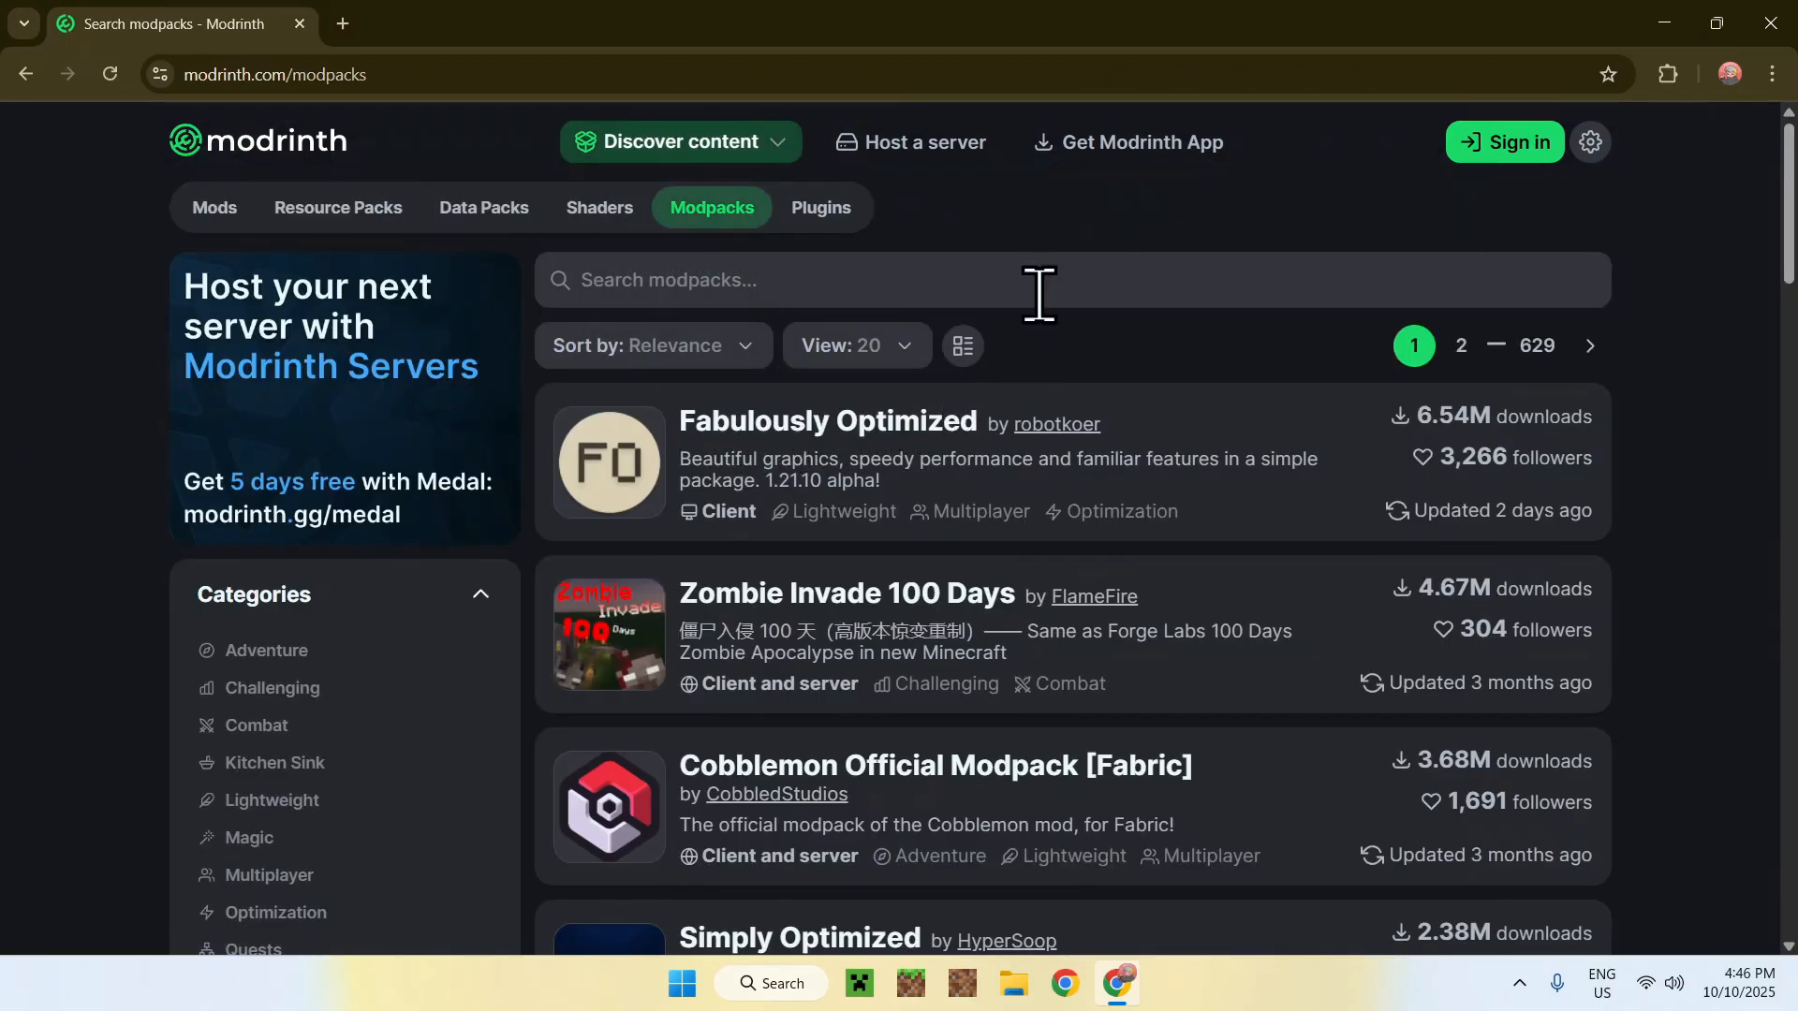
- Search modpacks for 'OptiFabric' and open the OptiFabric project page
text(O)
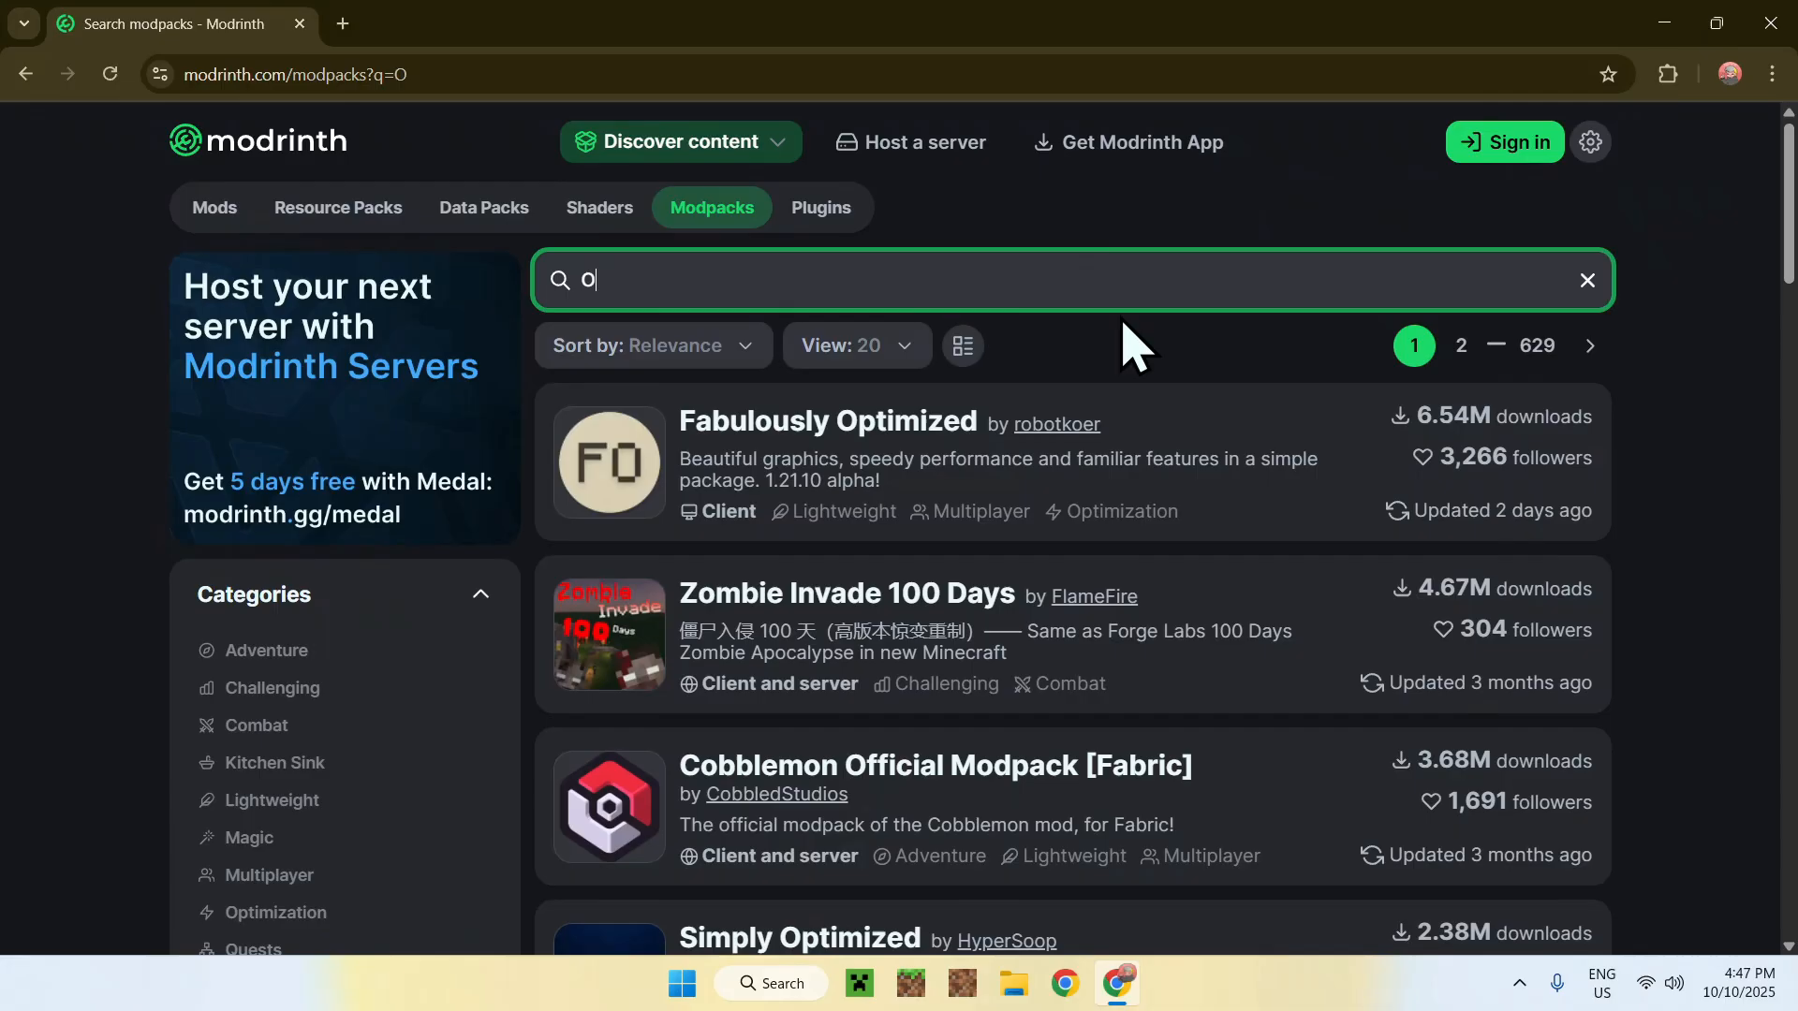
text(ptiFabric)
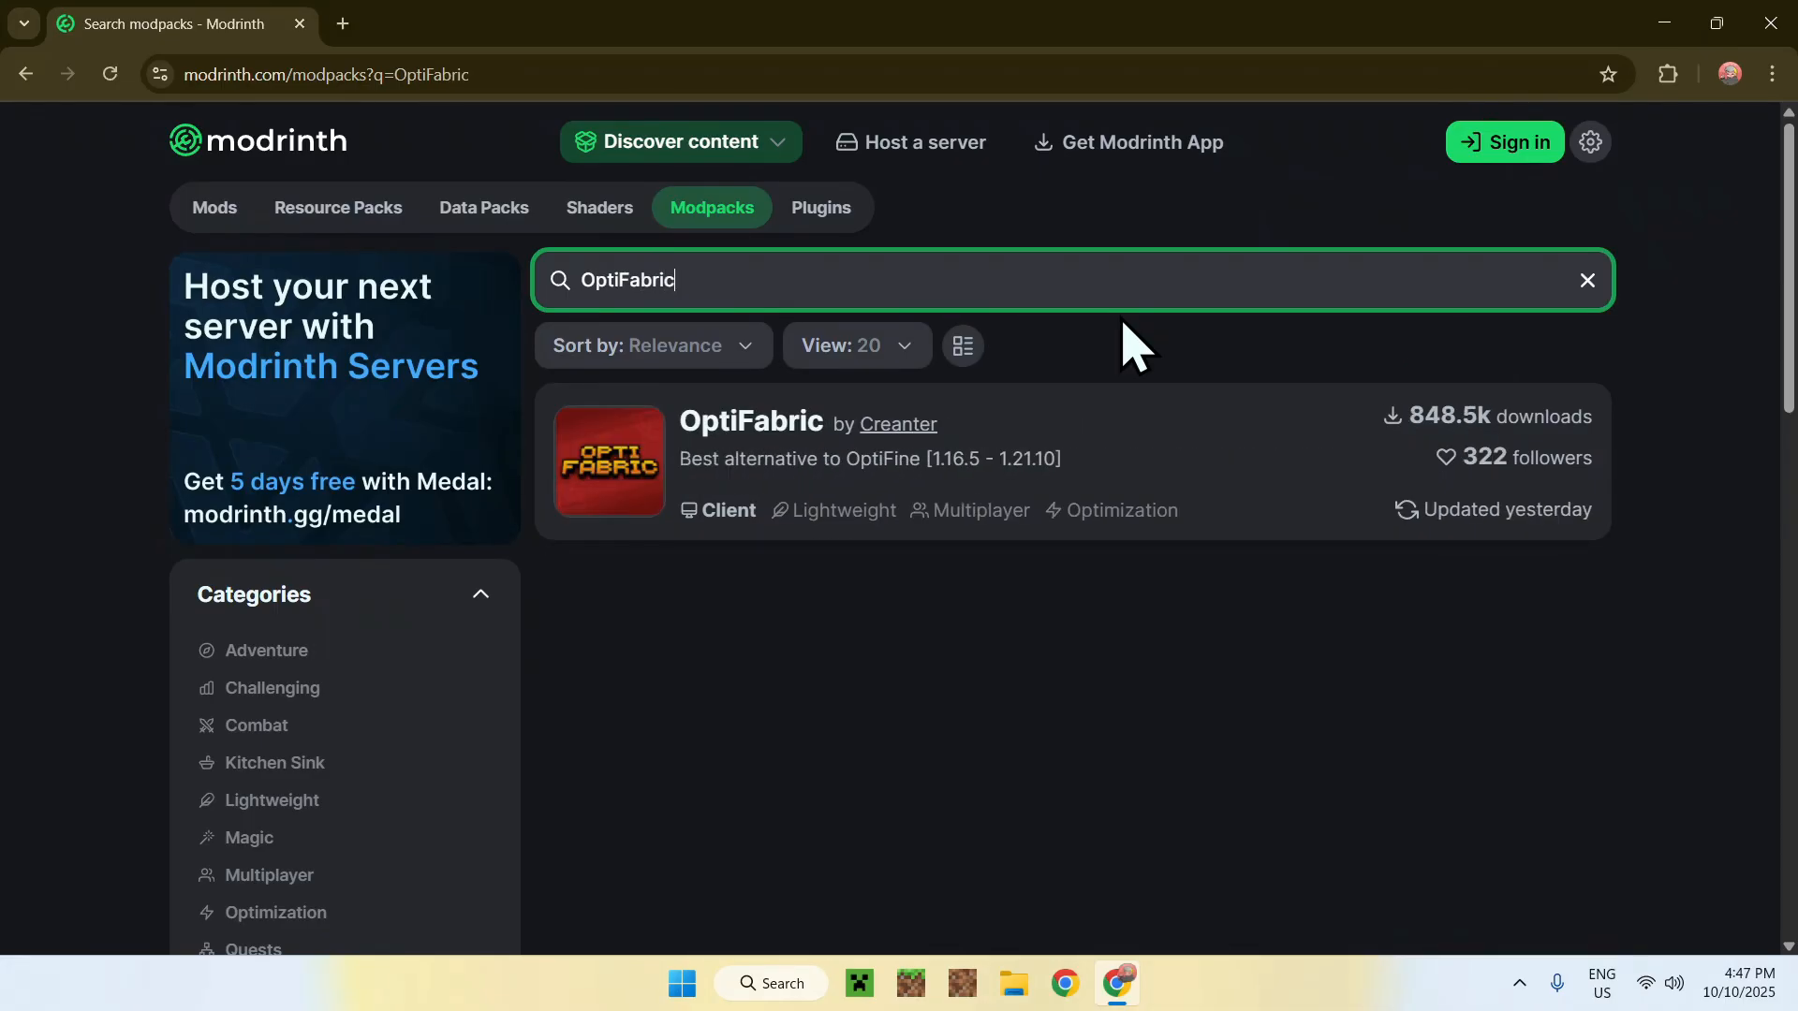
mouse_move(762, 442)
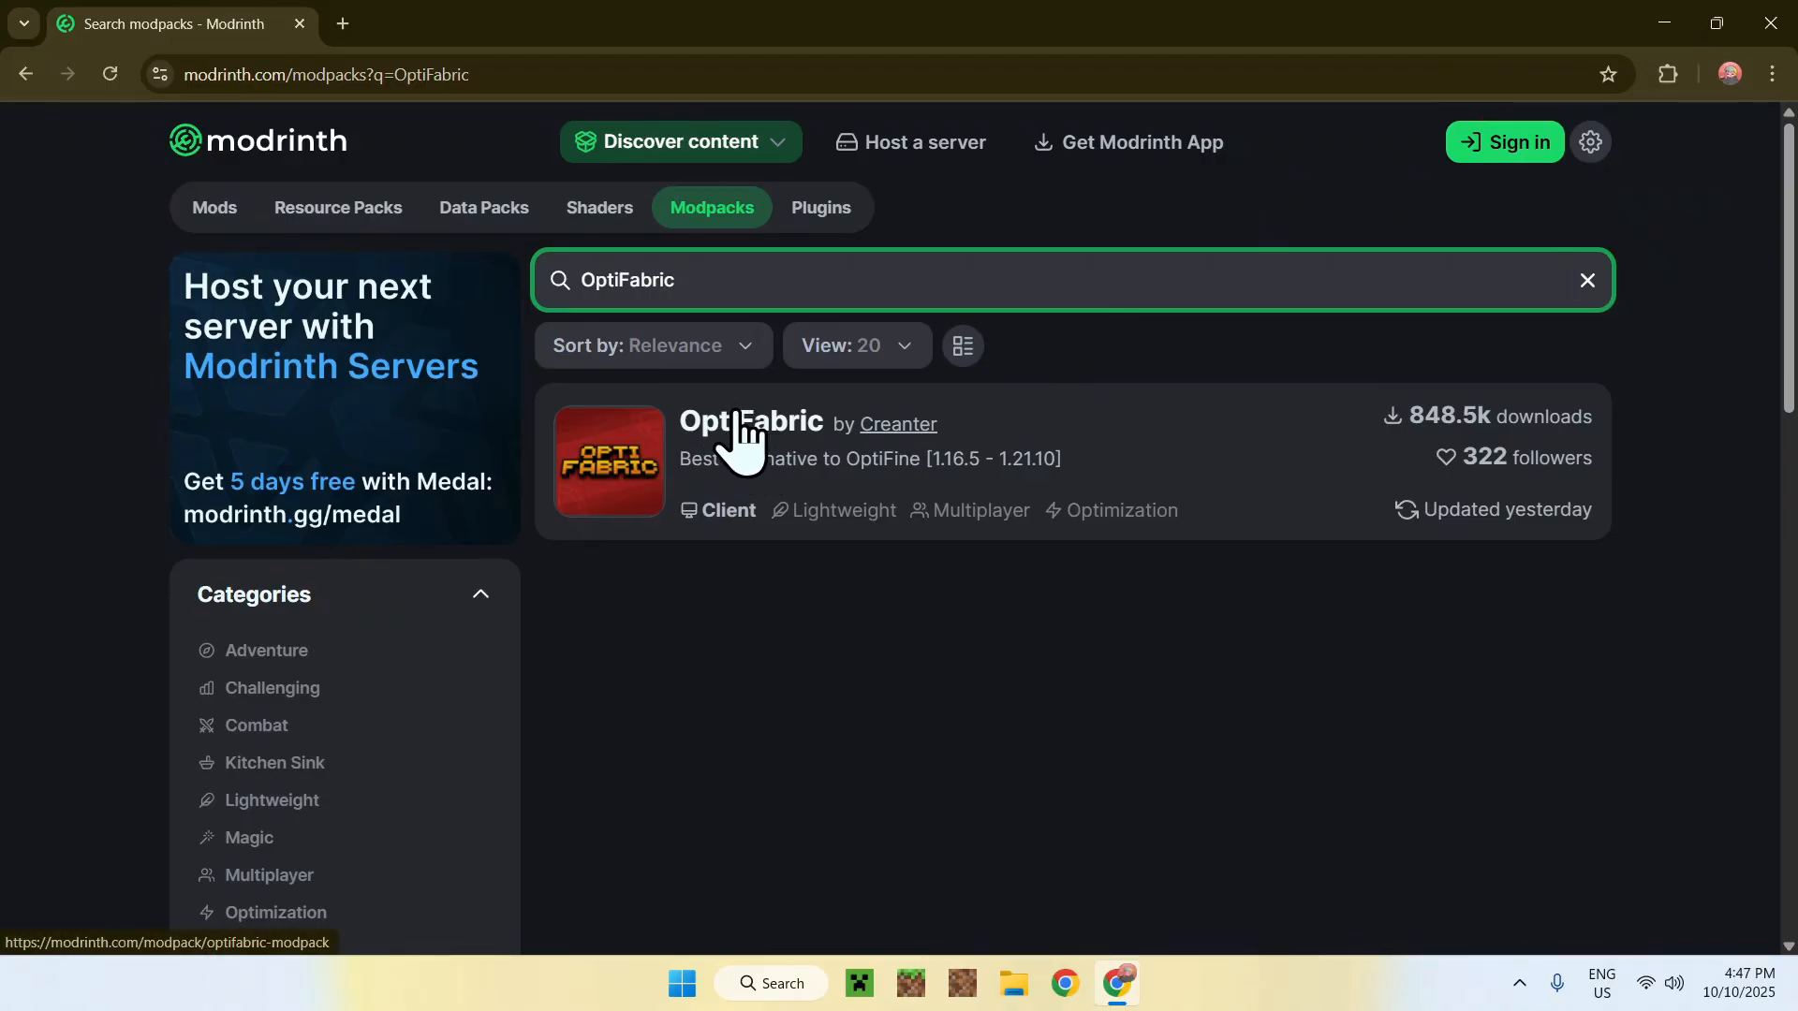
click(750, 423)
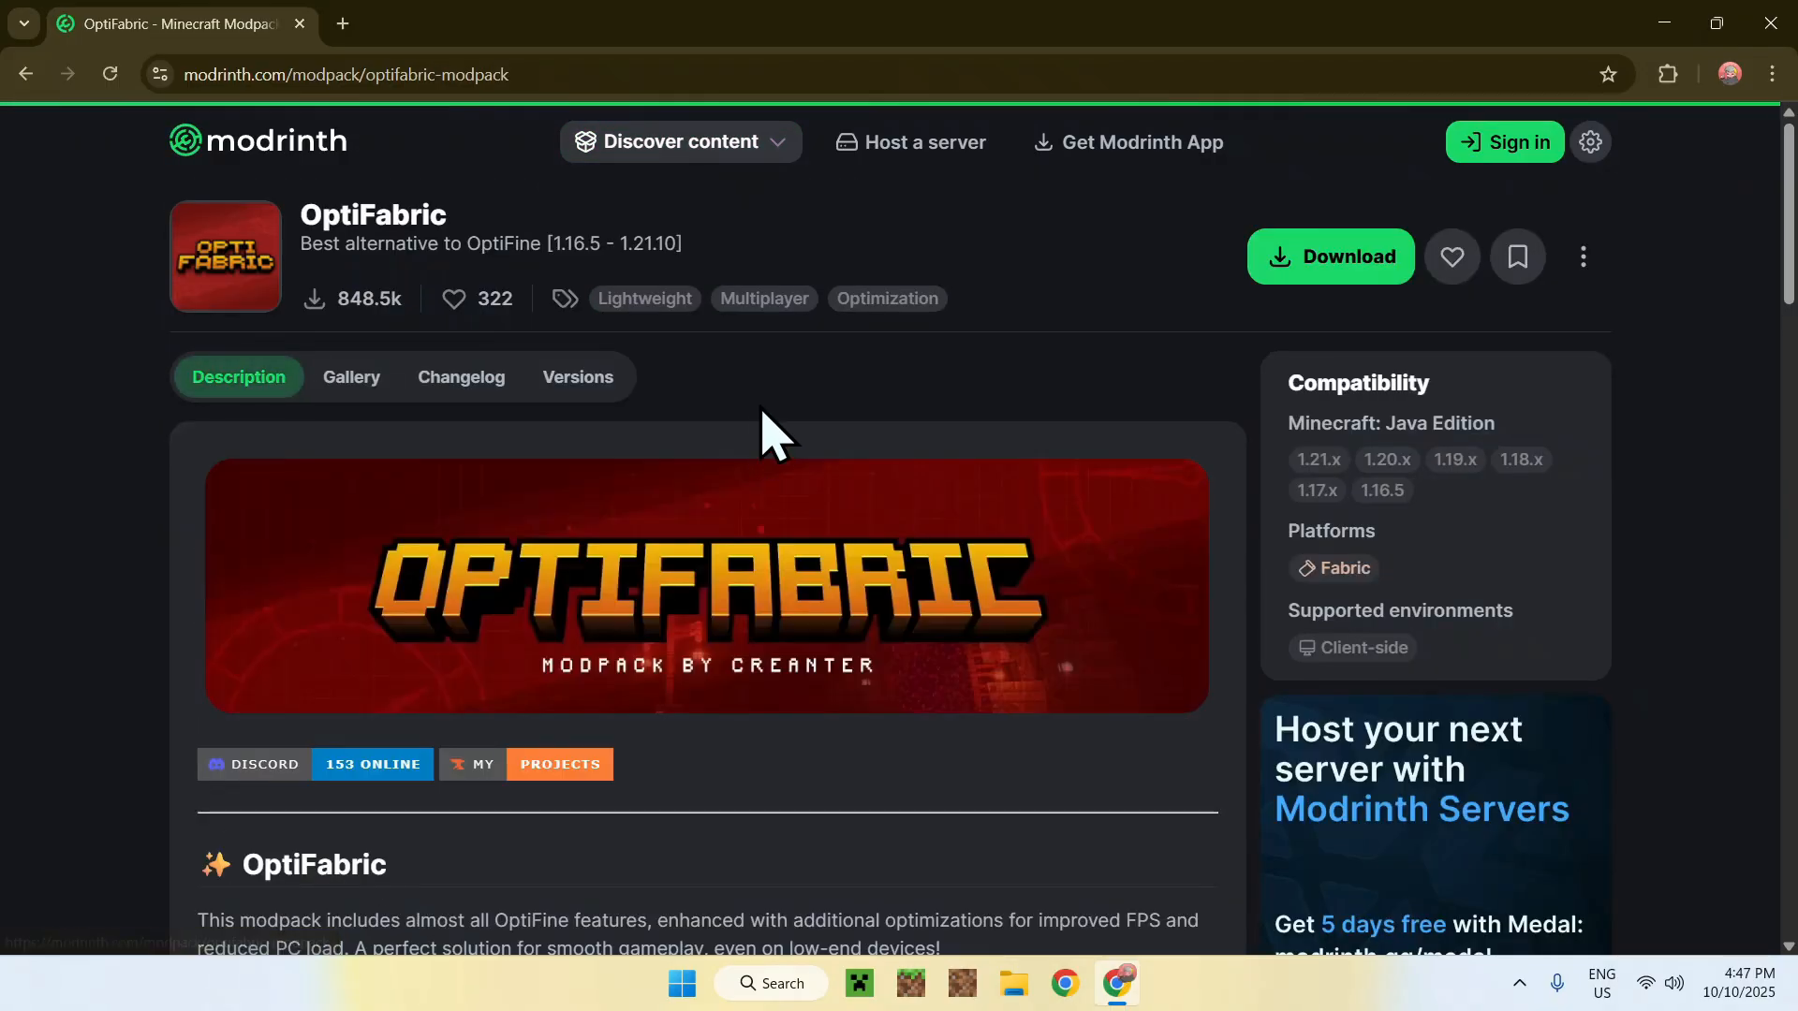
mouse_move(671, 429)
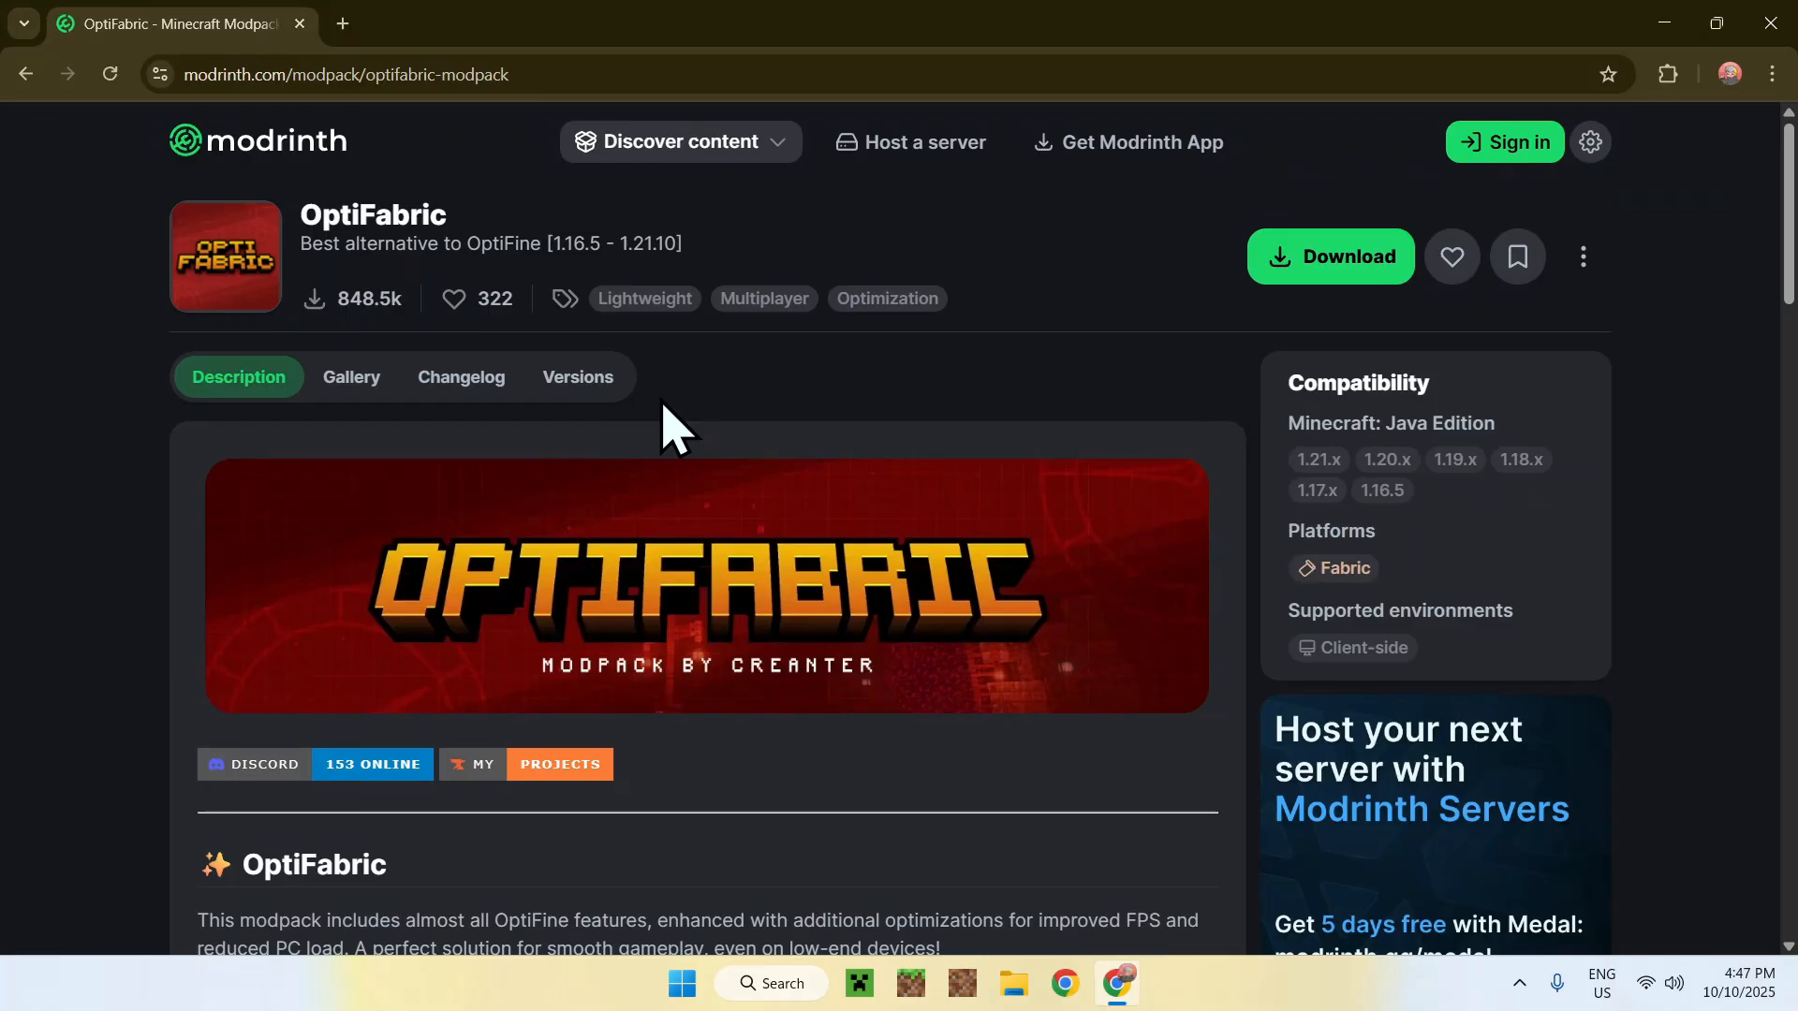
- Filter OptiFabric's Versions list to game version 1.21.10
click(577, 376)
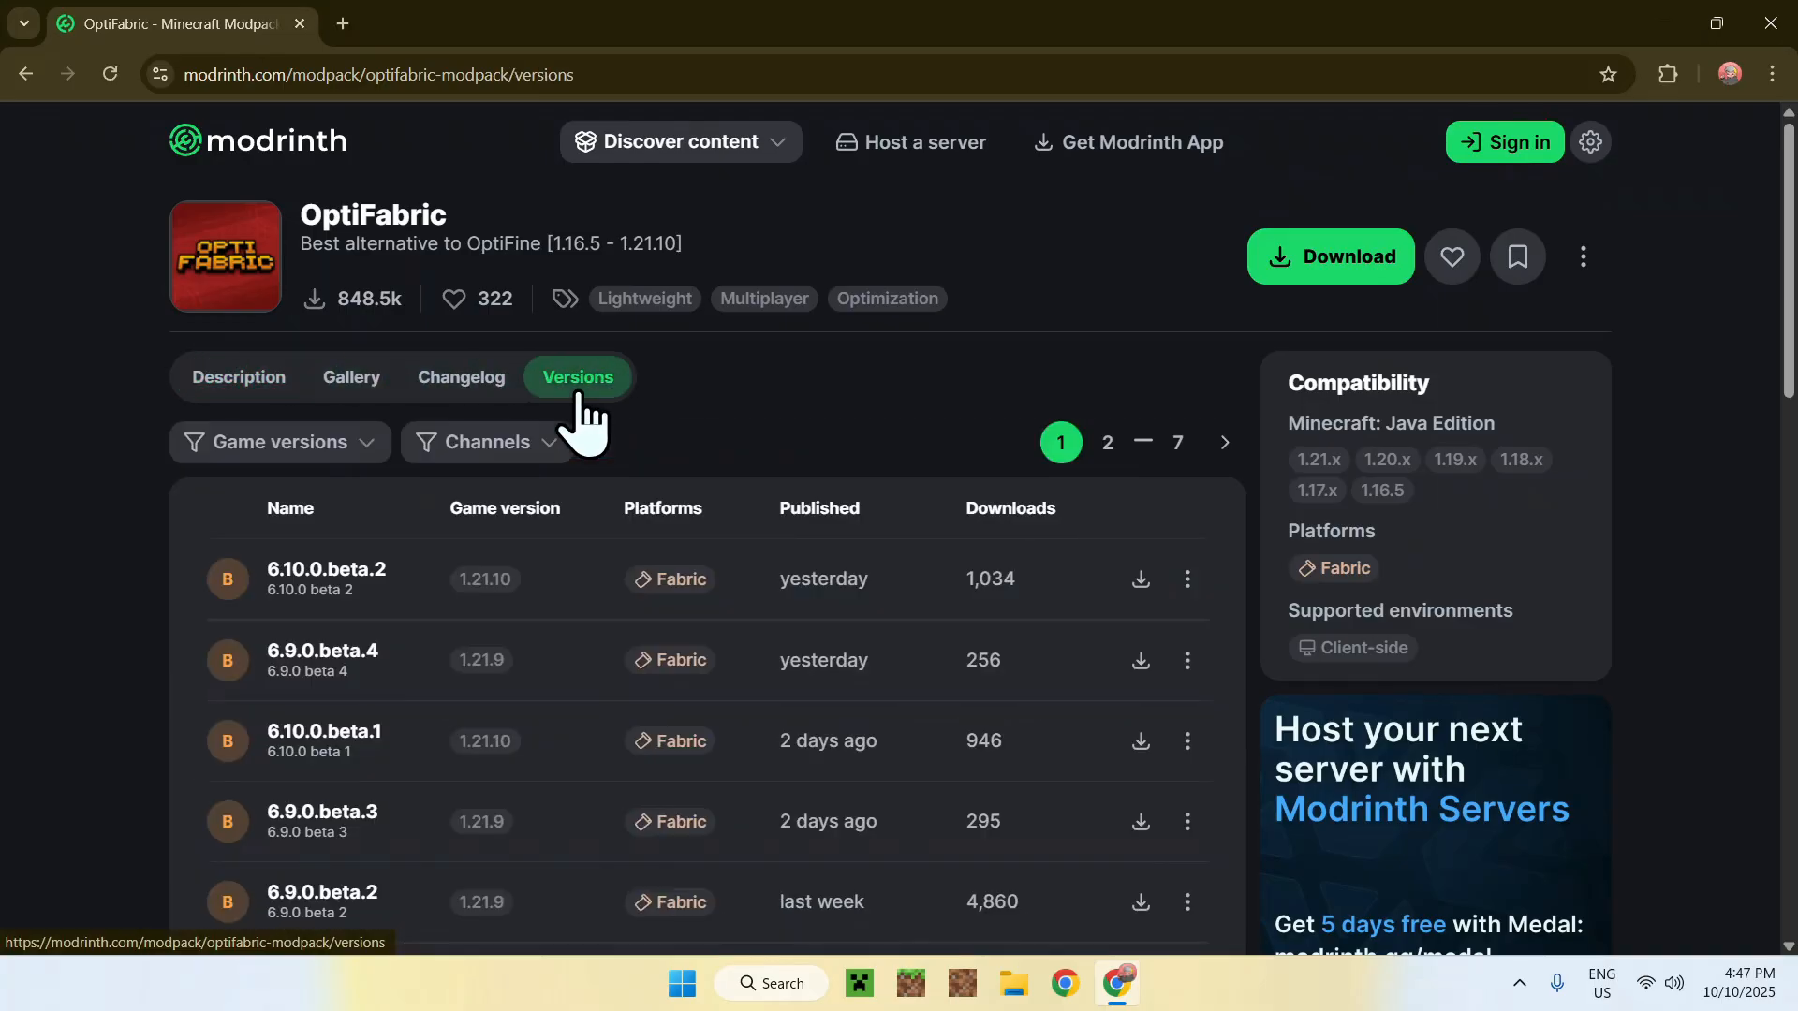
click(279, 441)
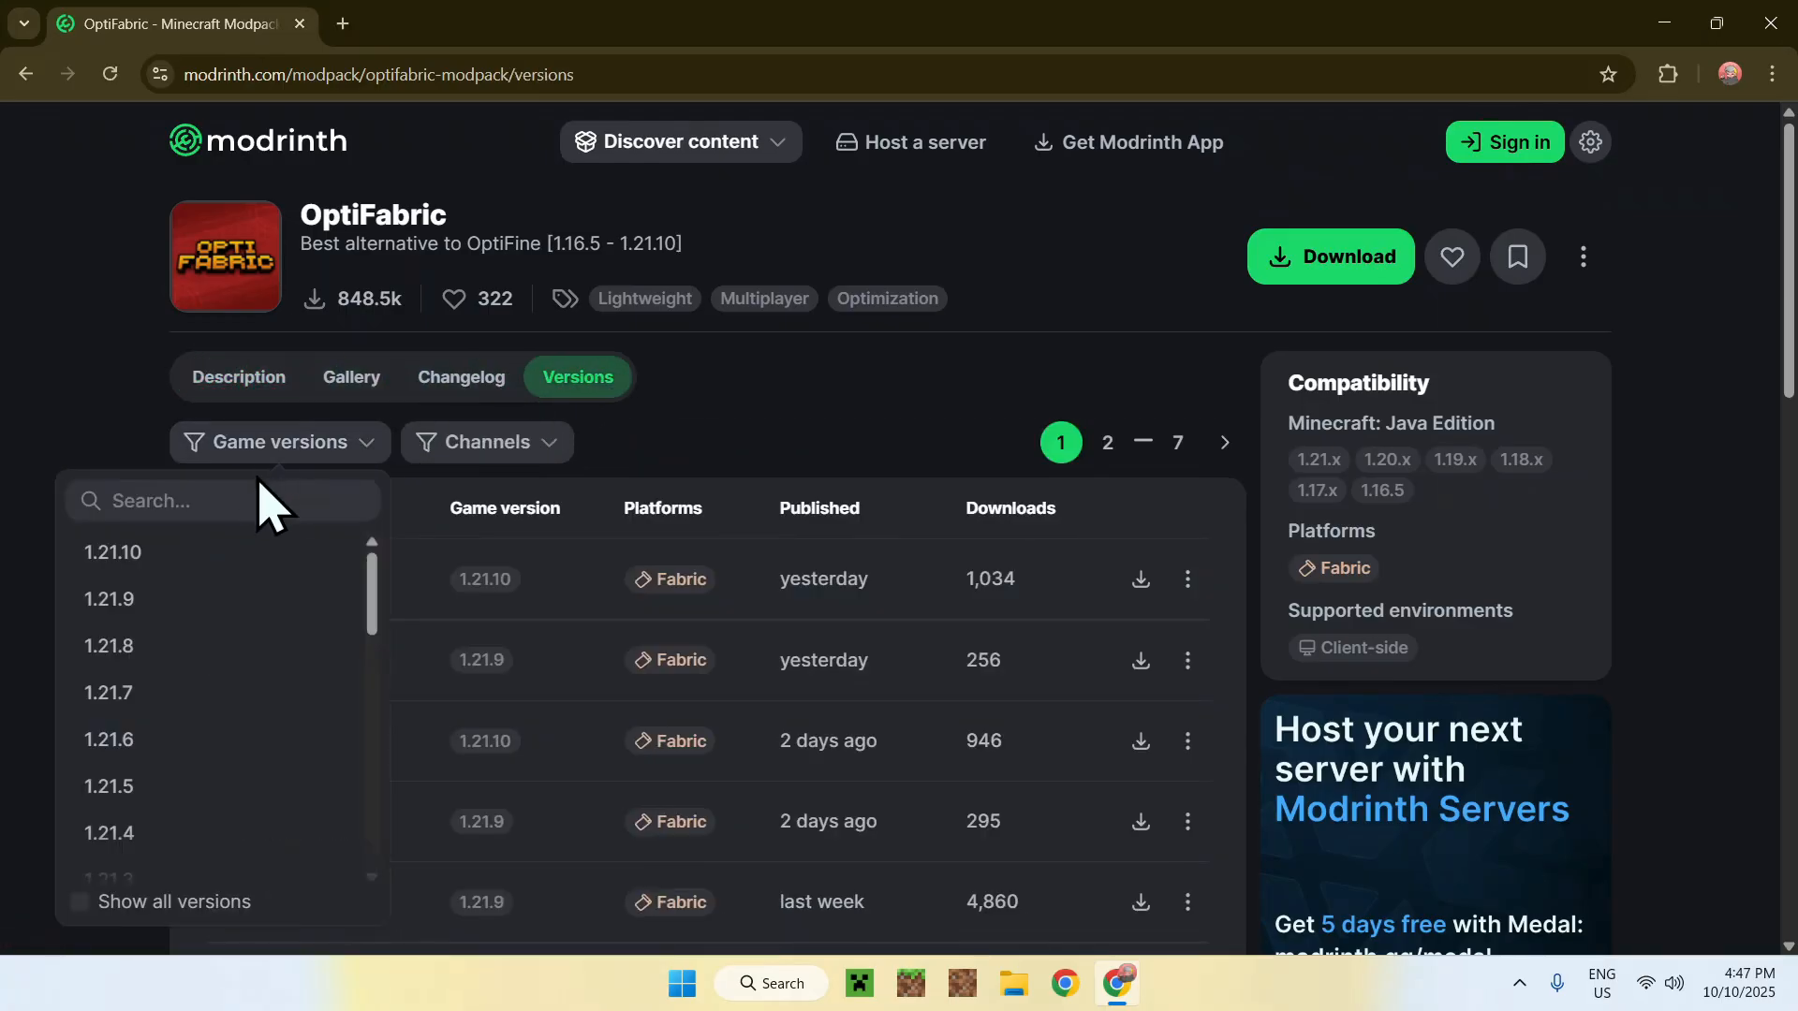
click(113, 552)
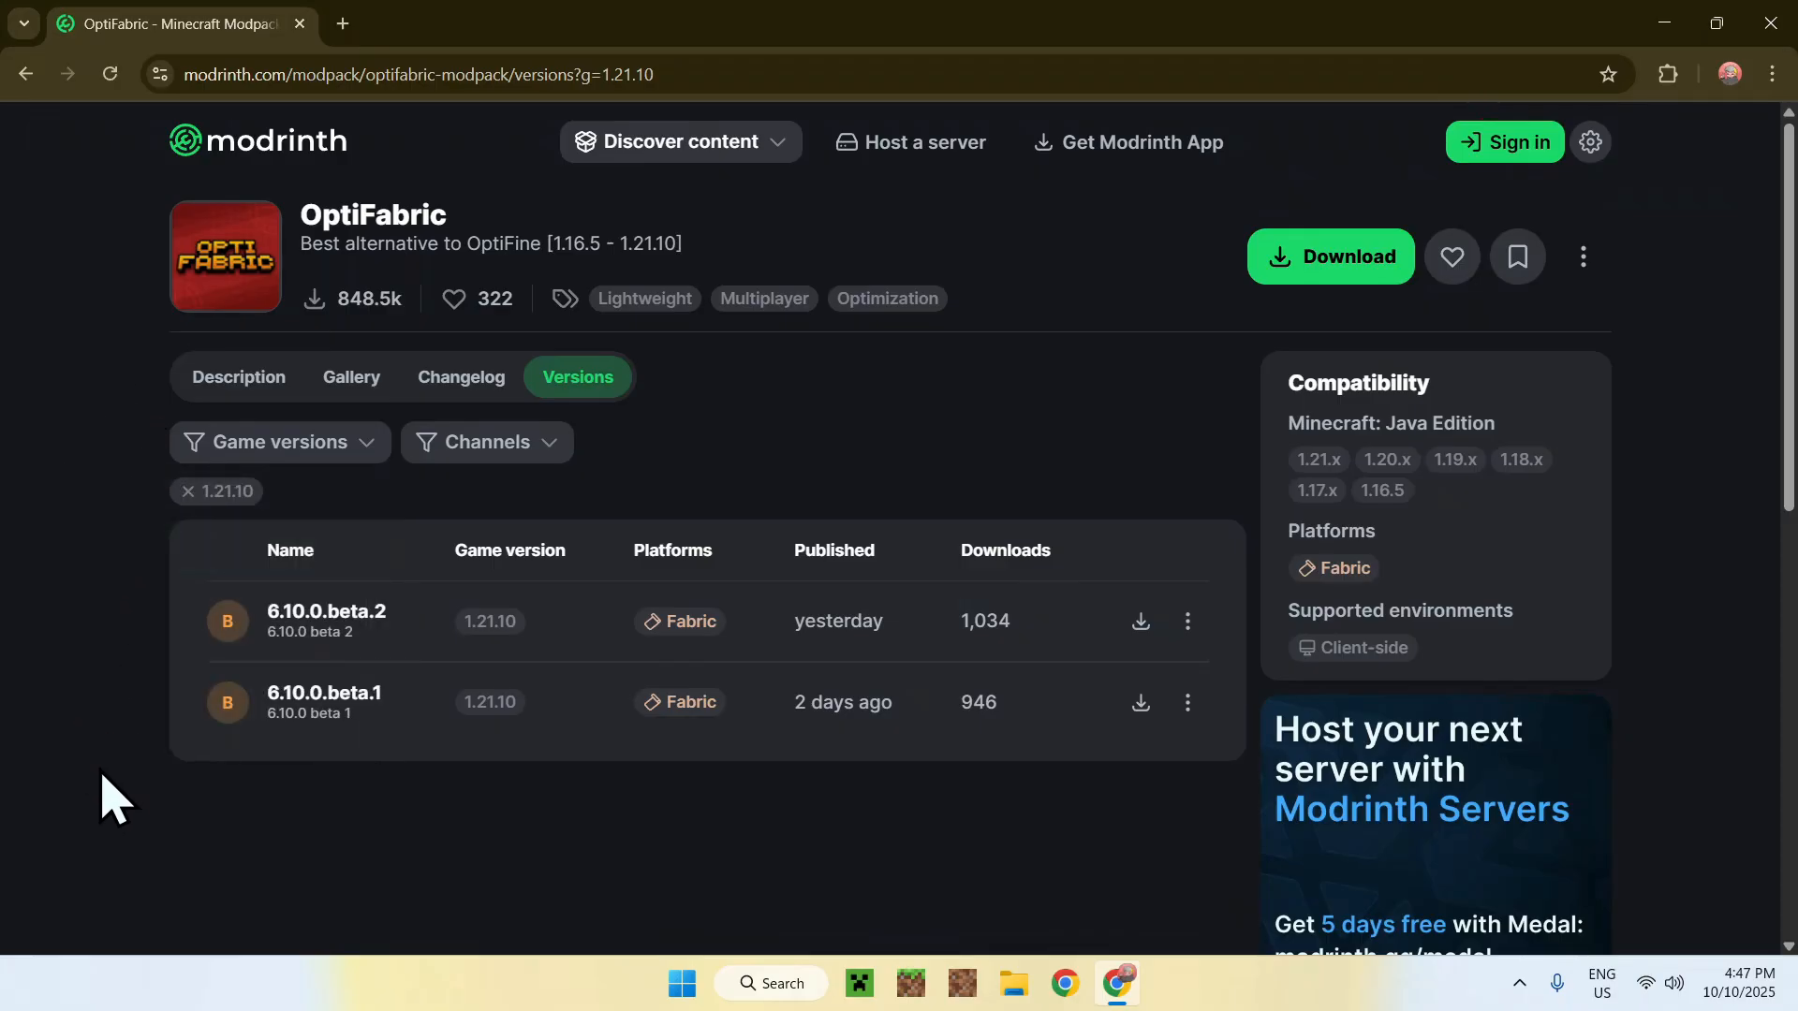
mouse_move(86, 619)
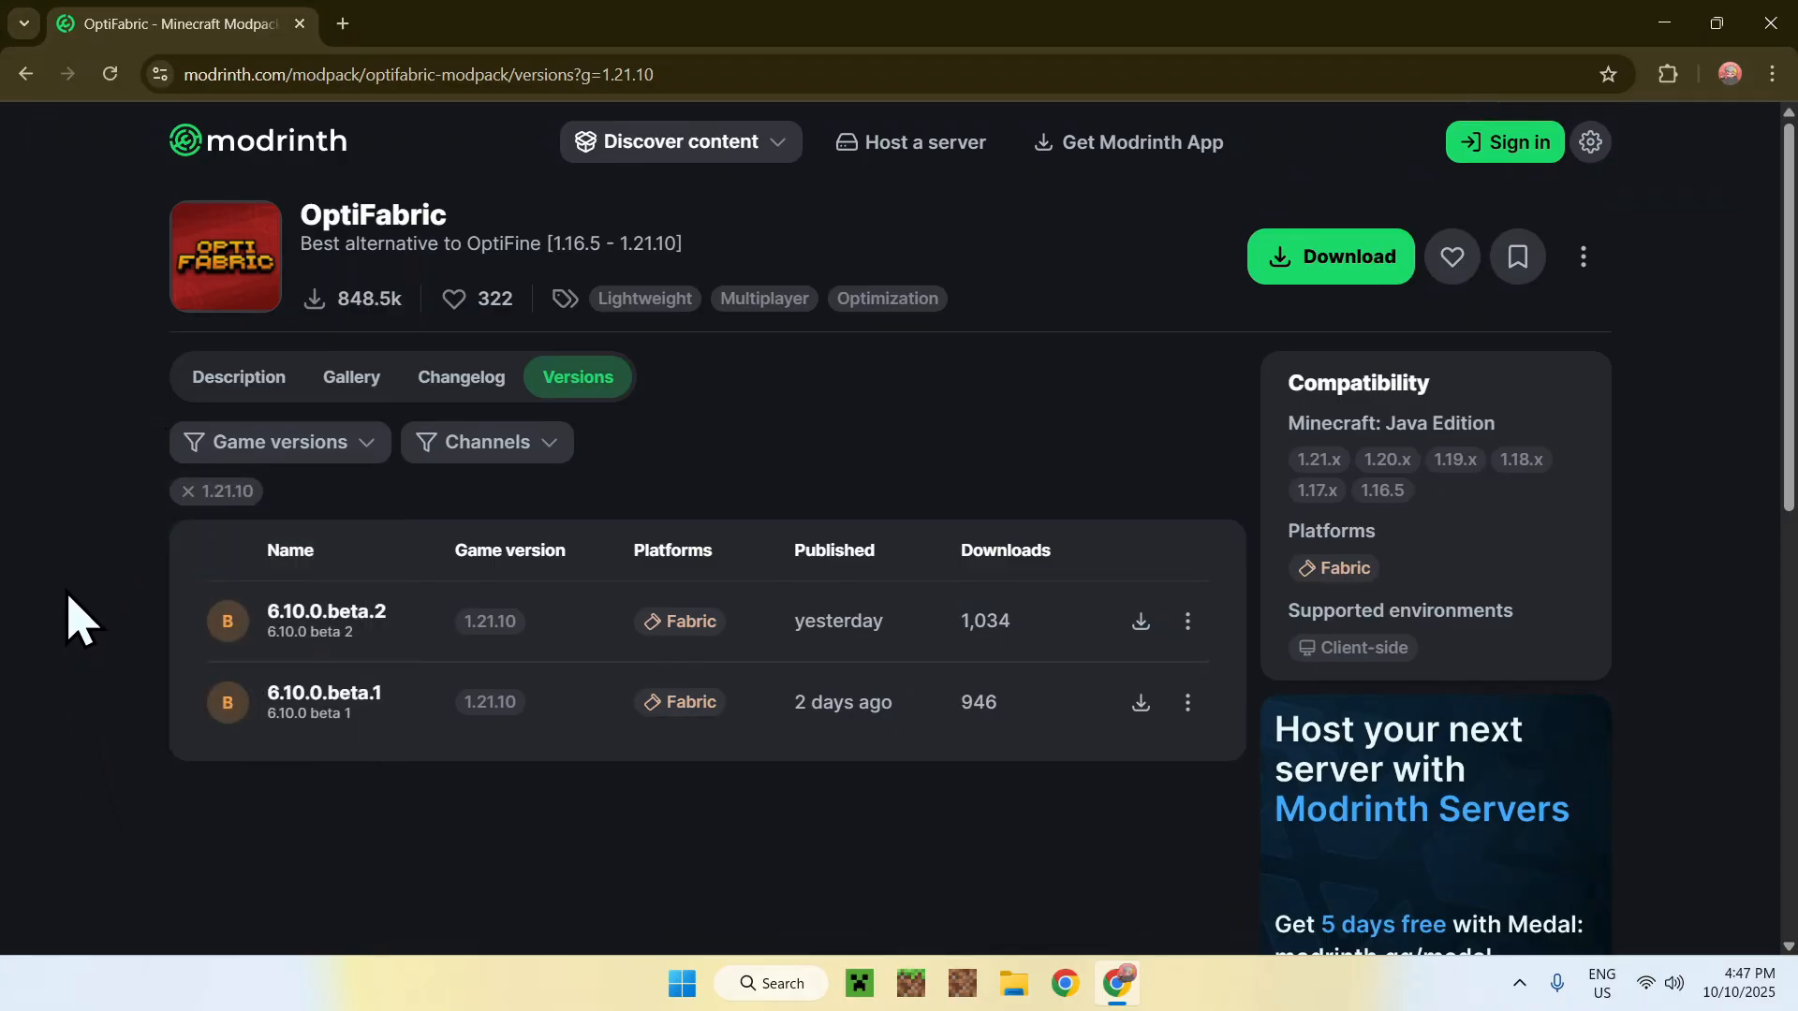
mouse_move(114, 643)
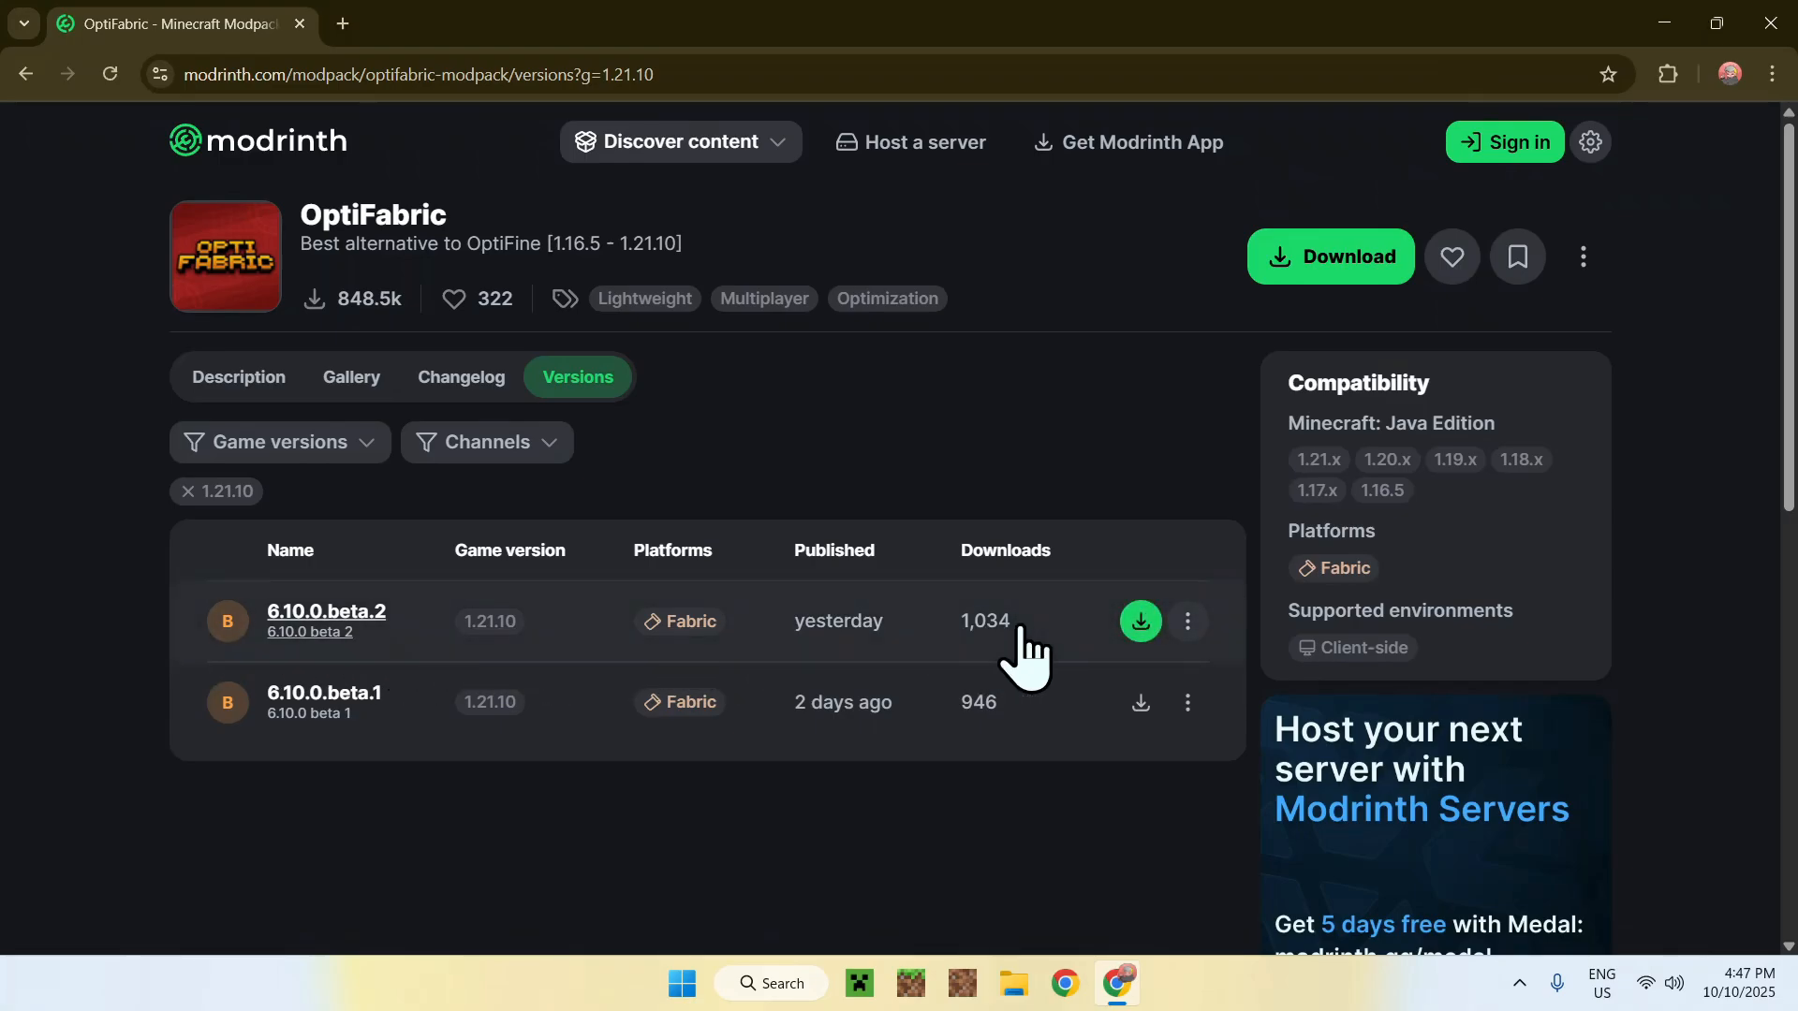
mouse_move(1139, 622)
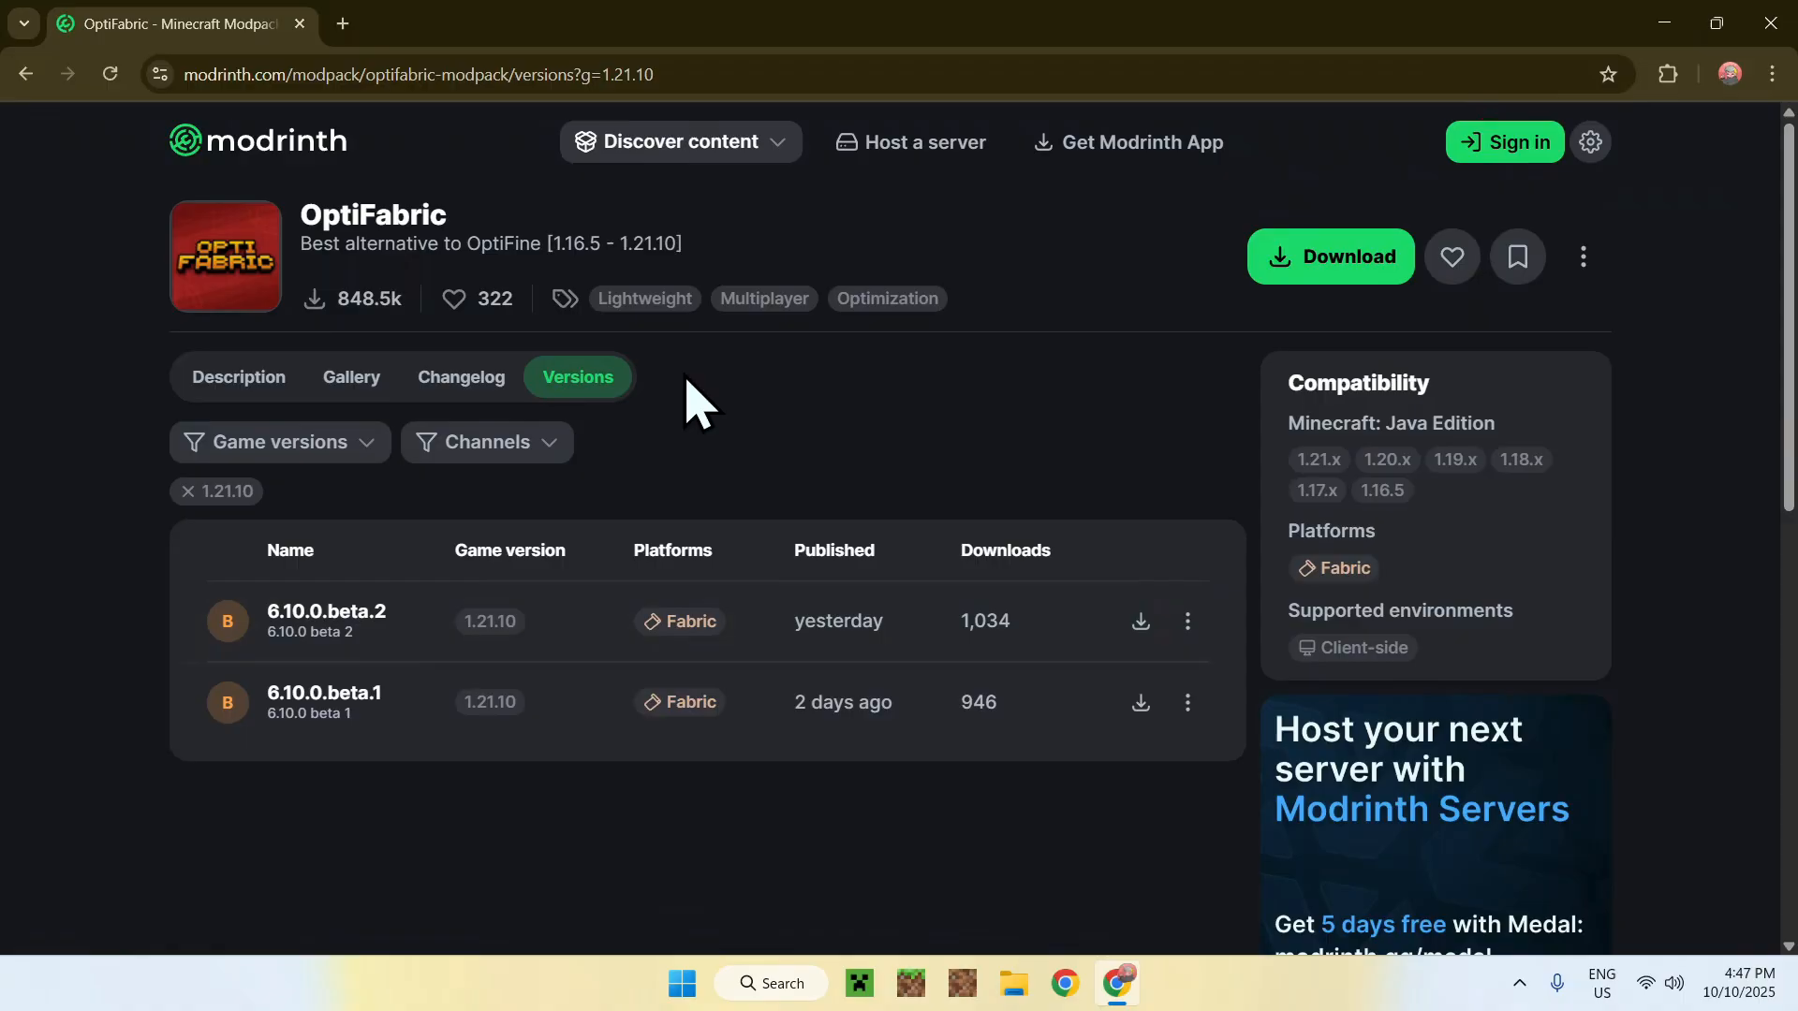
mouse_move(782, 424)
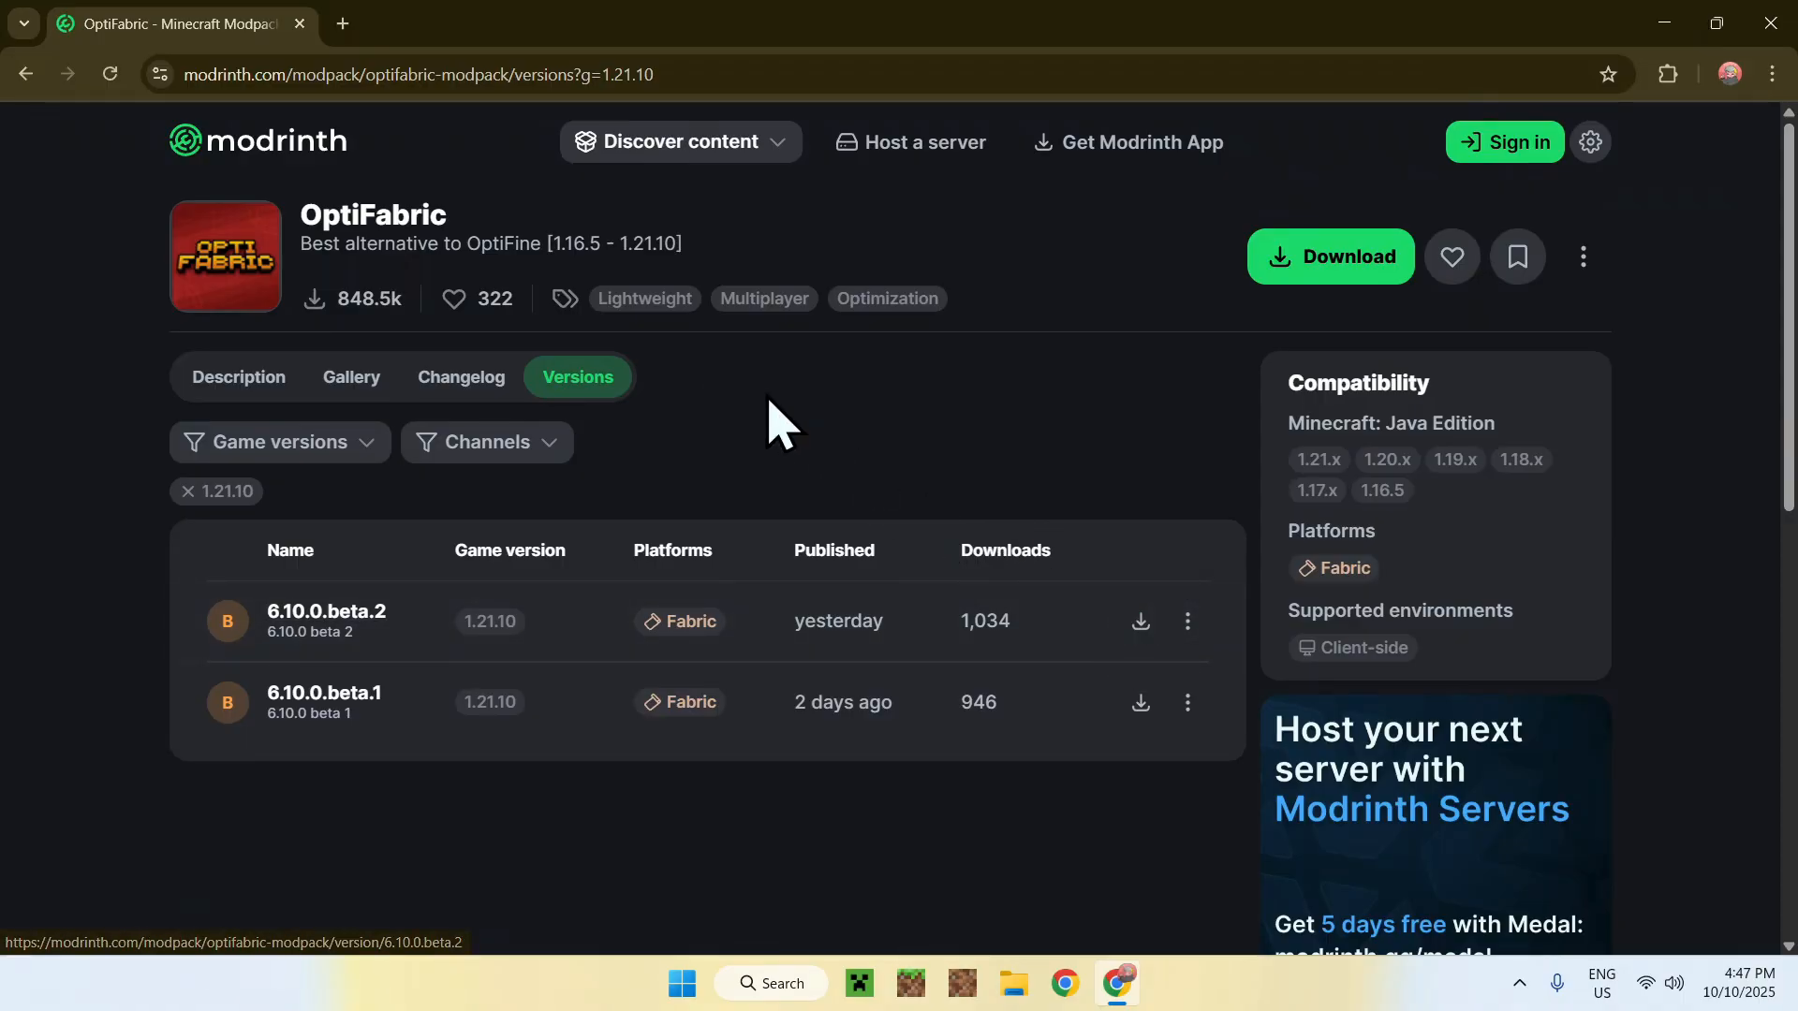
mouse_move(1135, 230)
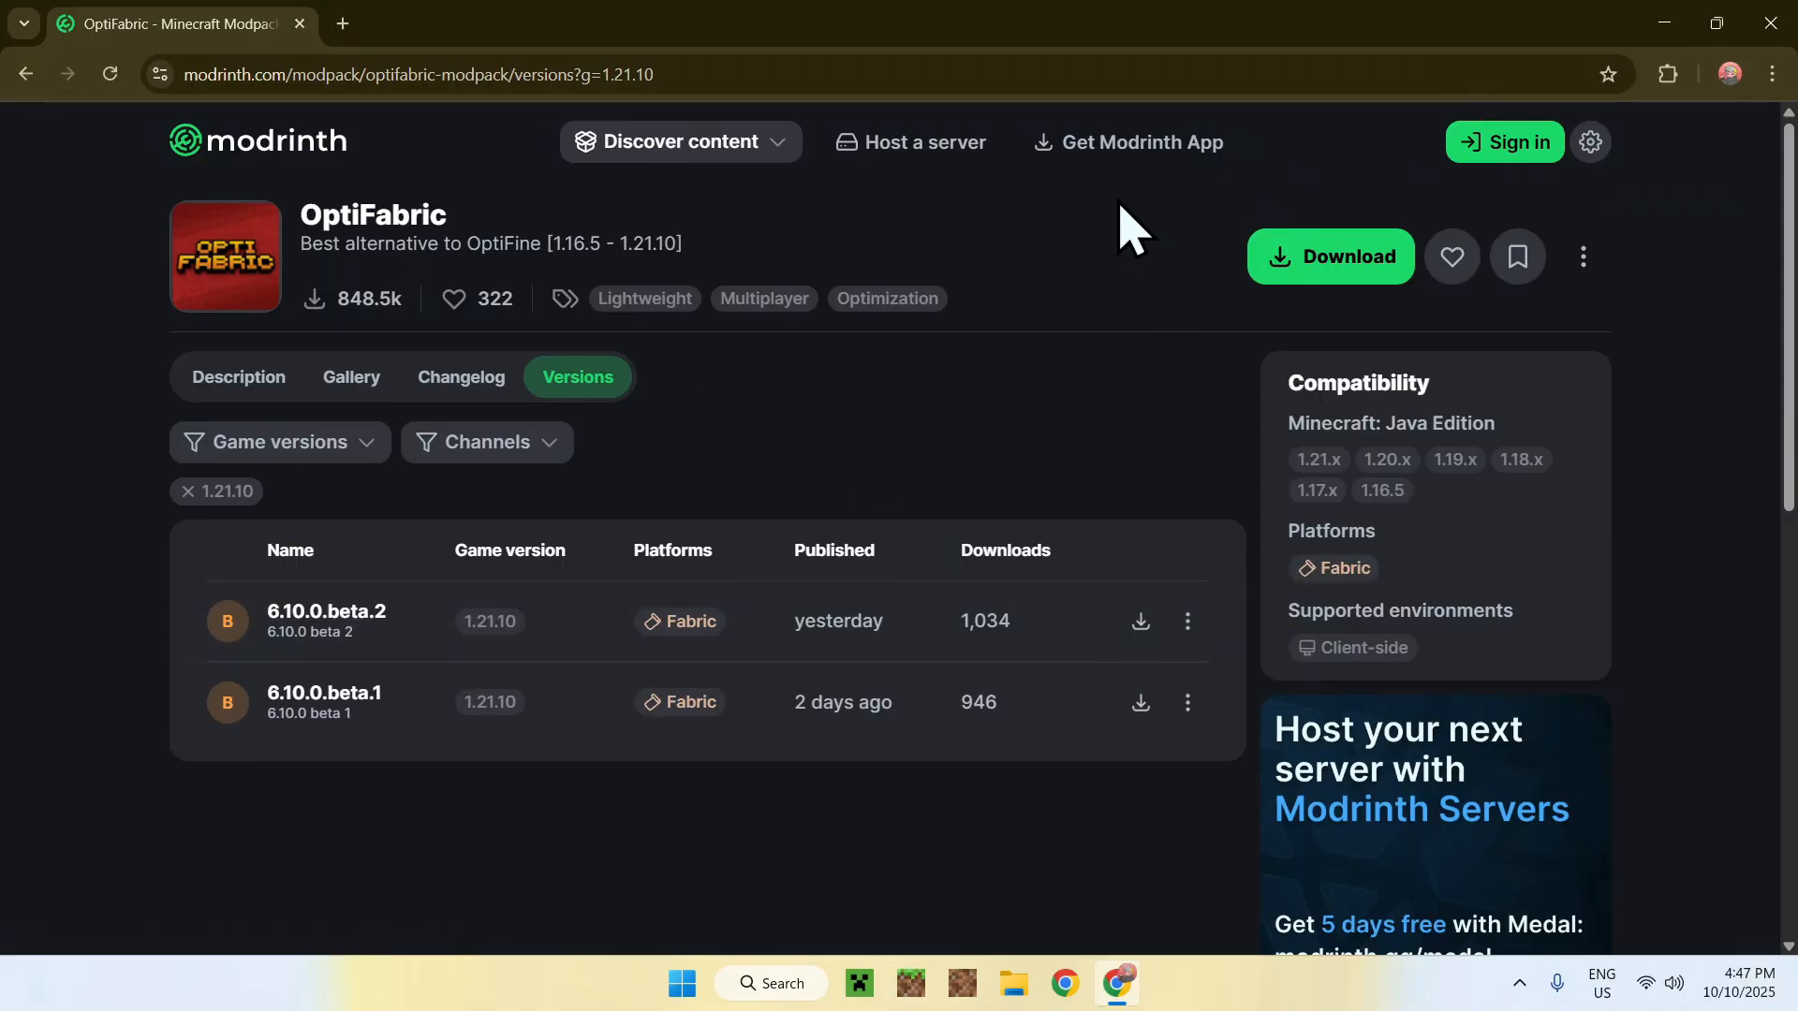
mouse_move(1198, 216)
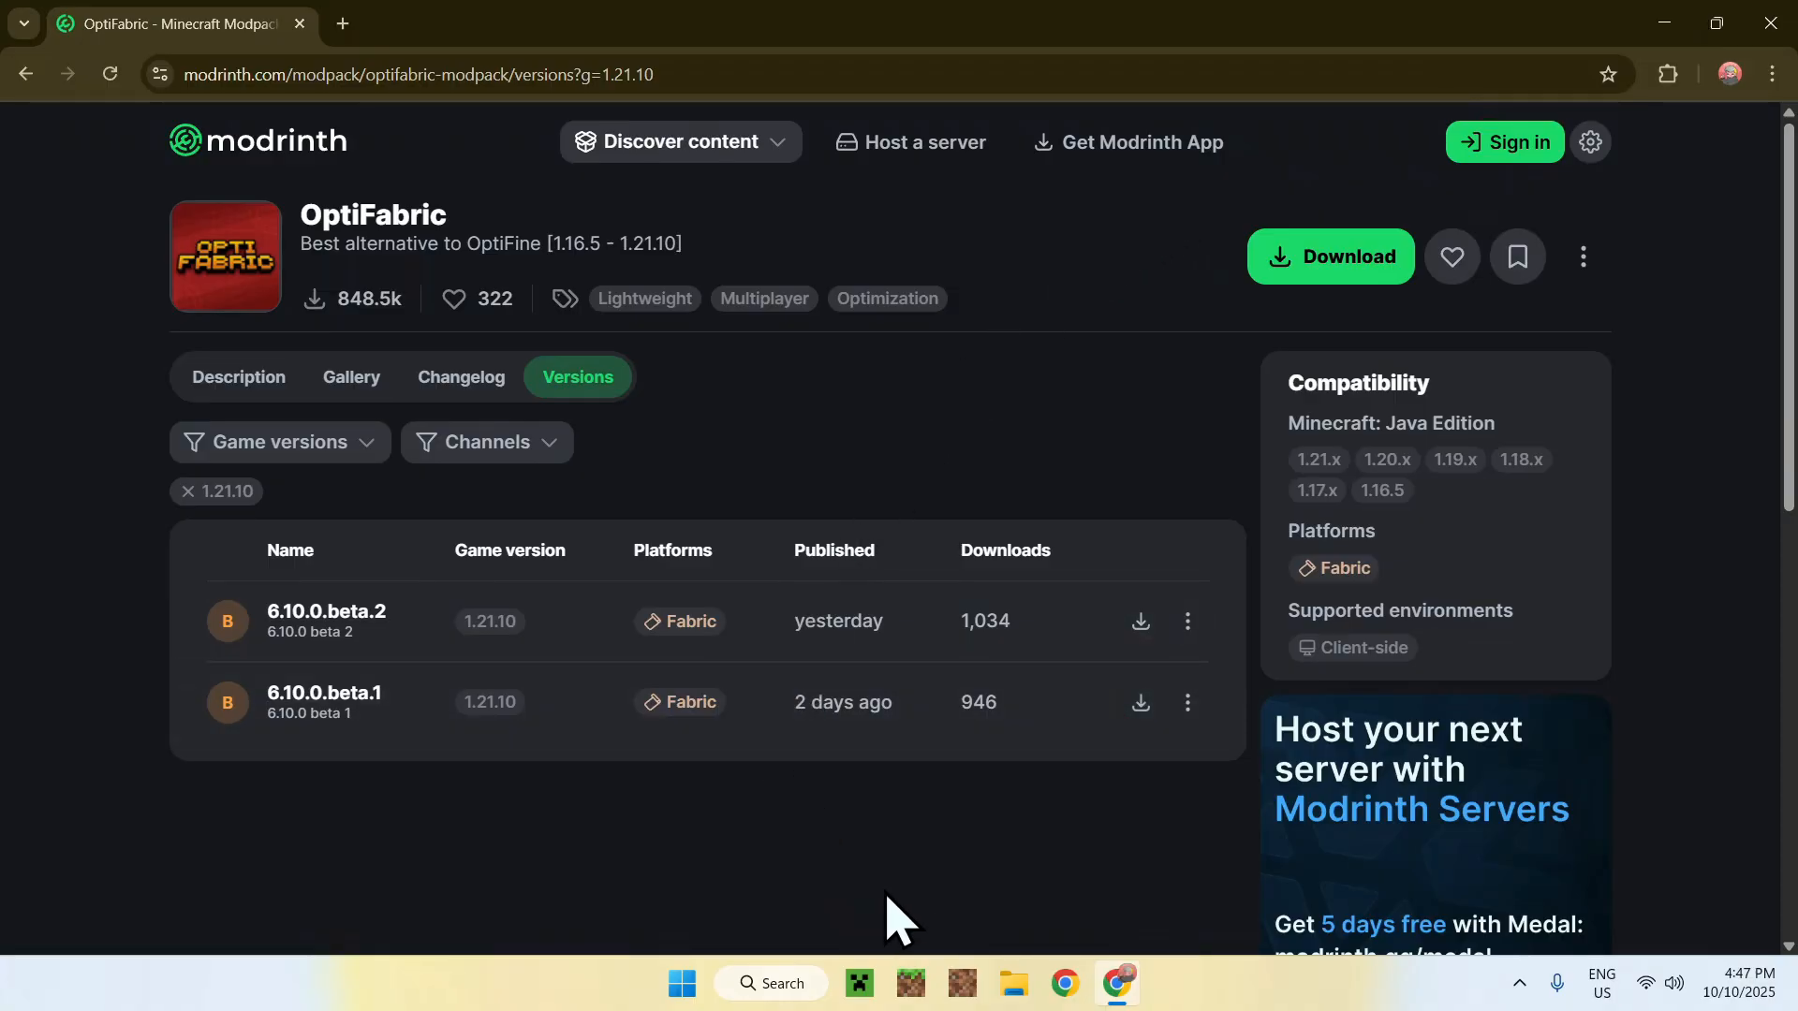
mouse_move(961, 433)
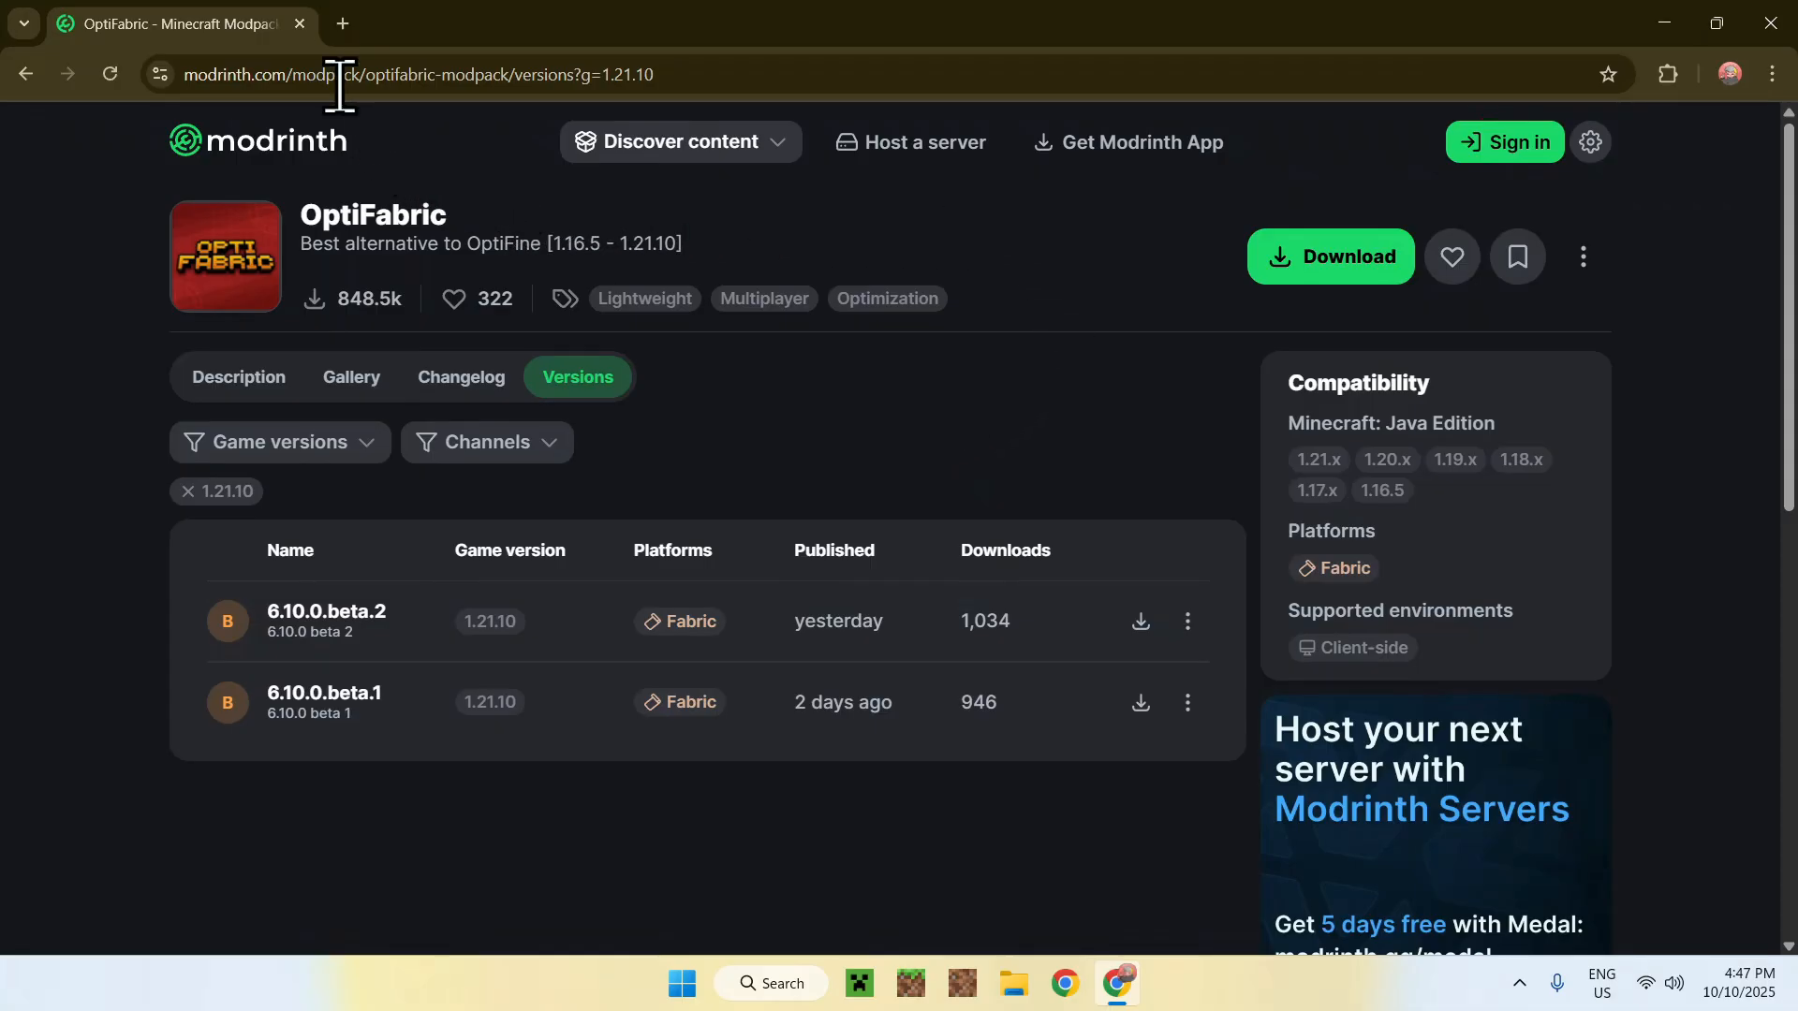
- Search Google for 'MRPACK To ZIP' in a new tab
click(619, 22)
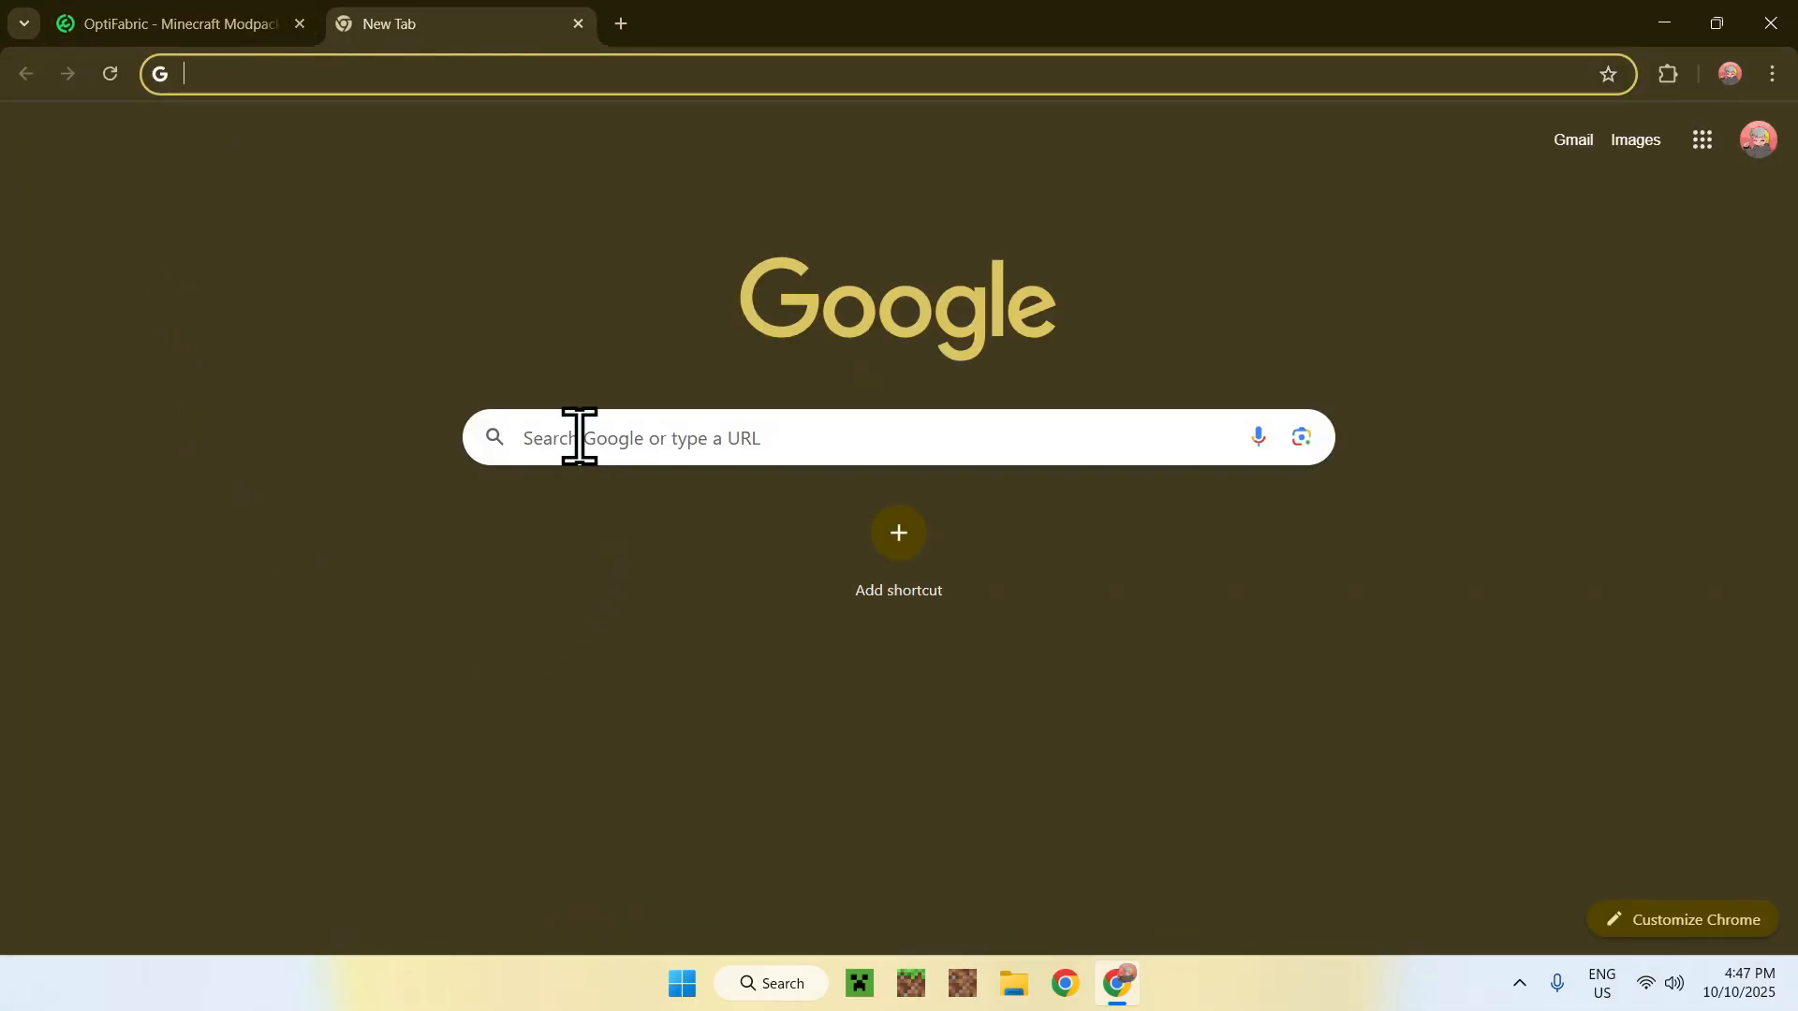
text(MR)
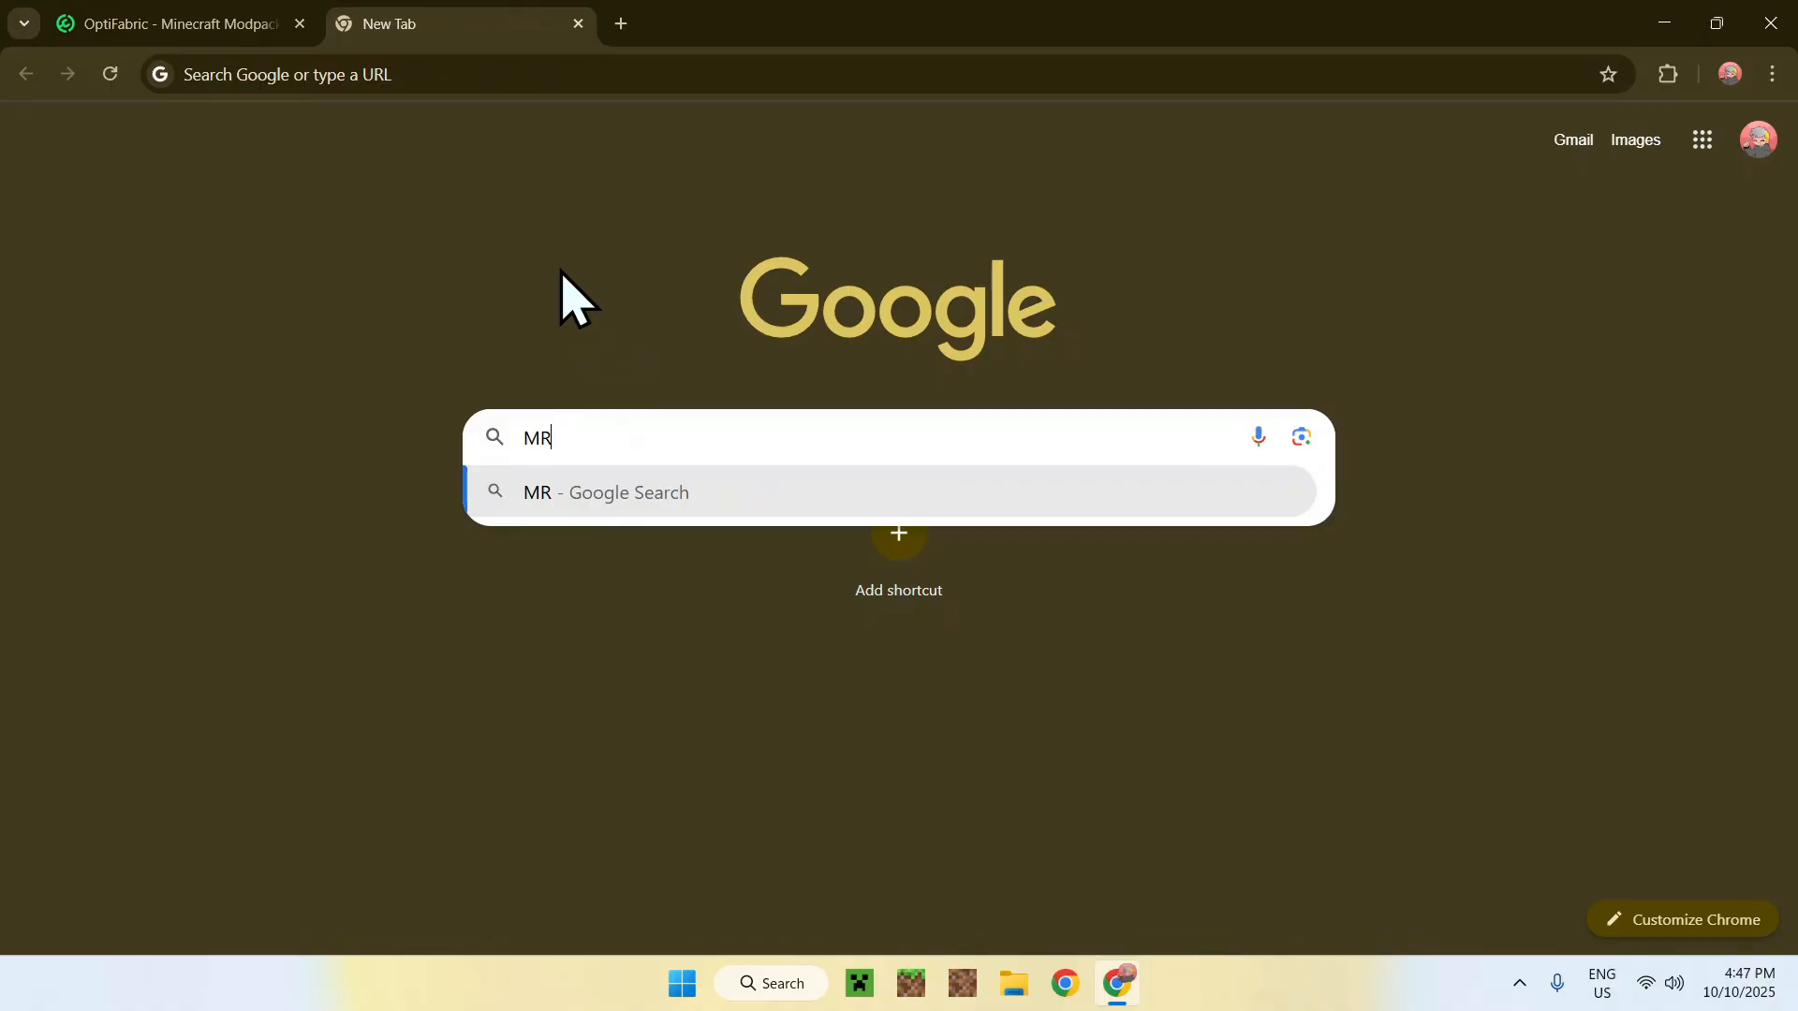
text(PACK To ZIP)
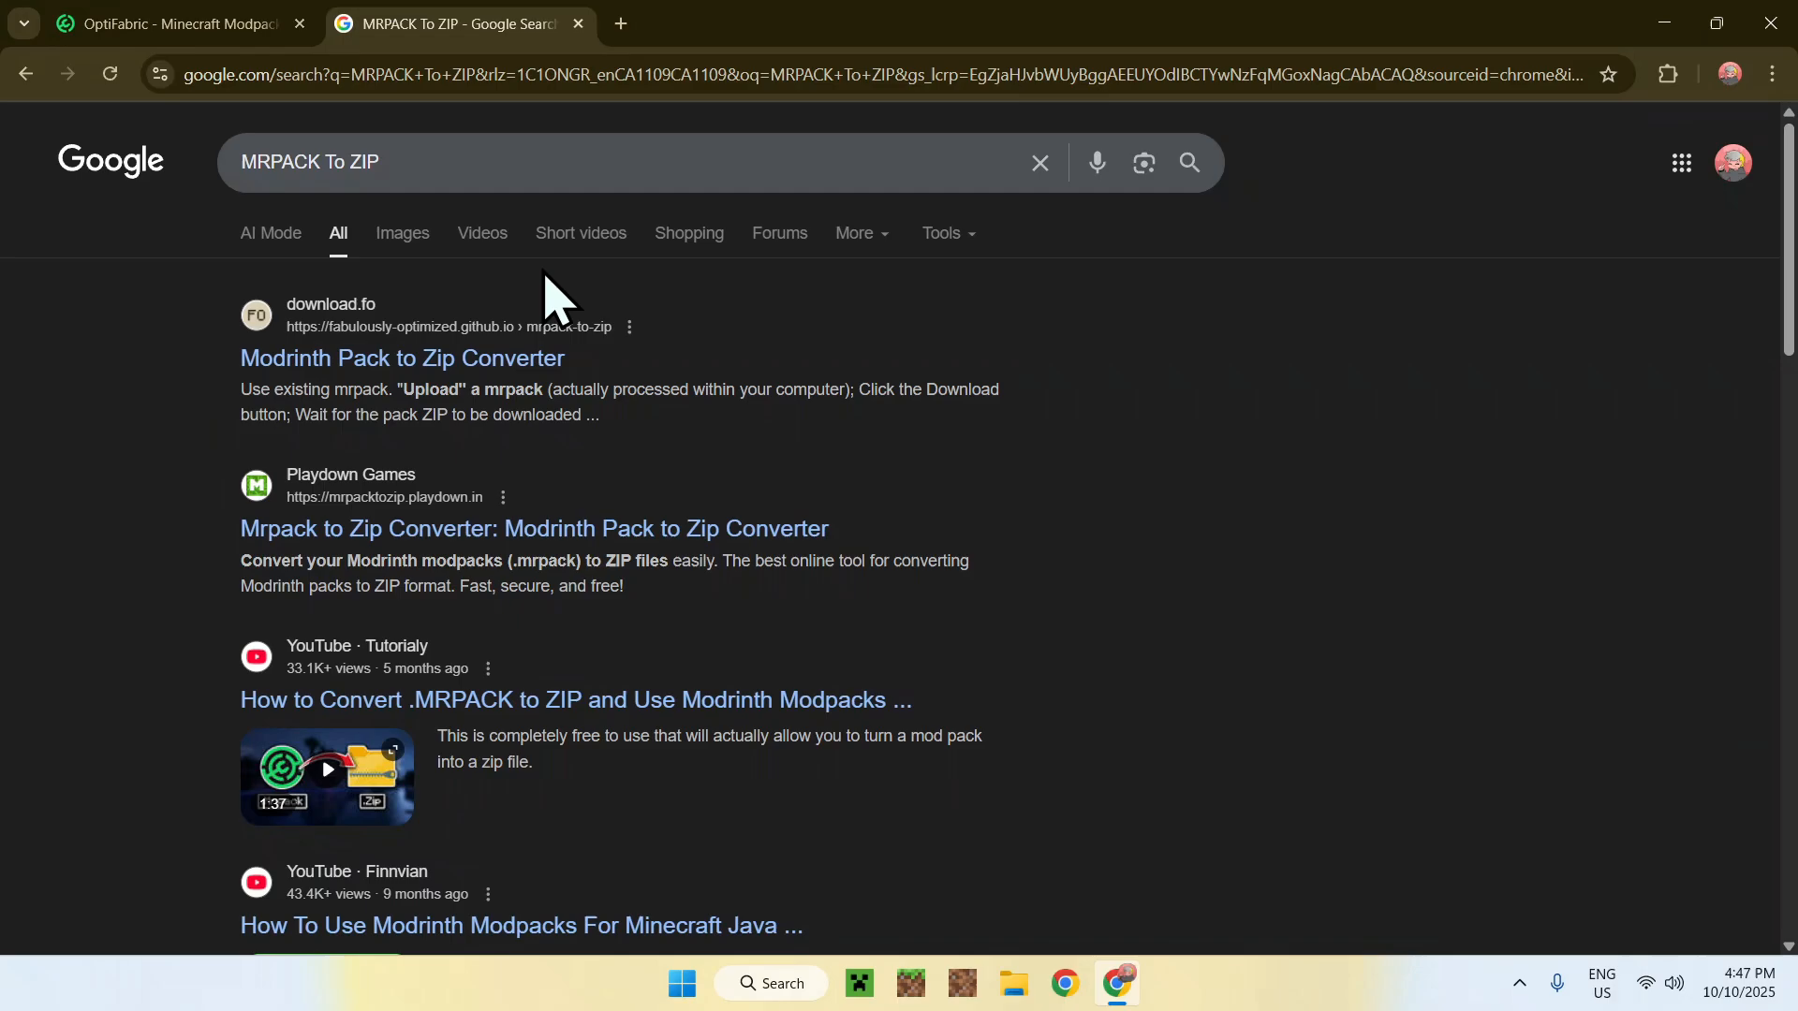
mouse_move(358, 318)
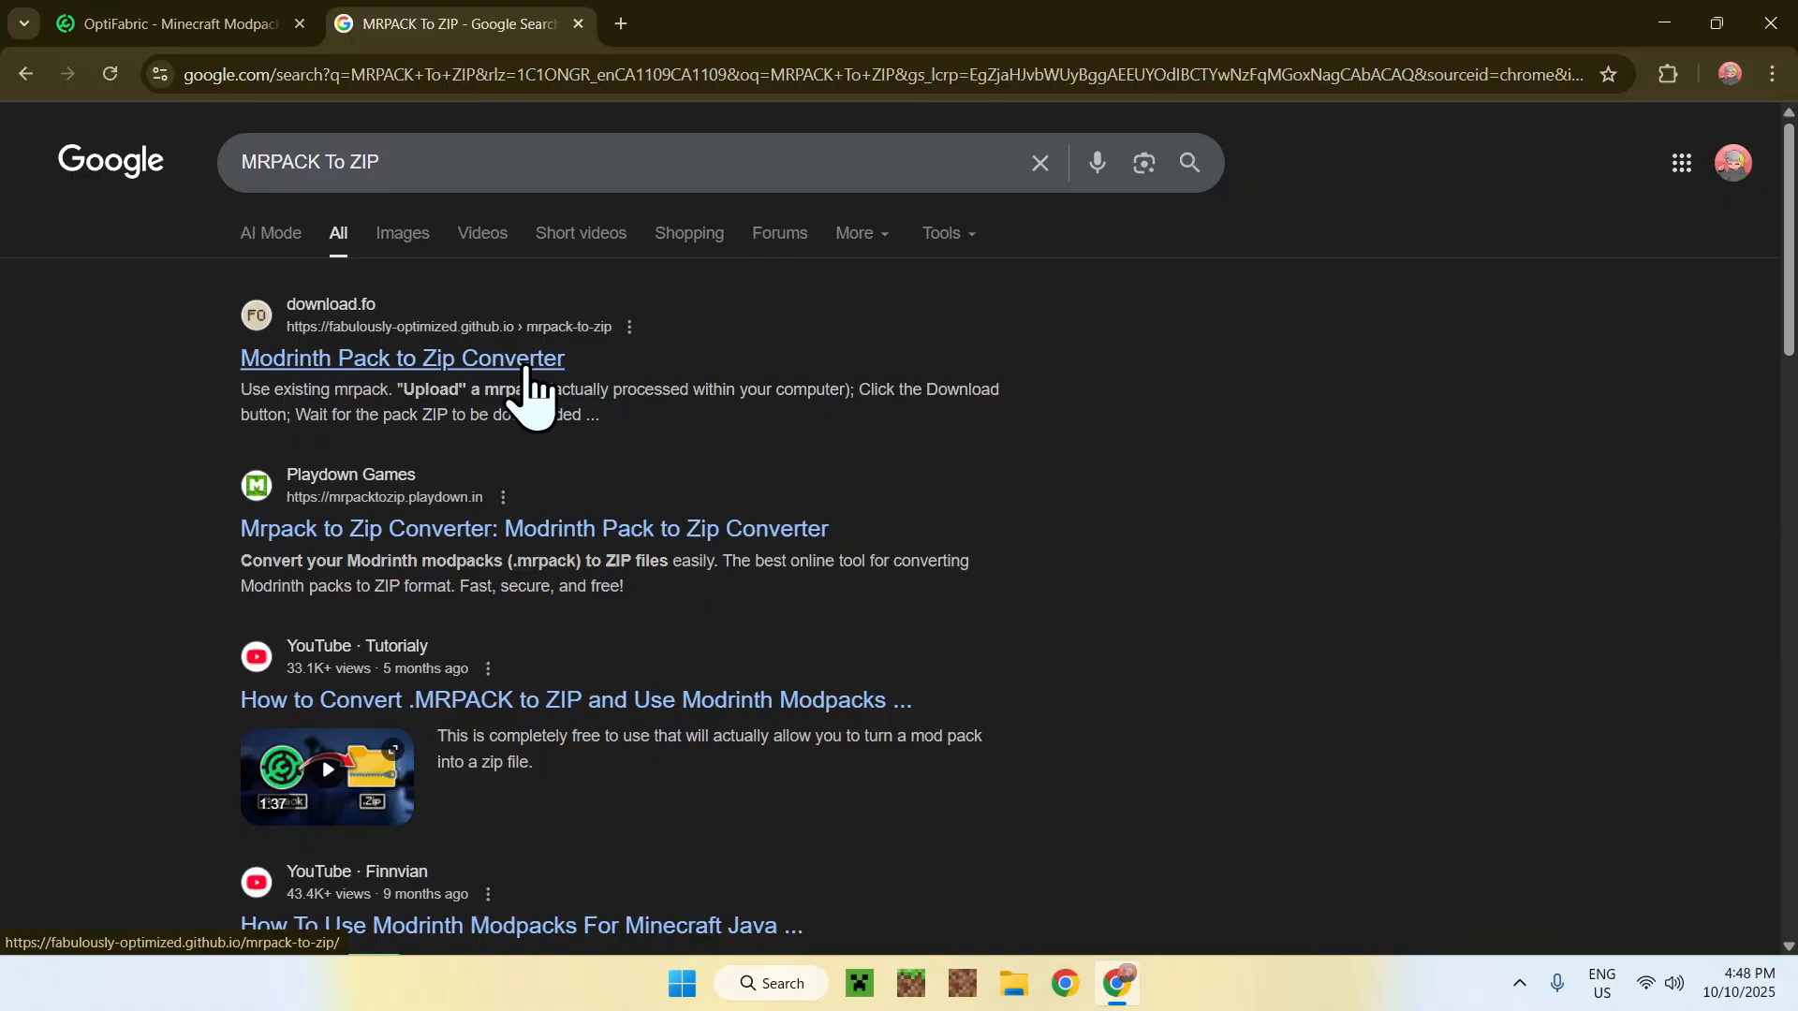
- Switch to the Pack to Zip Converter tab and scroll to 'Download from URL'
click(402, 358)
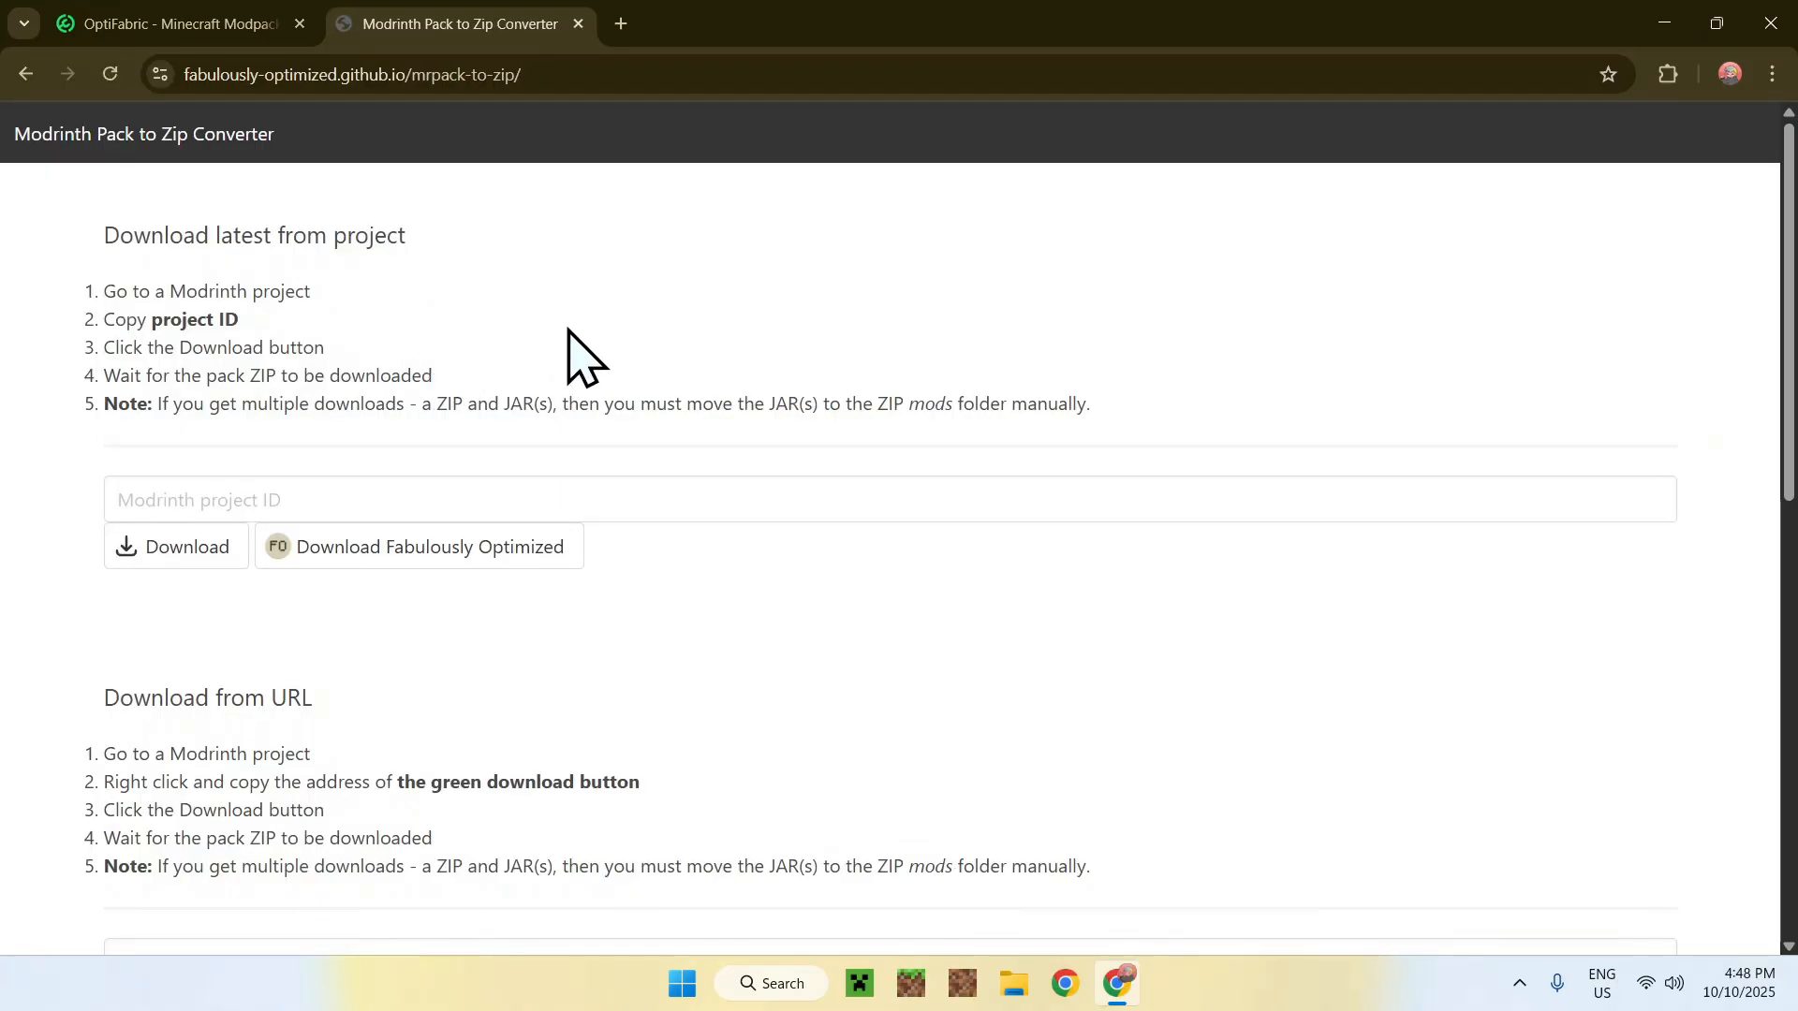
mouse_move(585, 229)
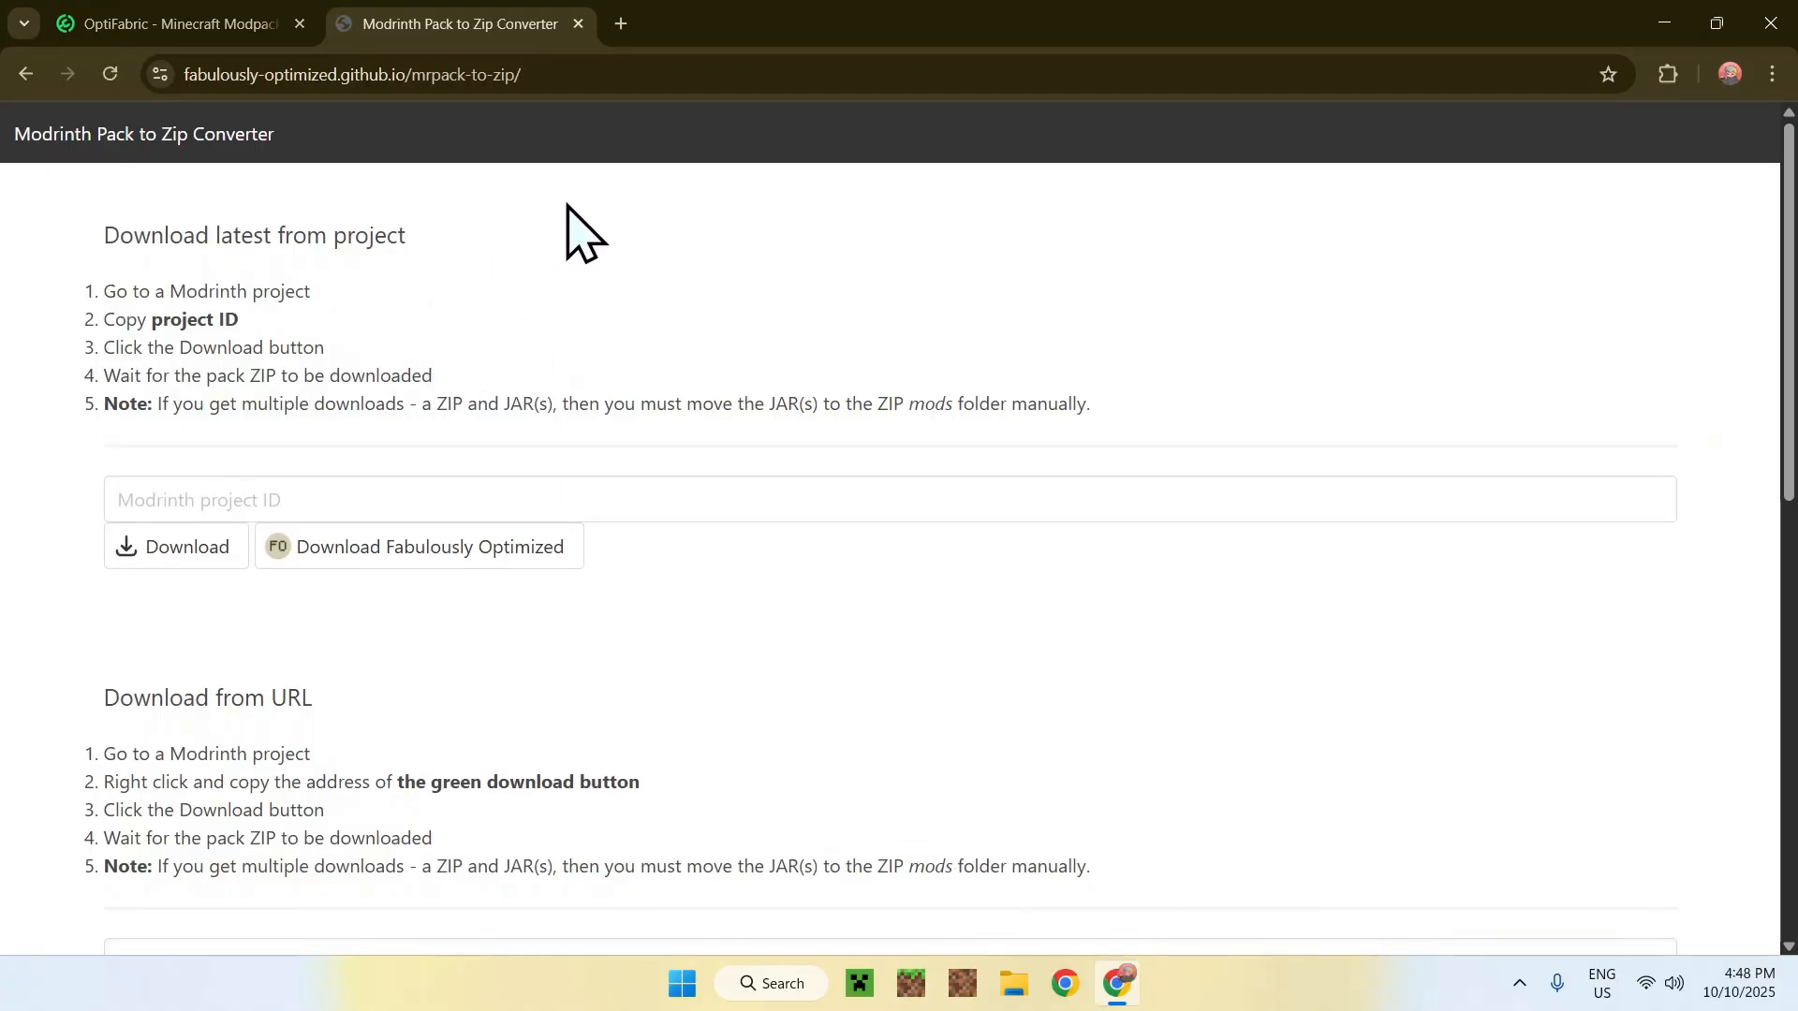
mouse_move(826, 252)
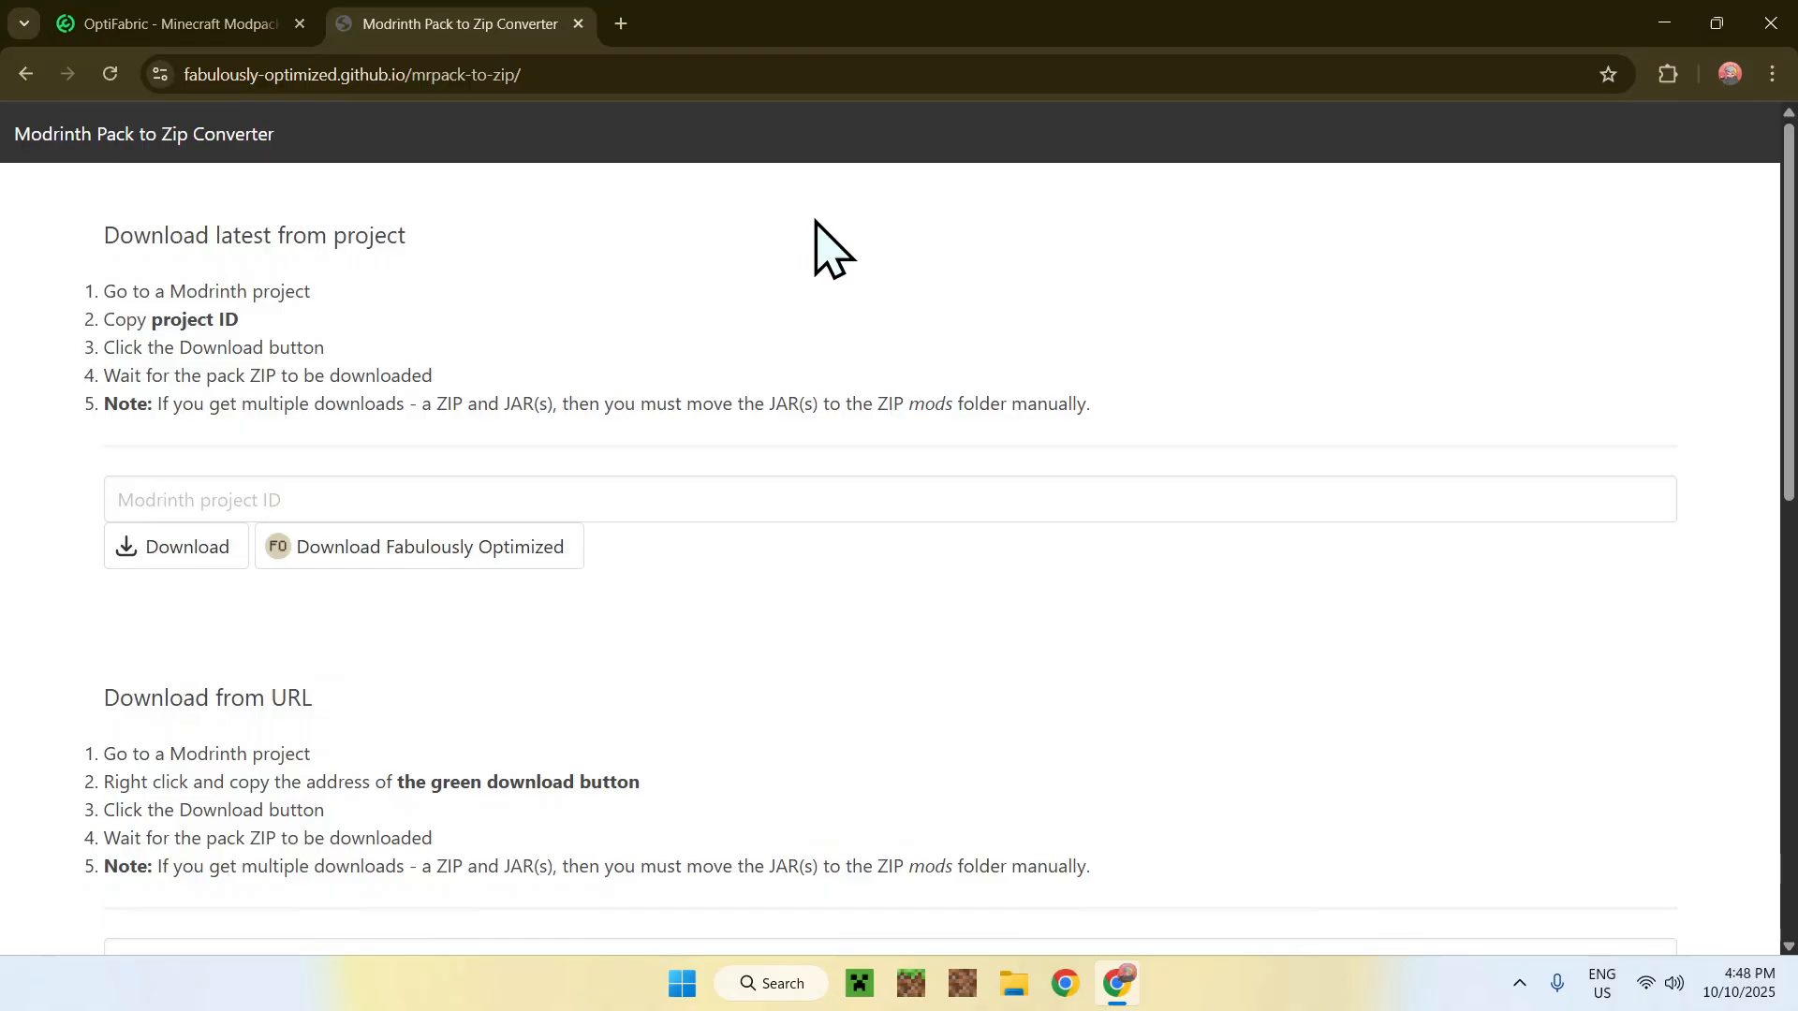
scroll(down, 3)
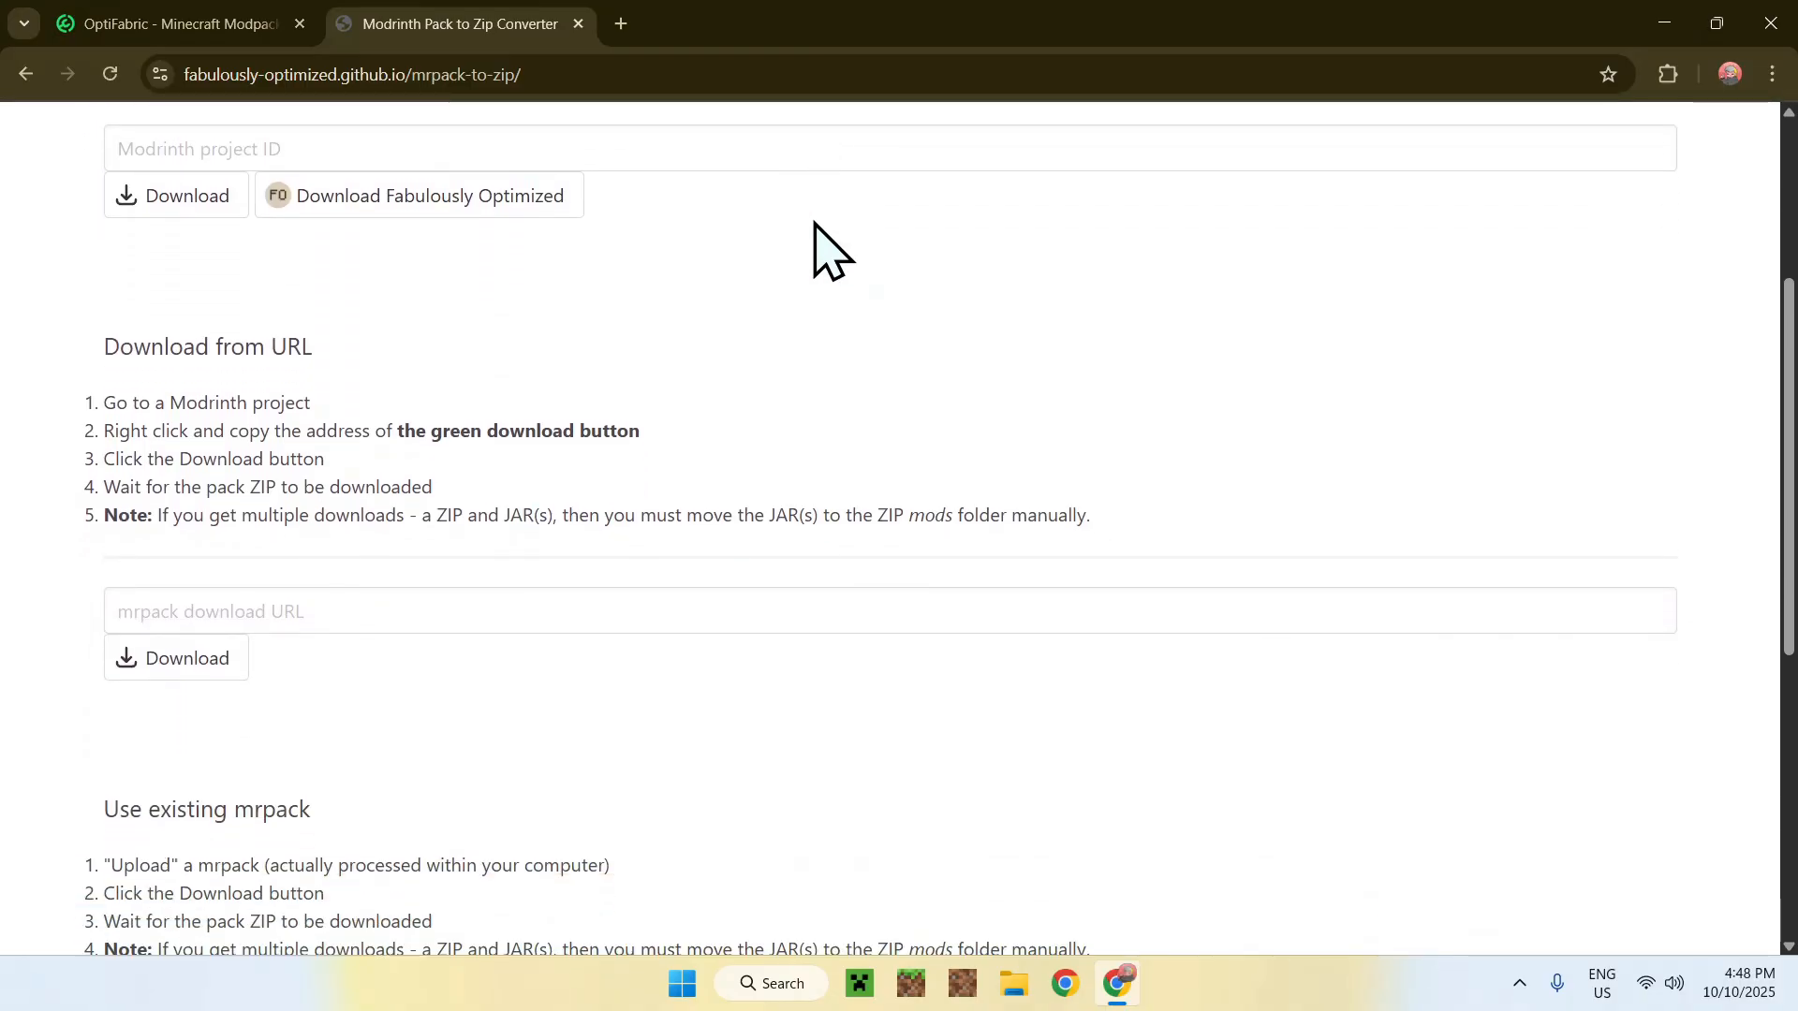
mouse_move(607, 341)
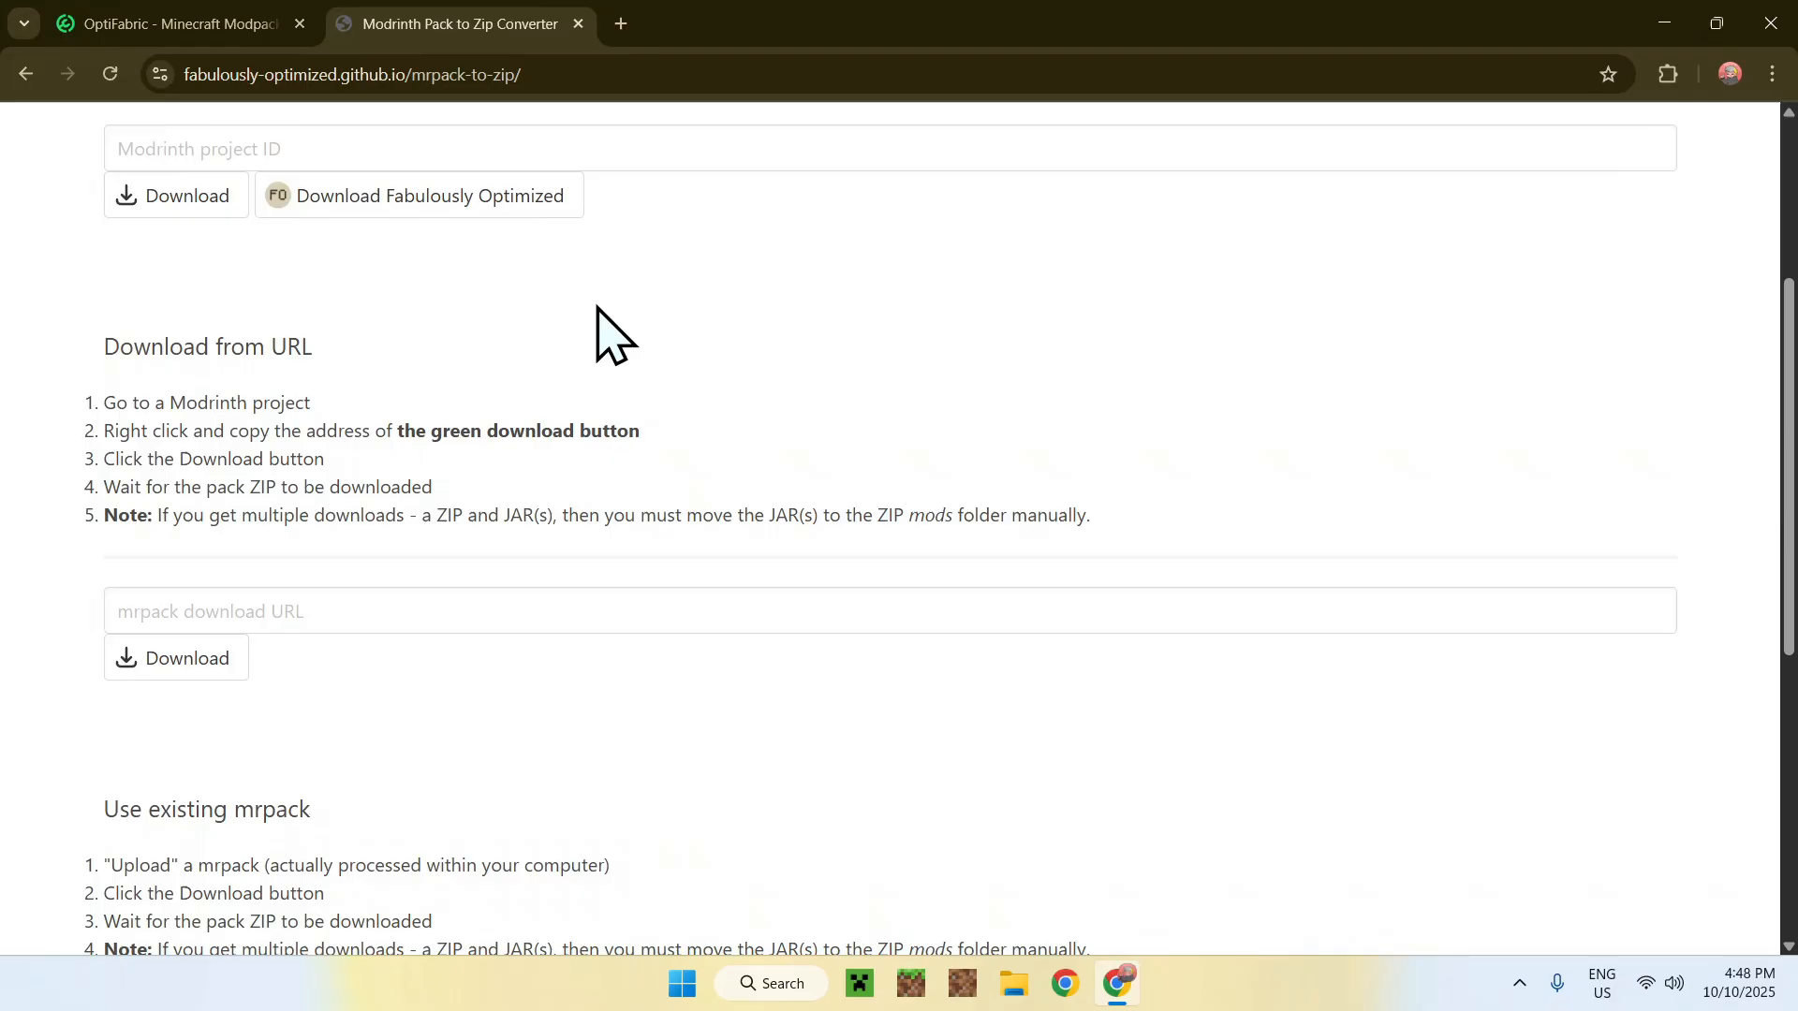
mouse_move(325, 83)
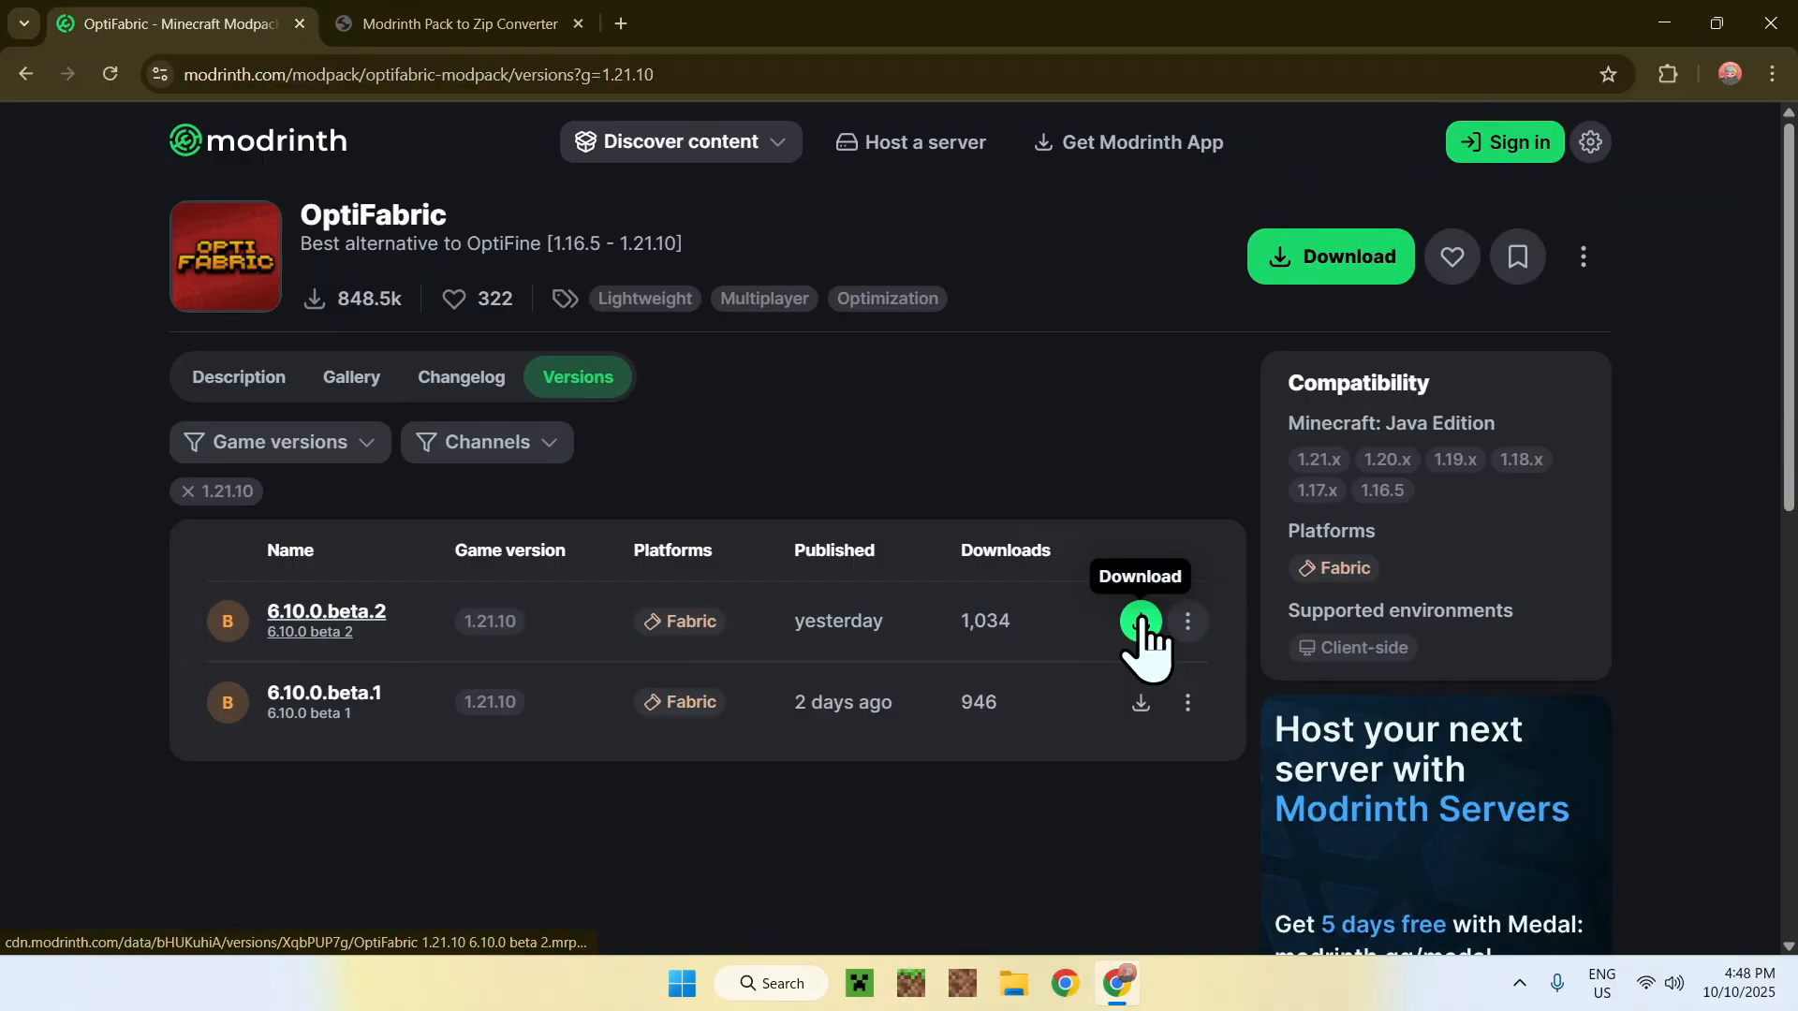
- Copy the OptiFabric 6.10.0.beta.2 download link and focus the converter's URL field
right_click(1140, 622)
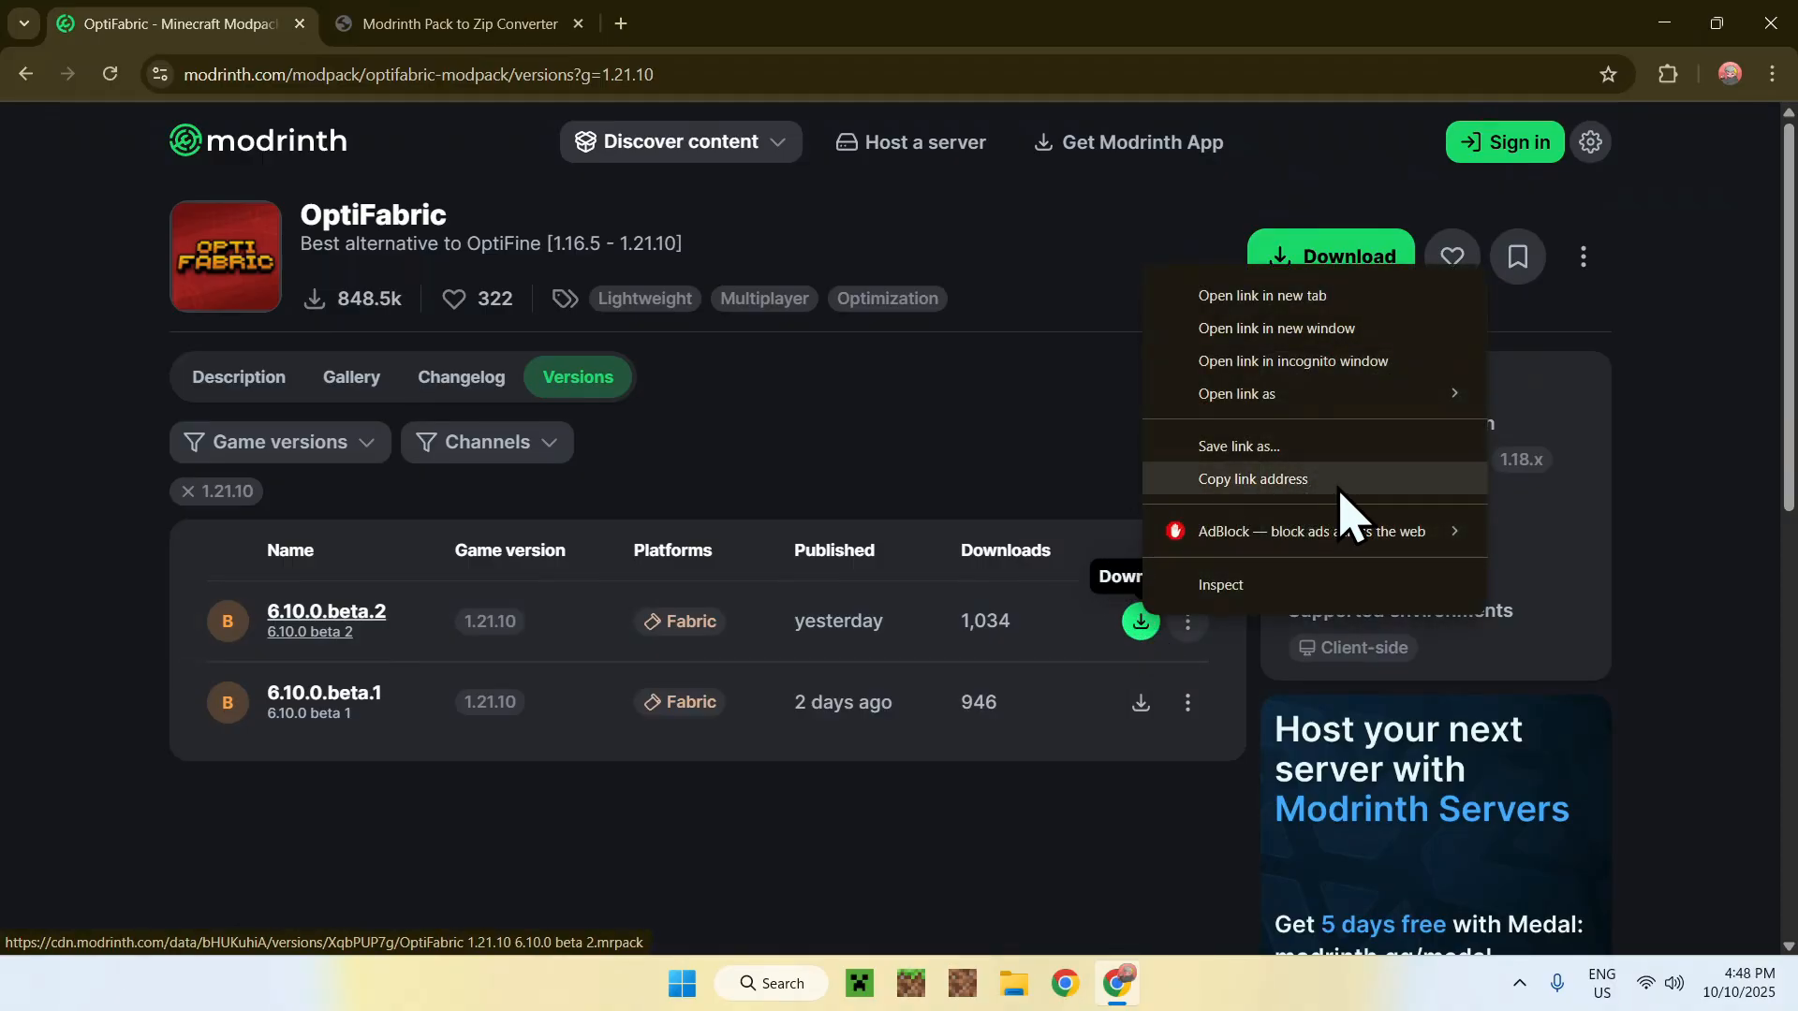
click(1250, 480)
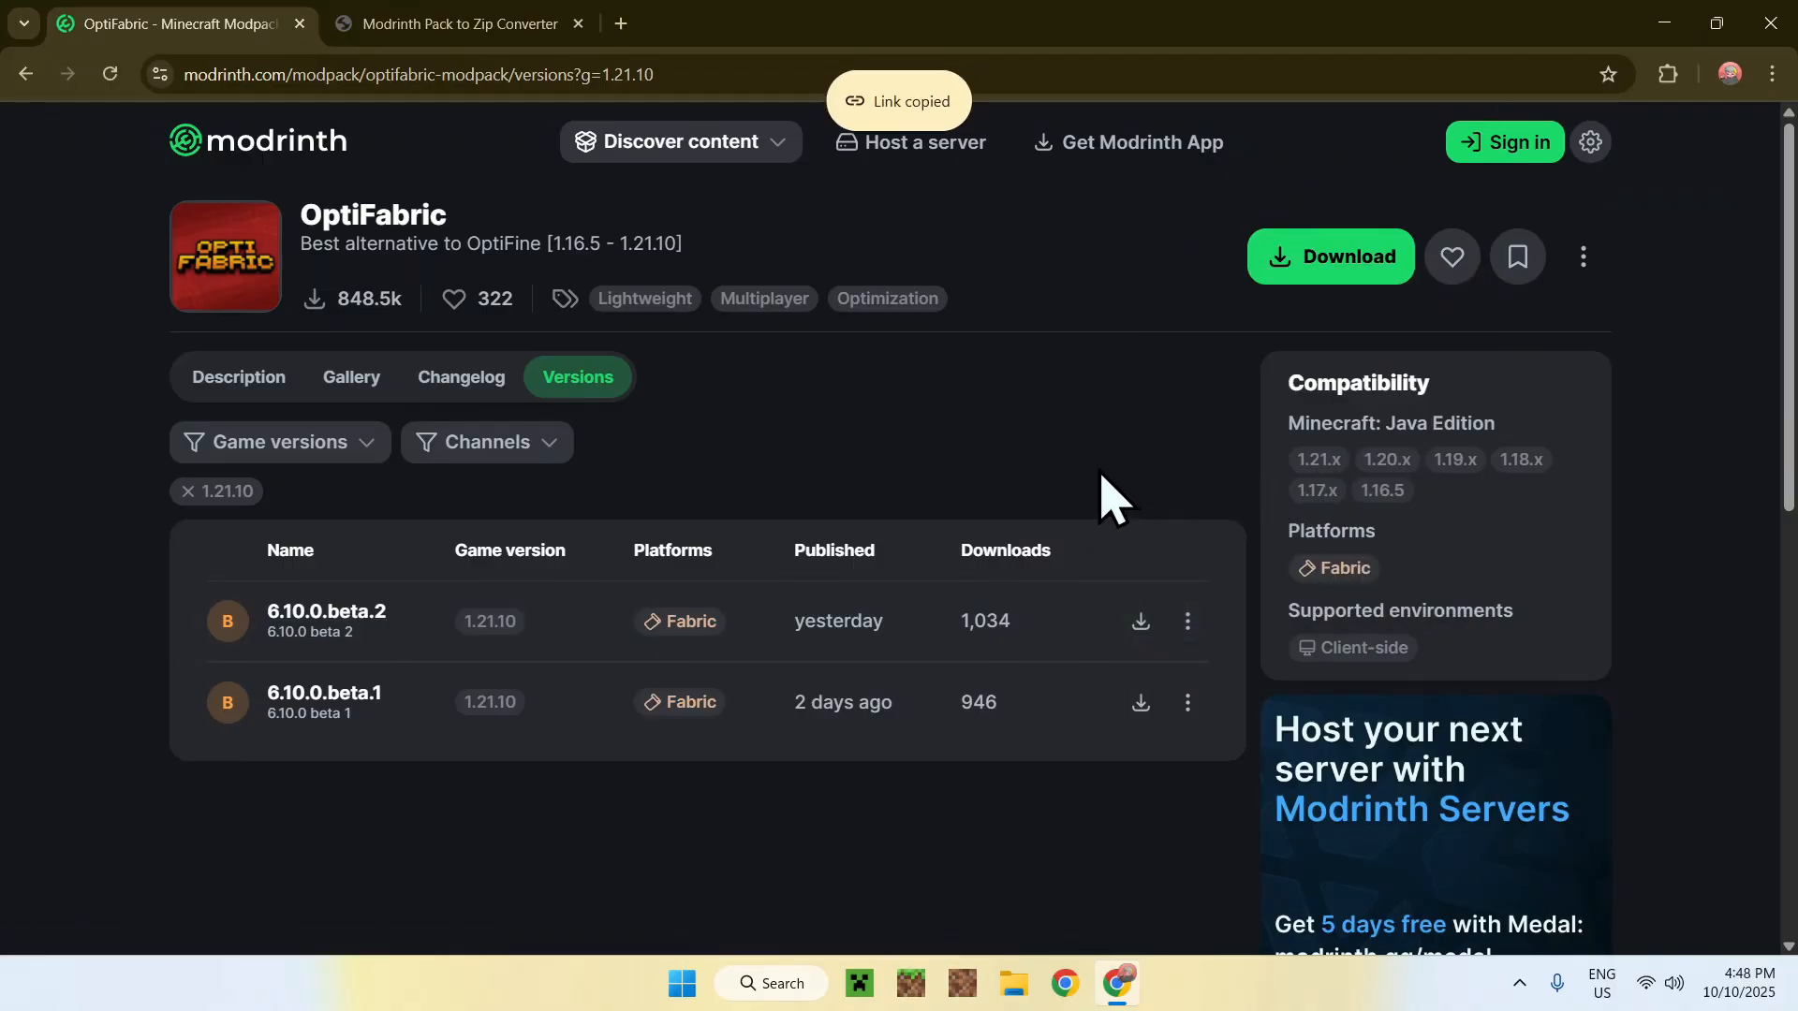
click(459, 22)
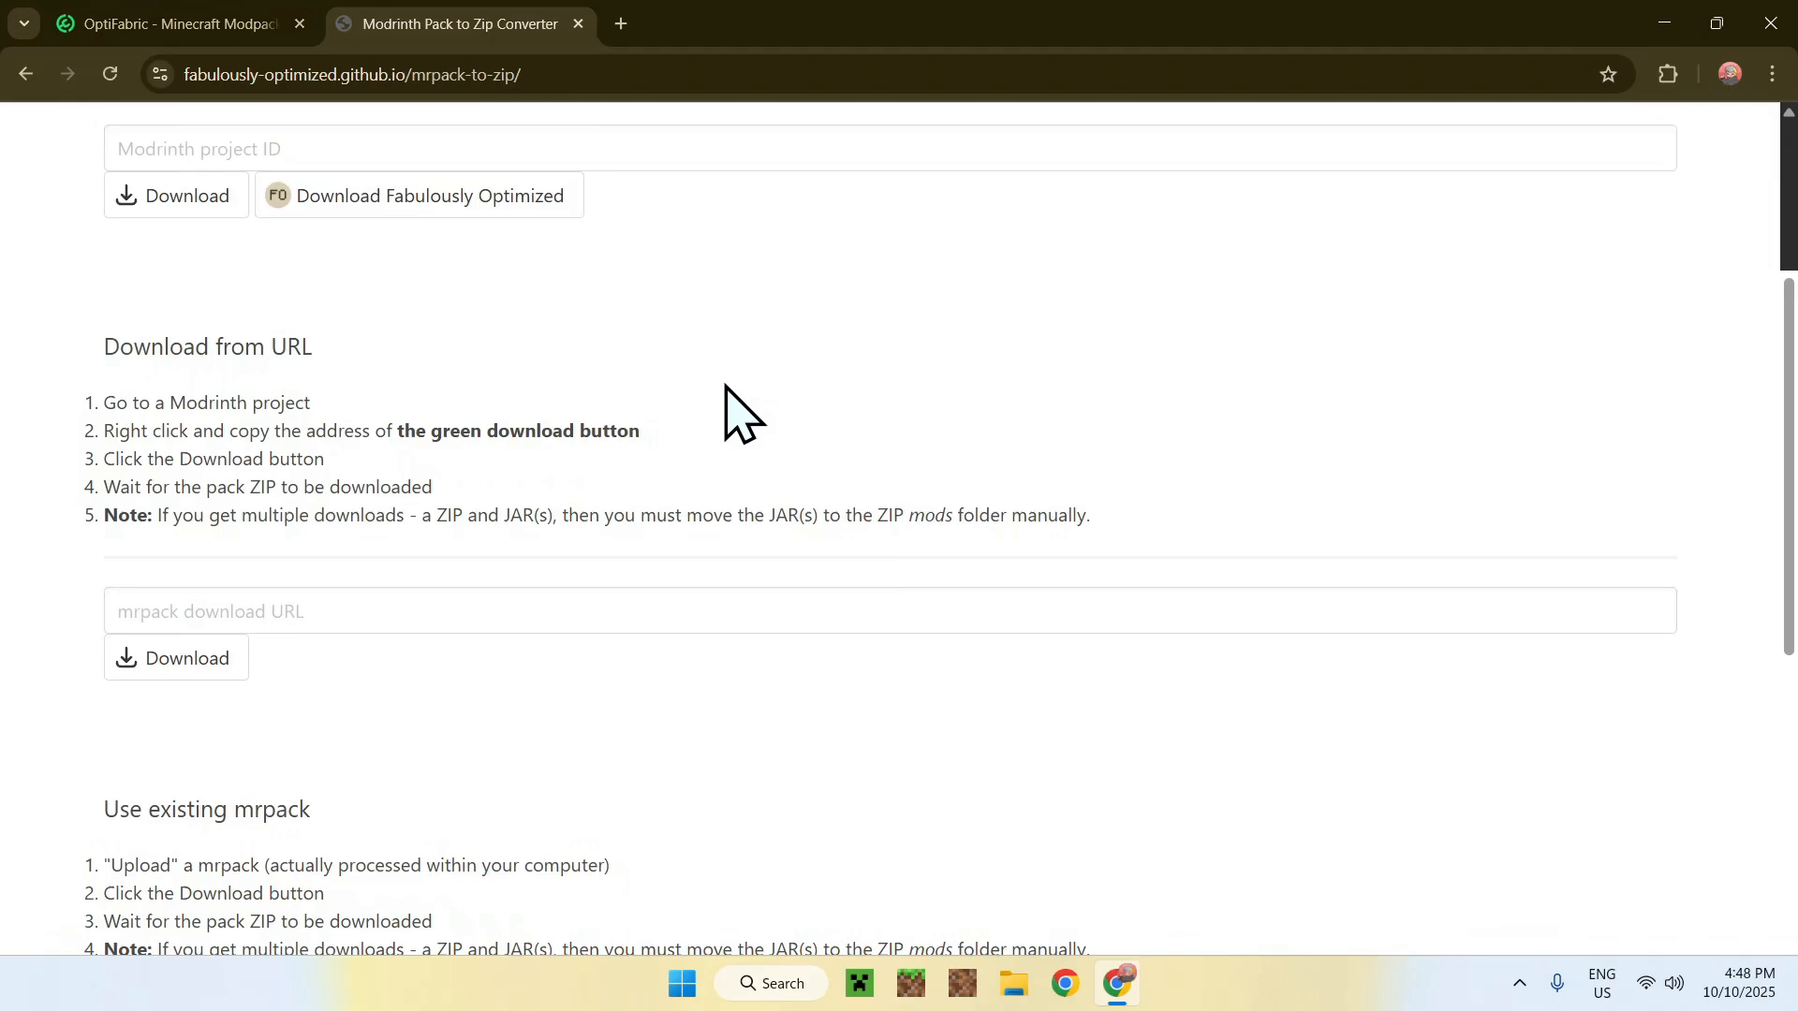
click(459, 611)
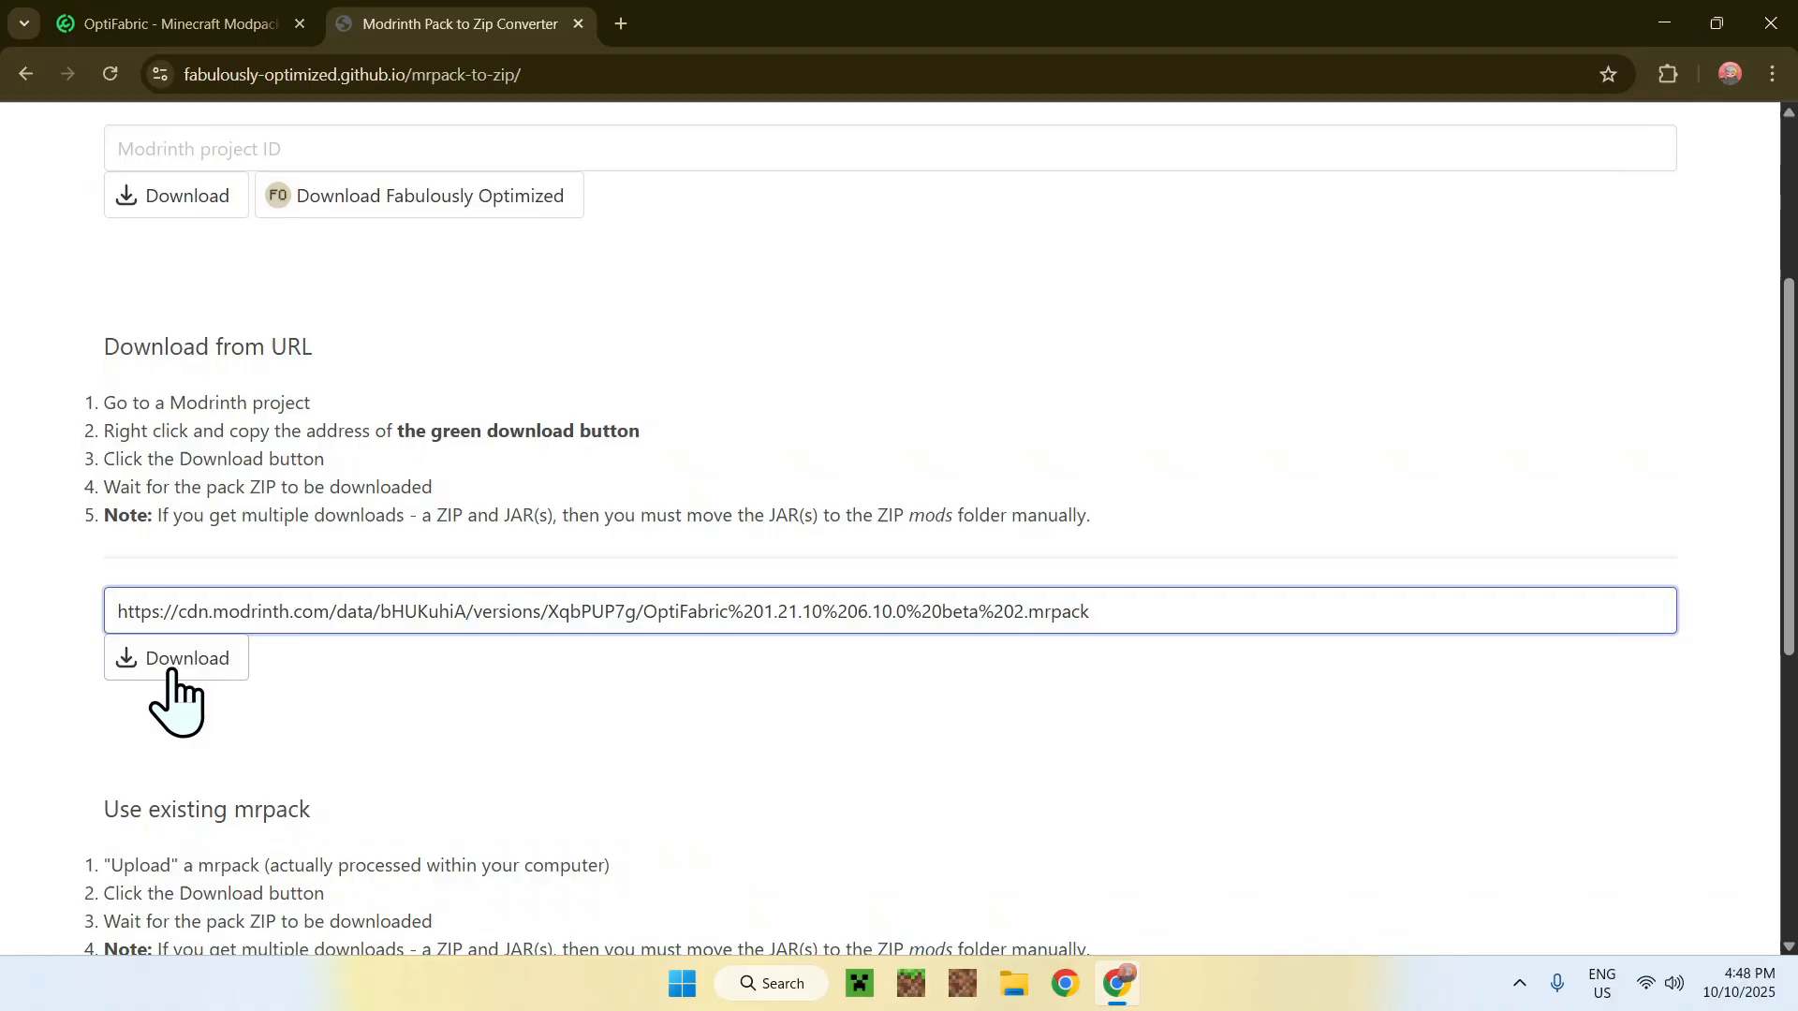
- Convert the pasted OptiFabric beta 2 pack link into a zip download
click(175, 657)
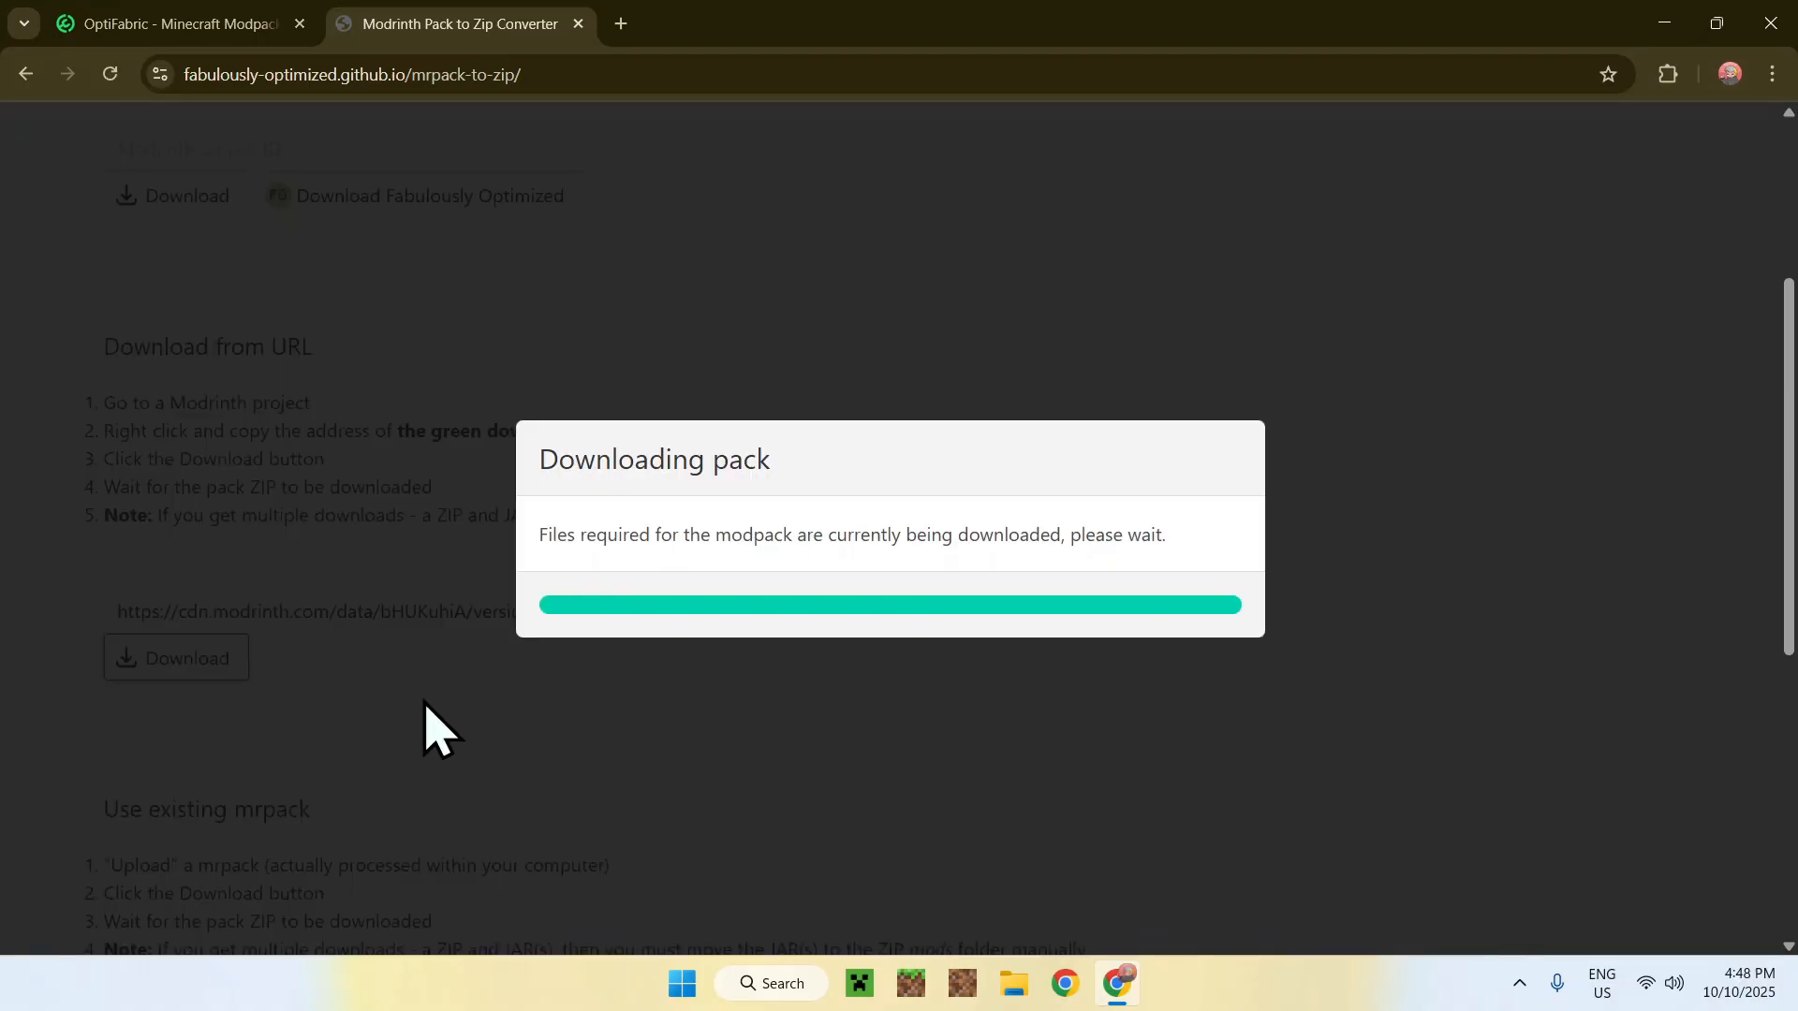
mouse_move(487, 722)
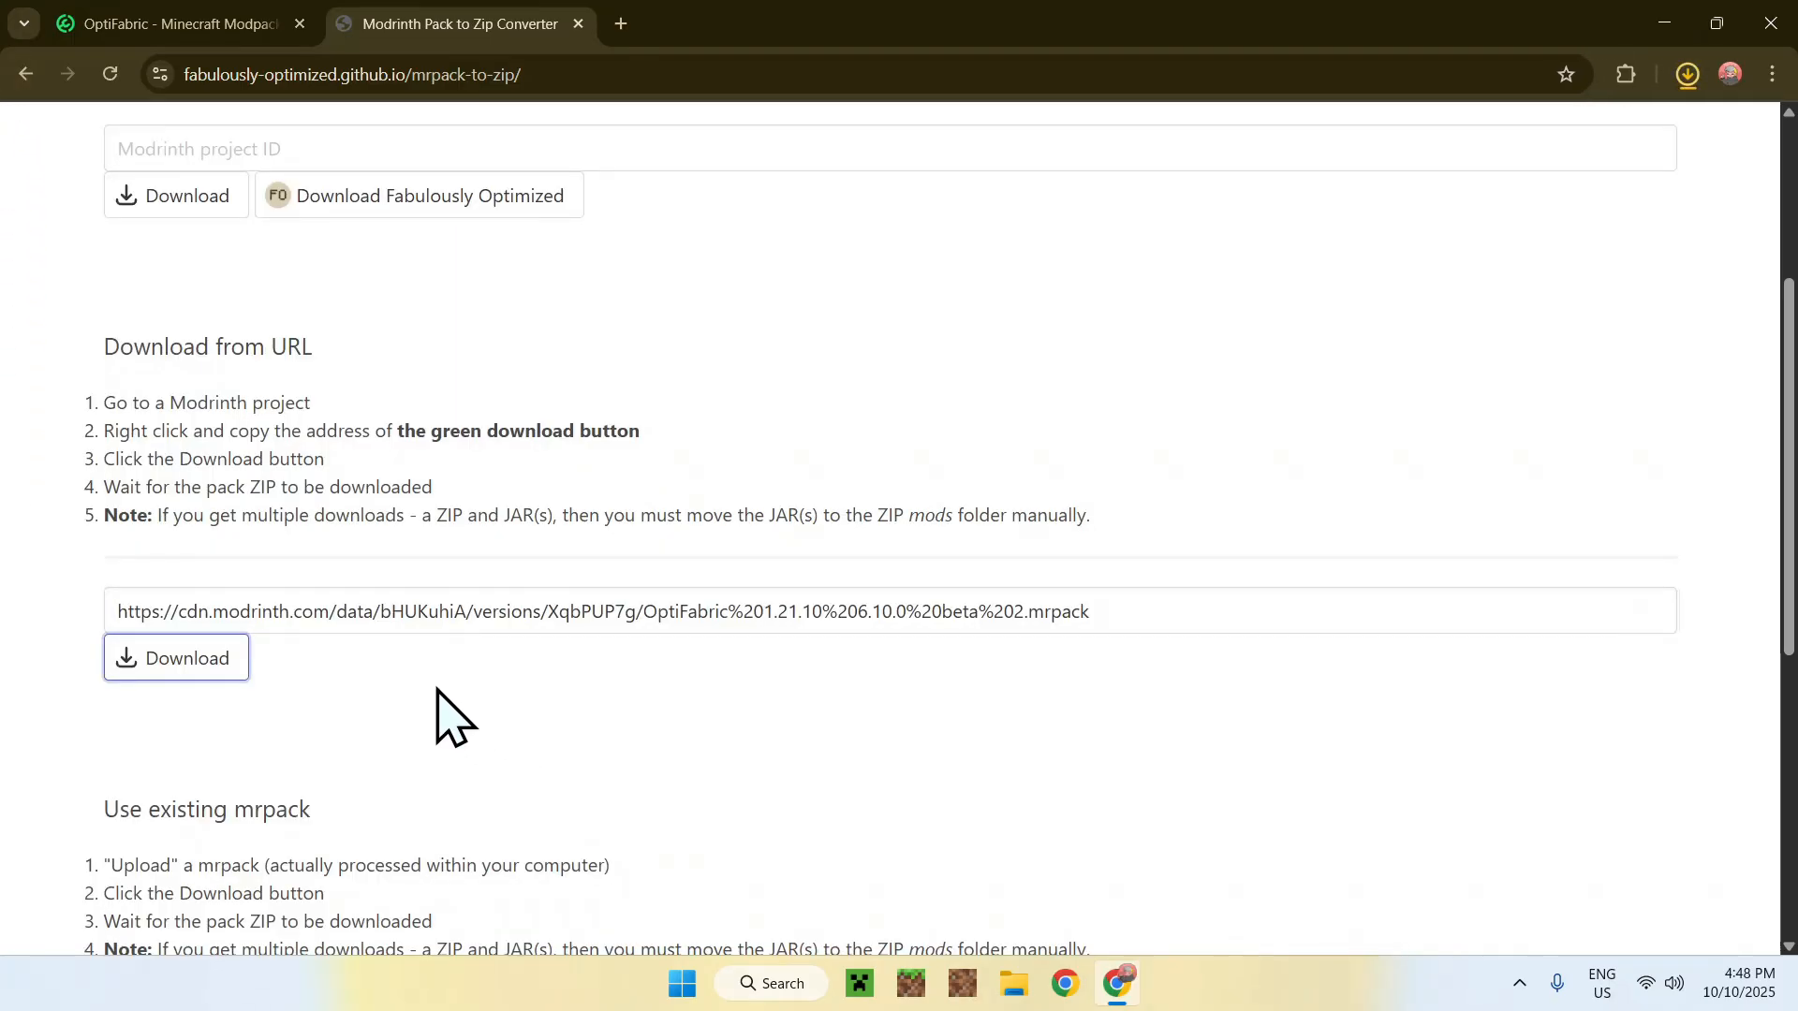
mouse_move(1547, 347)
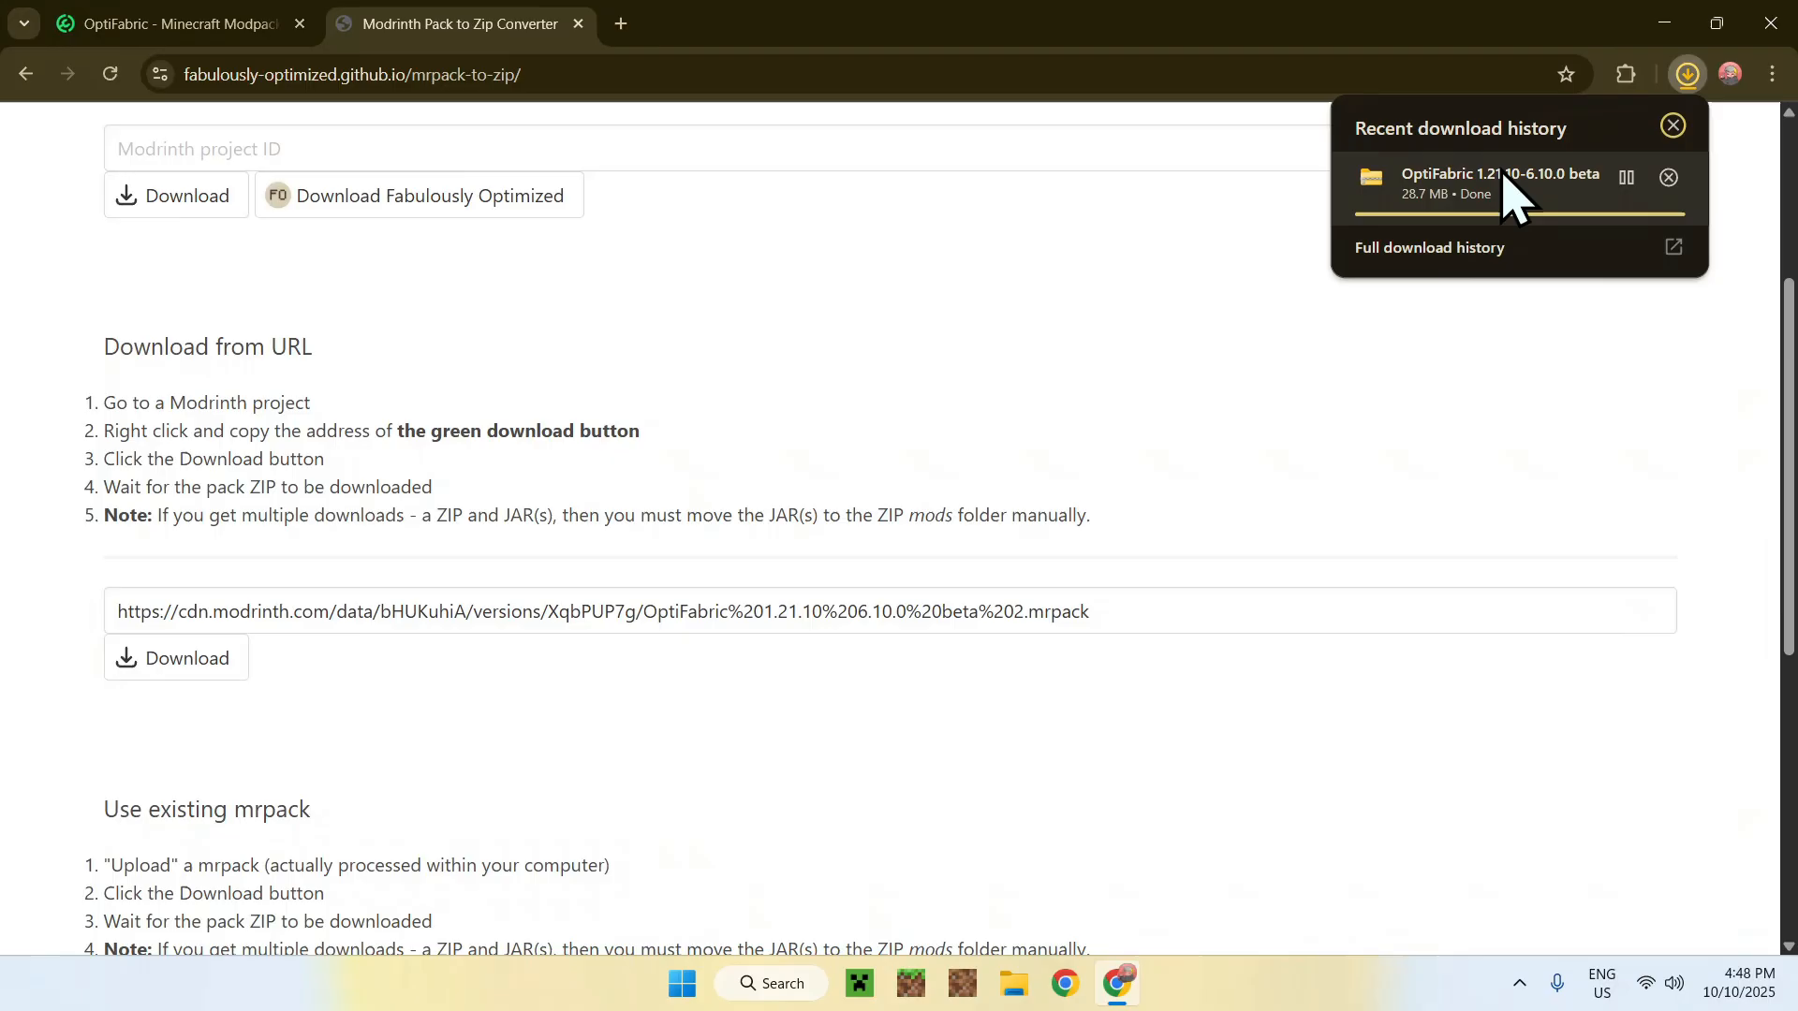
mouse_move(898, 352)
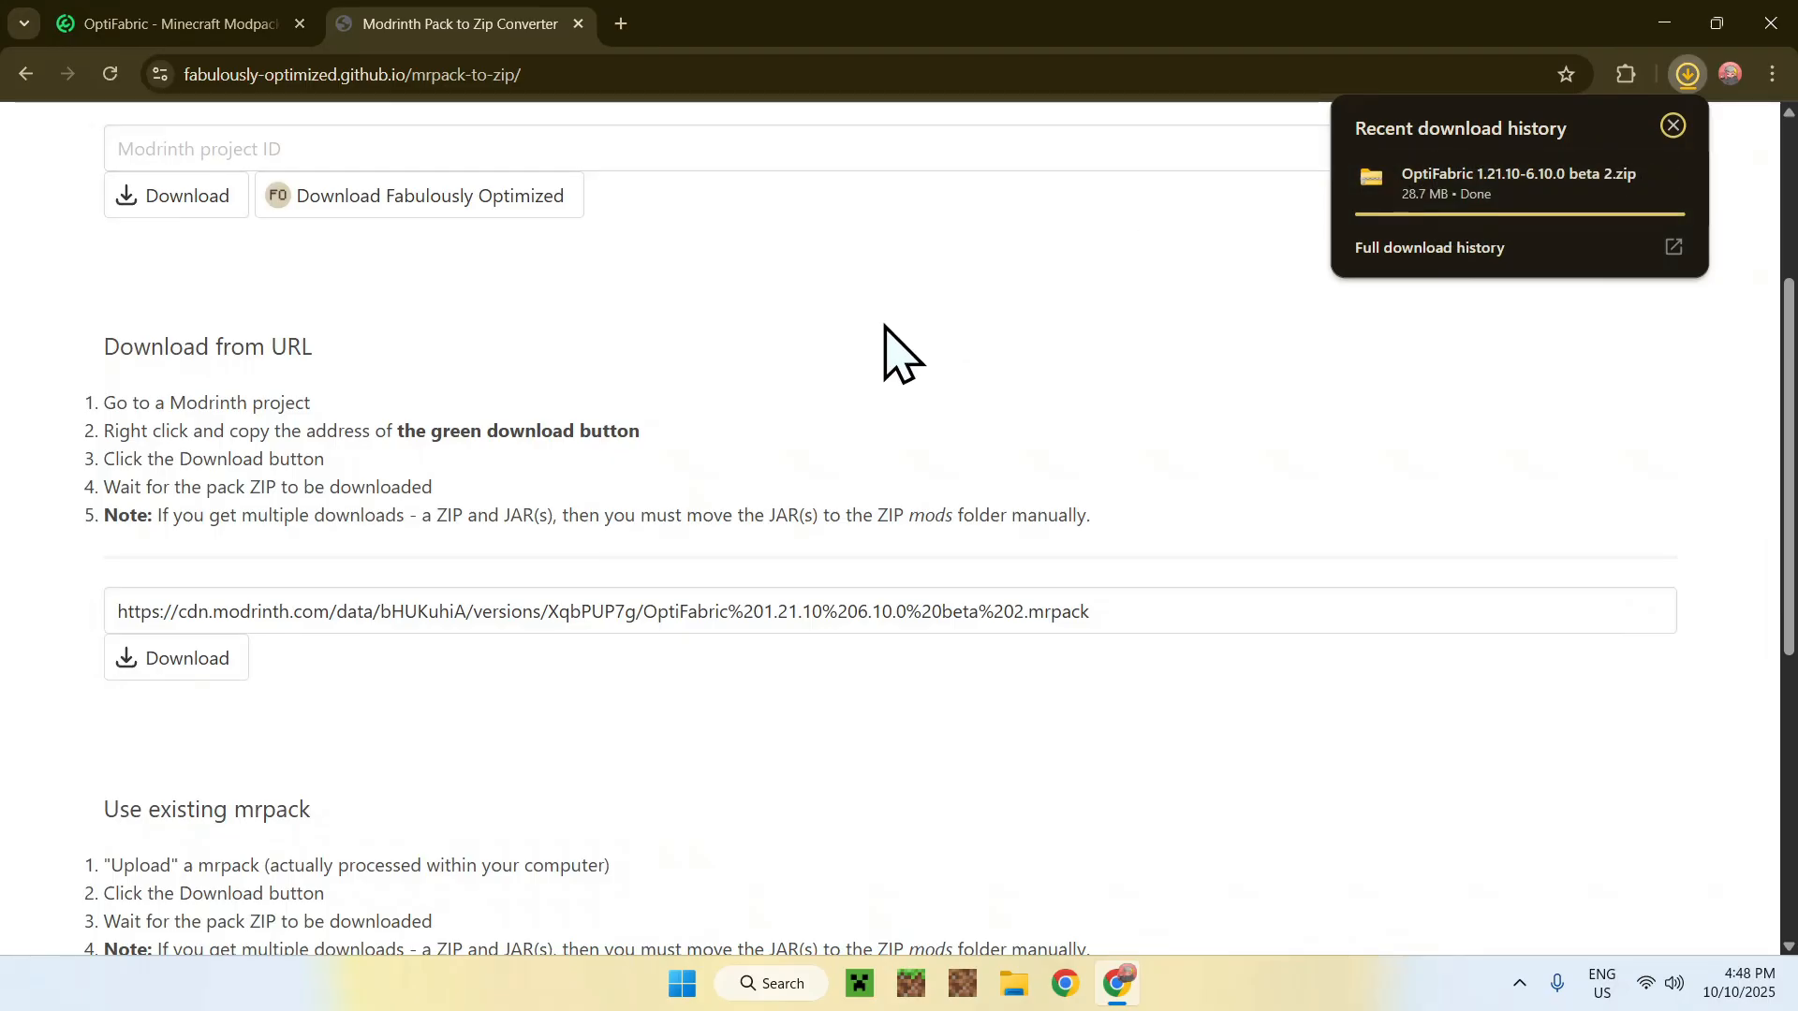
mouse_move(1077, 310)
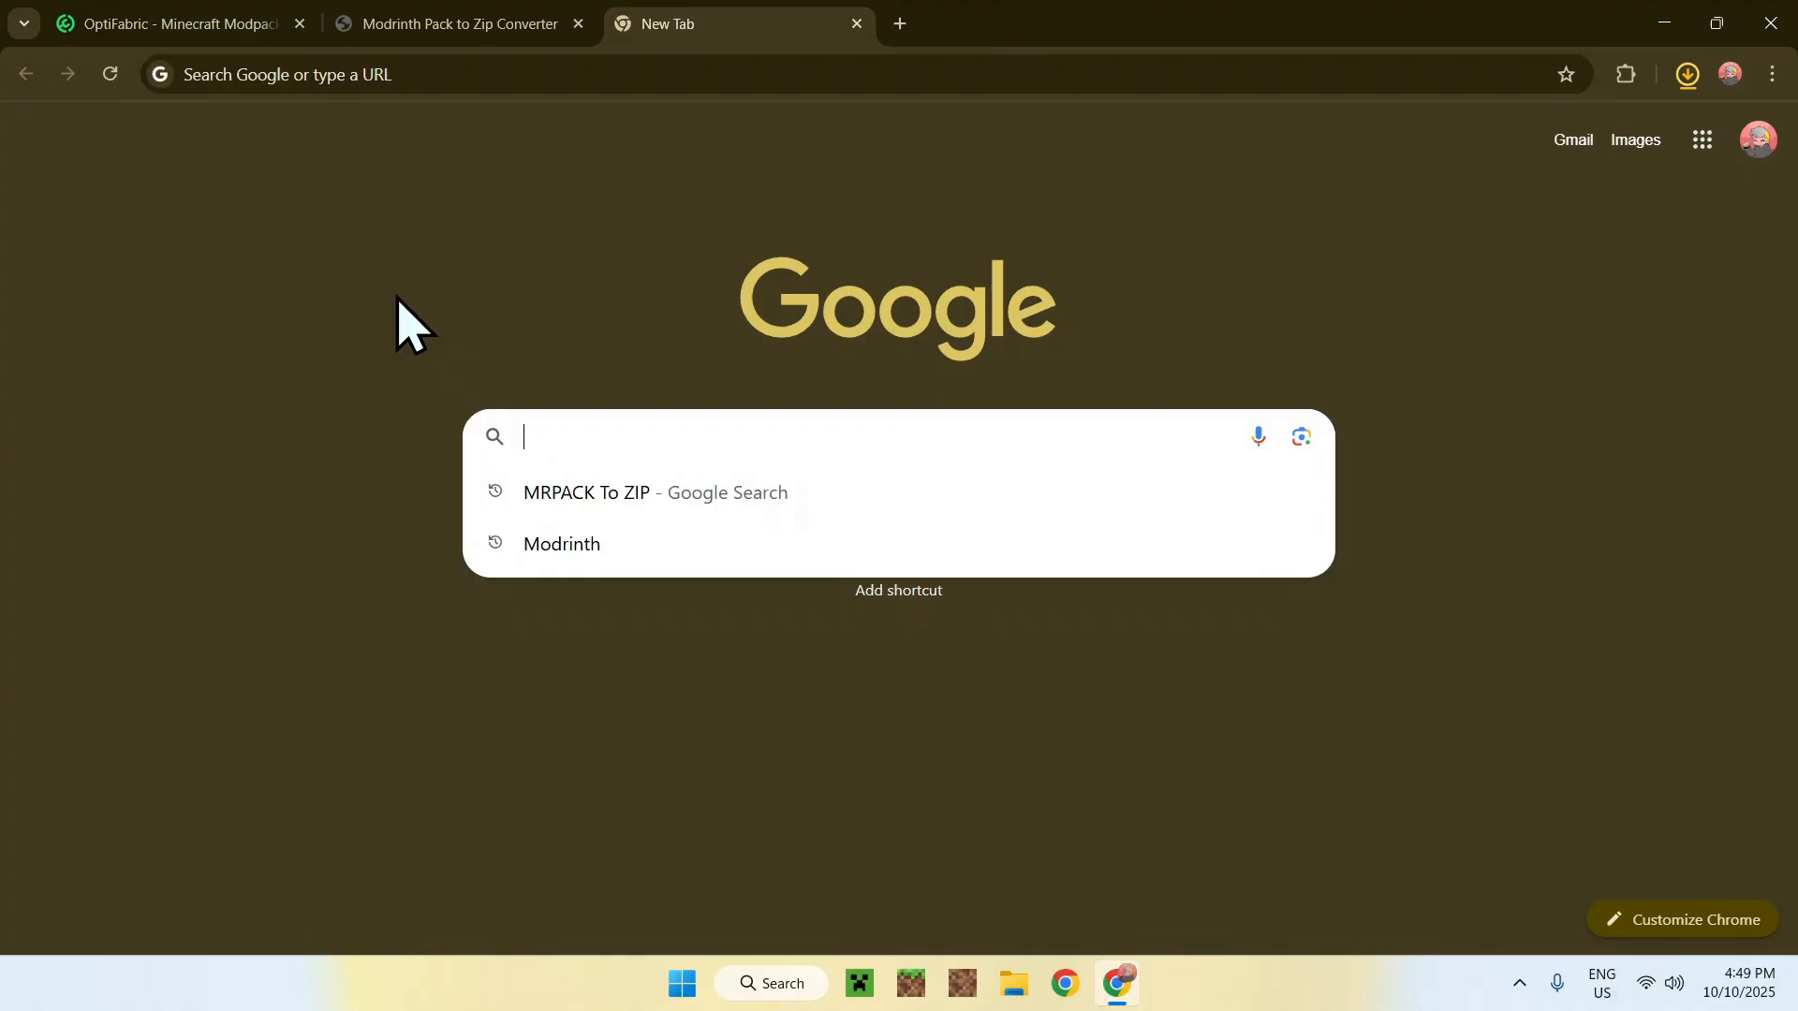
- Search Google for 'Minecraft Fabric' and reach Fabric's Minecraft Launcher download page
text(Minecraft F)
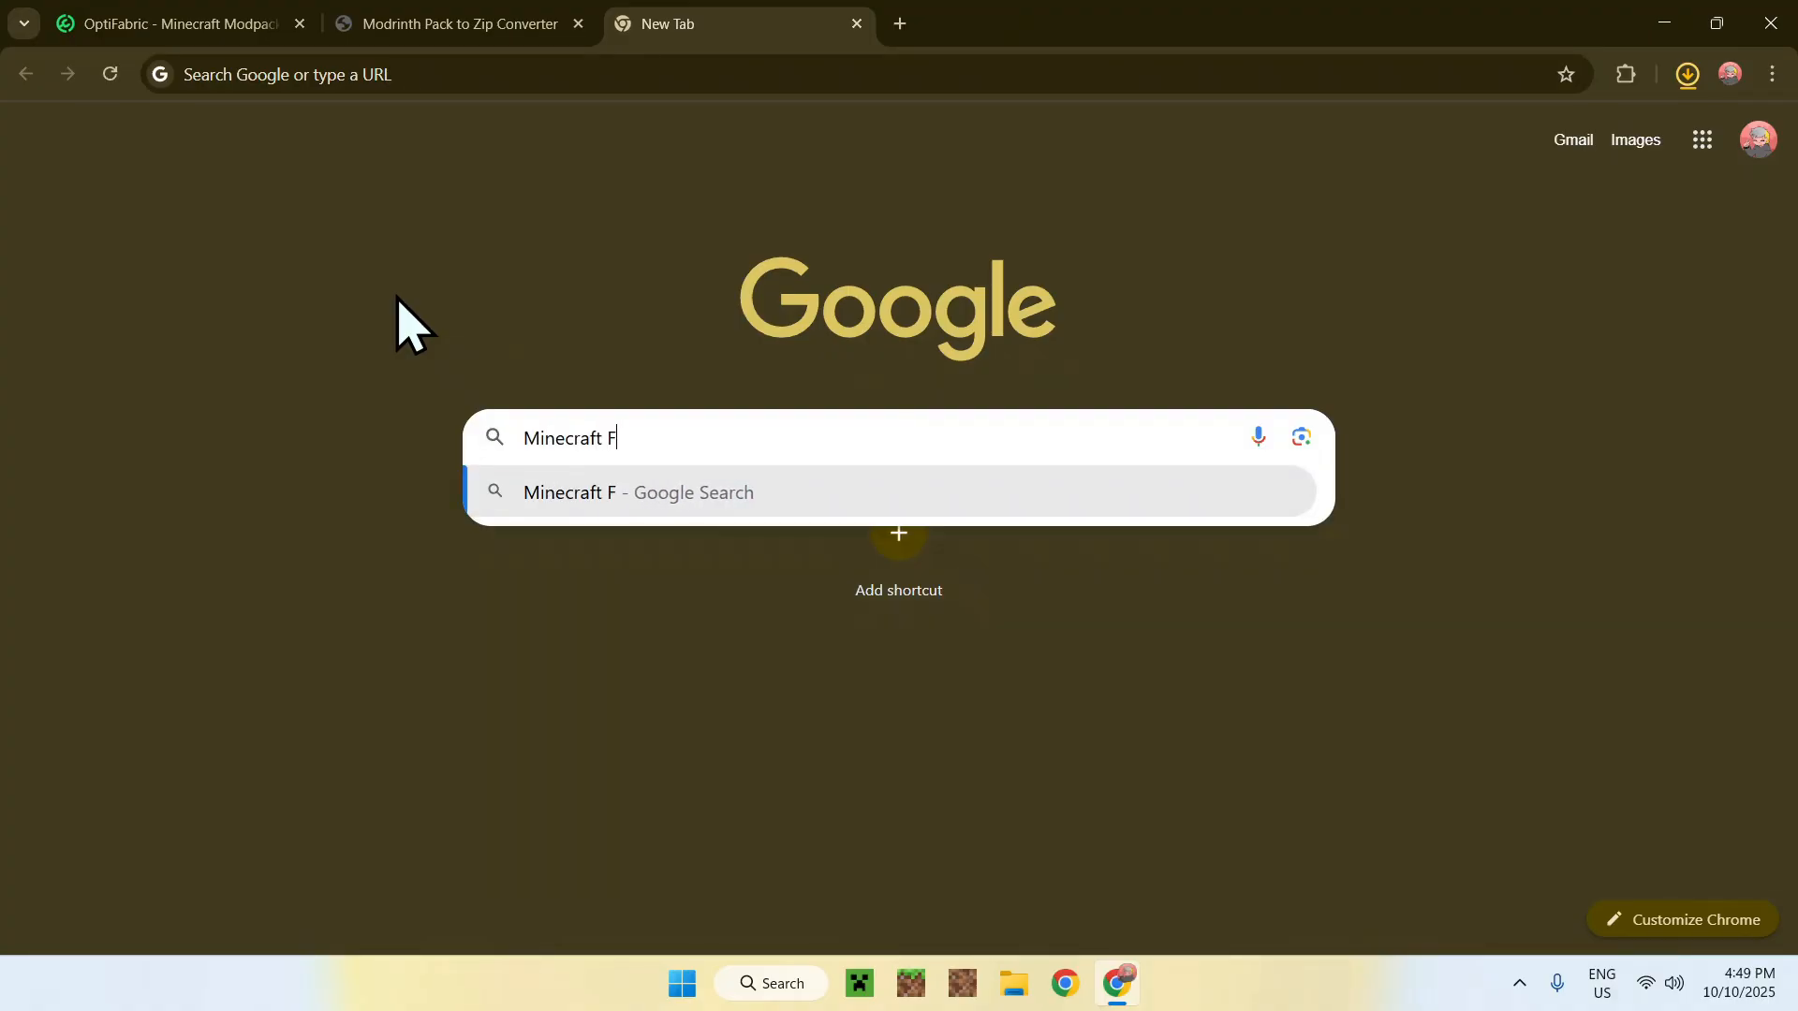
text(abric)
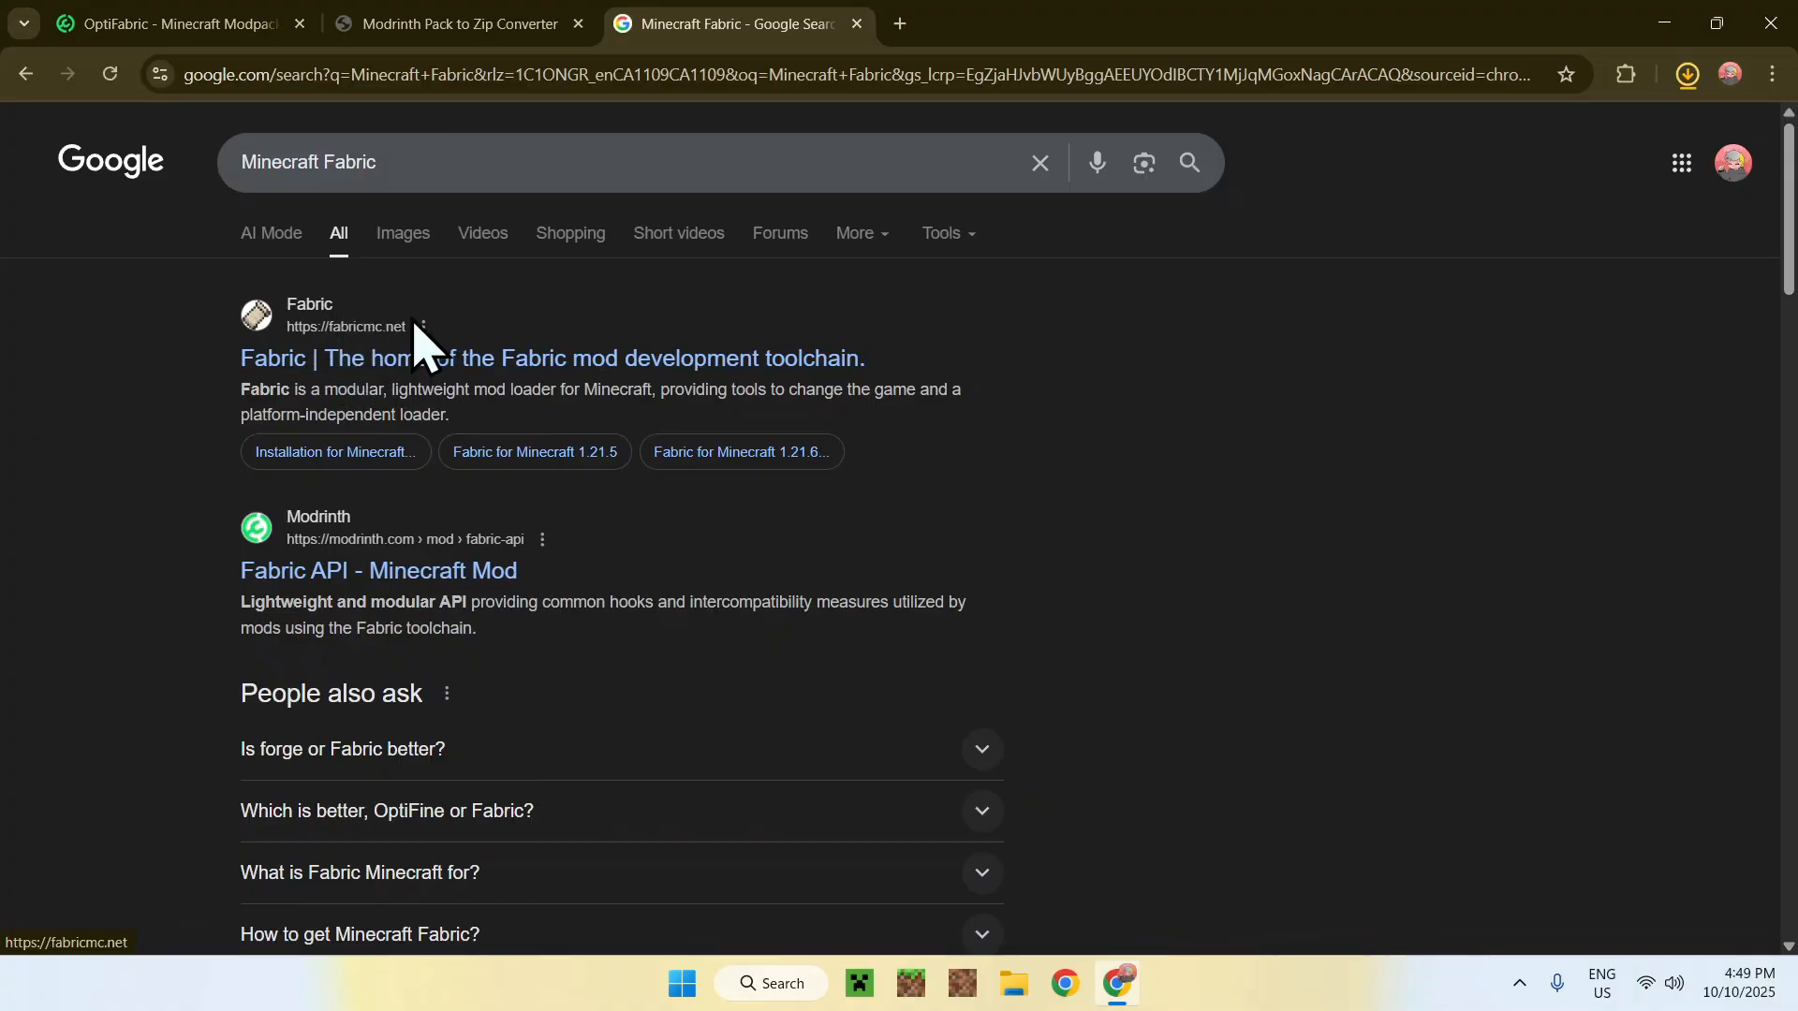
mouse_move(322, 379)
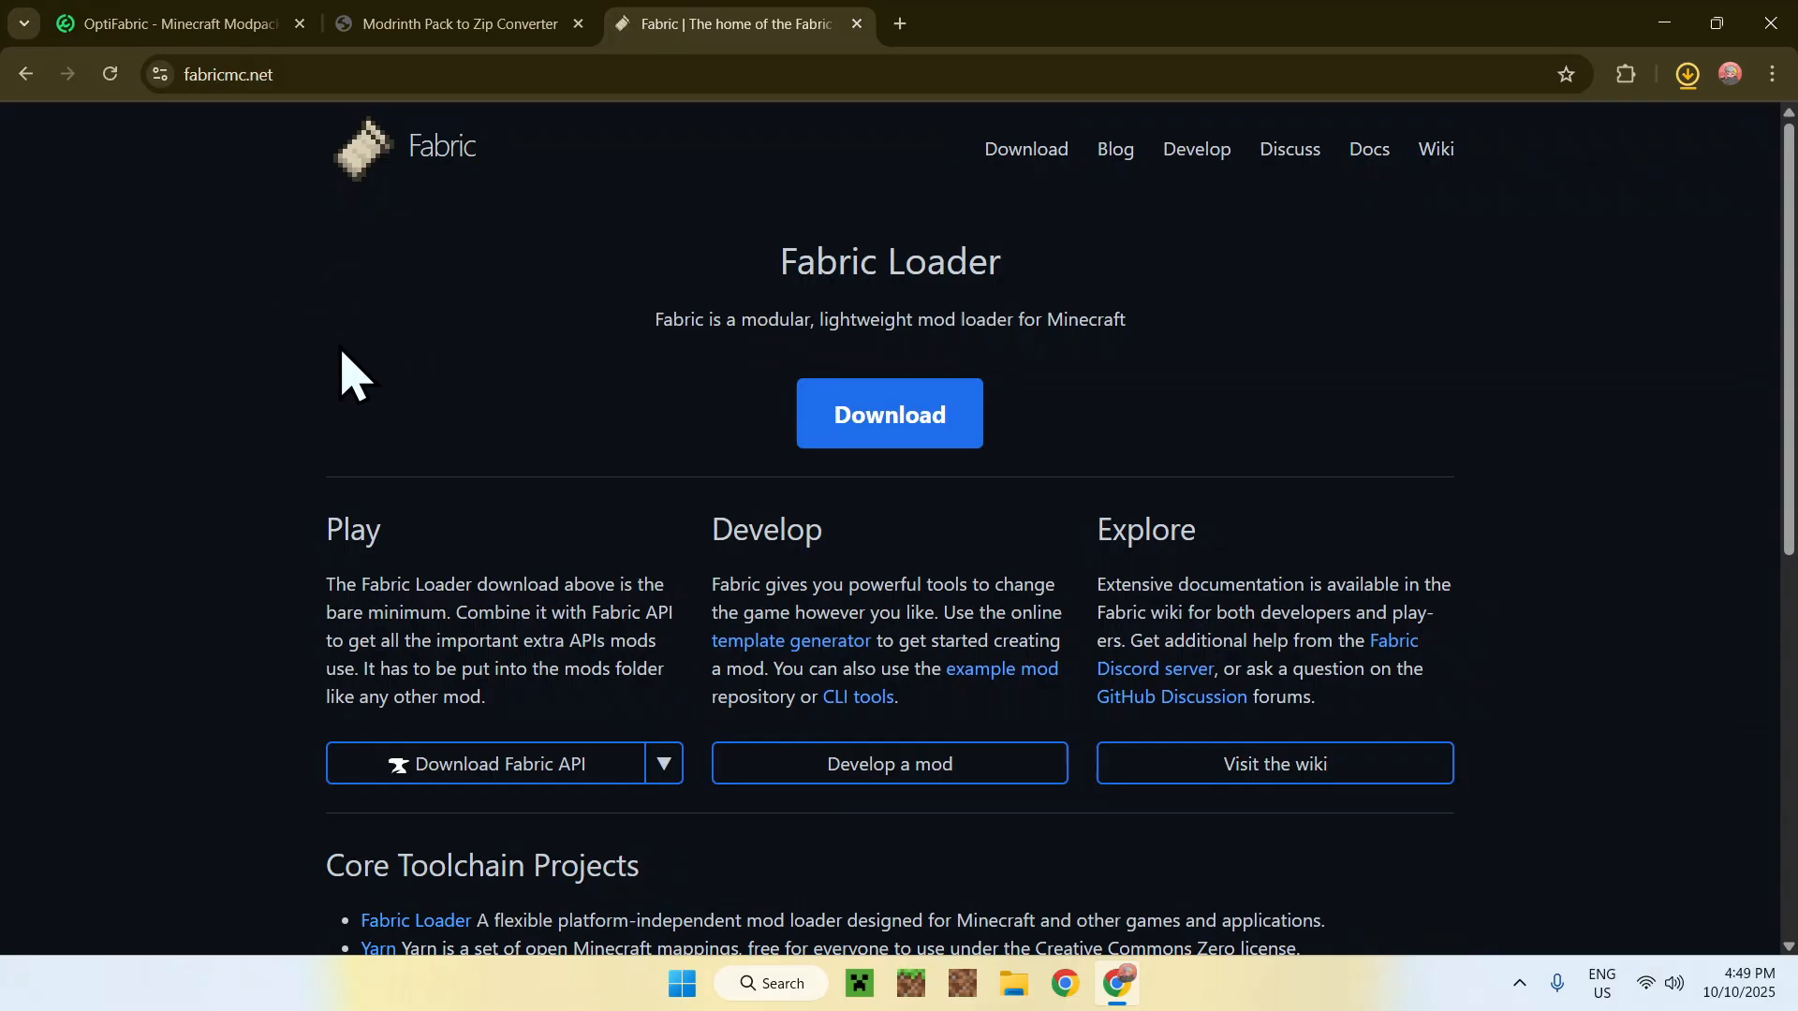
mouse_move(833, 501)
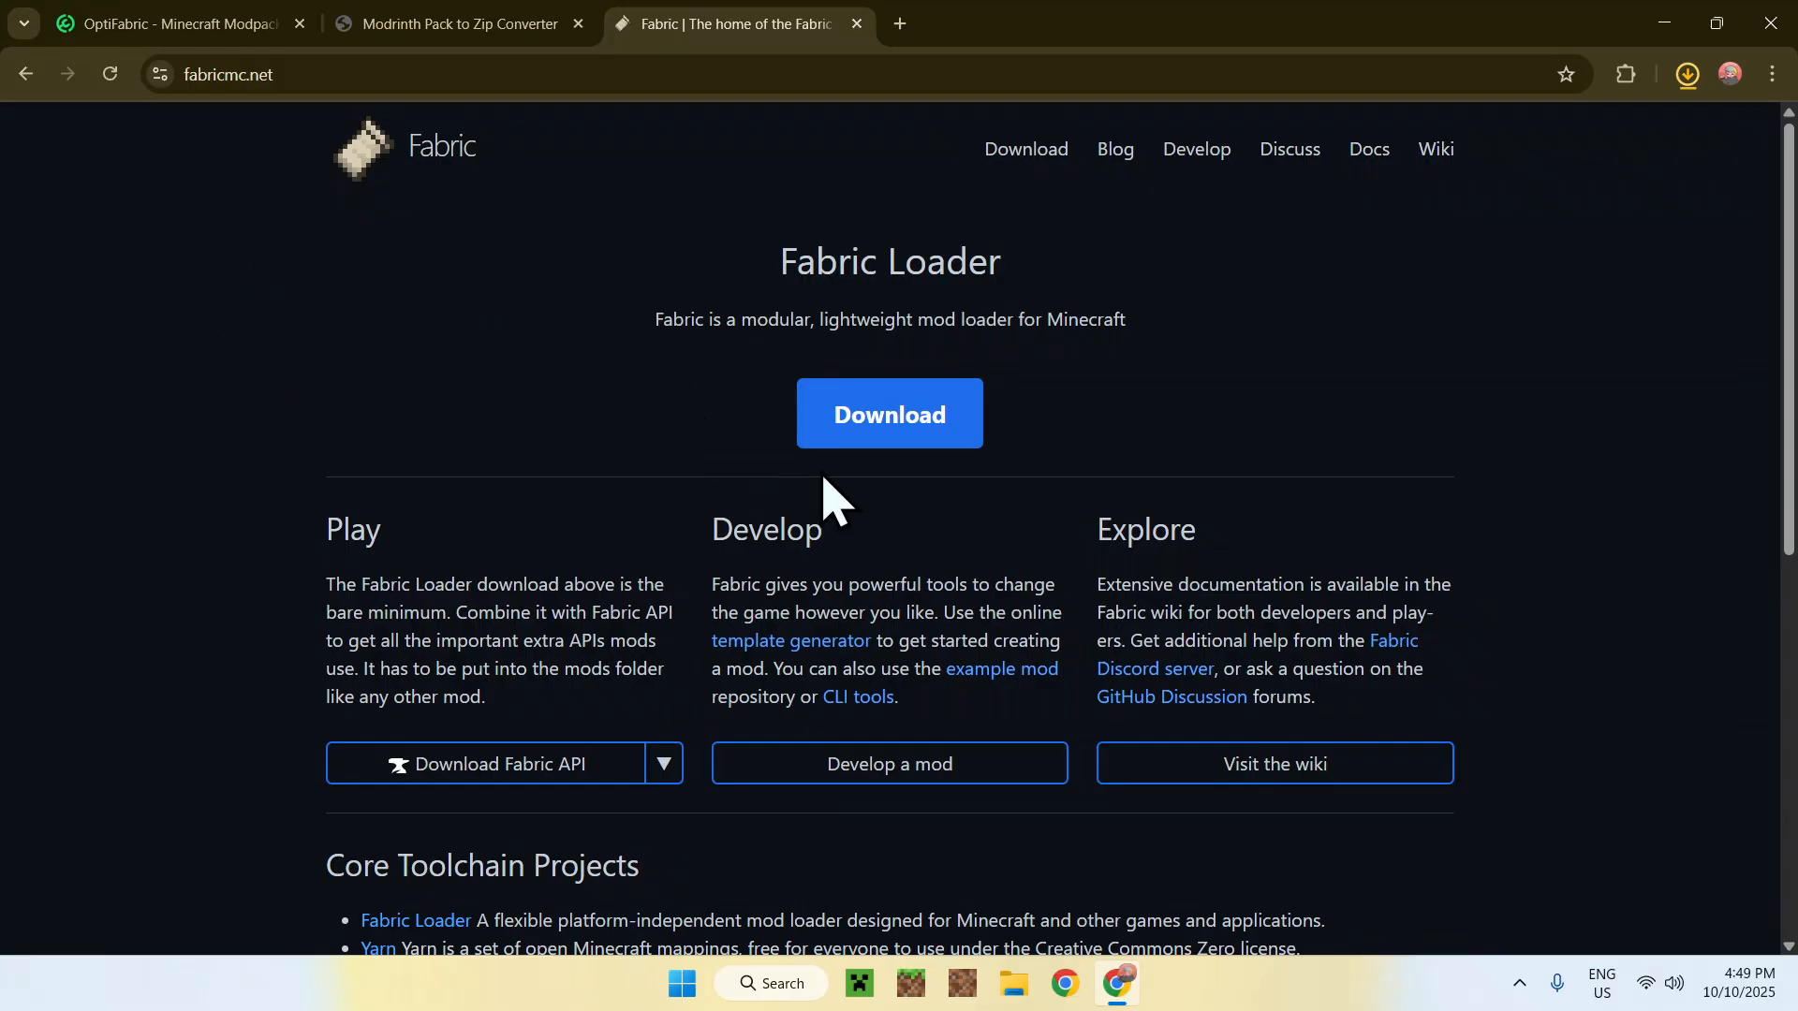
click(888, 414)
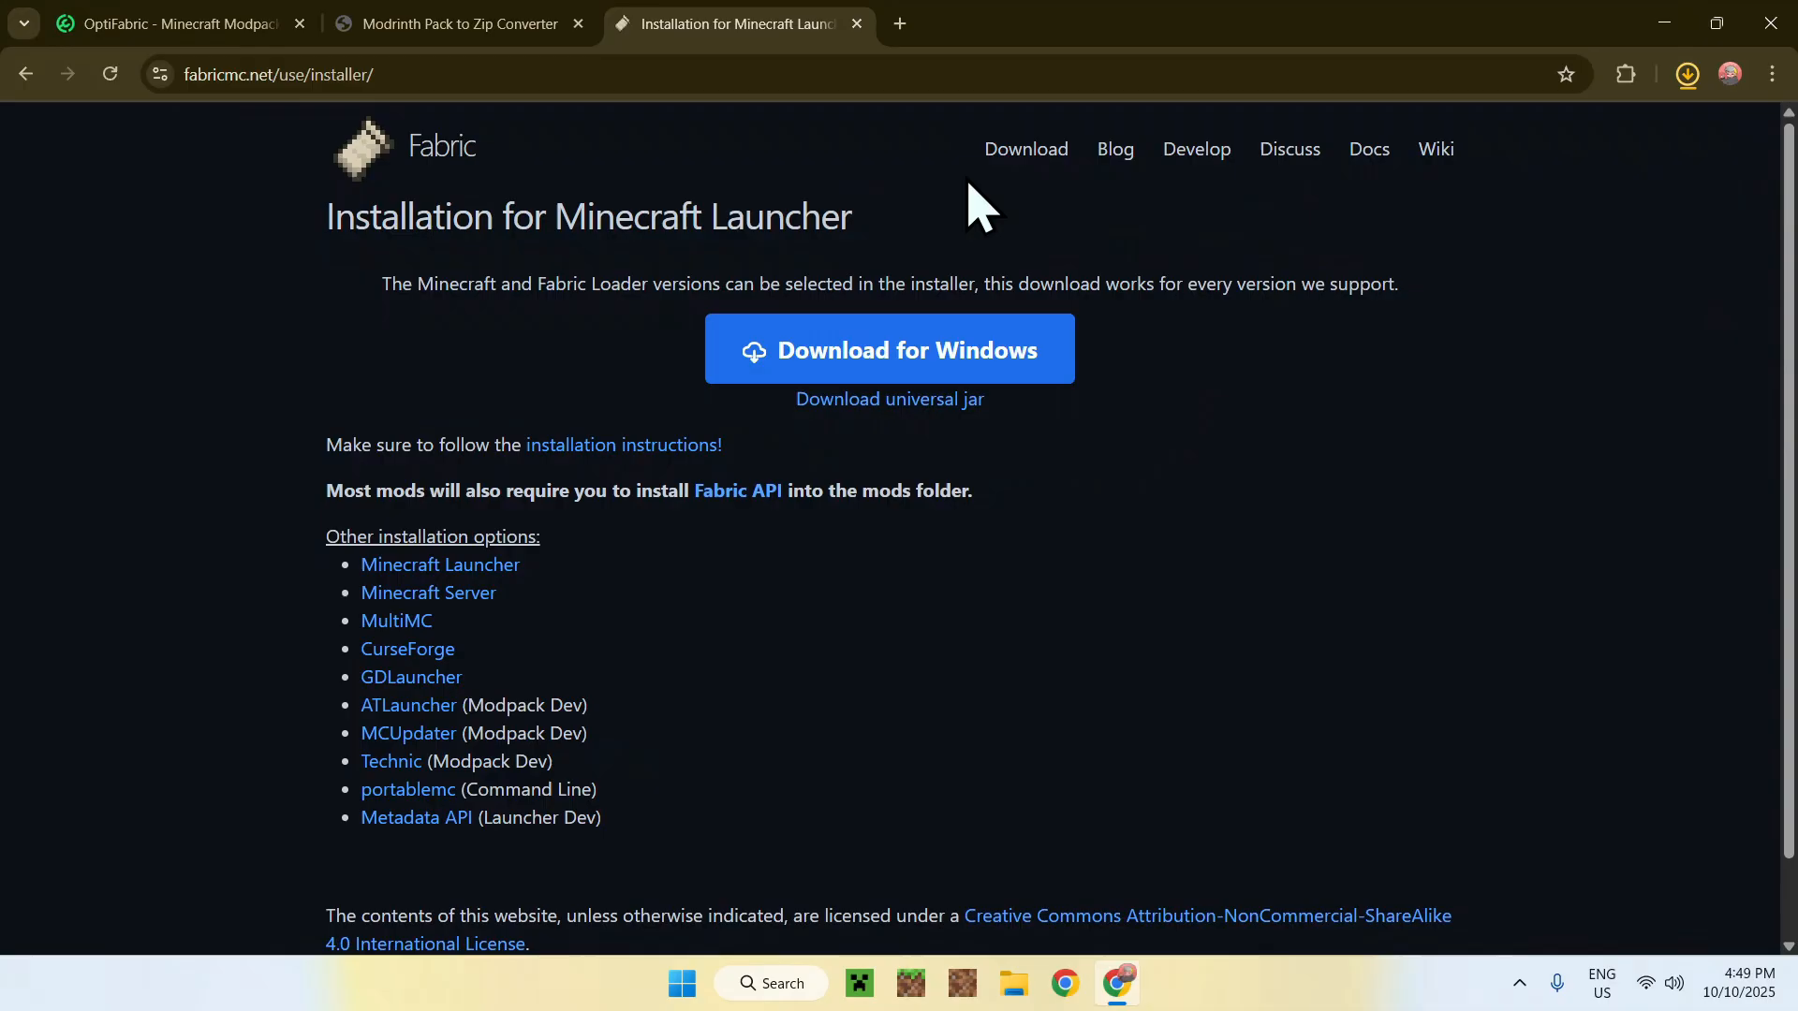
mouse_move(852, 453)
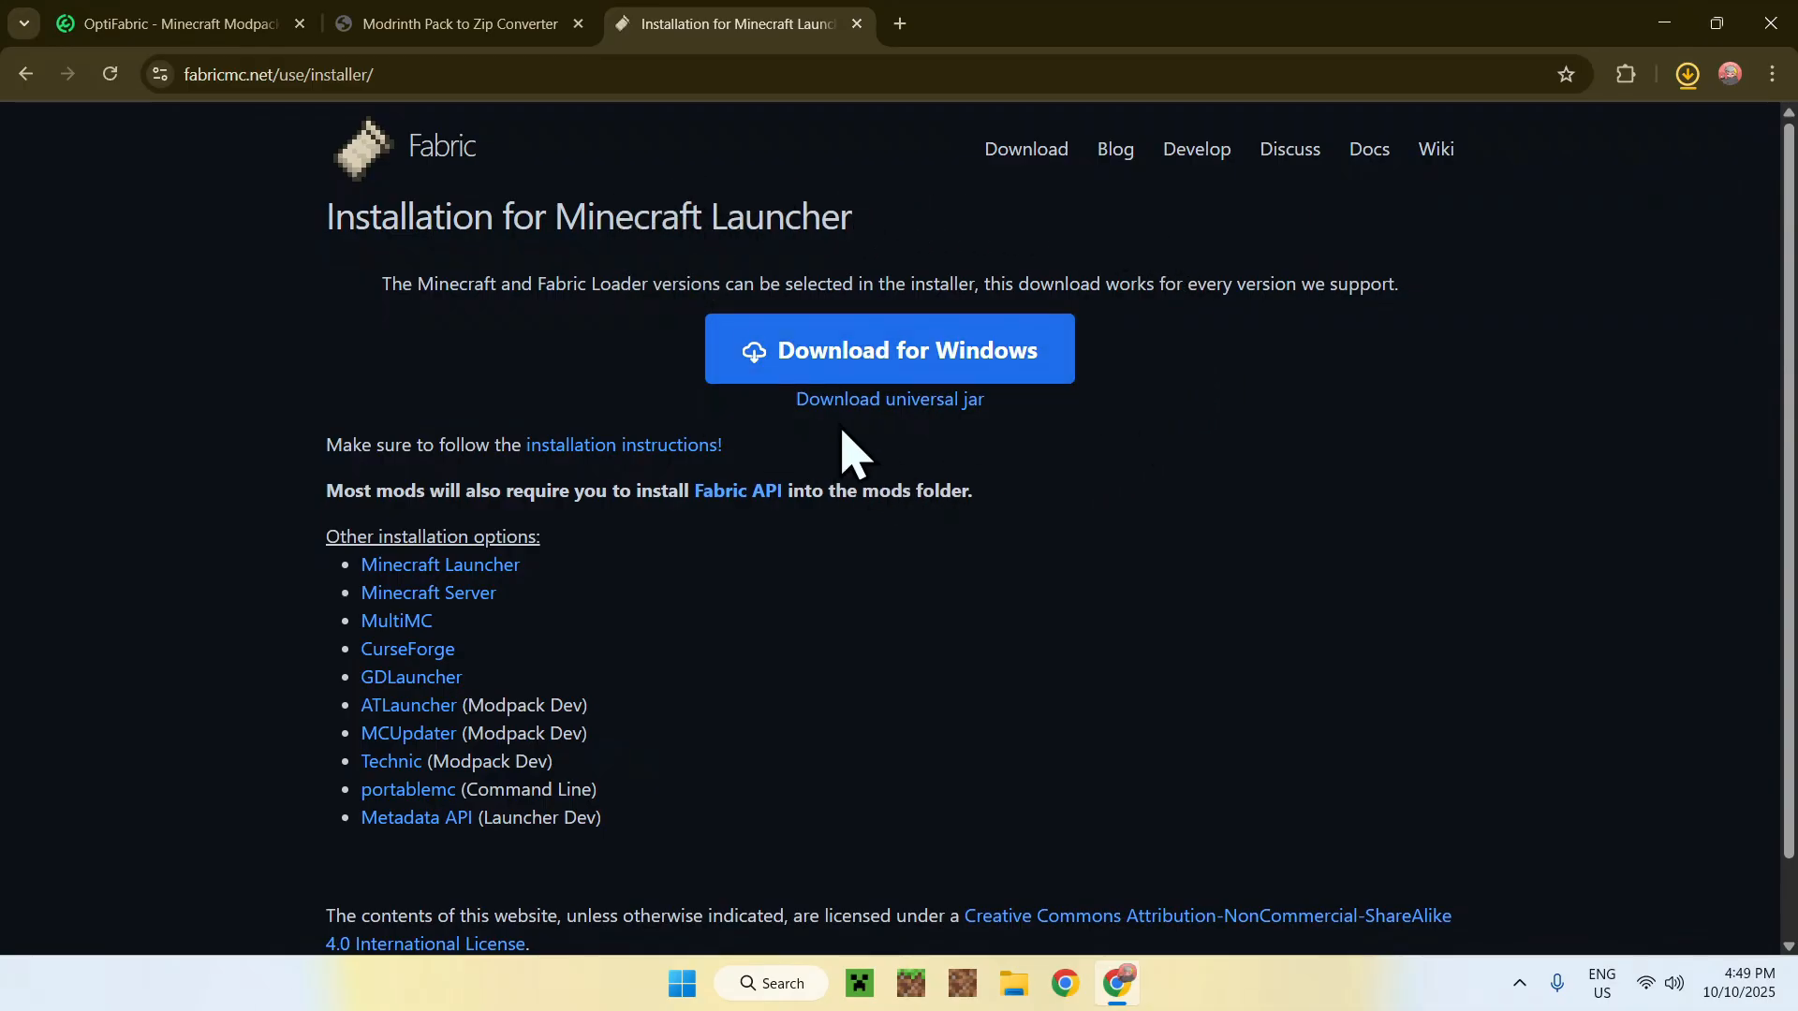
mouse_move(1210, 389)
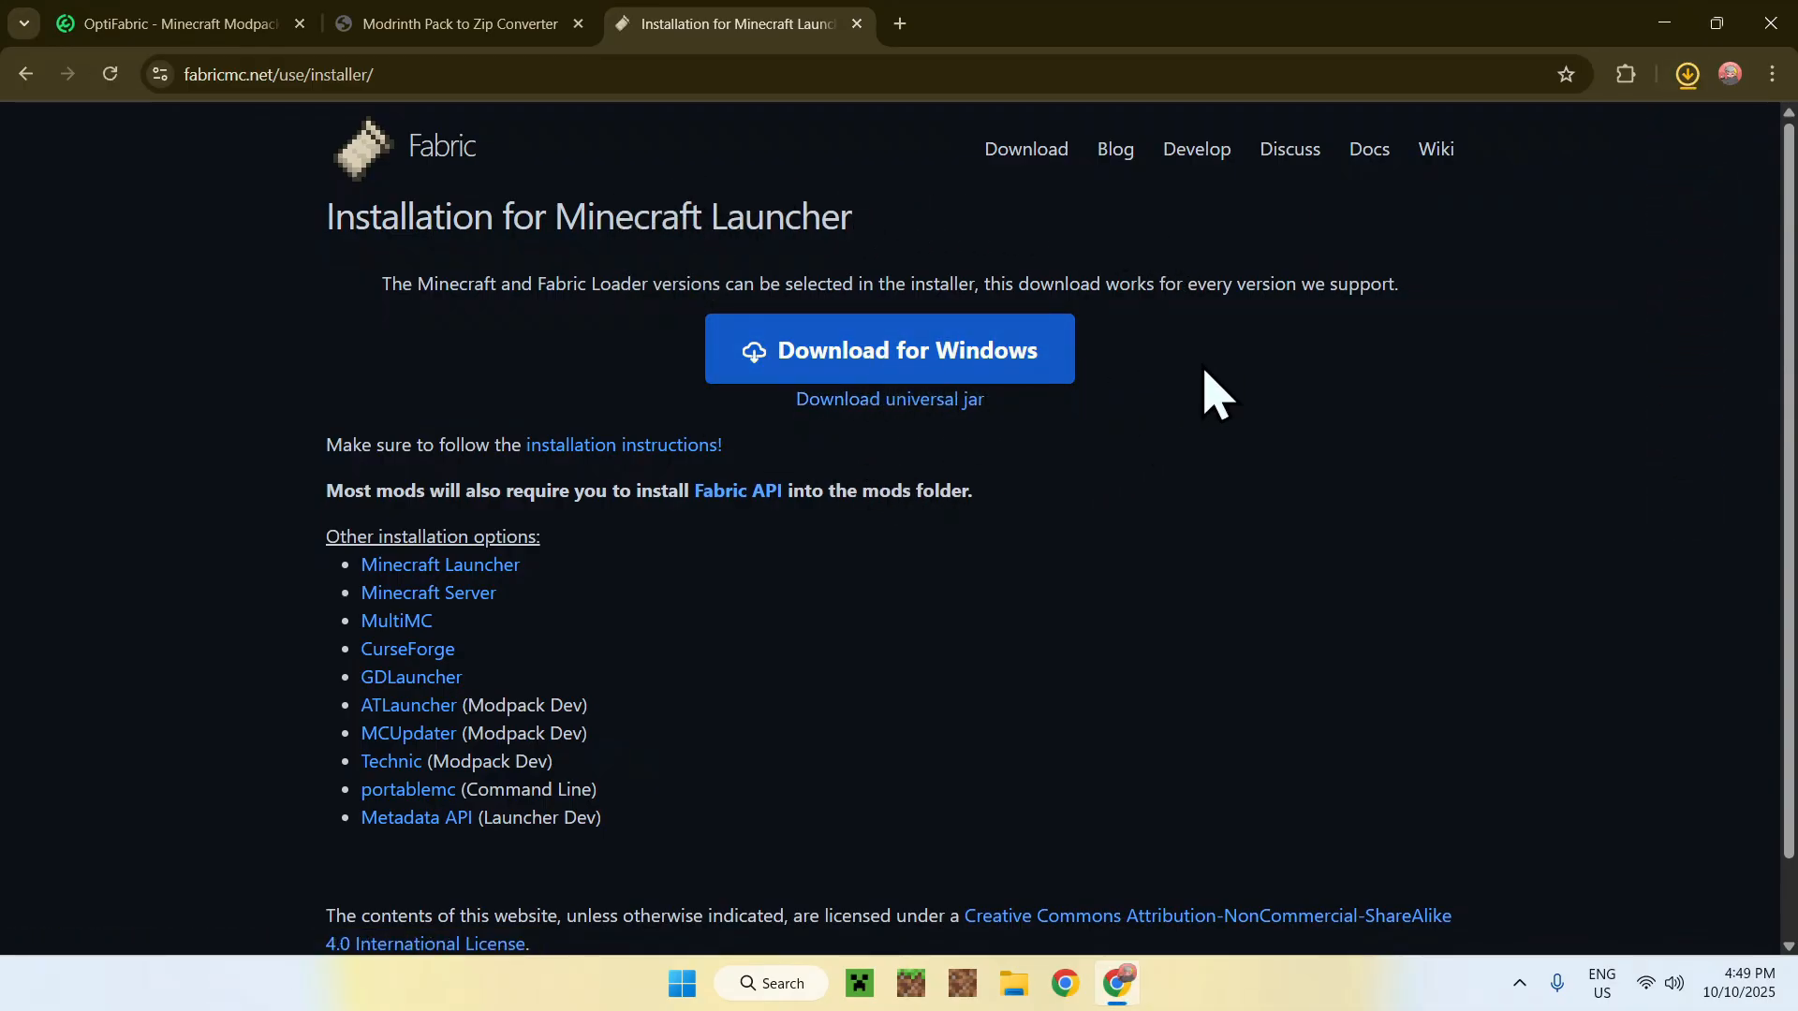
- Download fabric-installer-1.1.0.exe for Windows
click(1685, 75)
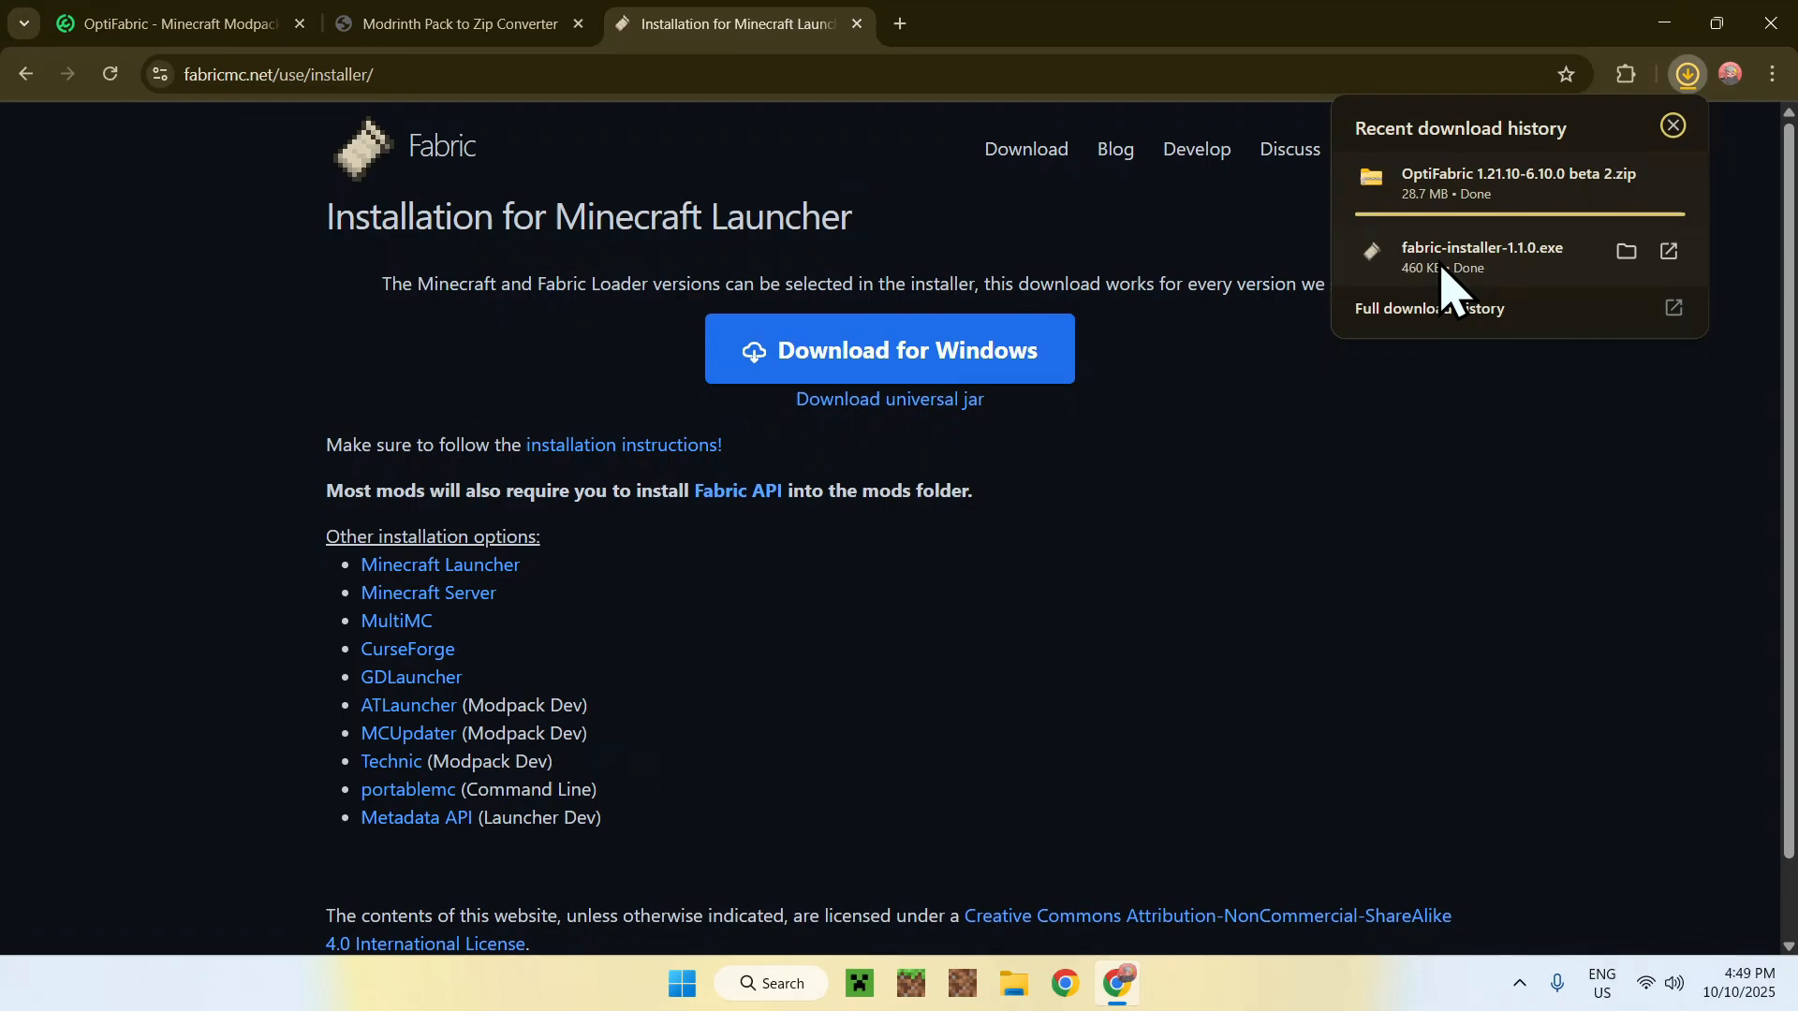
mouse_move(1439, 275)
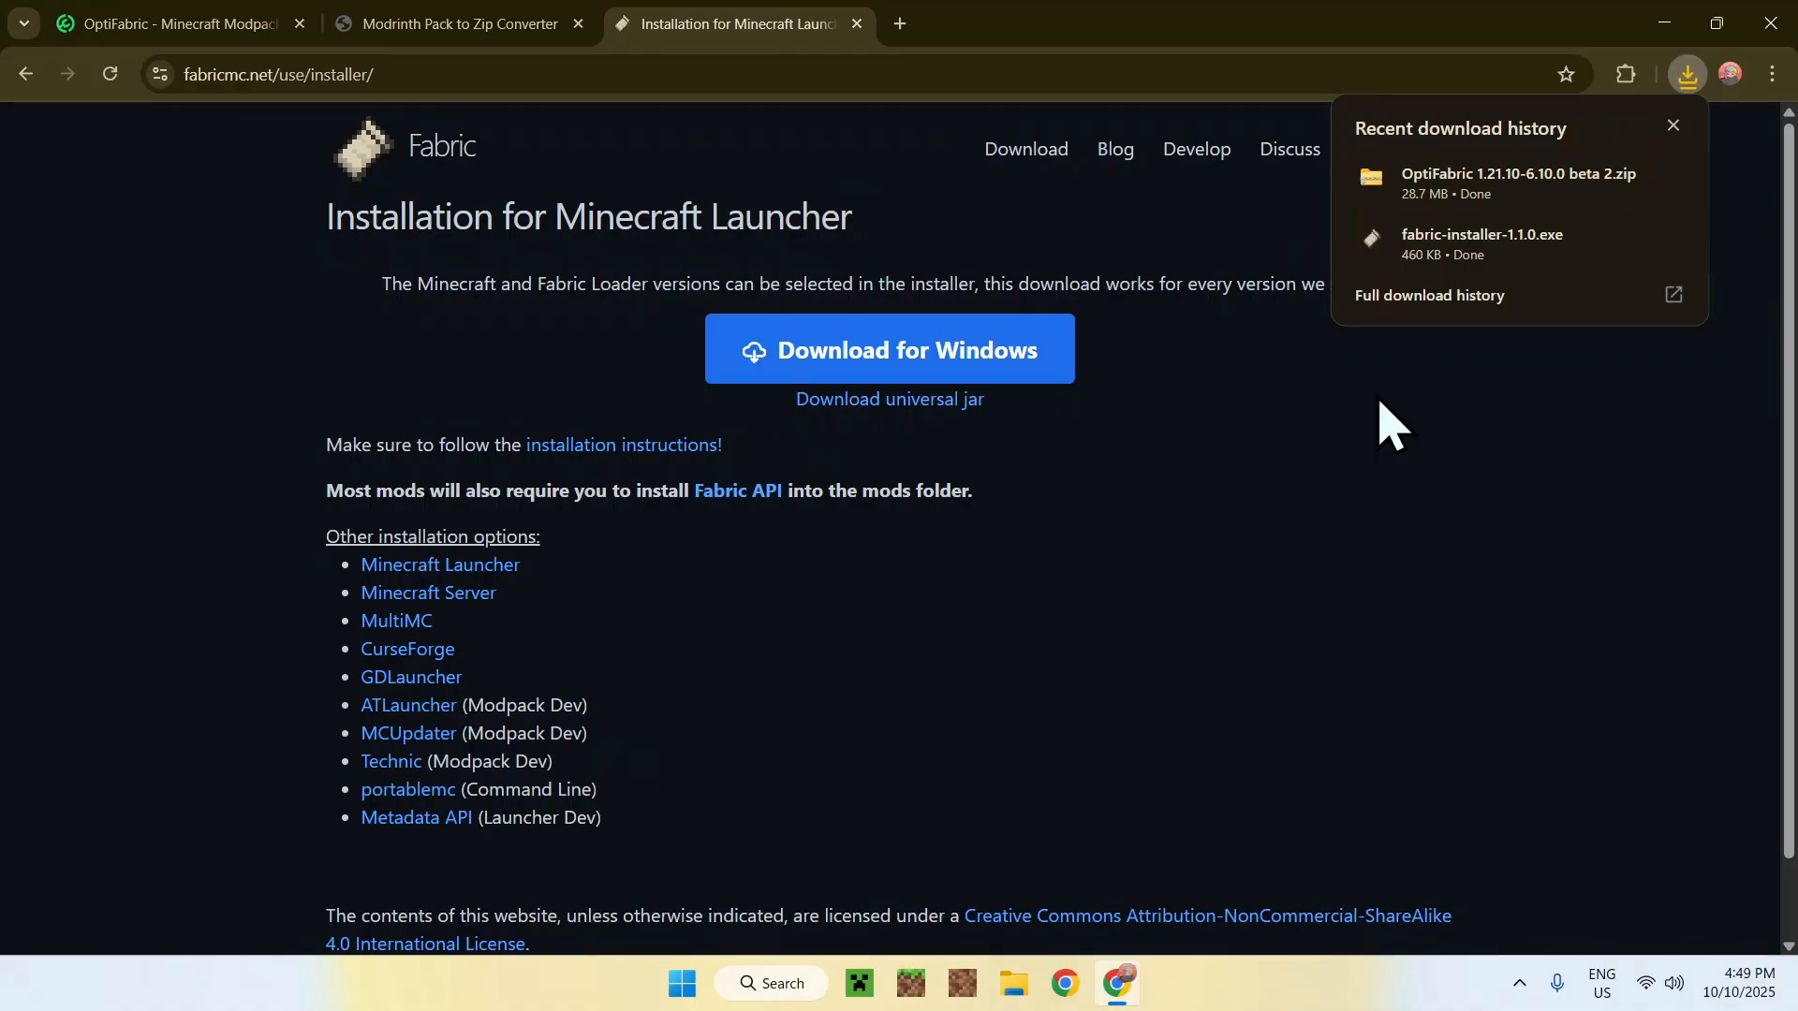
mouse_move(1425, 301)
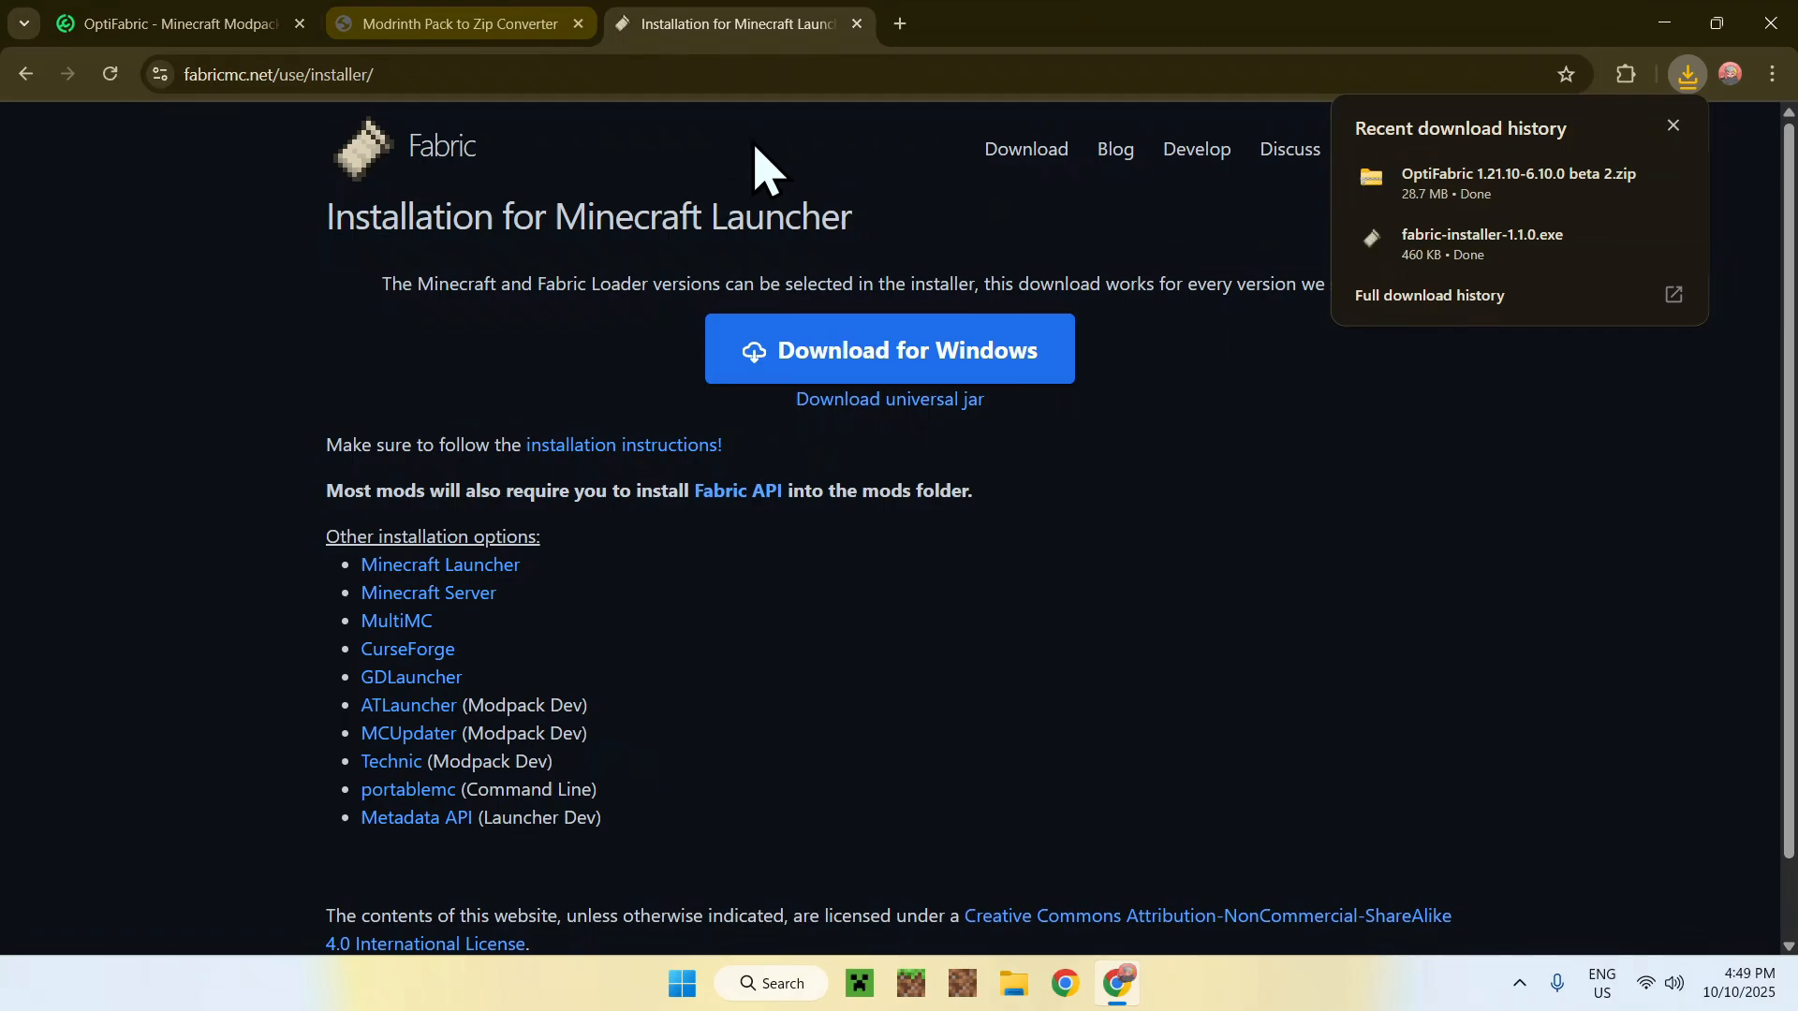
mouse_move(1375, 384)
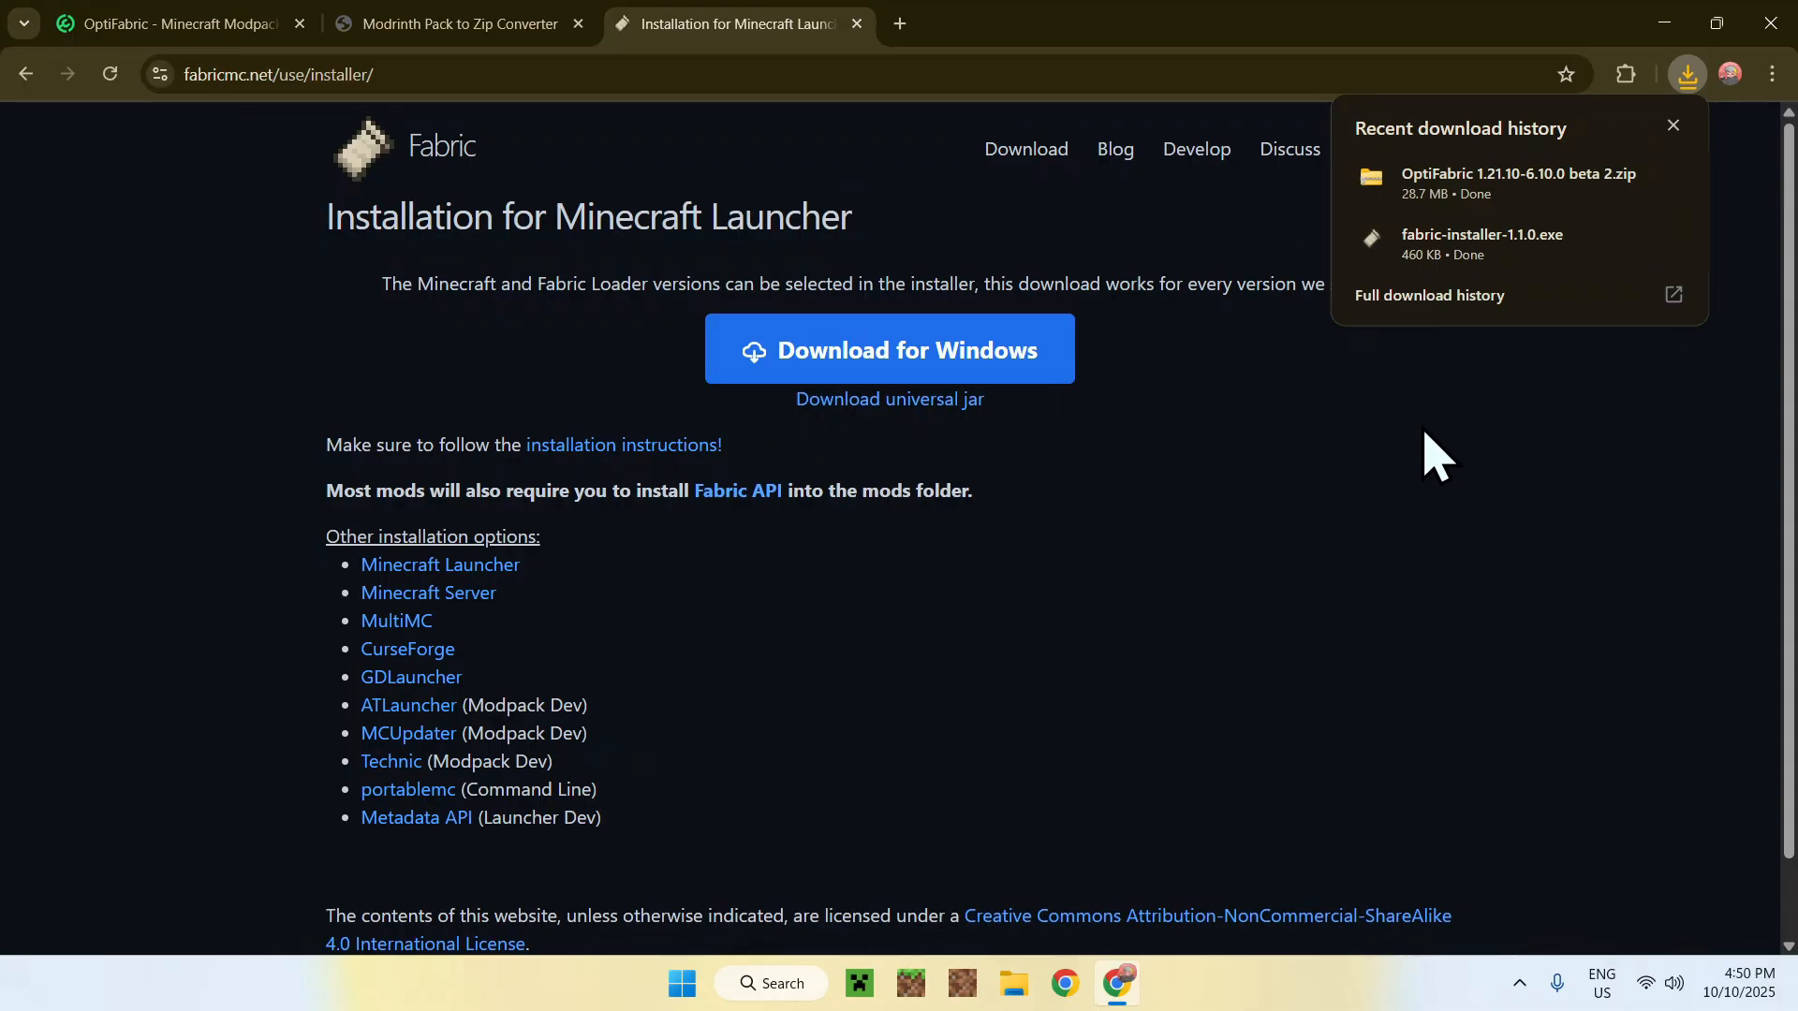
mouse_move(1774, 22)
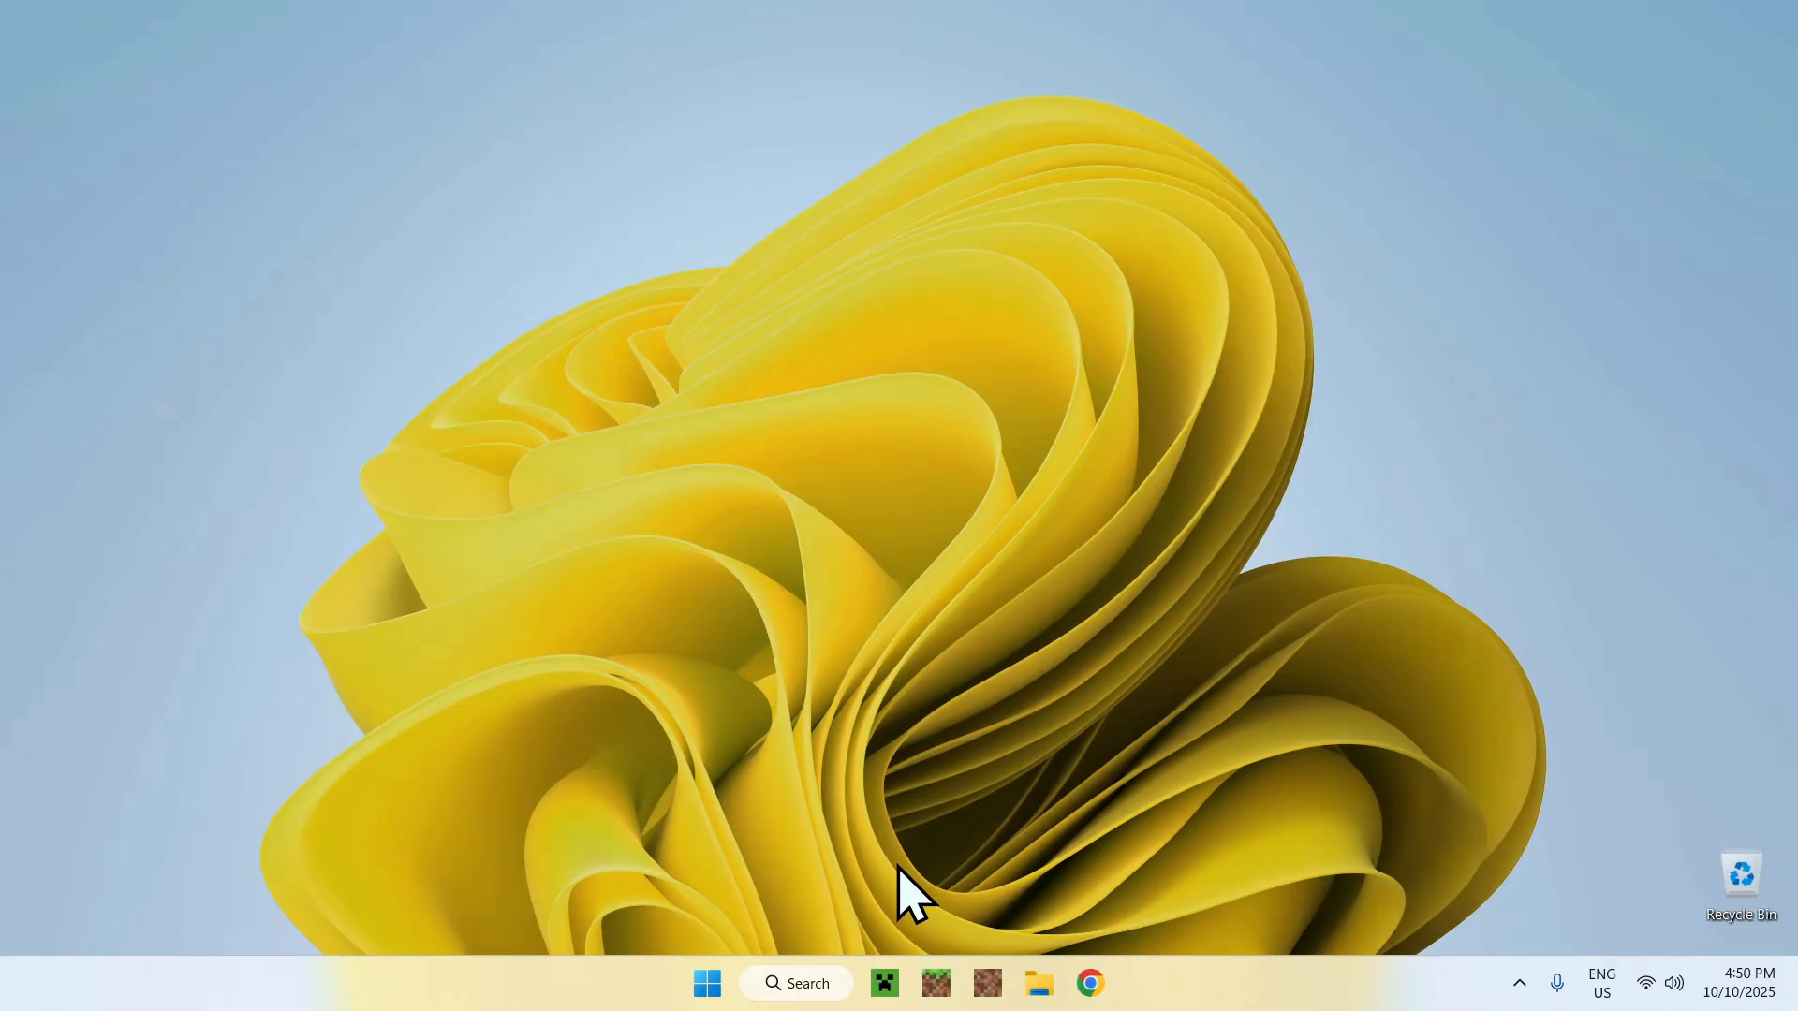
- Launch fabric-installer-1.1.0.exe from the Downloads folder
click(1038, 984)
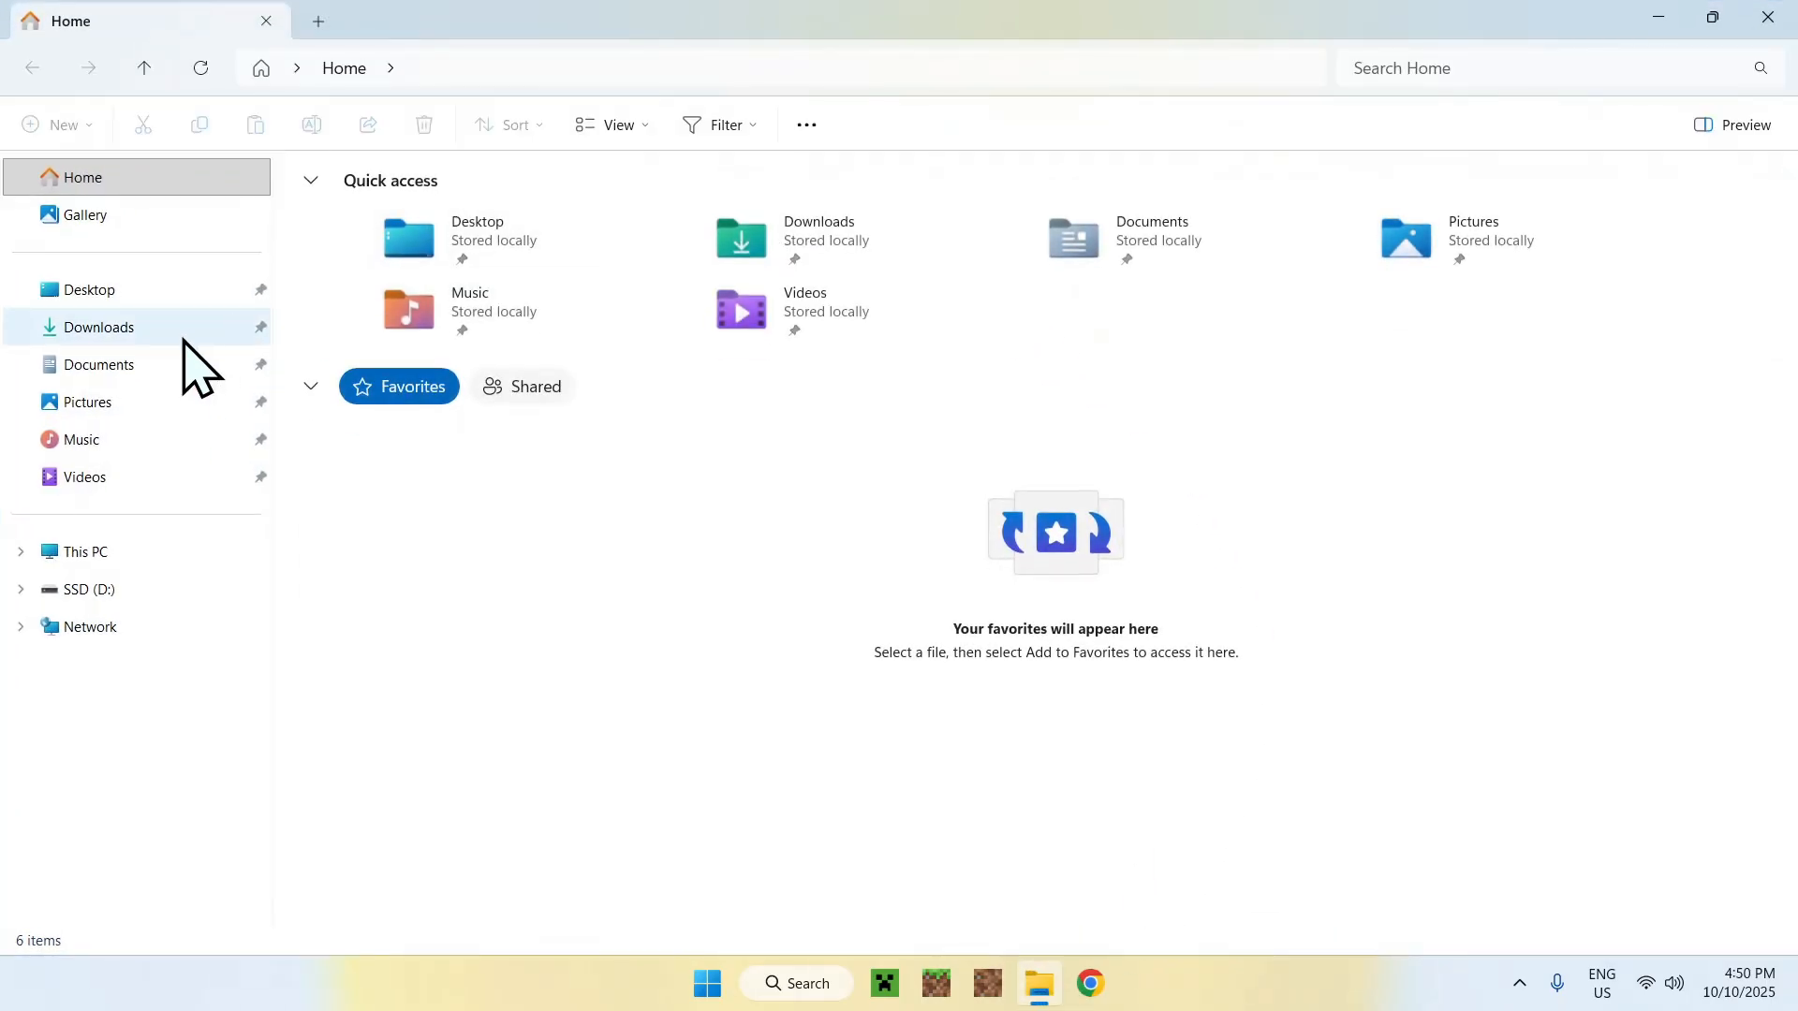
click(98, 327)
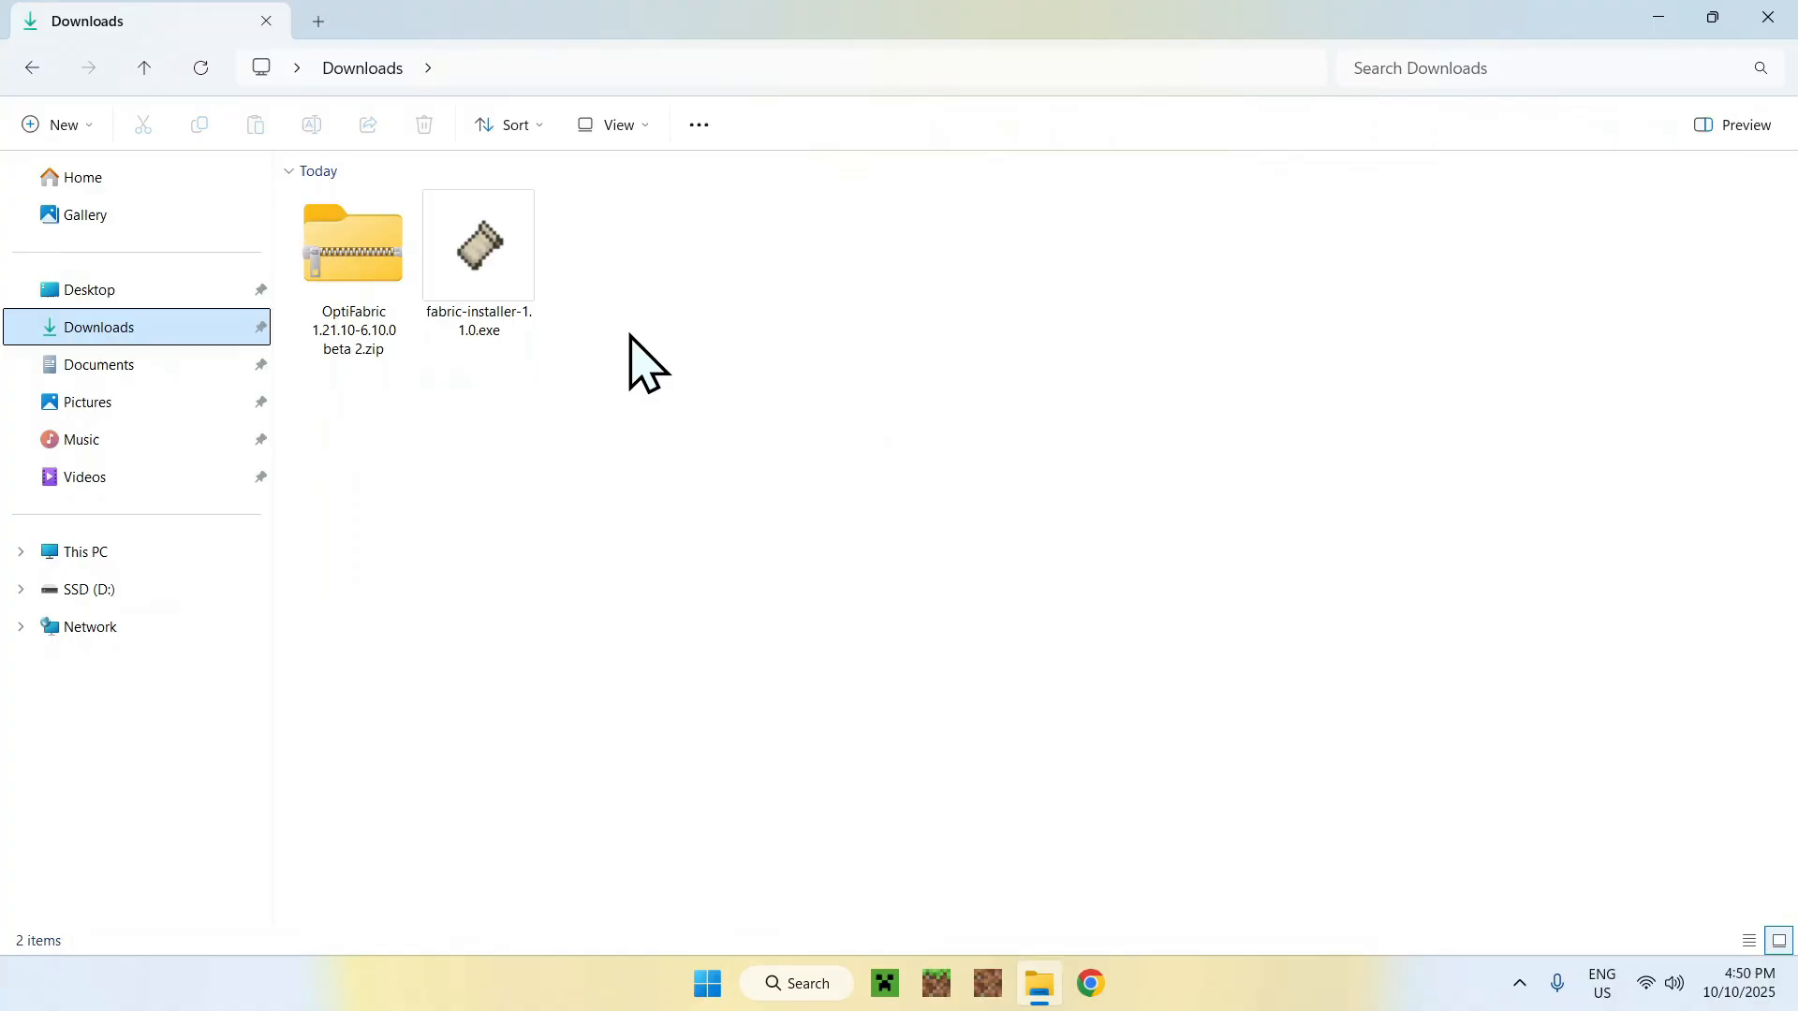
click(476, 245)
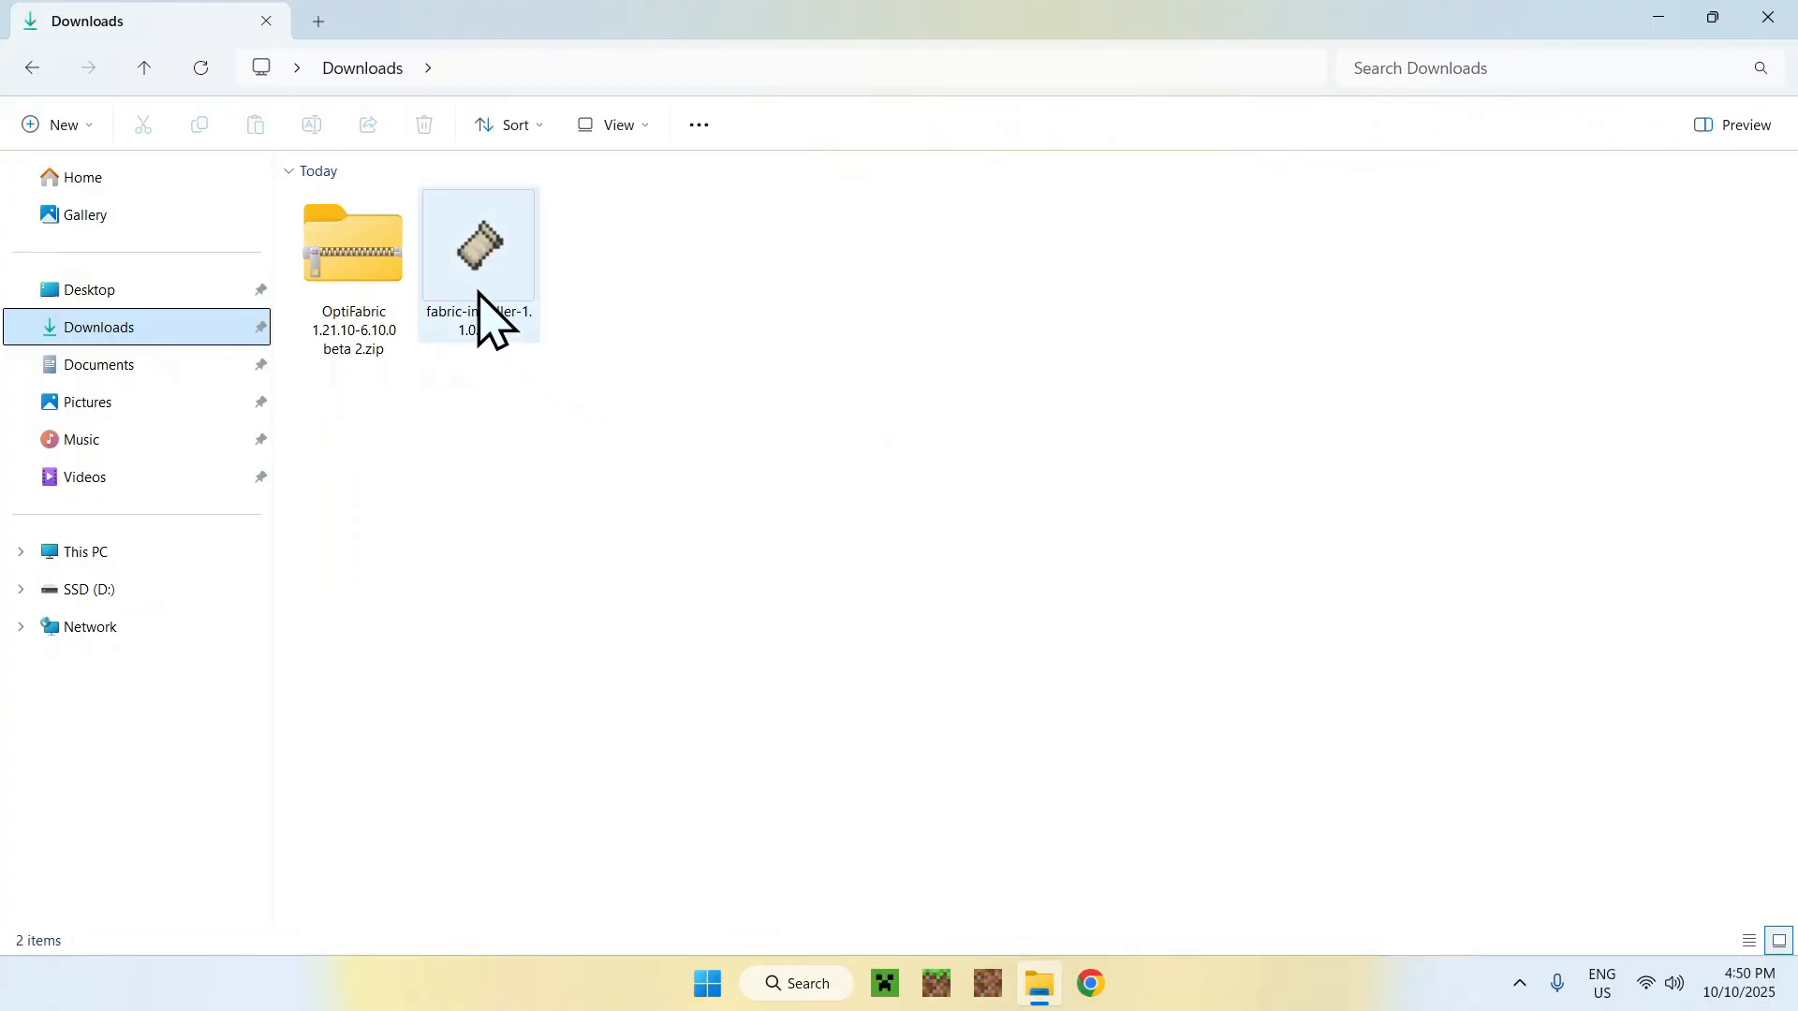
double_click(479, 241)
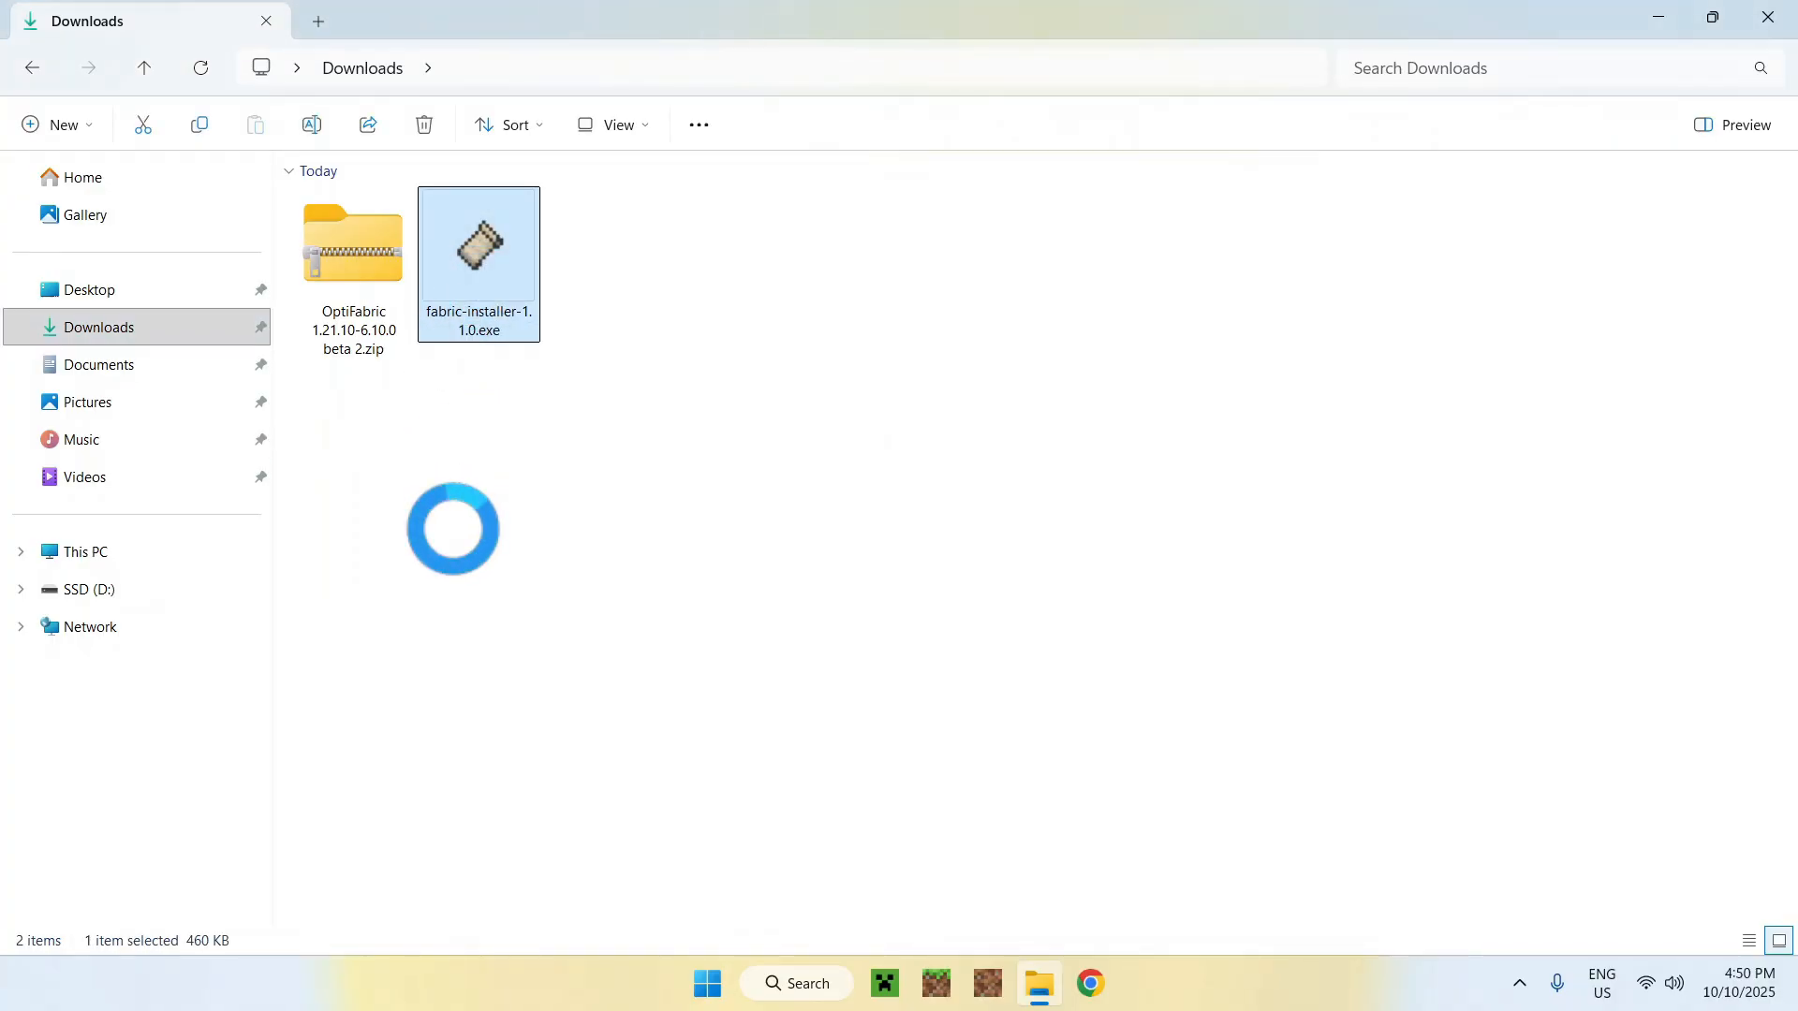
double_click(478, 253)
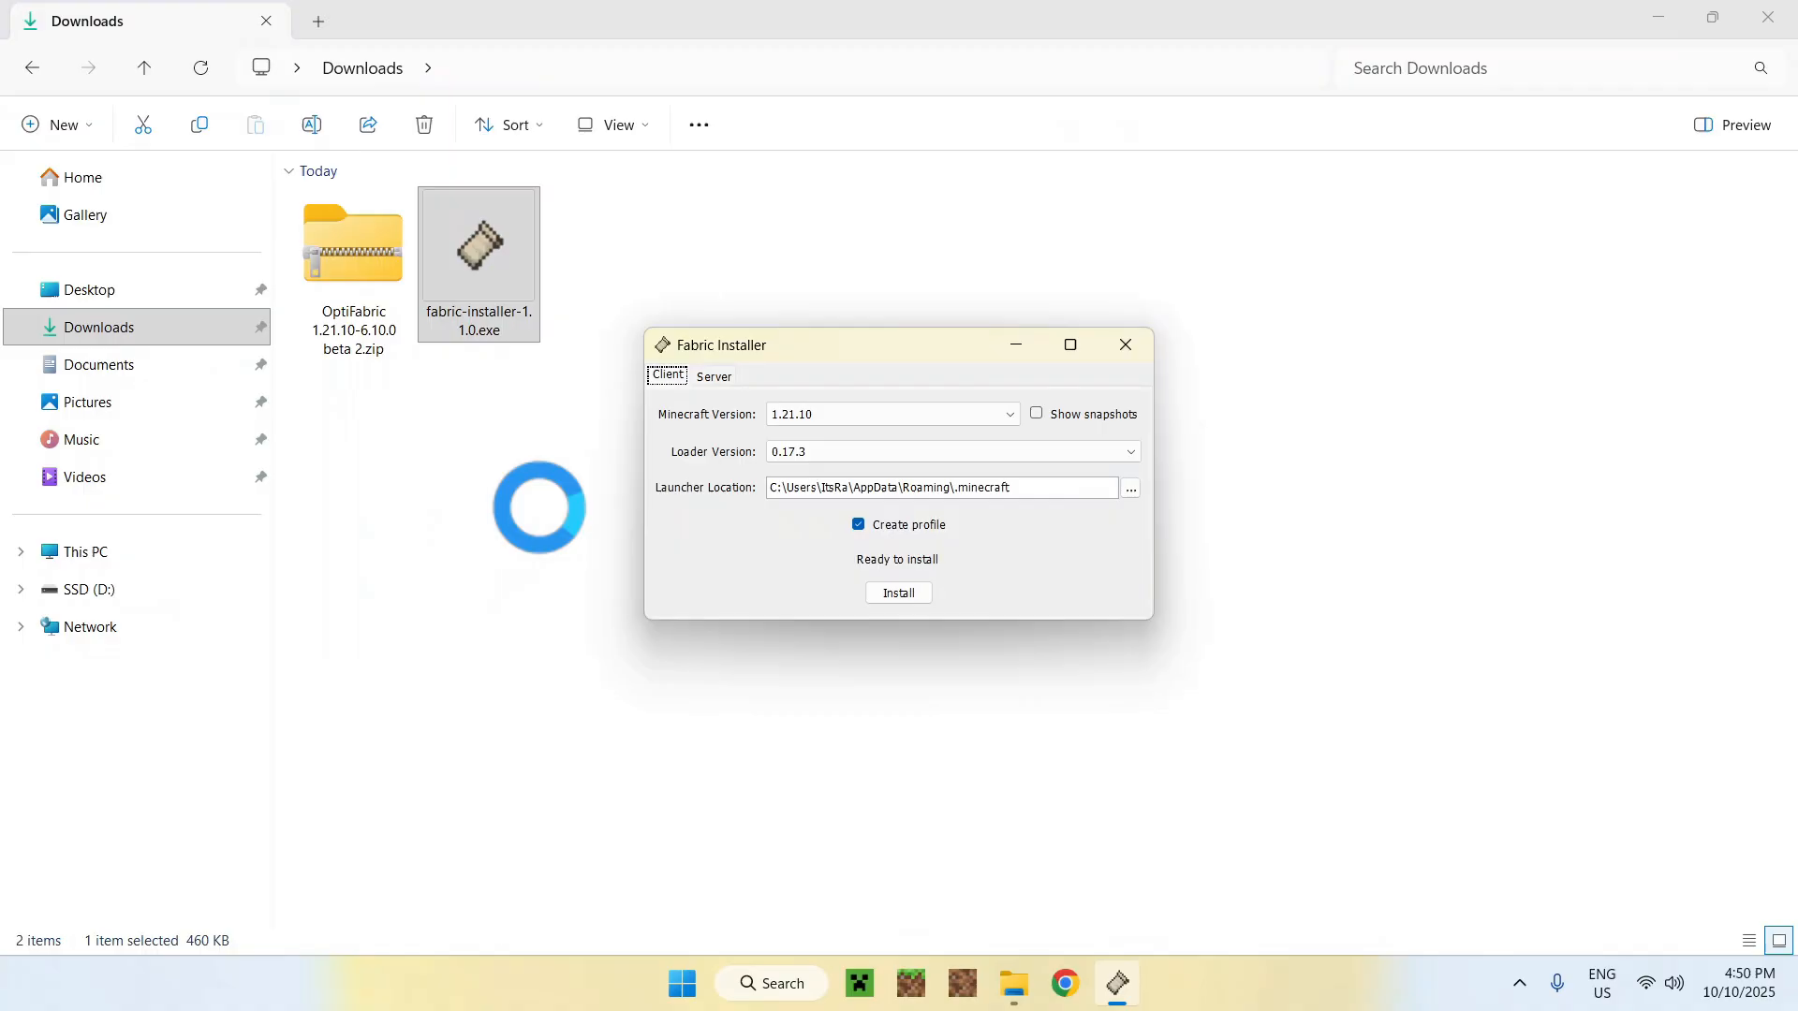
- Install Fabric Loader for Minecraft 1.21.10, dismiss the success message, and close the installer
click(1006, 414)
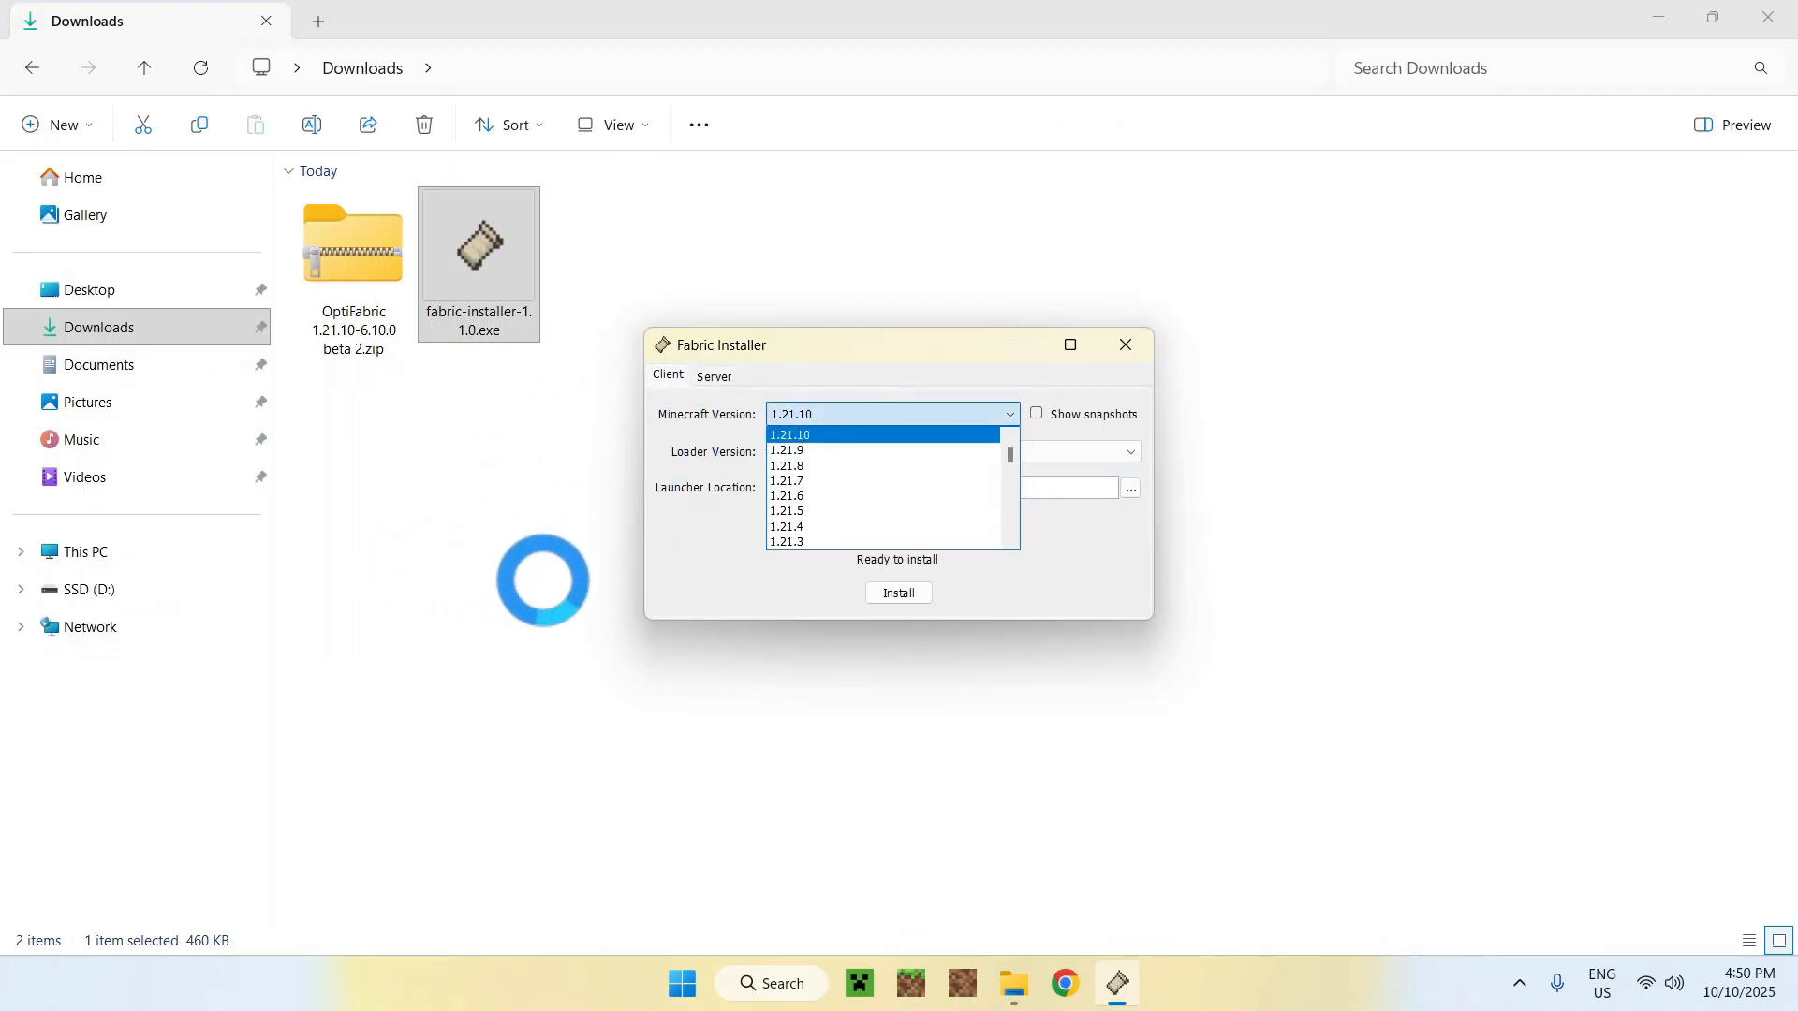
click(788, 434)
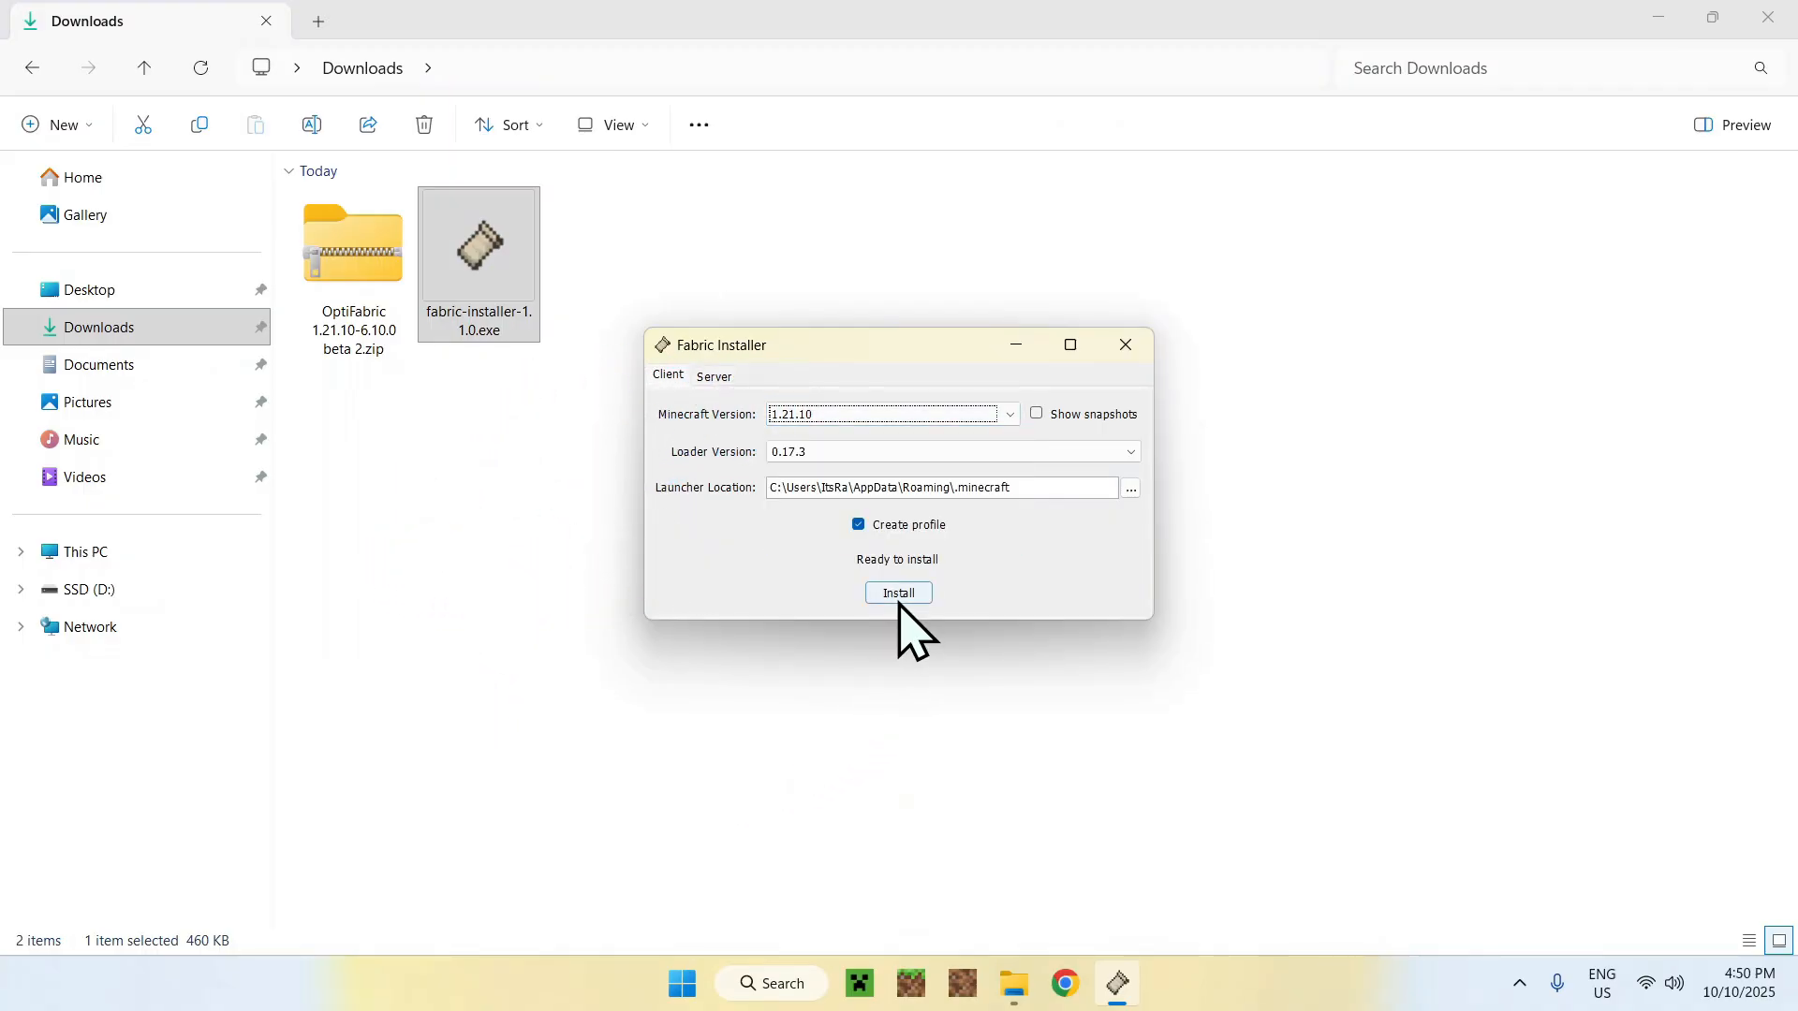
click(898, 593)
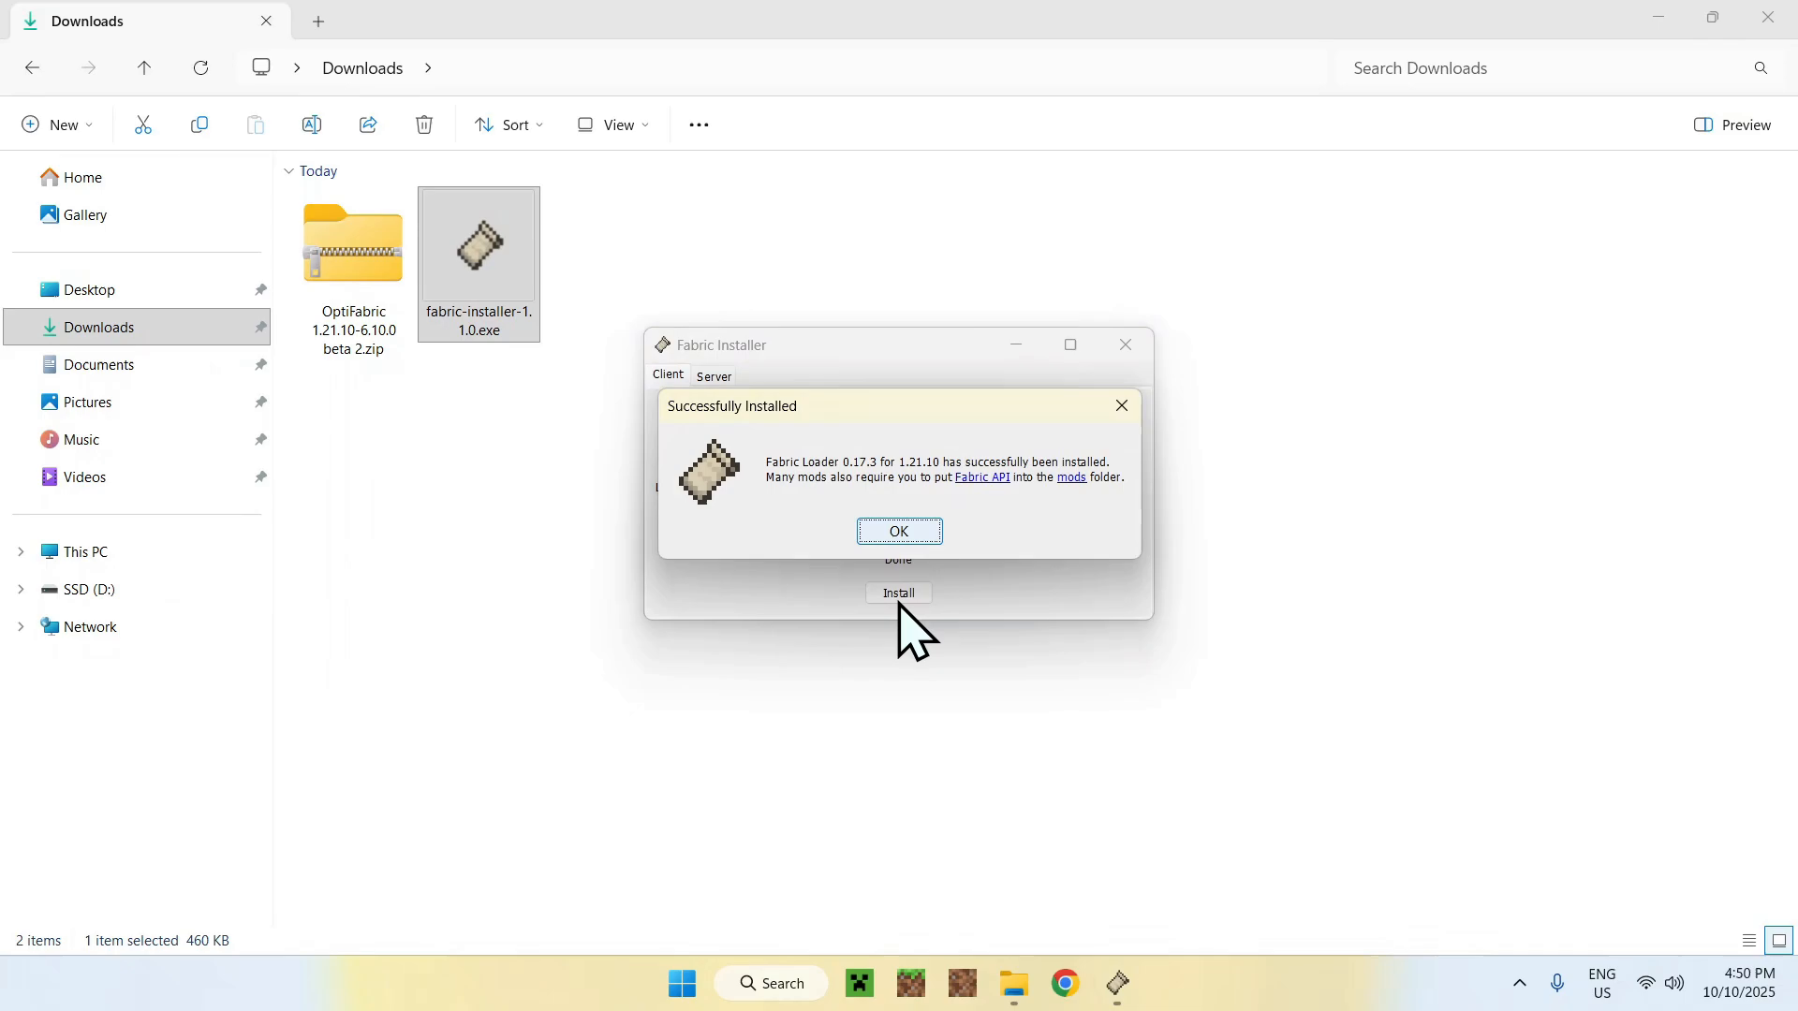
click(898, 531)
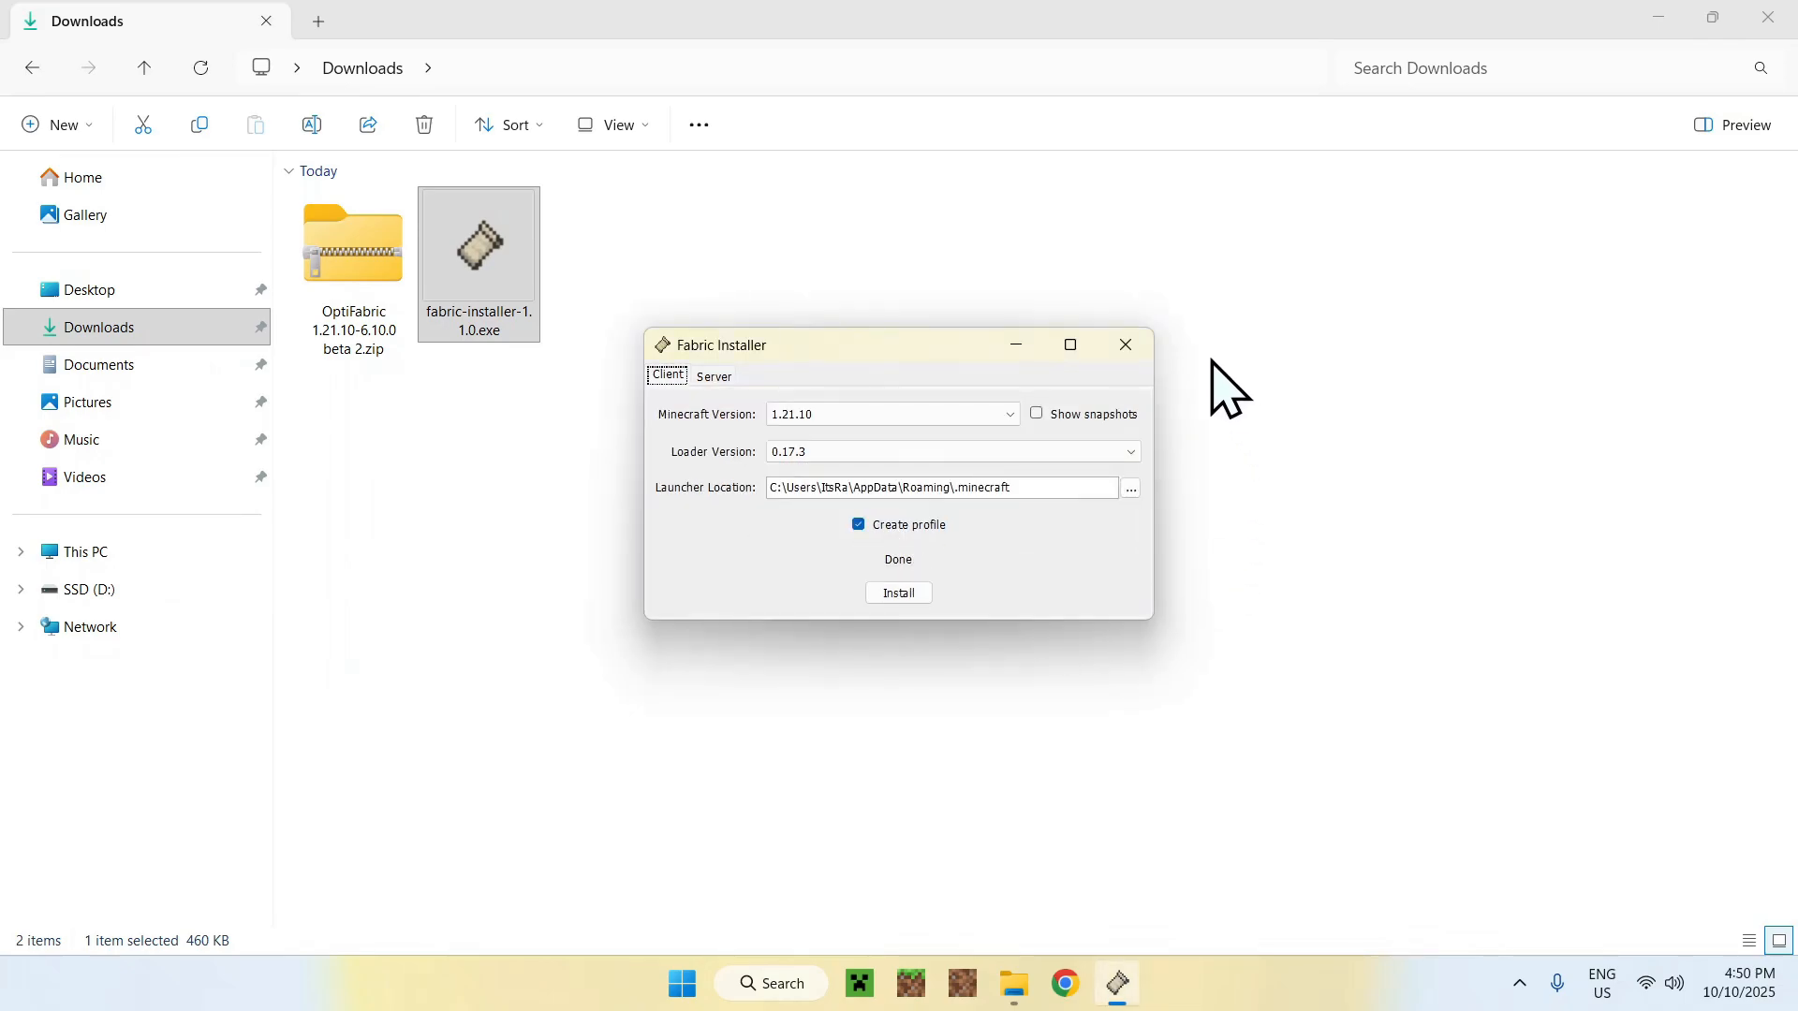
click(1124, 346)
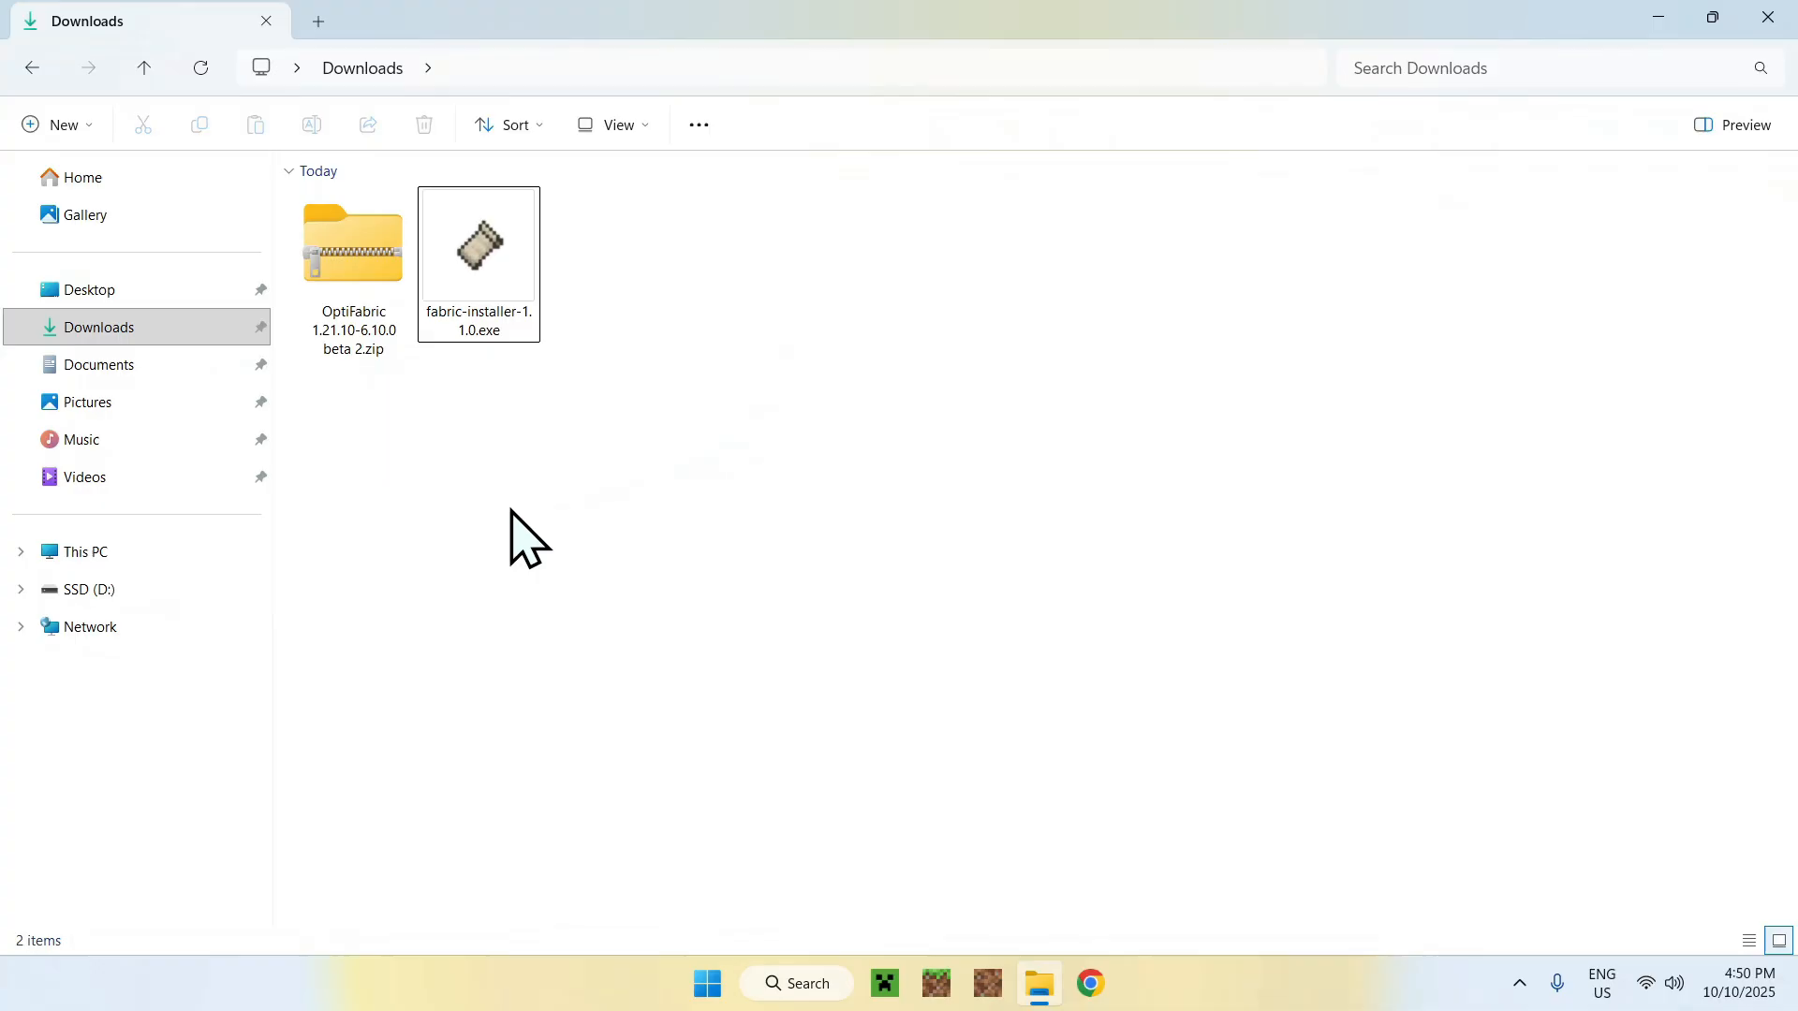
- Extract the OptiFabric zip into its own Downloads folder and open it
click(352, 242)
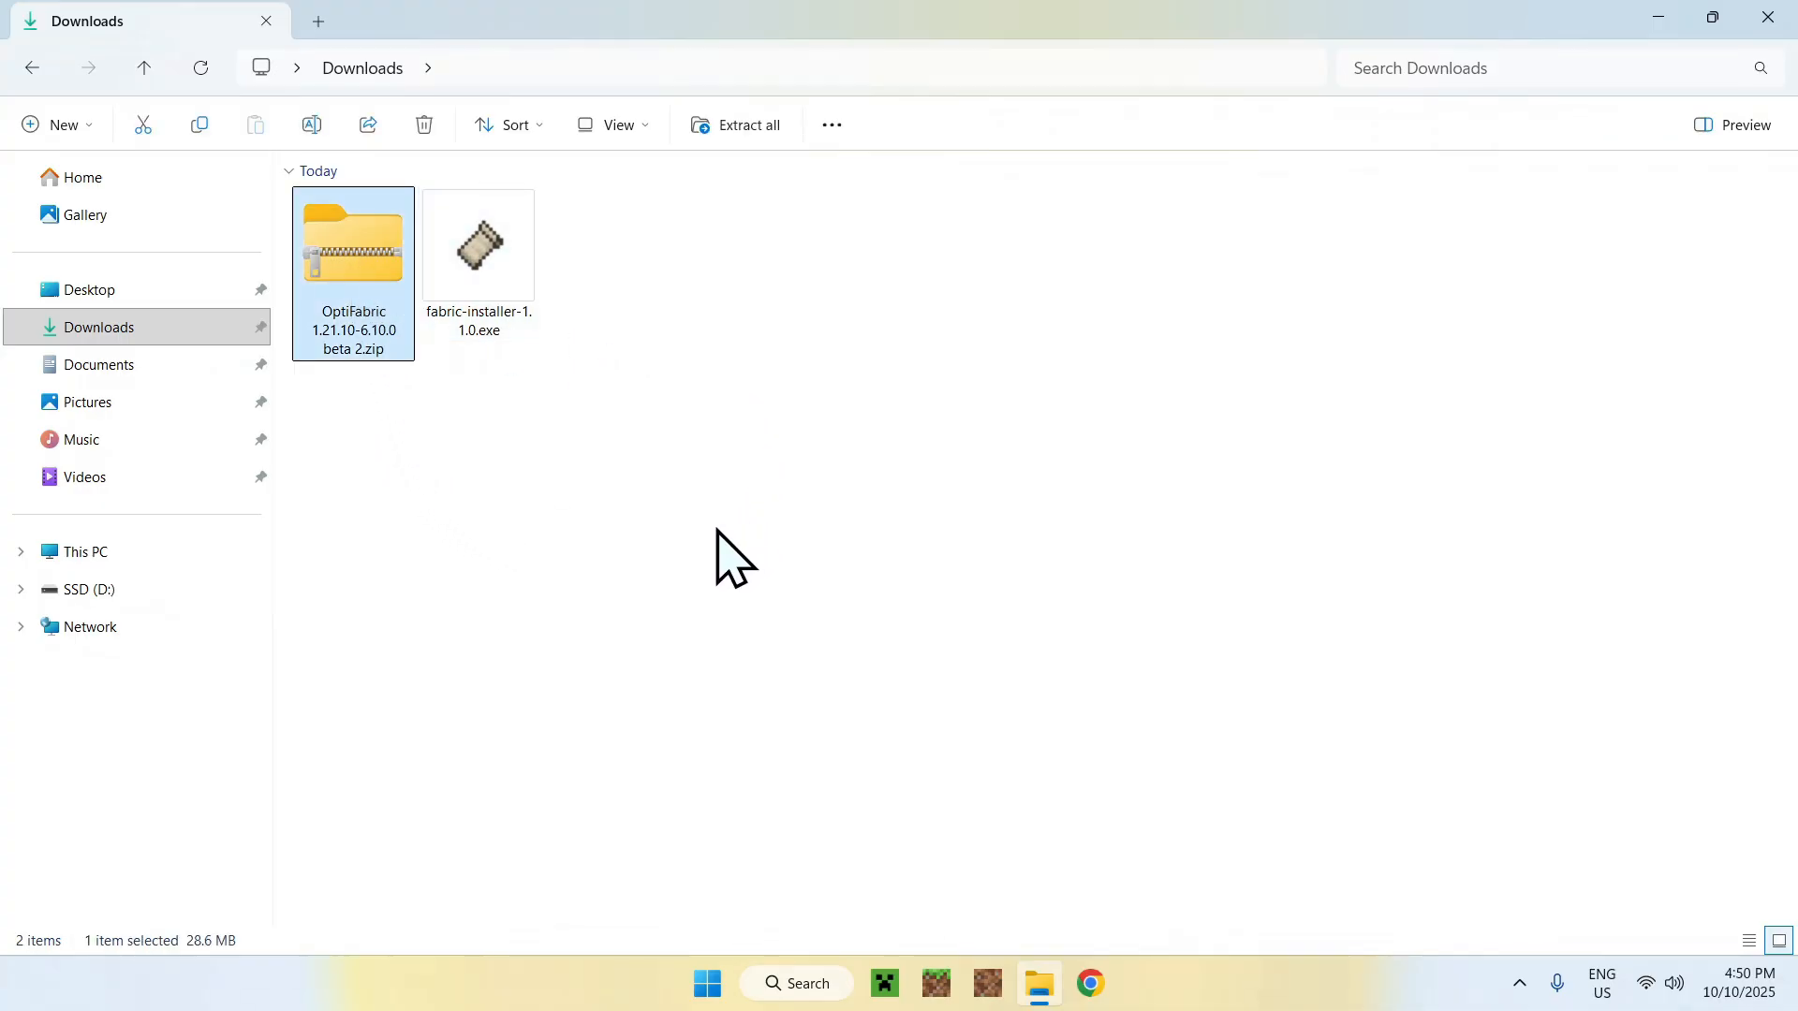
mouse_move(358, 255)
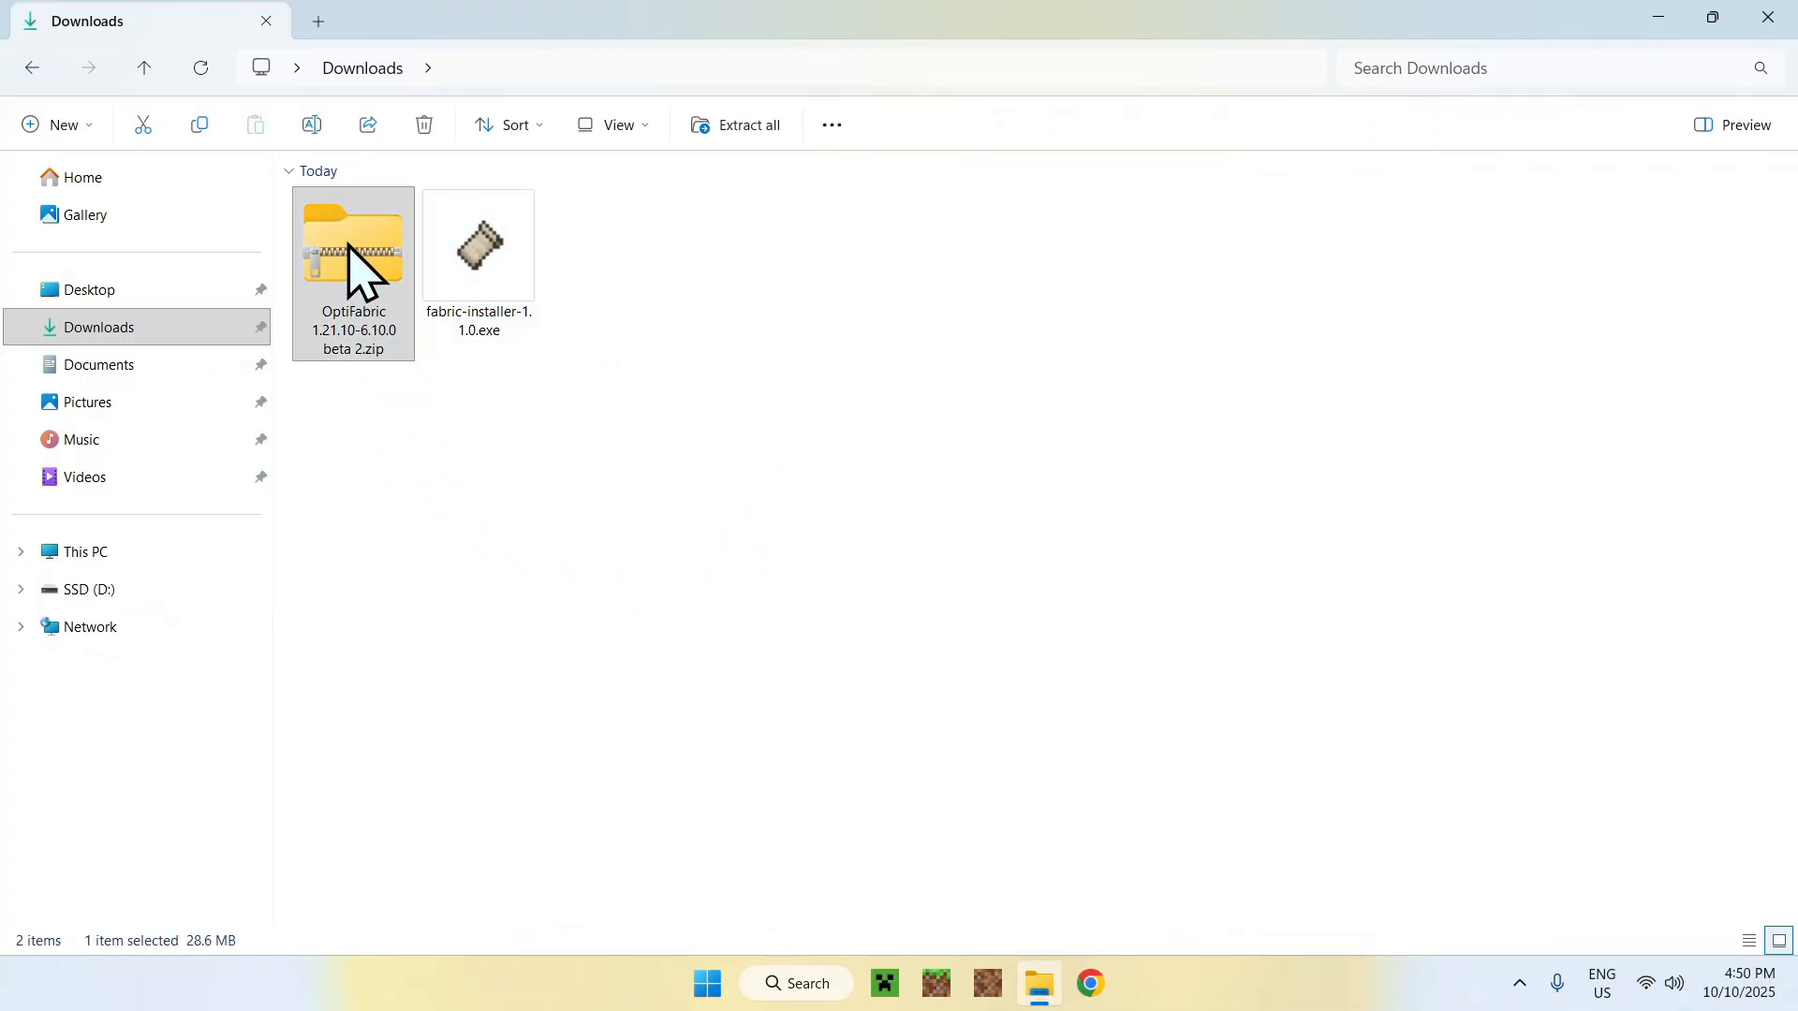
right_click(353, 252)
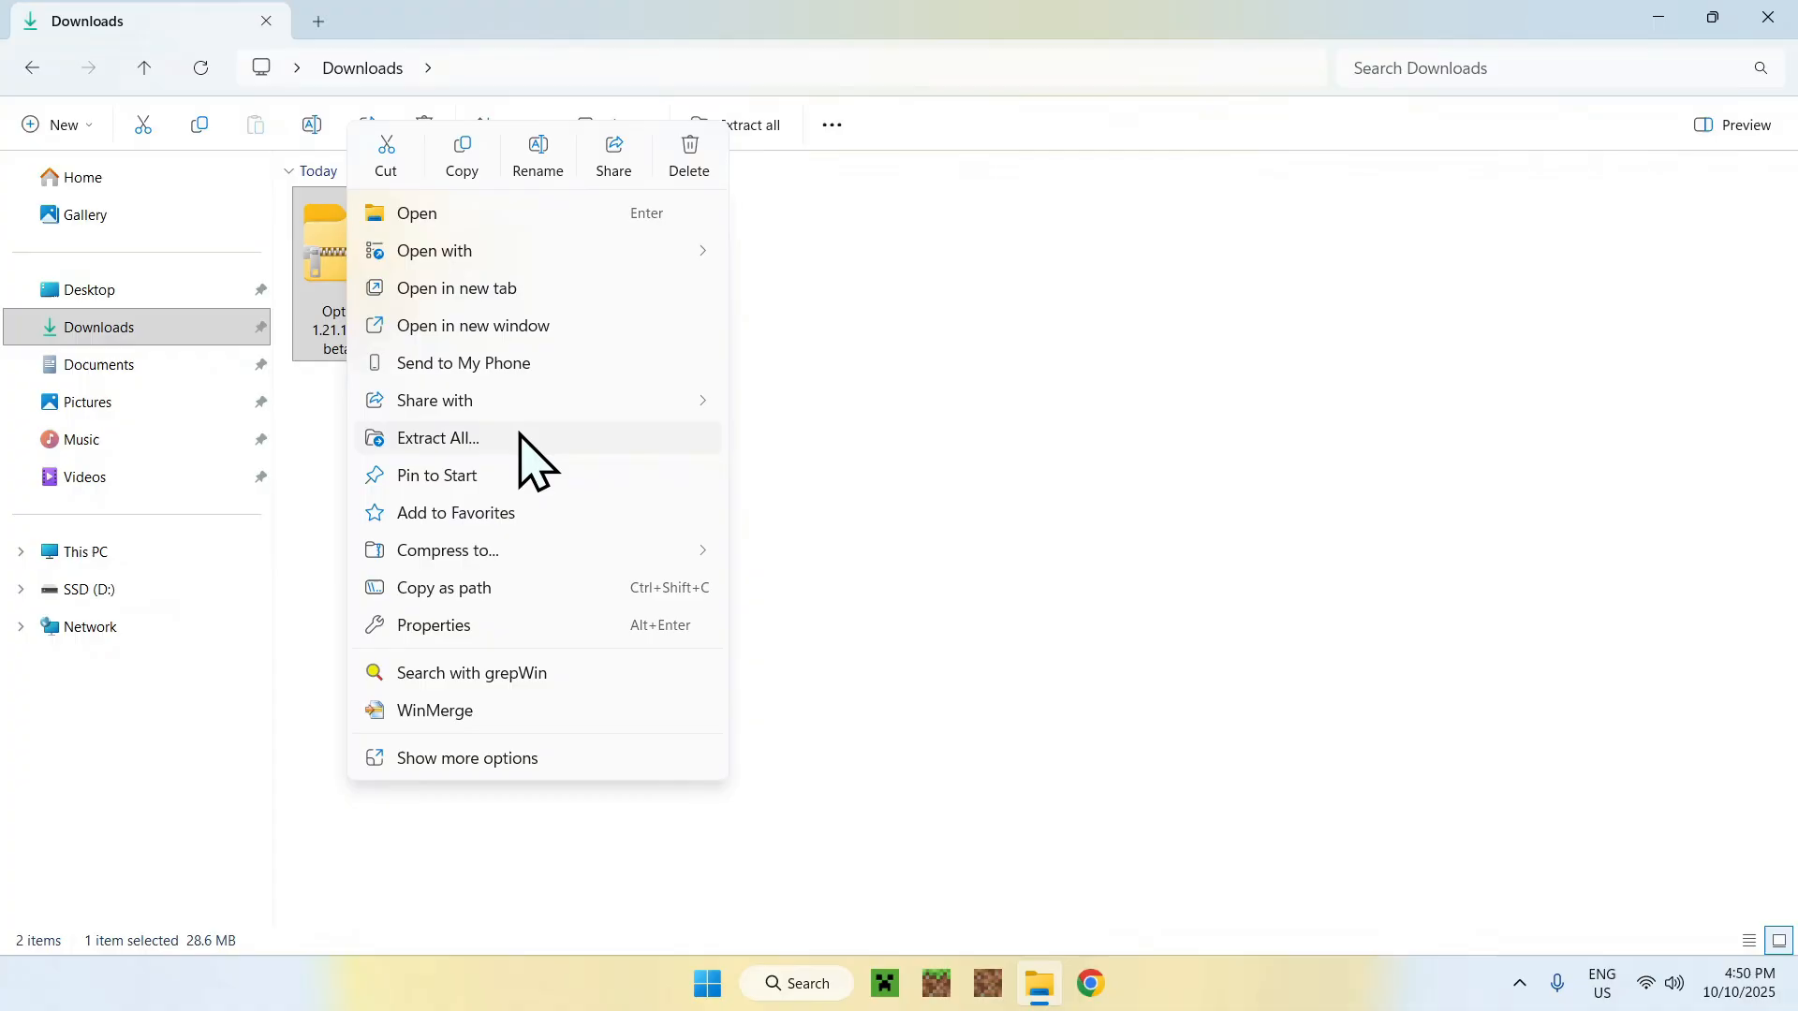
click(435, 439)
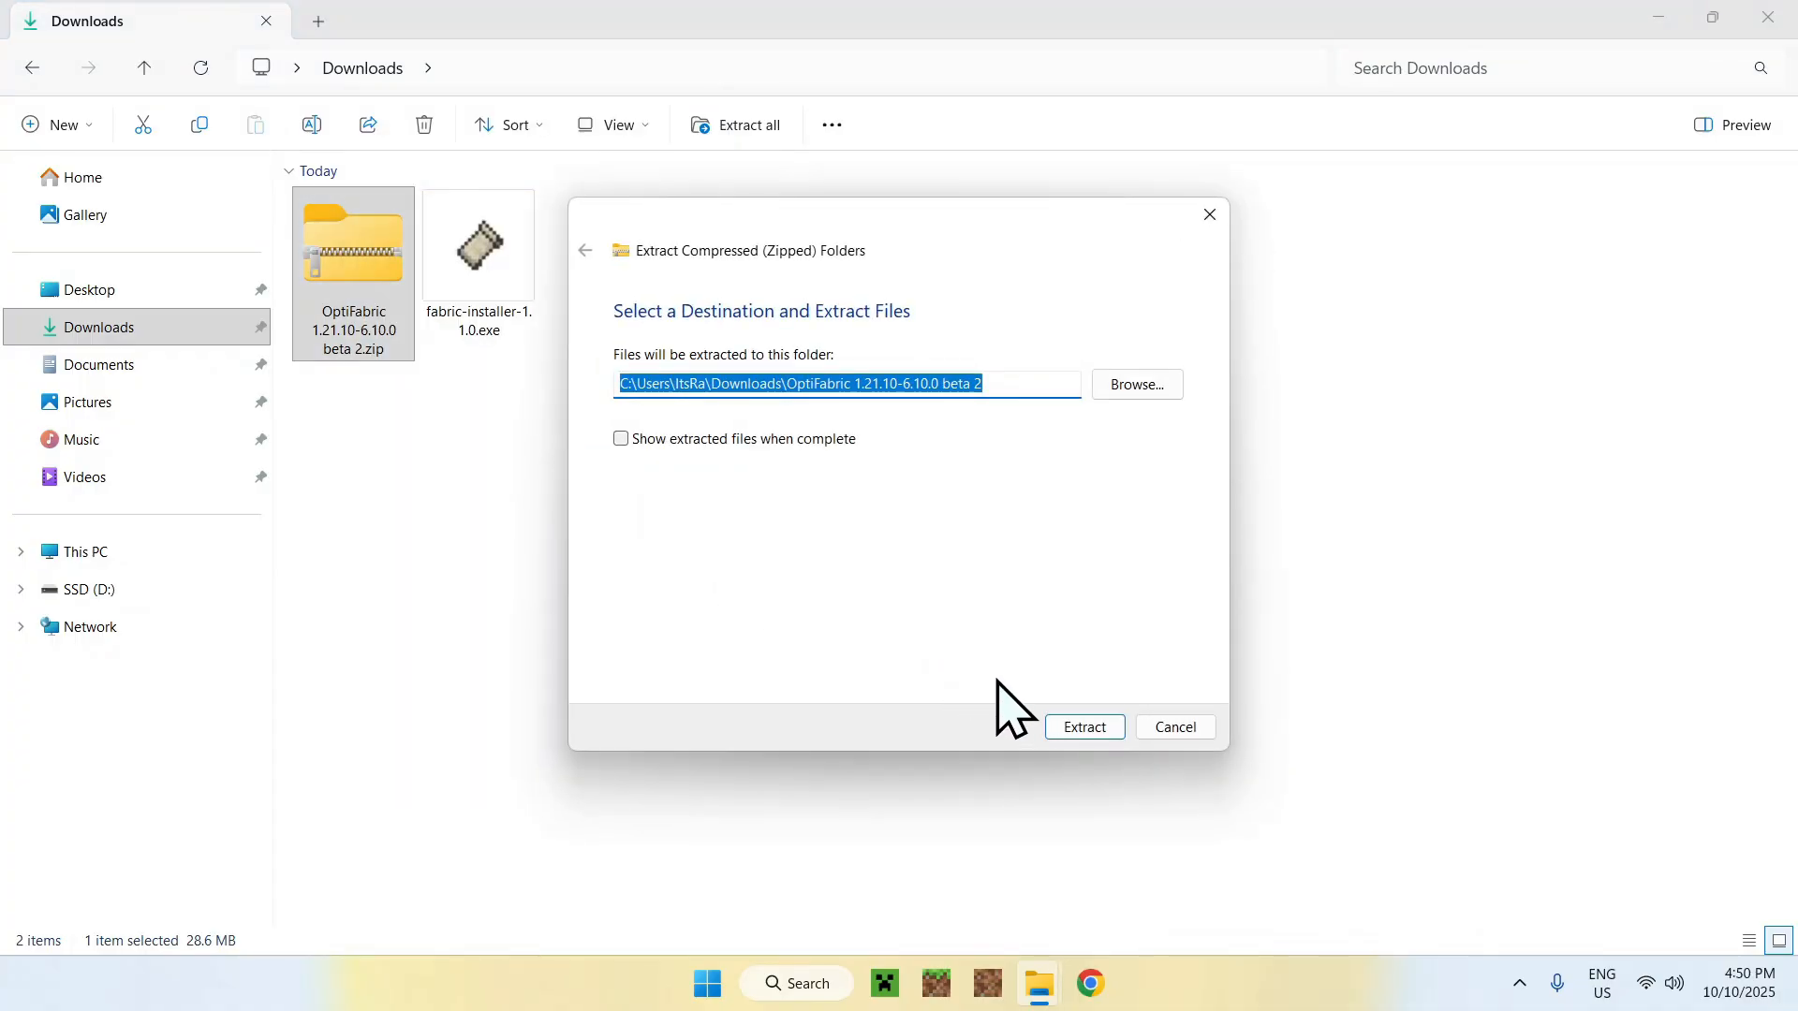
click(1083, 725)
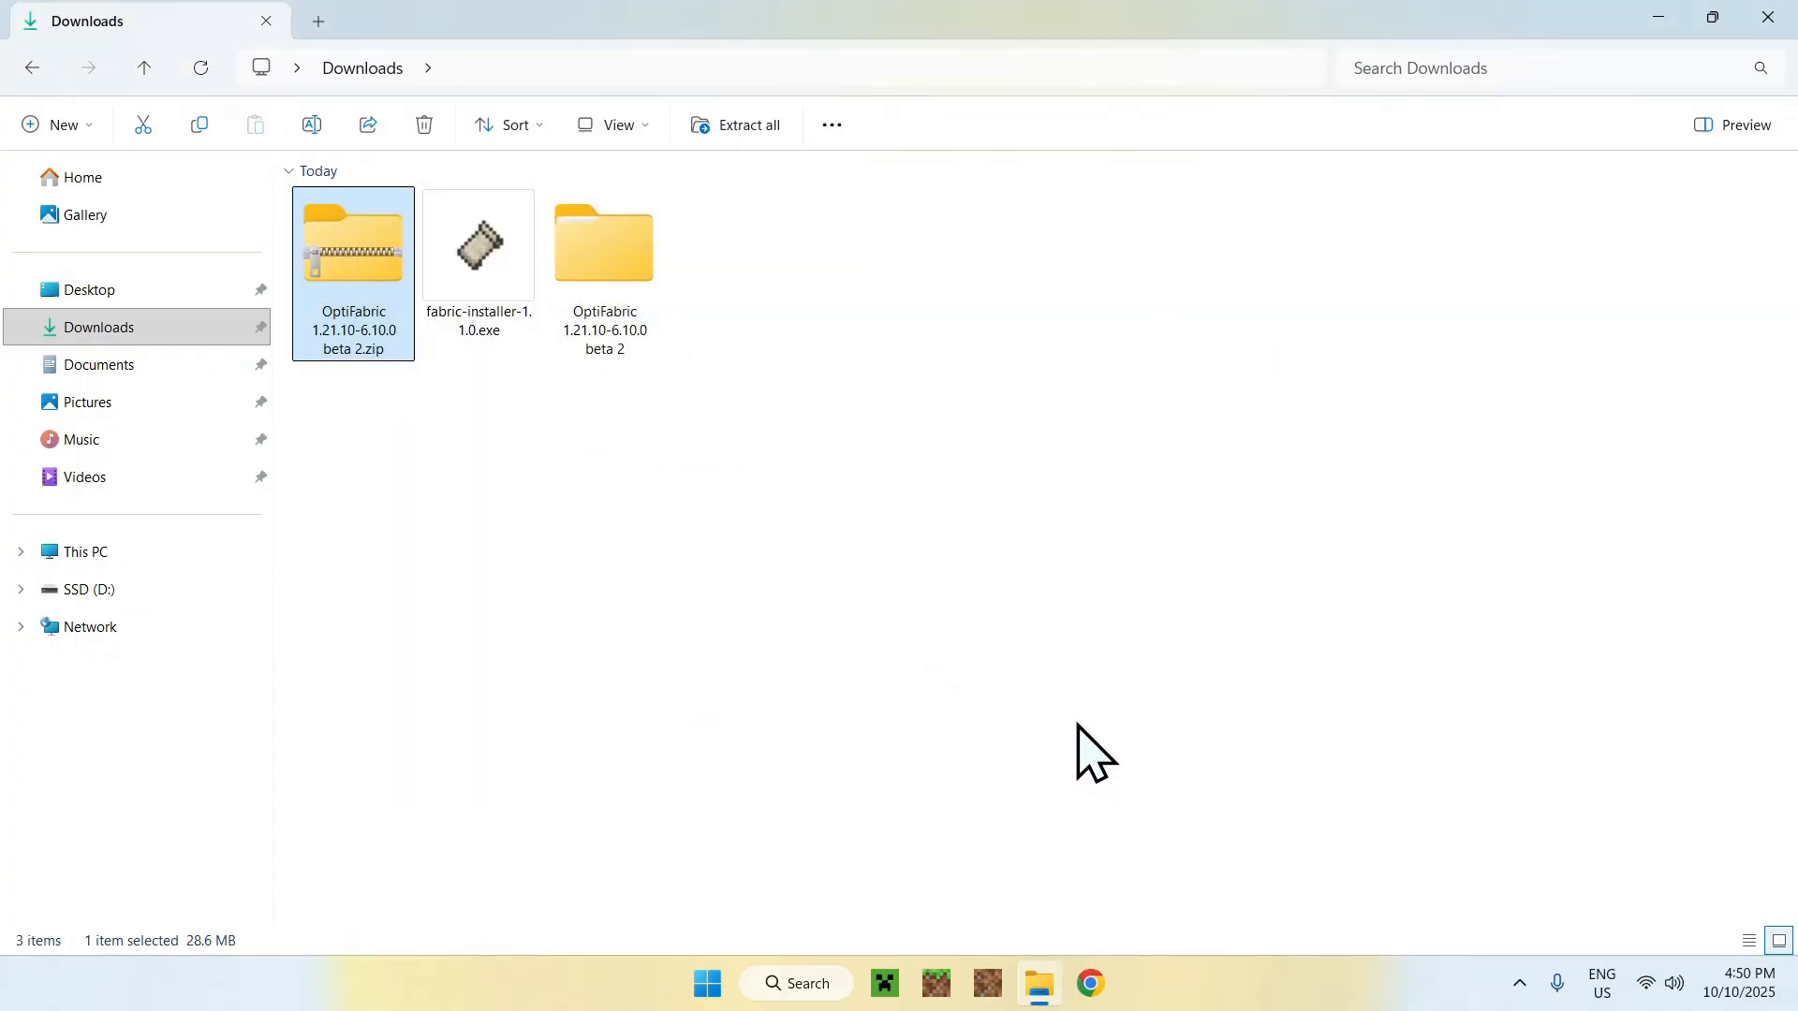
mouse_move(826, 591)
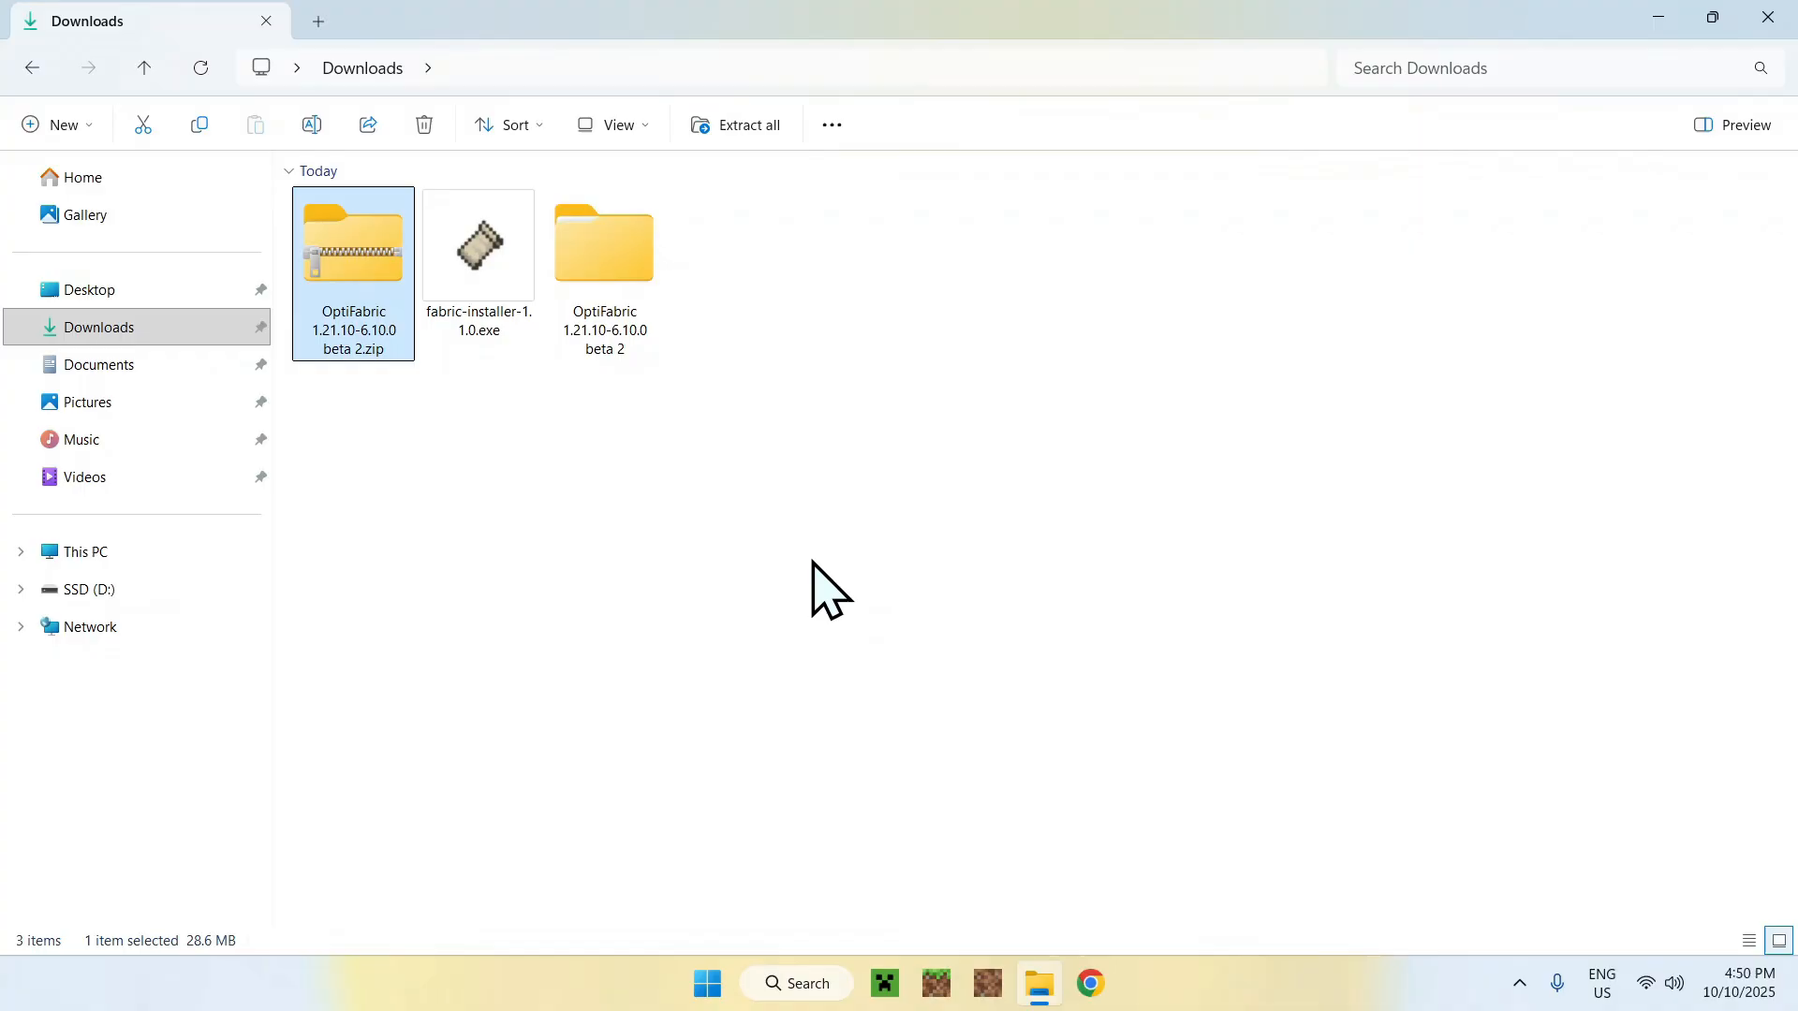
double_click(602, 241)
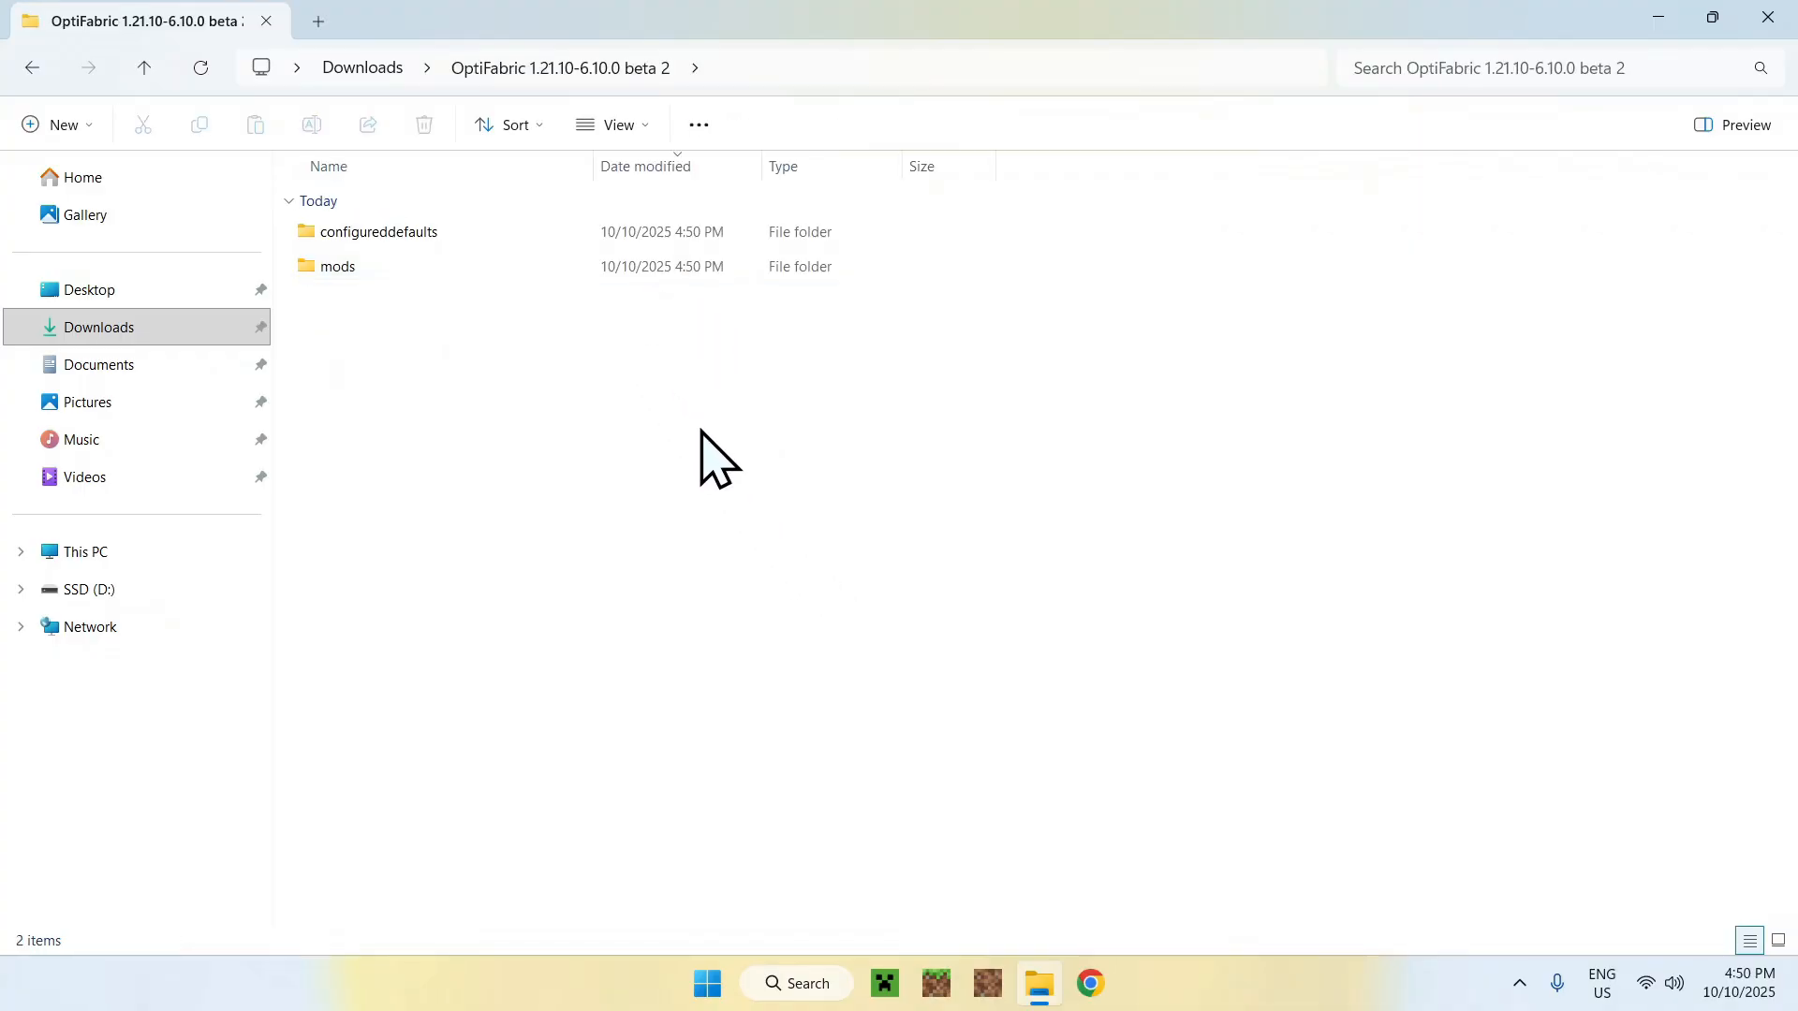
mouse_move(501, 476)
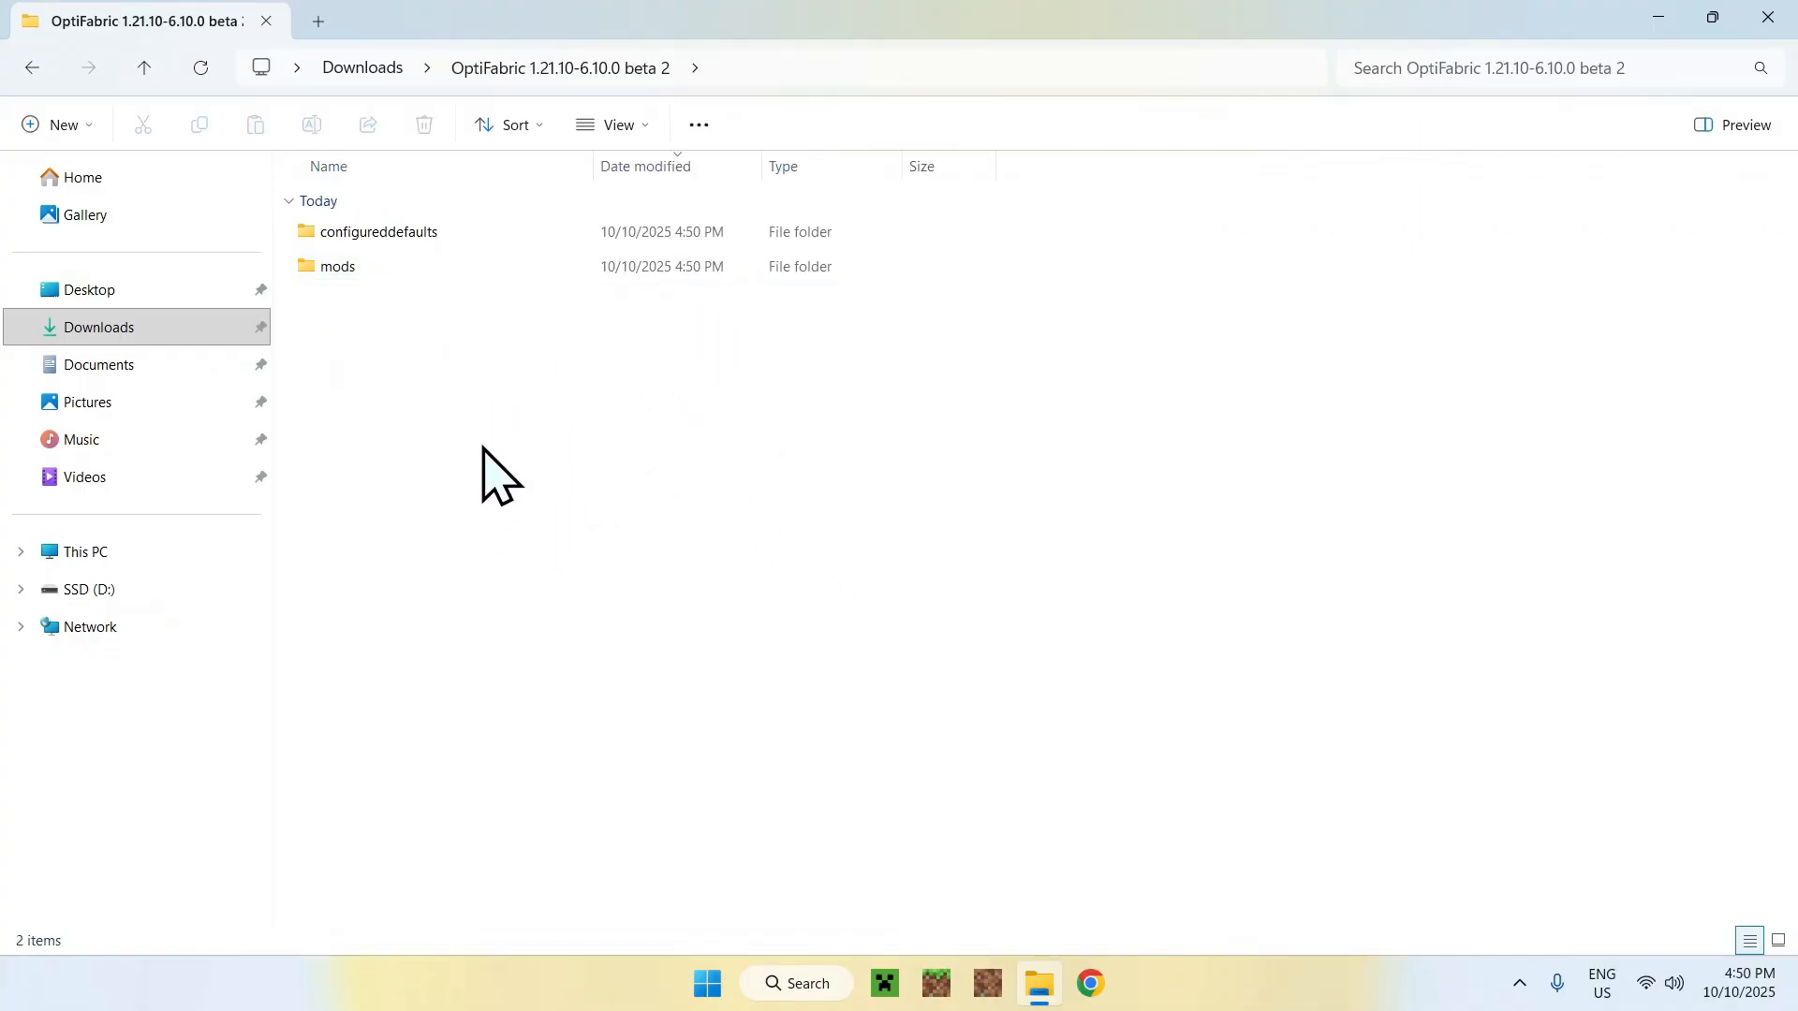
mouse_move(516, 479)
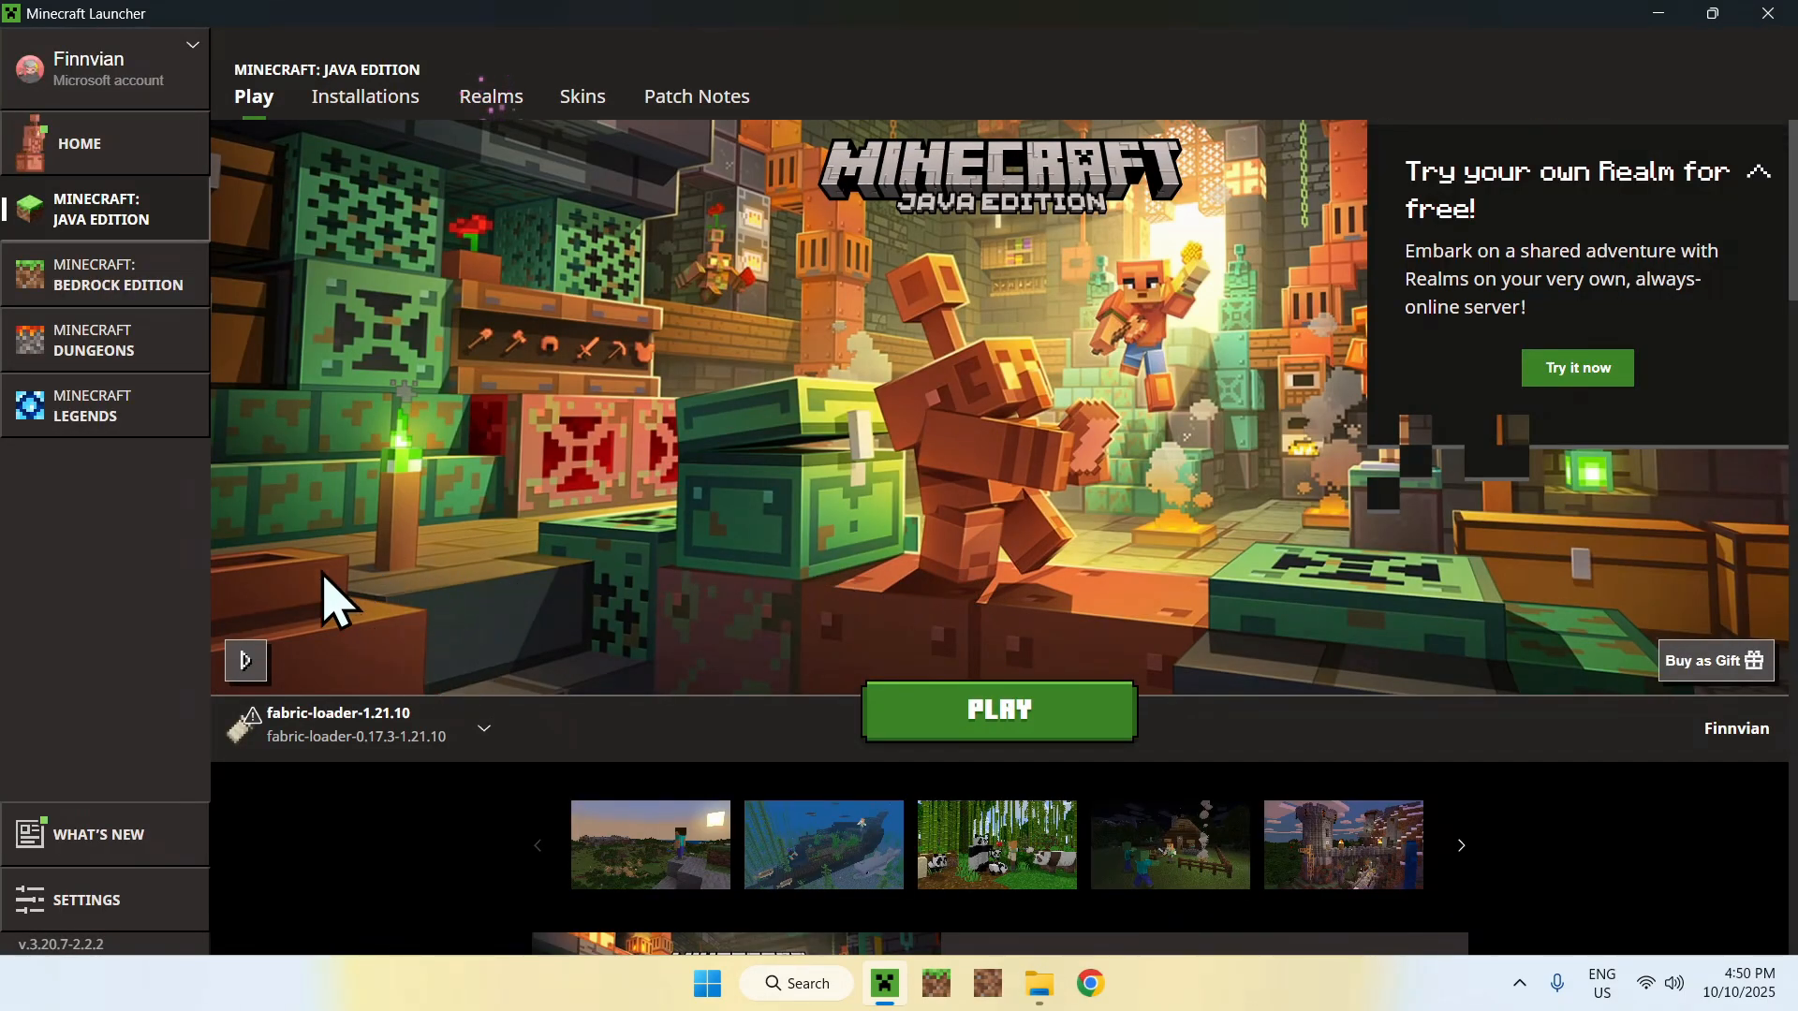
mouse_move(470, 637)
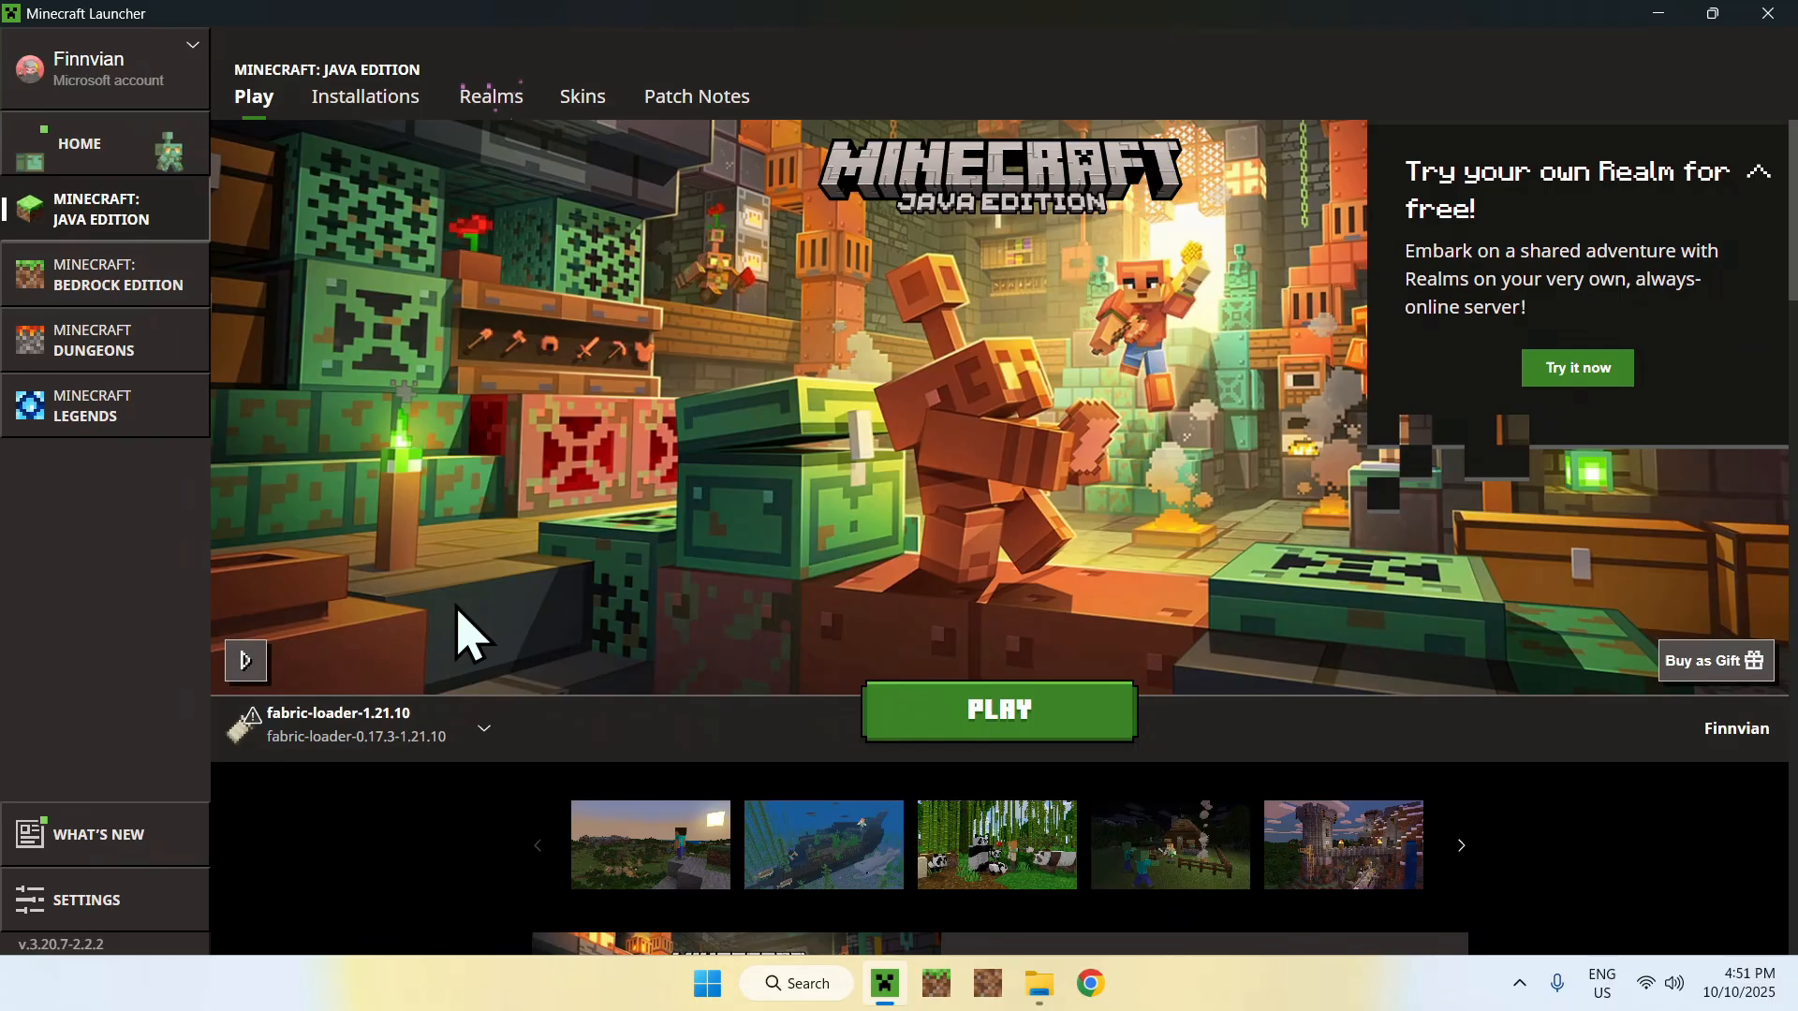
mouse_move(447, 619)
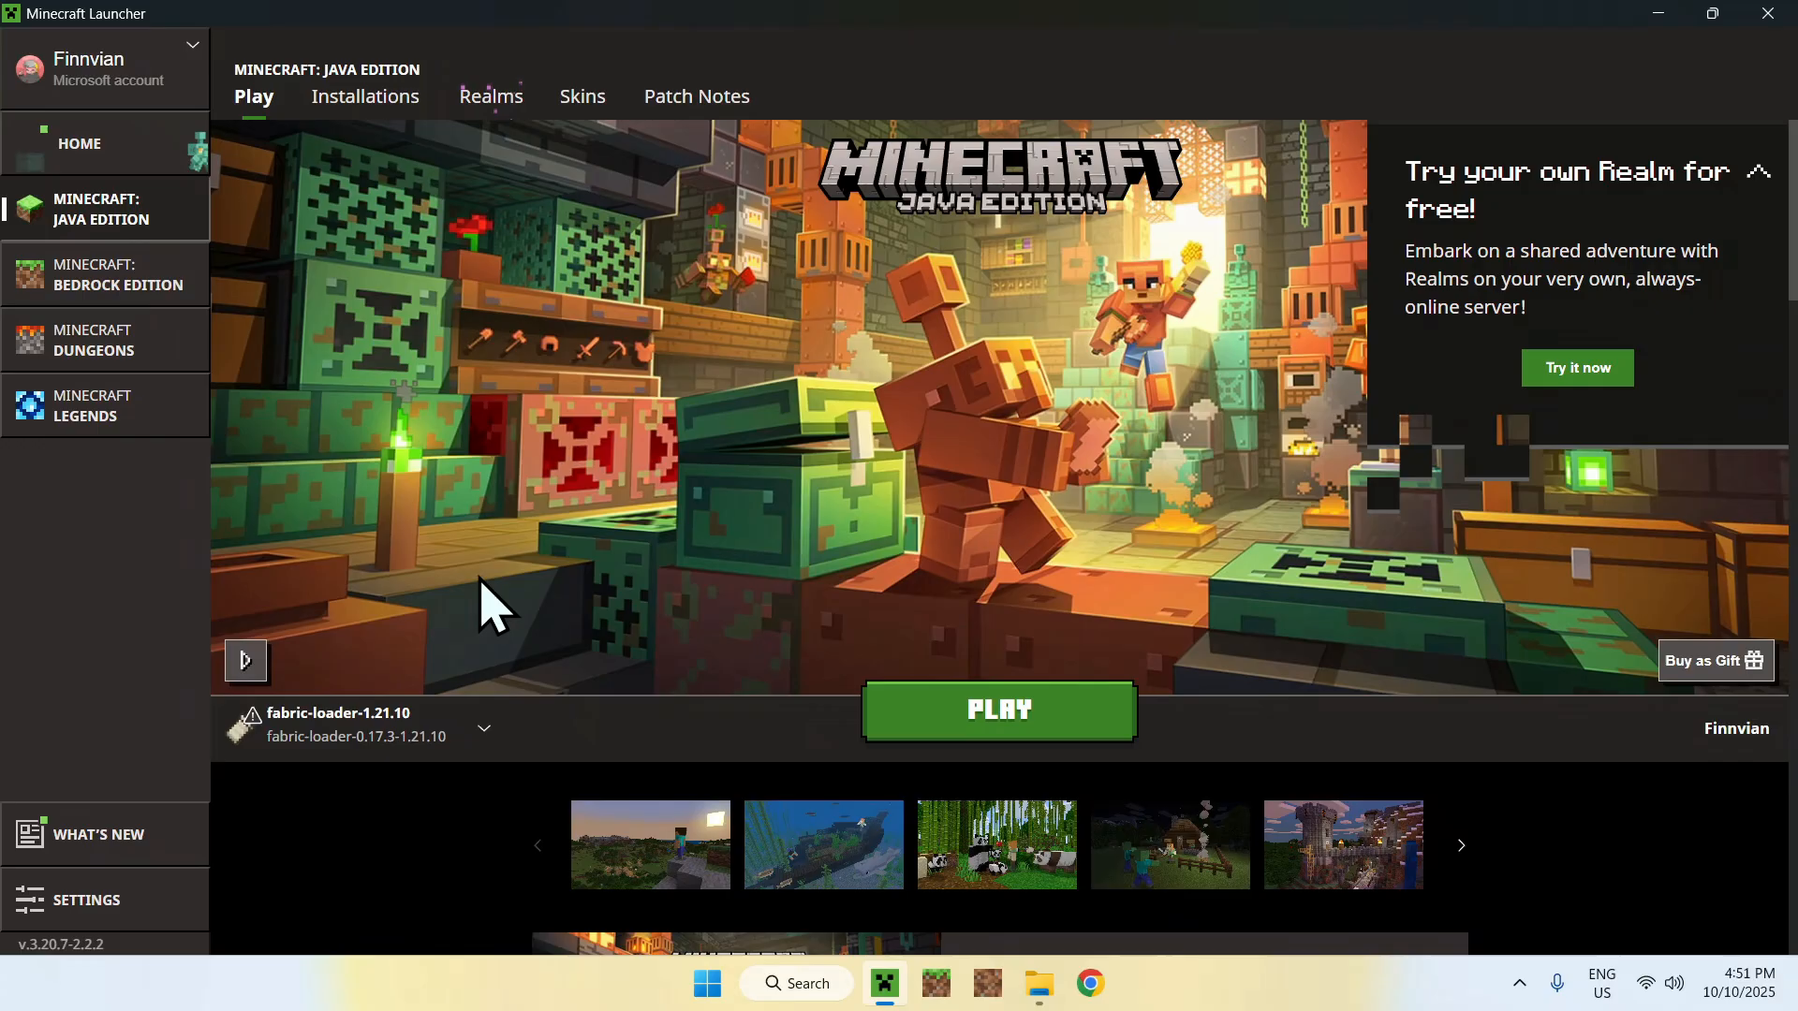
mouse_move(373, 184)
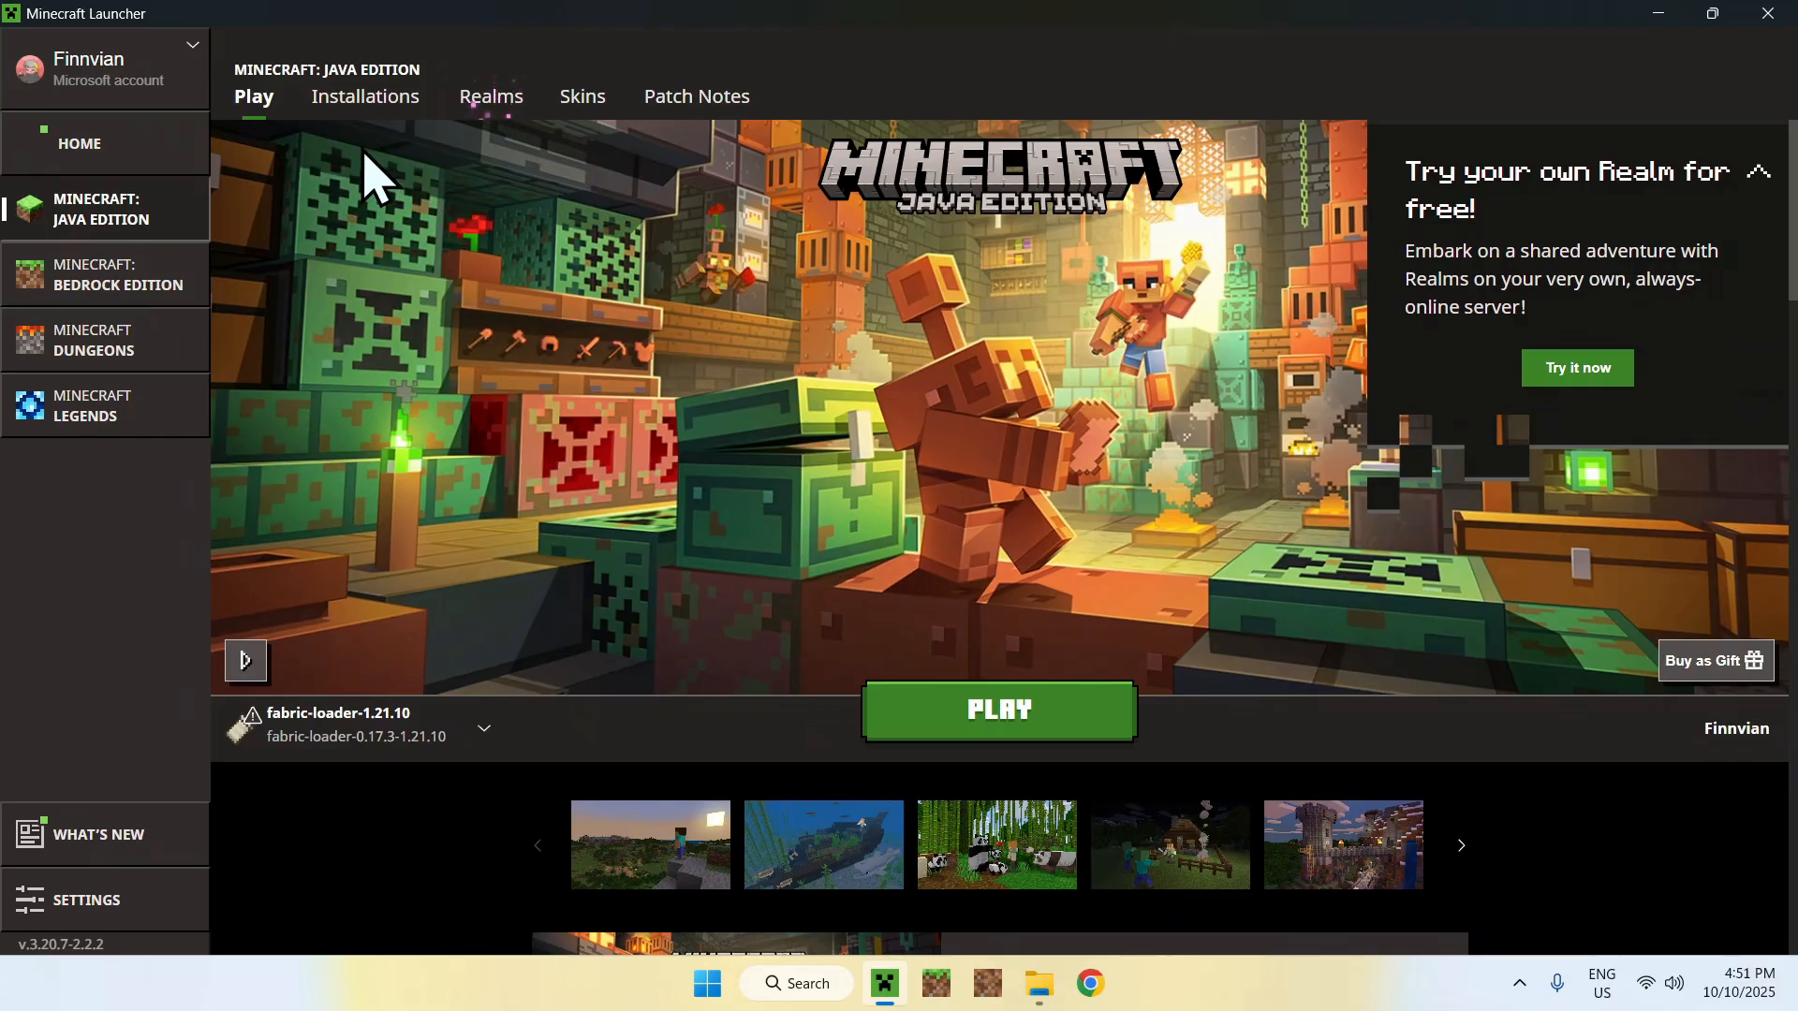
- Show the Java Edition Installations list with the fabric-loader-1.21.10 profile
click(364, 96)
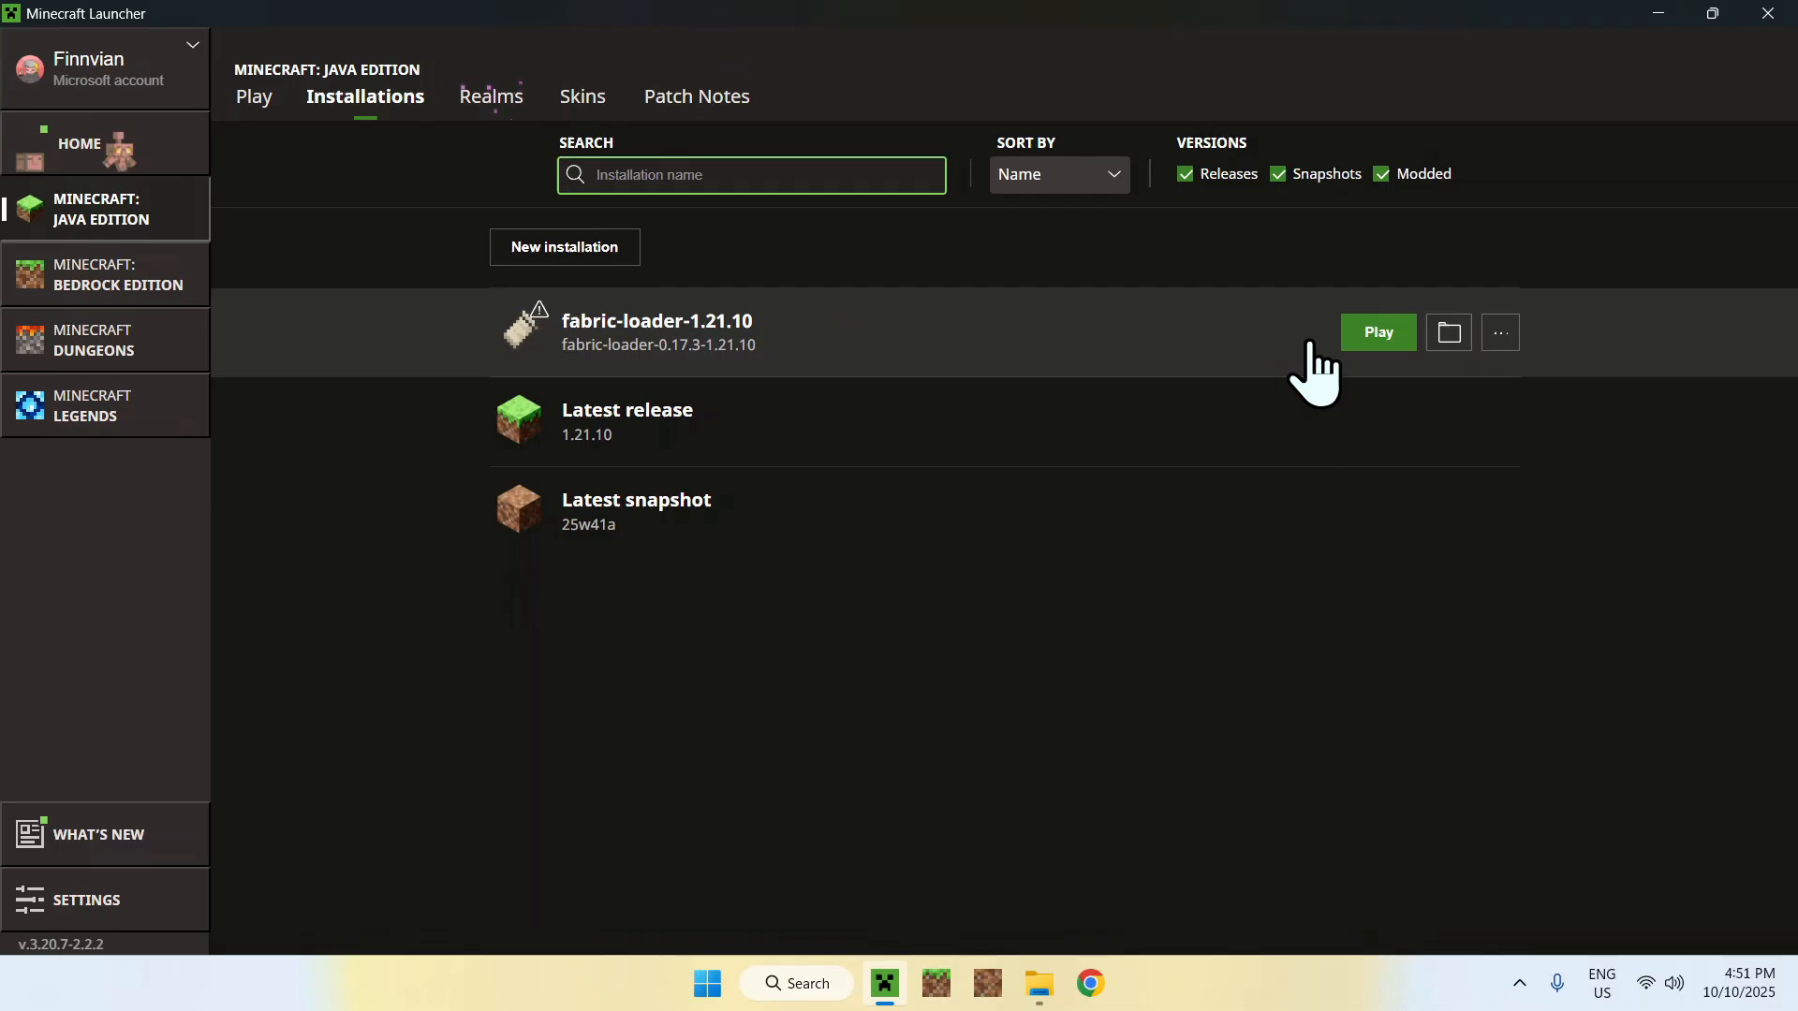
- Place OptiFabric's configureddefaults, with config/bettergrass.json, inside .minecraft, then return to Downloads
click(1447, 332)
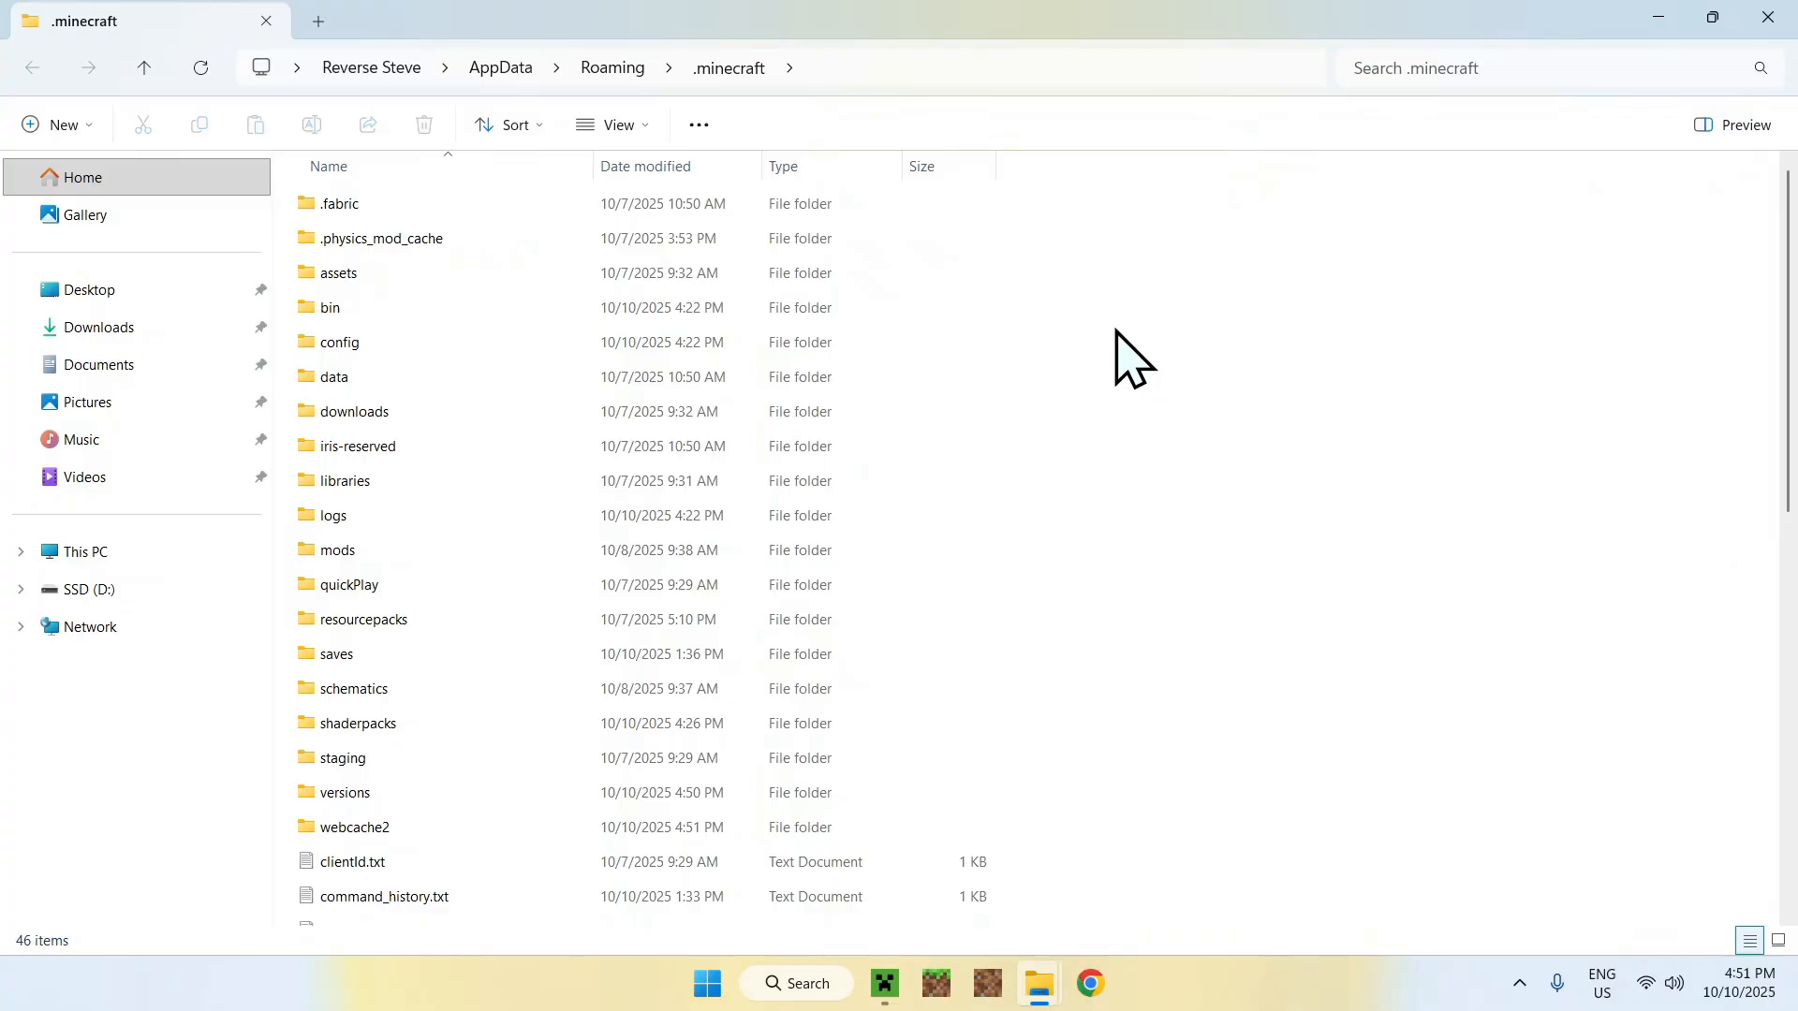
click(98, 326)
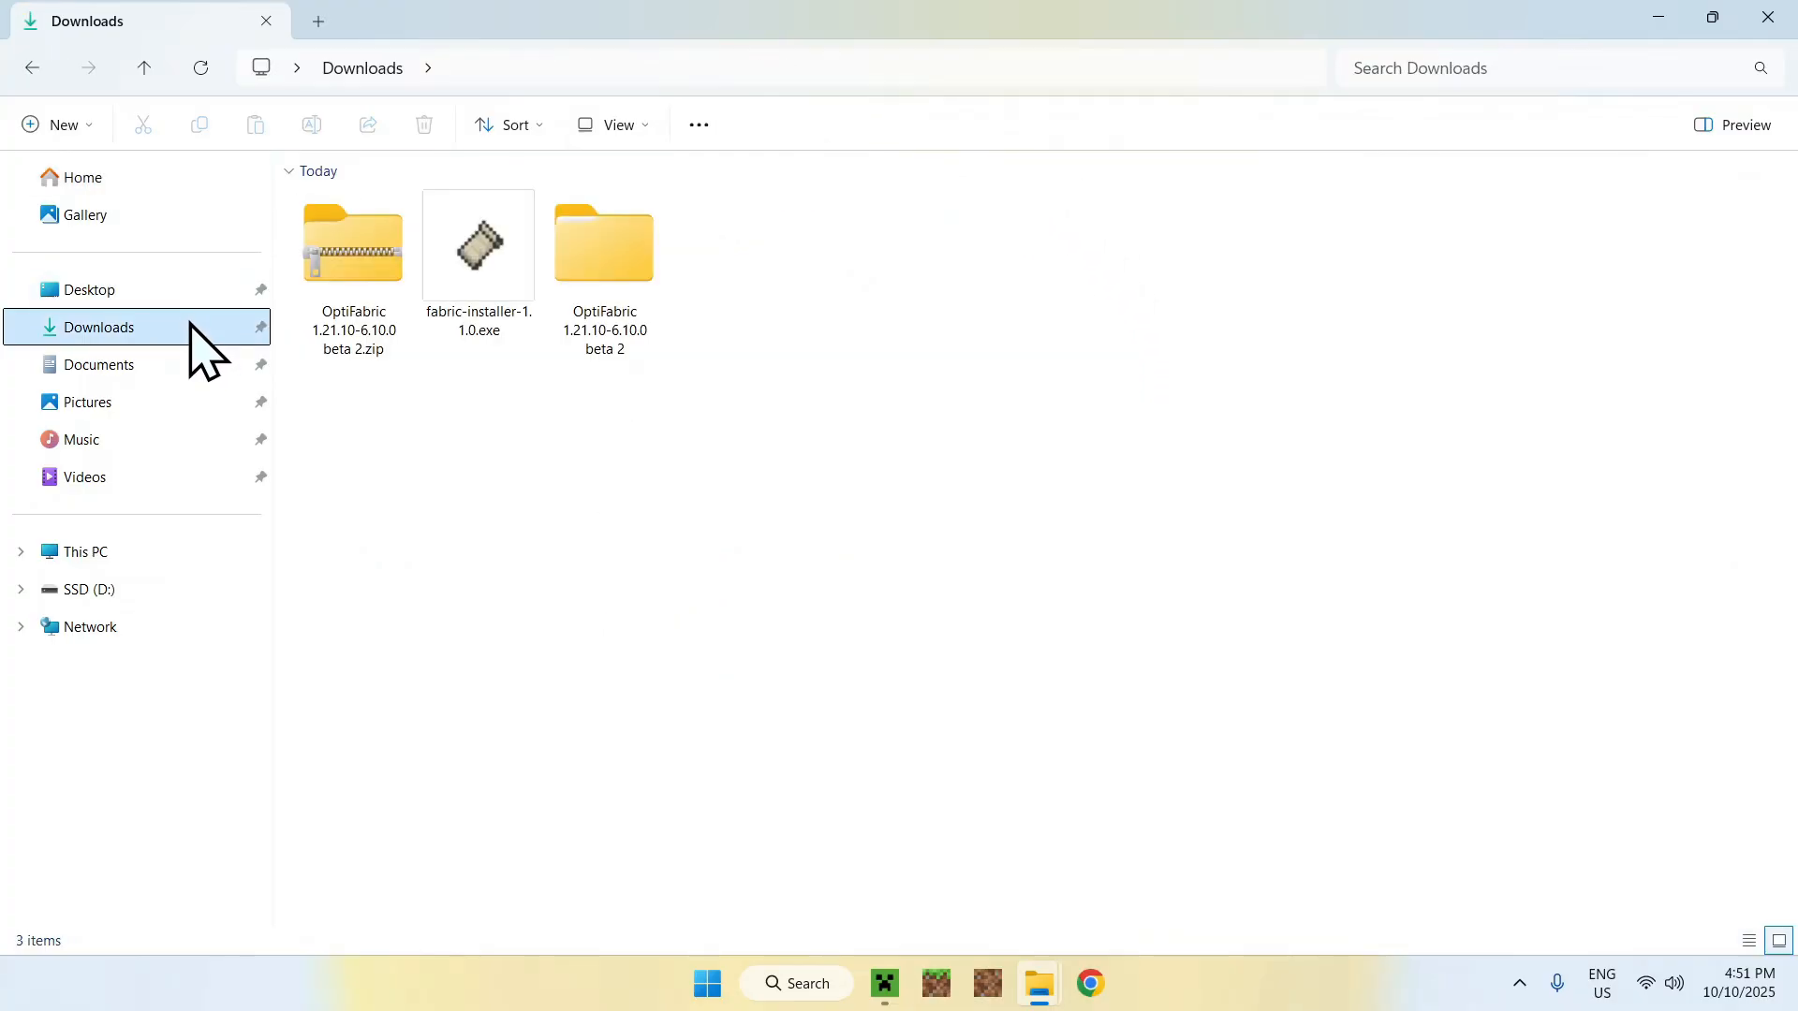
mouse_move(817, 310)
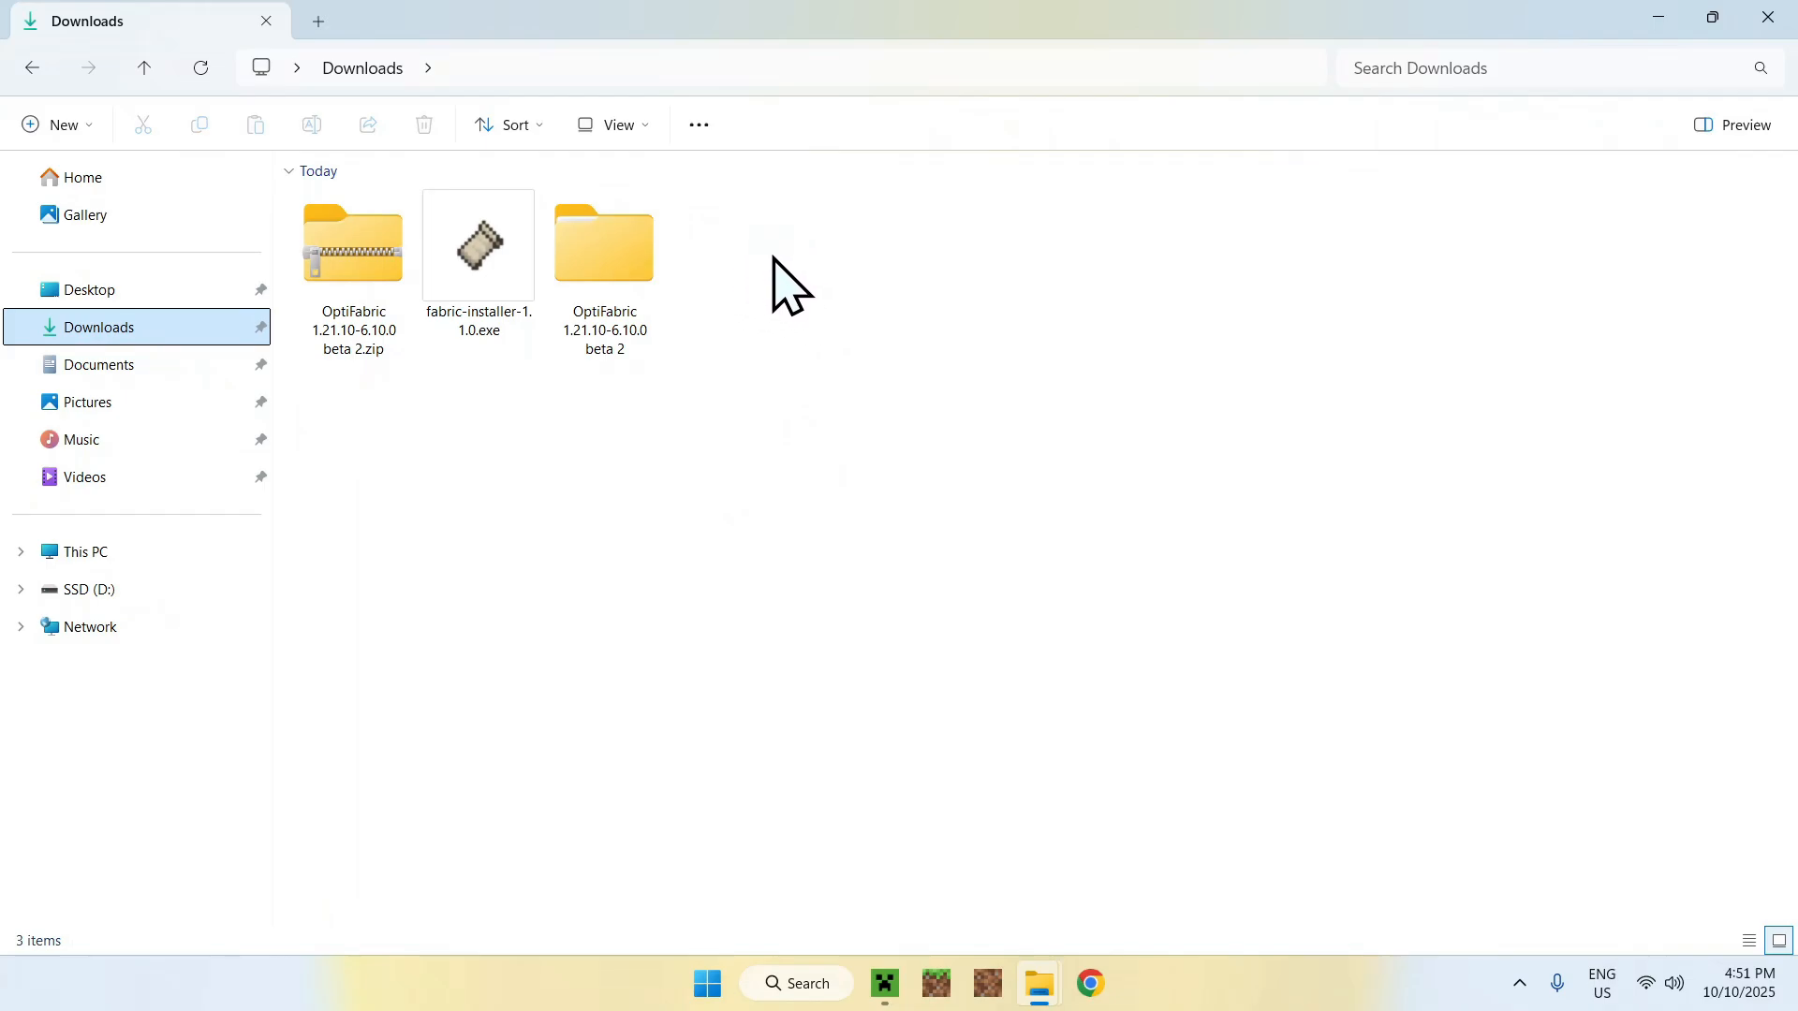
double_click(602, 243)
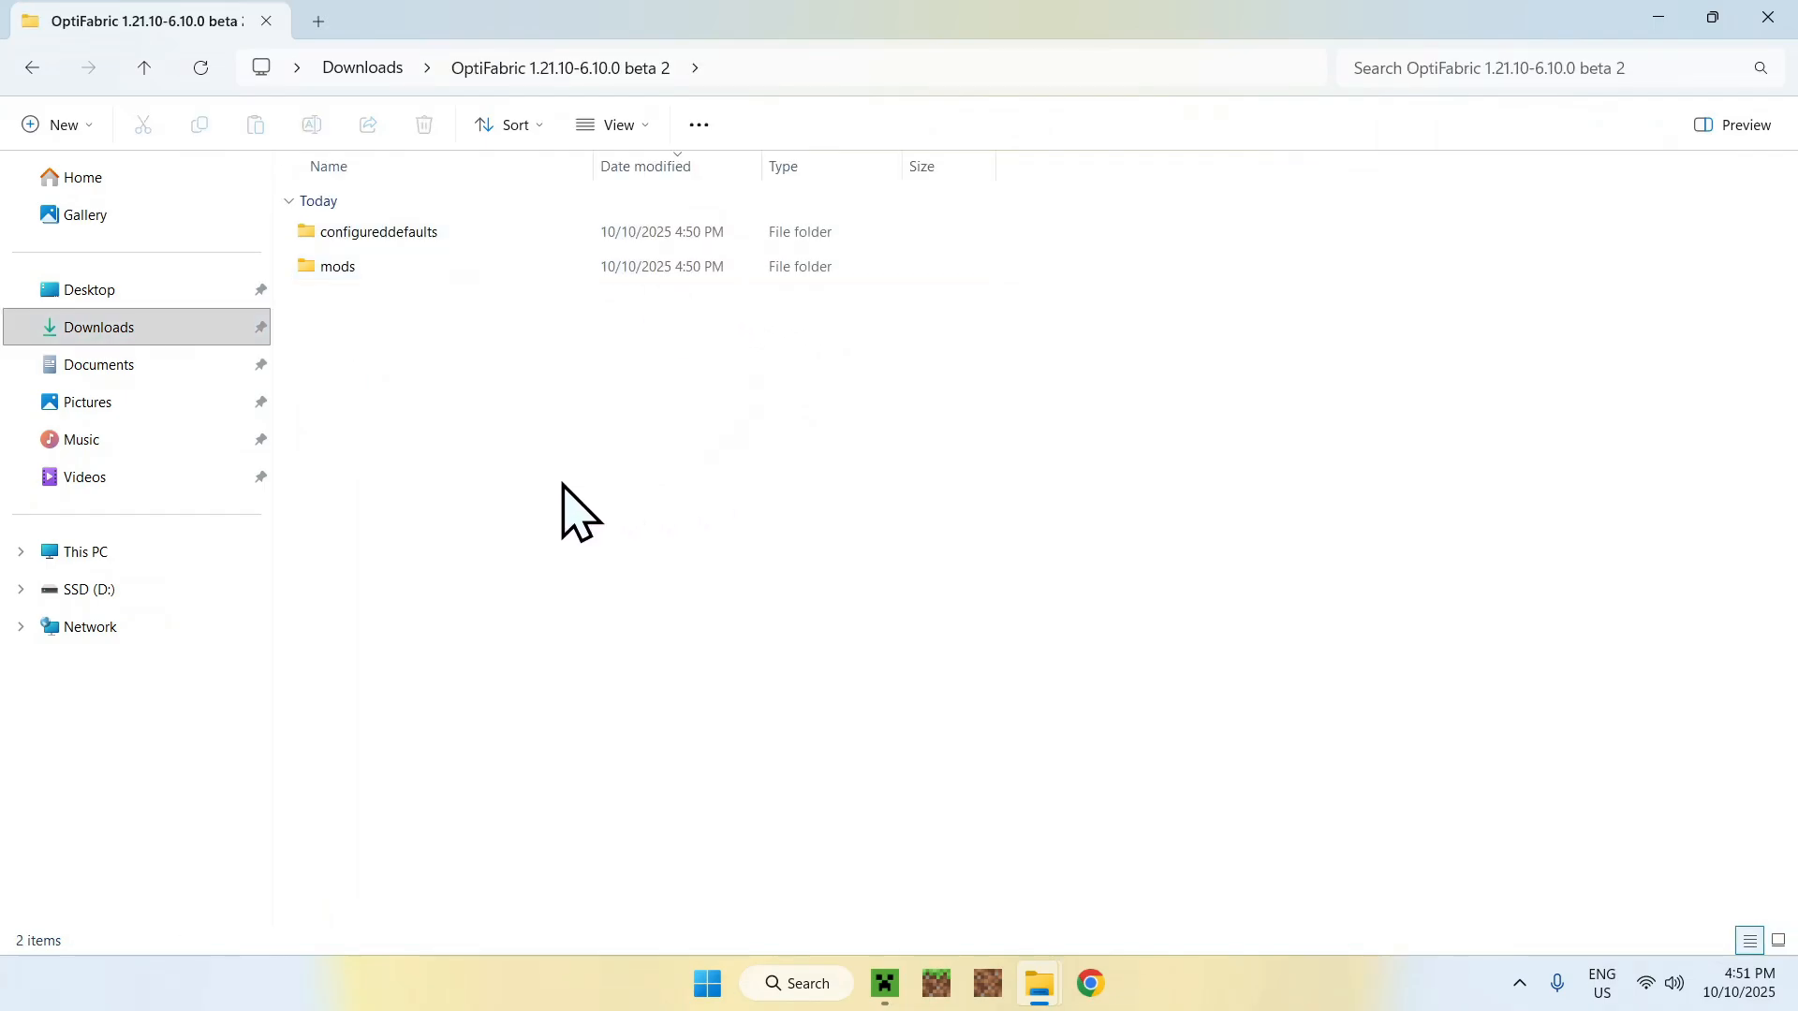
mouse_move(527, 401)
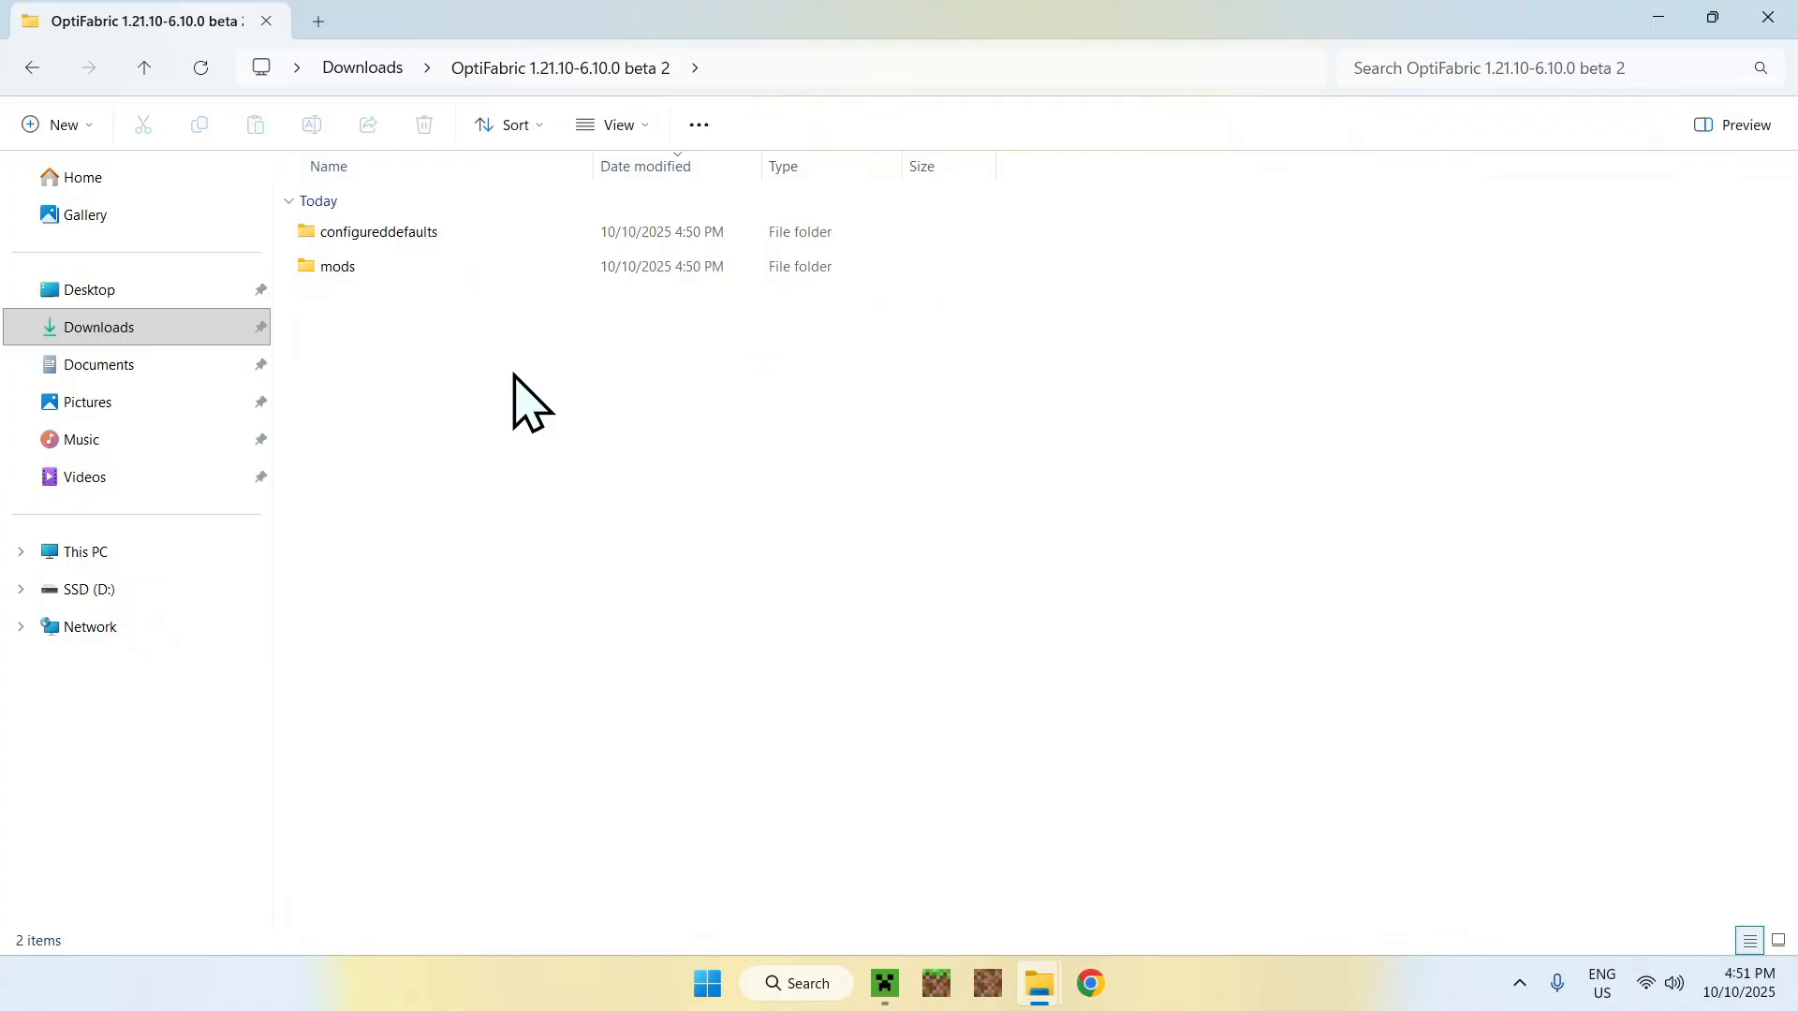
click(337, 266)
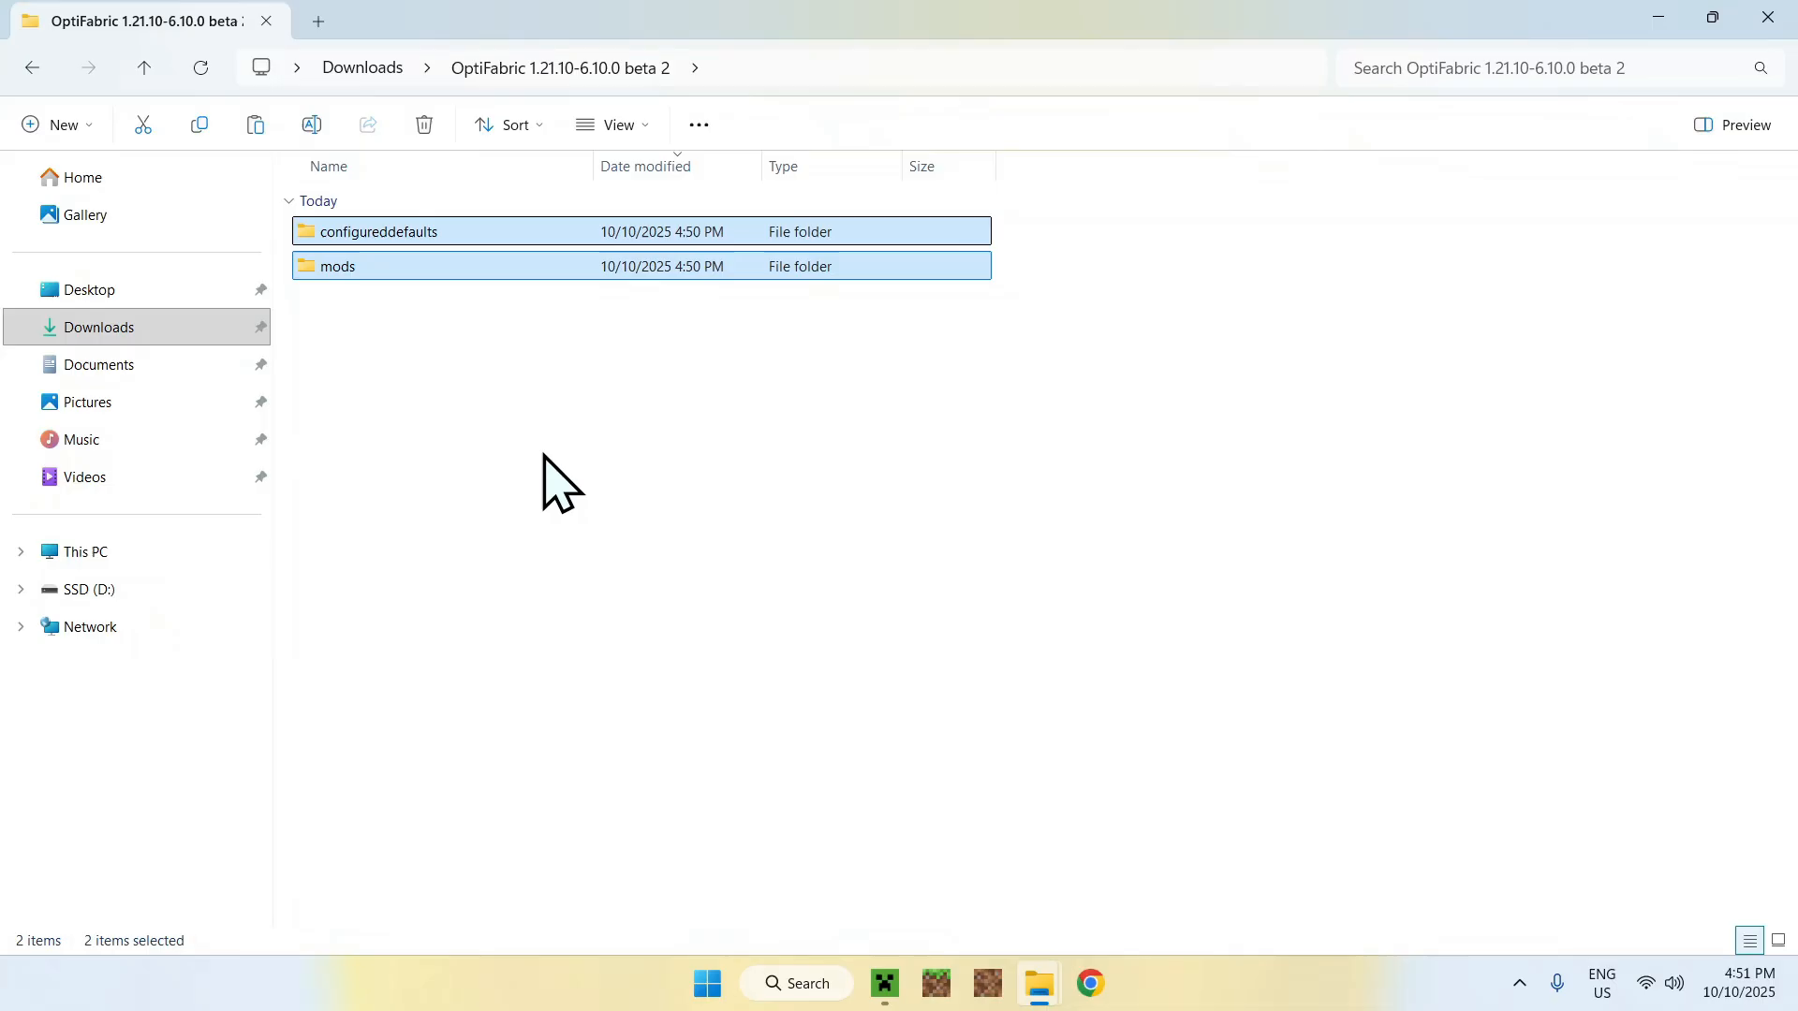
mouse_move(32, 68)
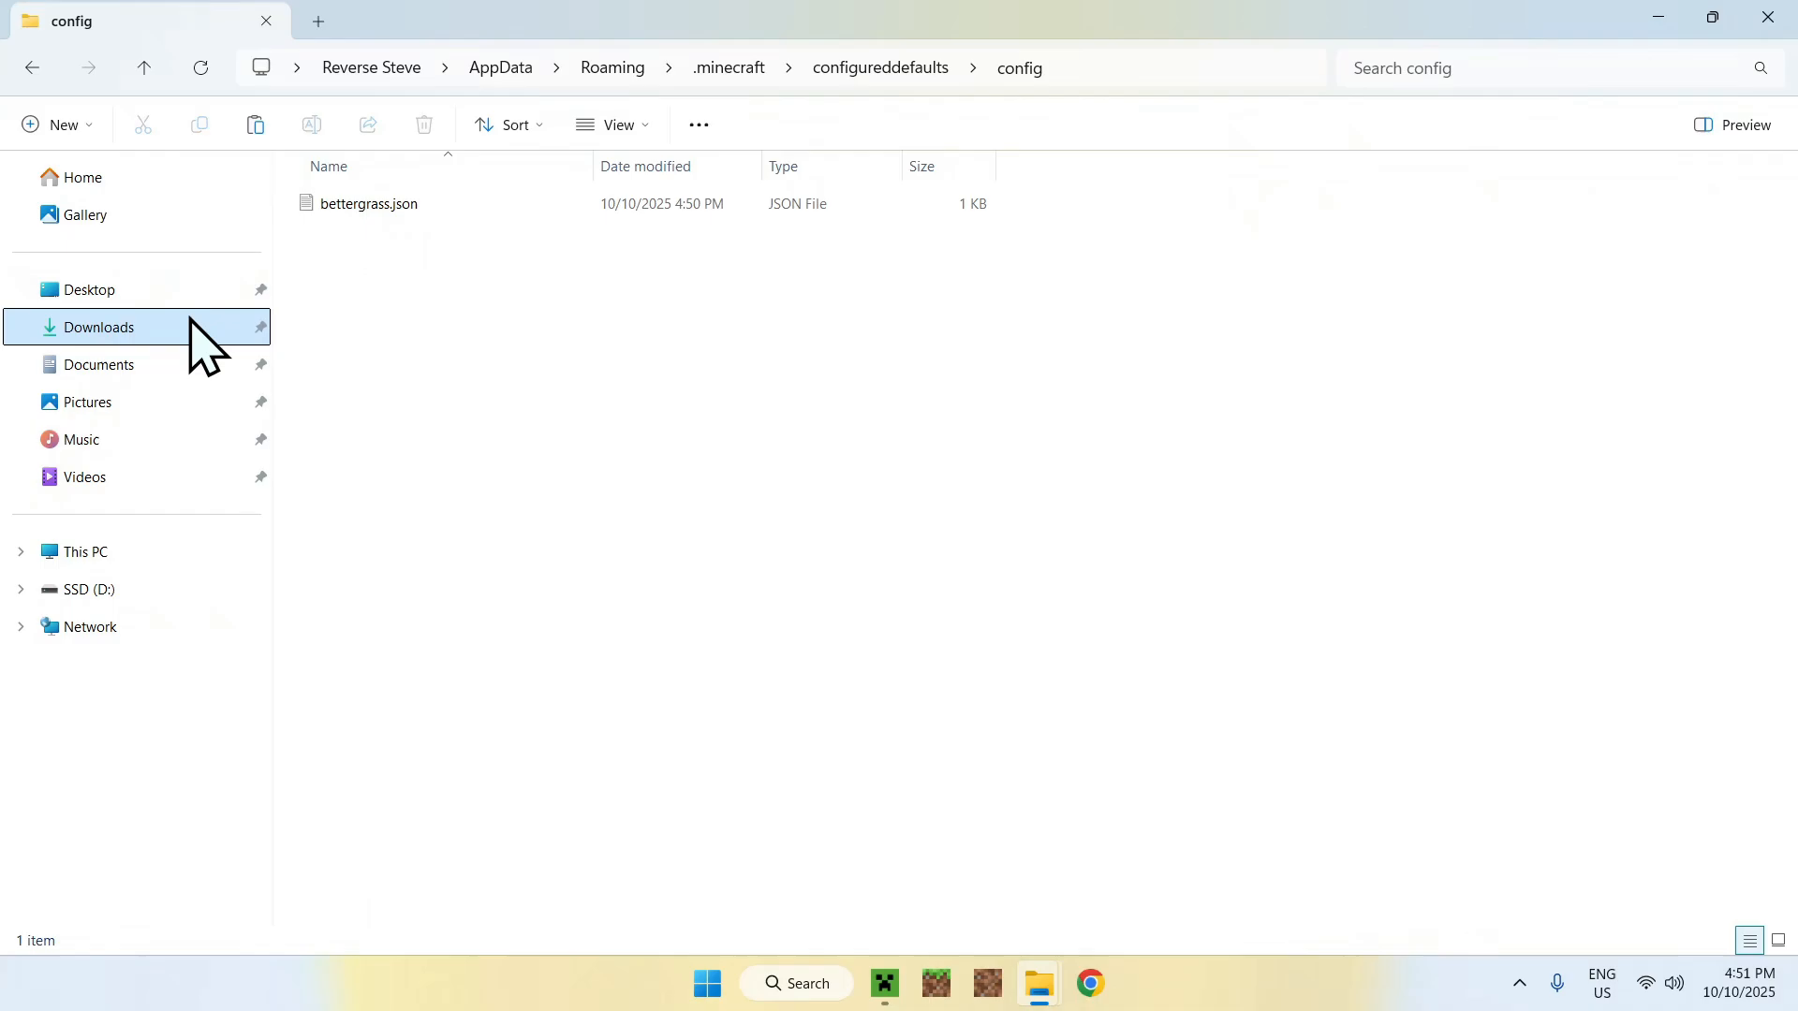
click(98, 327)
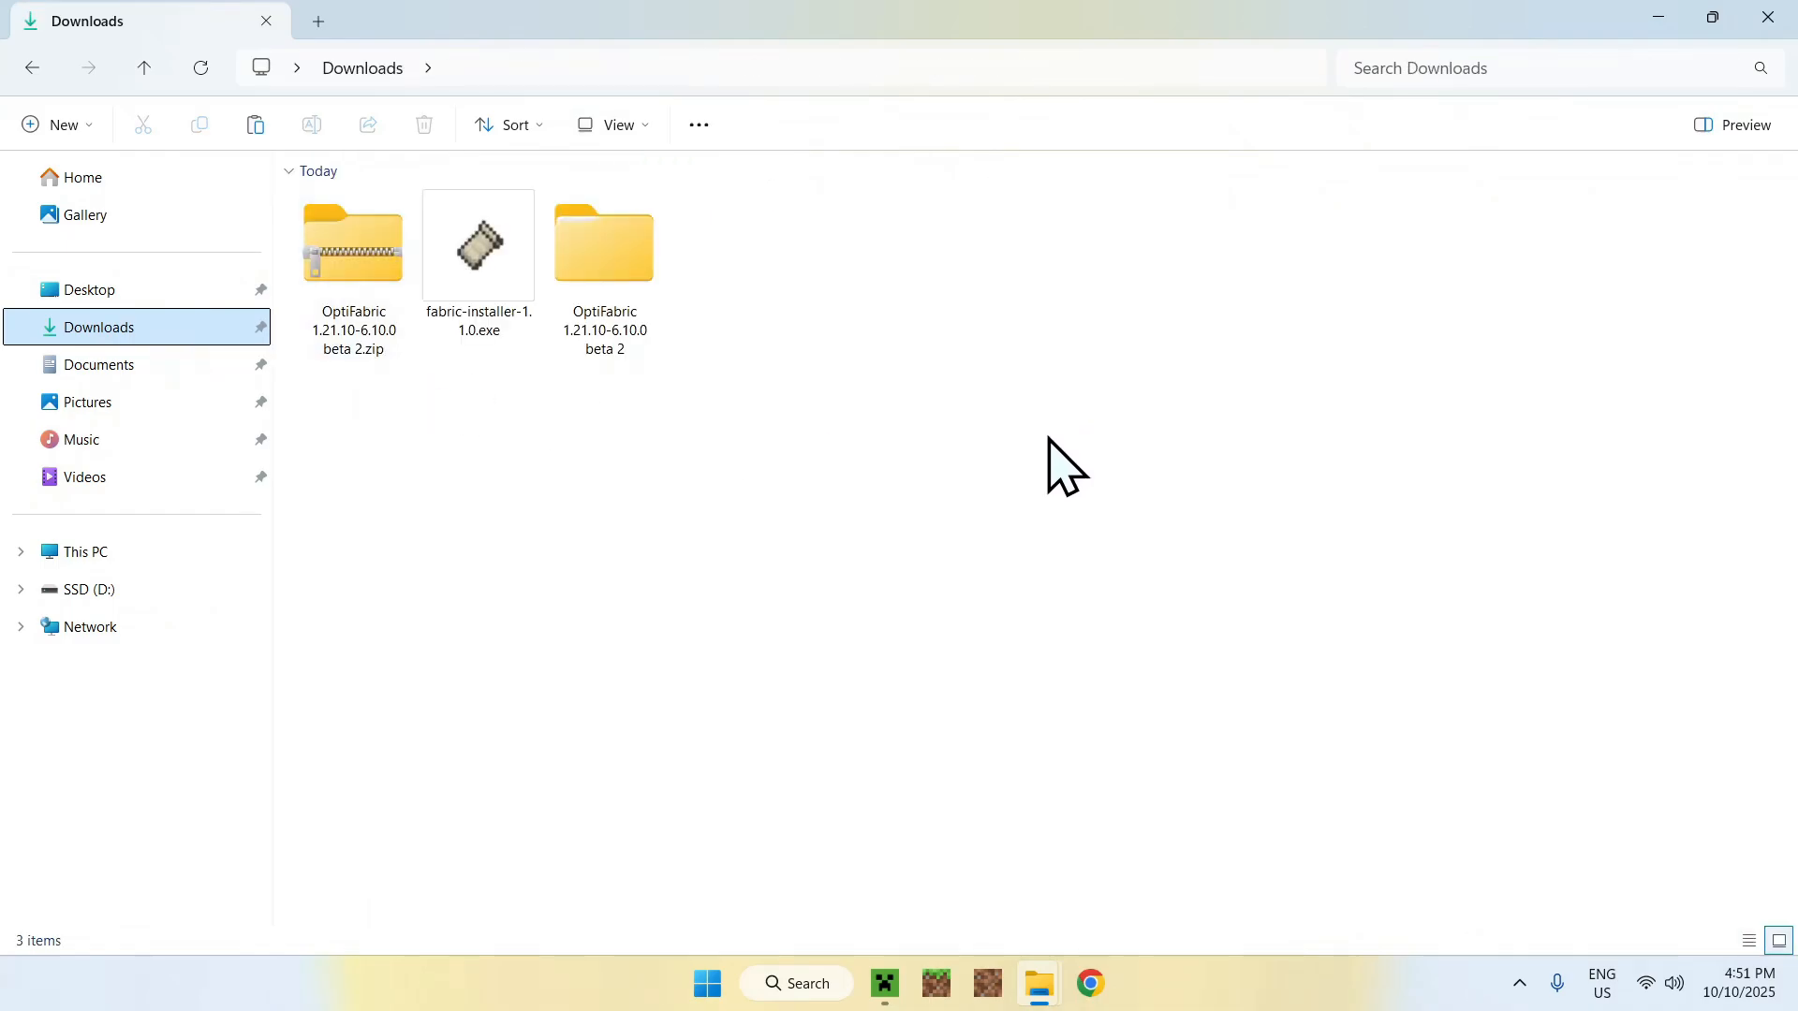
- Launch the fabric-loader-1.21.10 installation from the launcher's Play tab
click(883, 982)
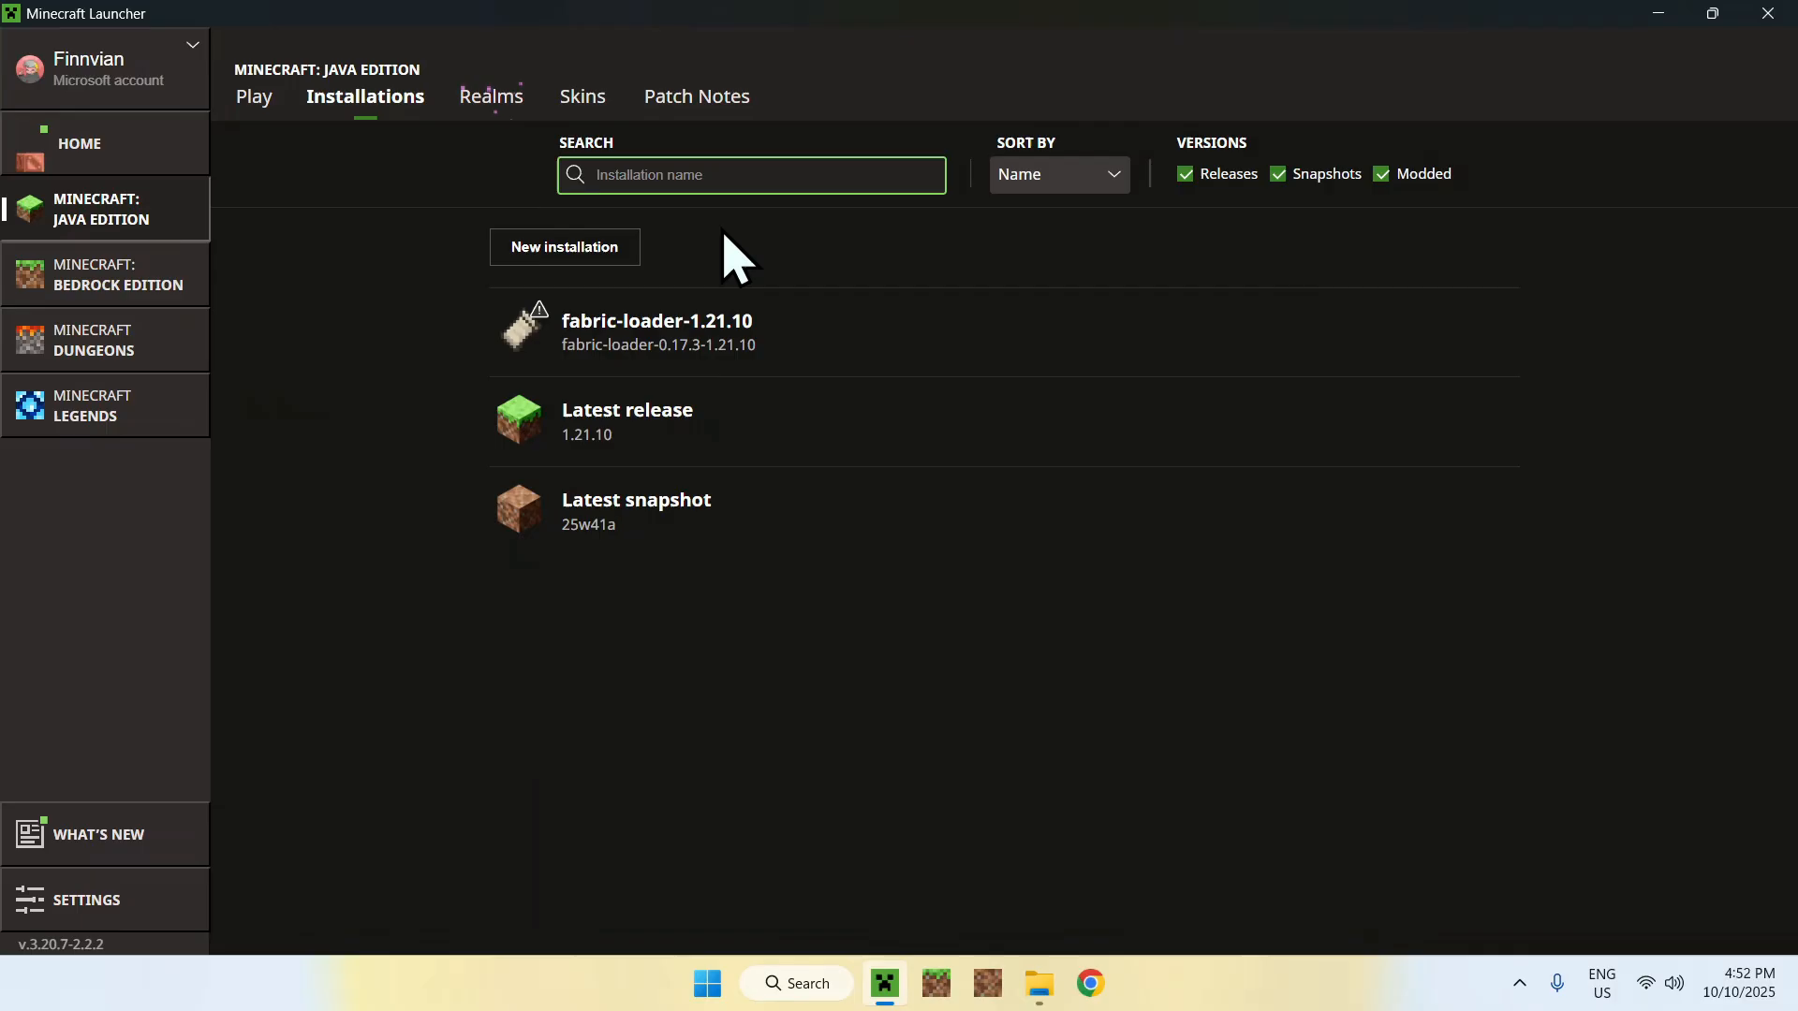
mouse_move(433, 170)
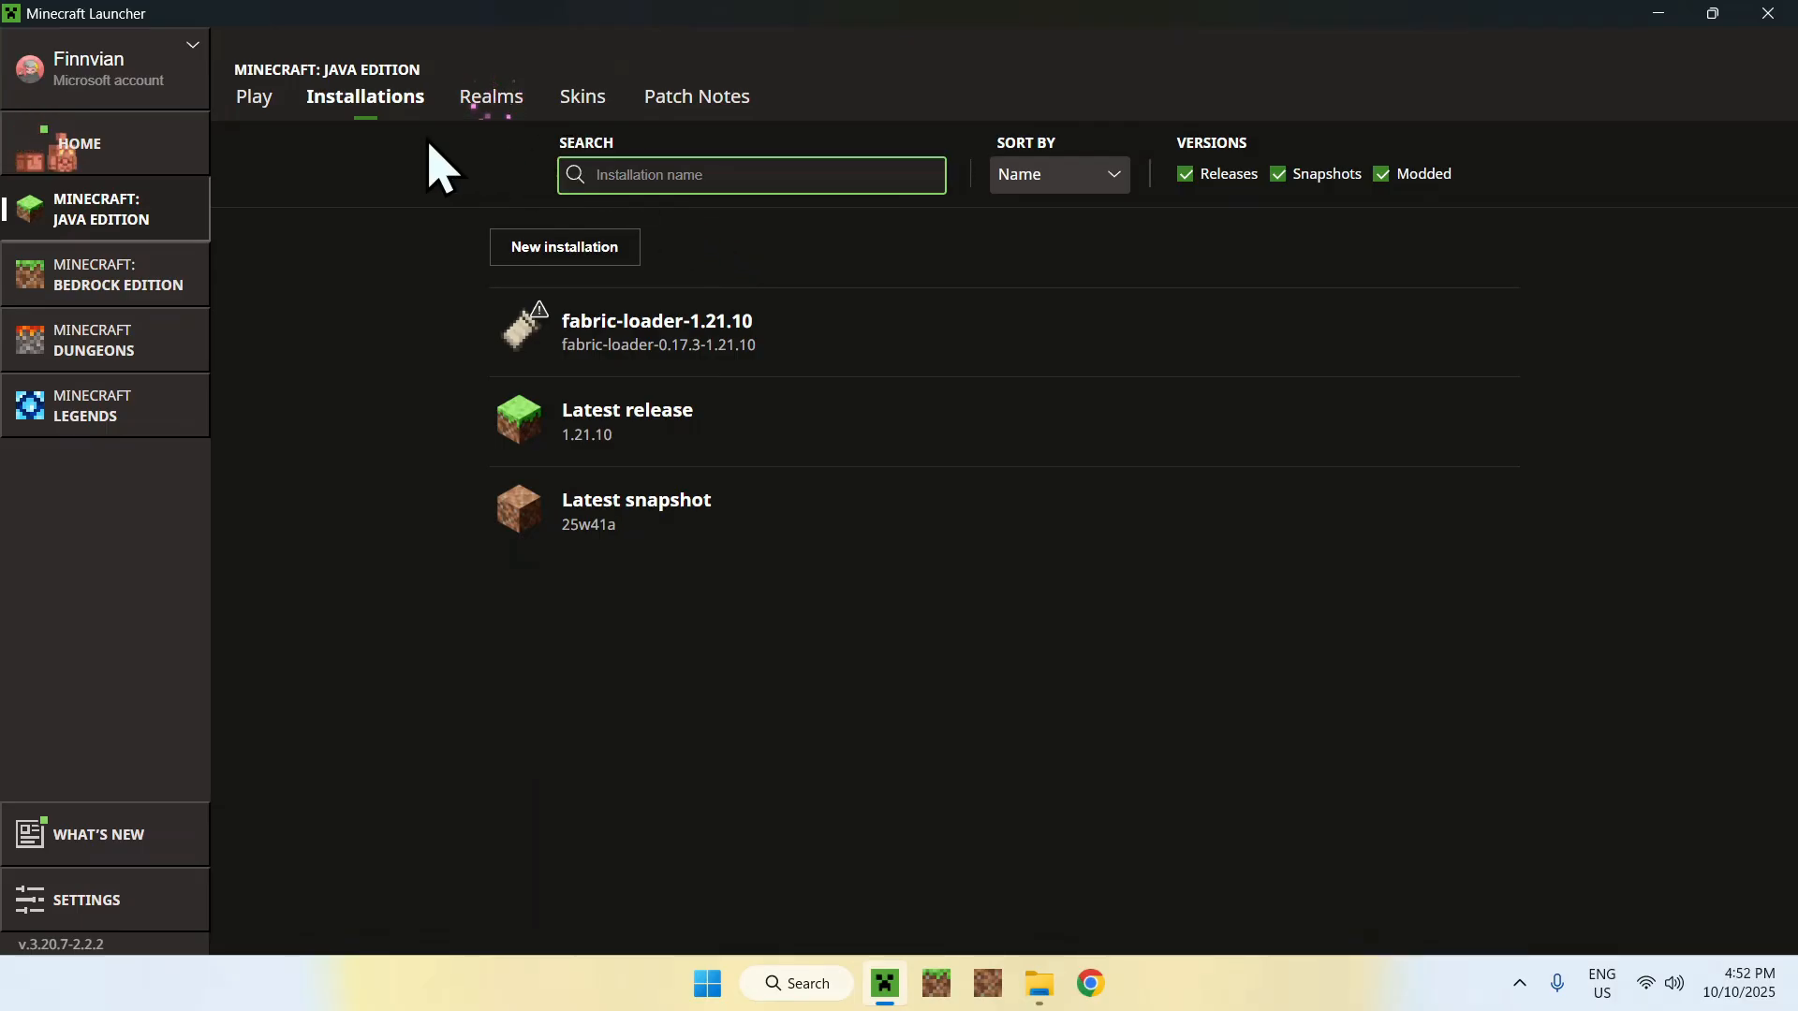
click(254, 96)
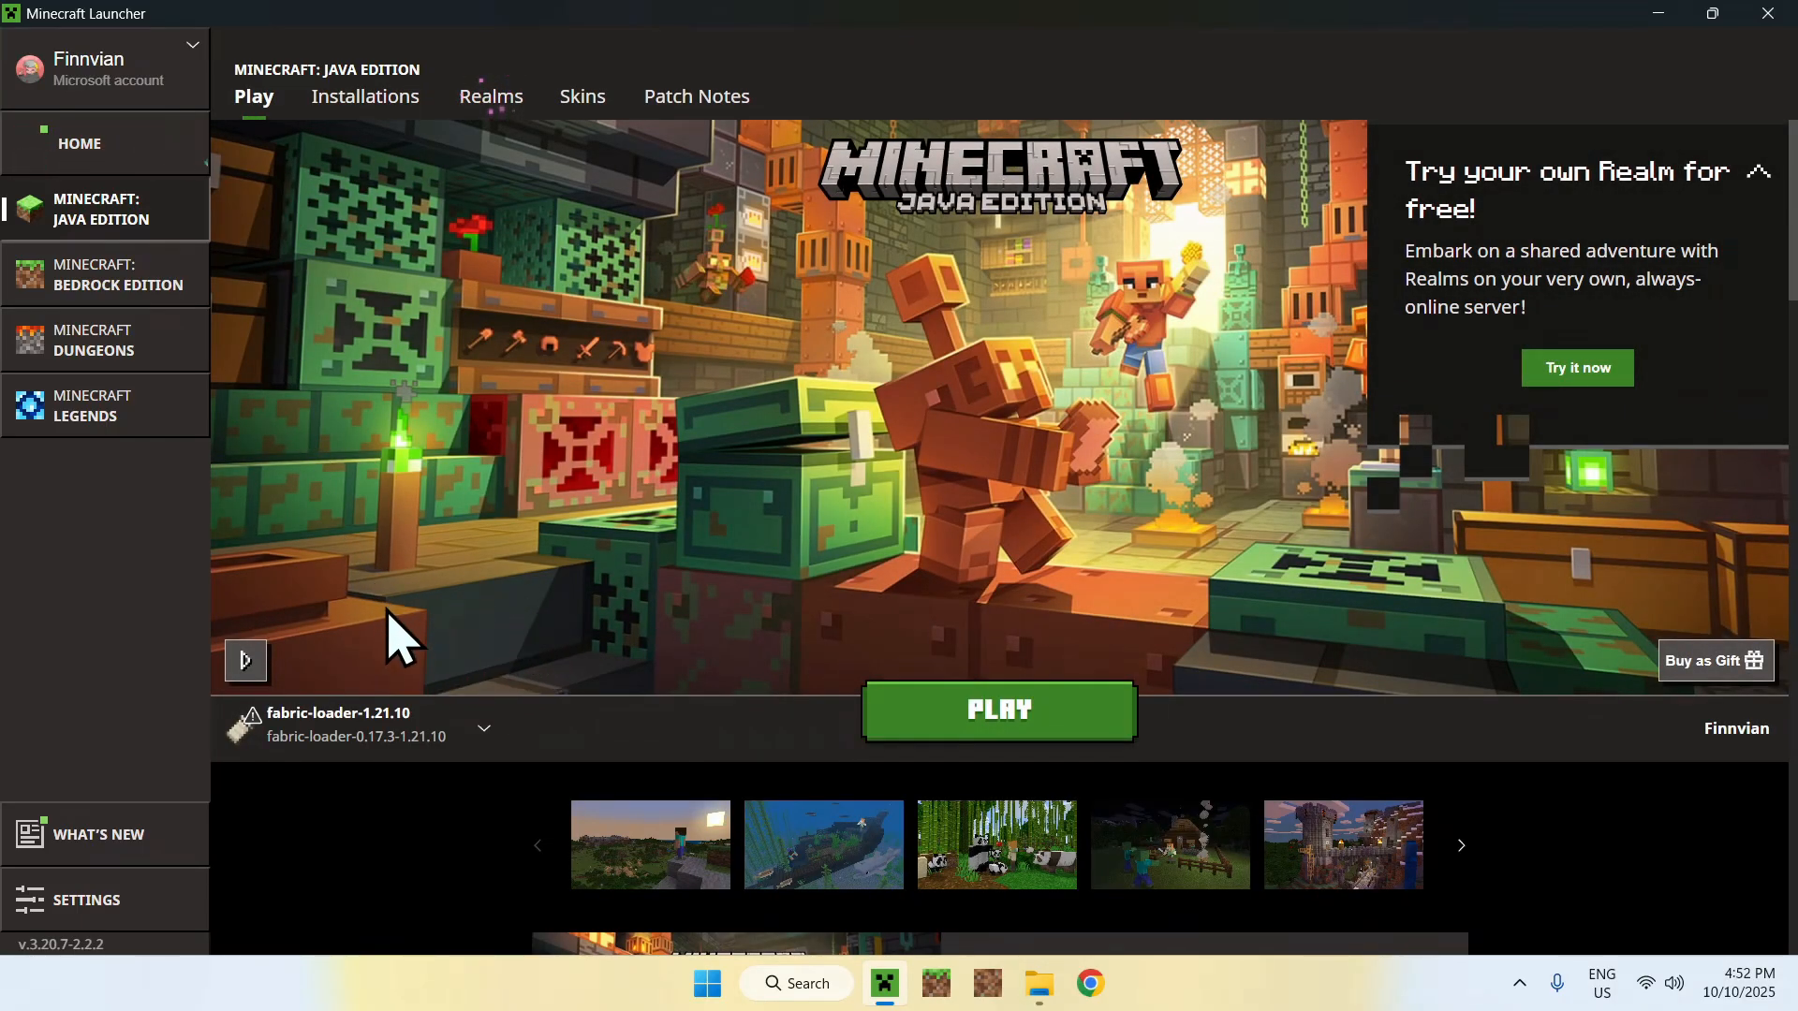
click(483, 729)
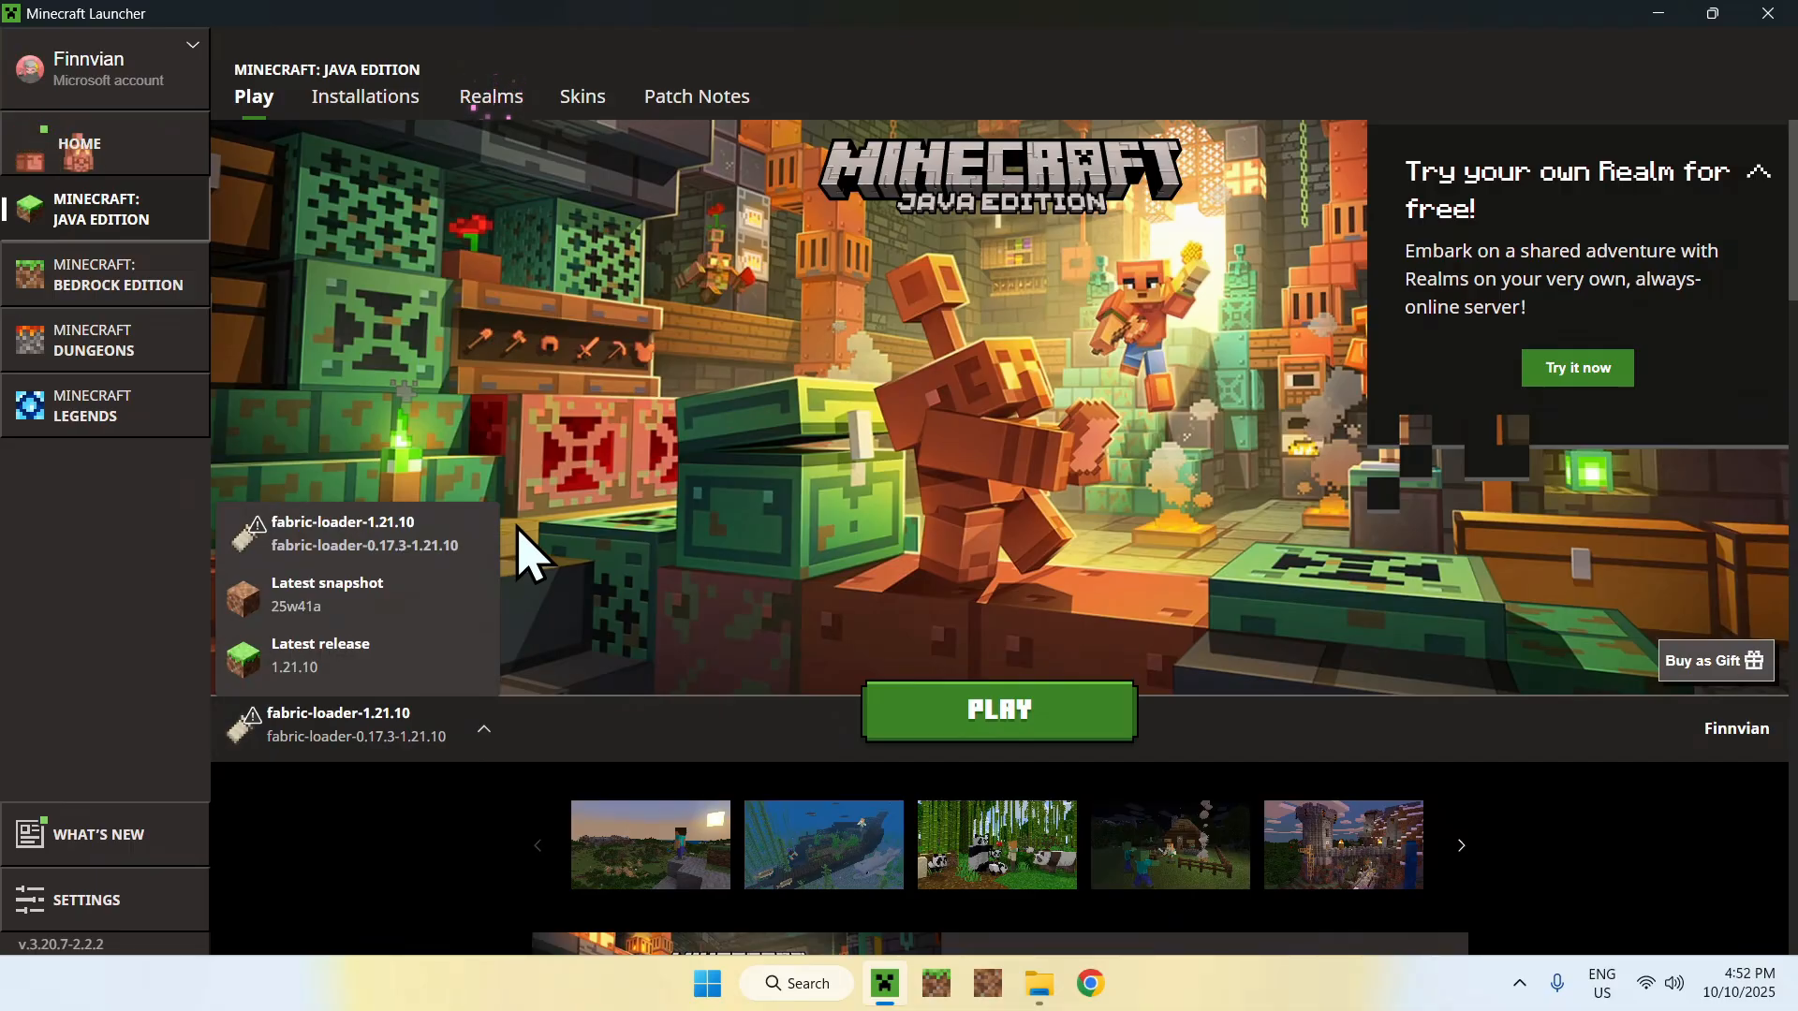
mouse_move(1010, 642)
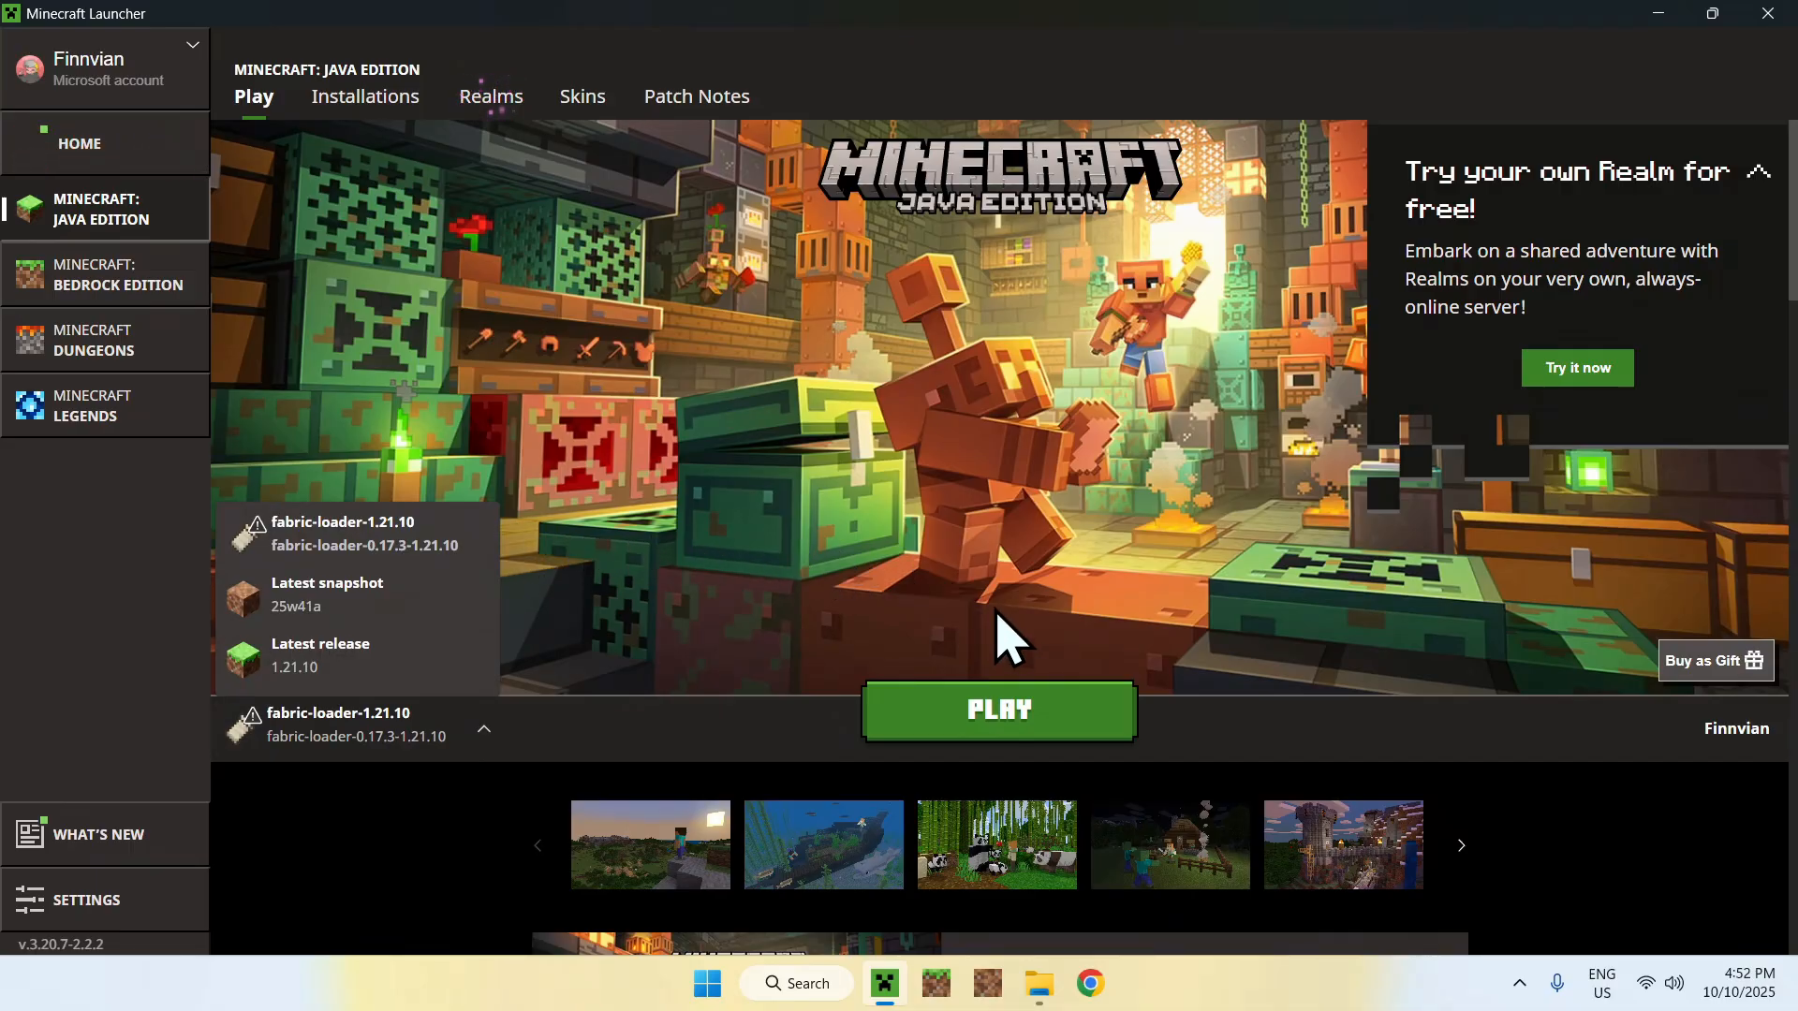
mouse_move(997, 717)
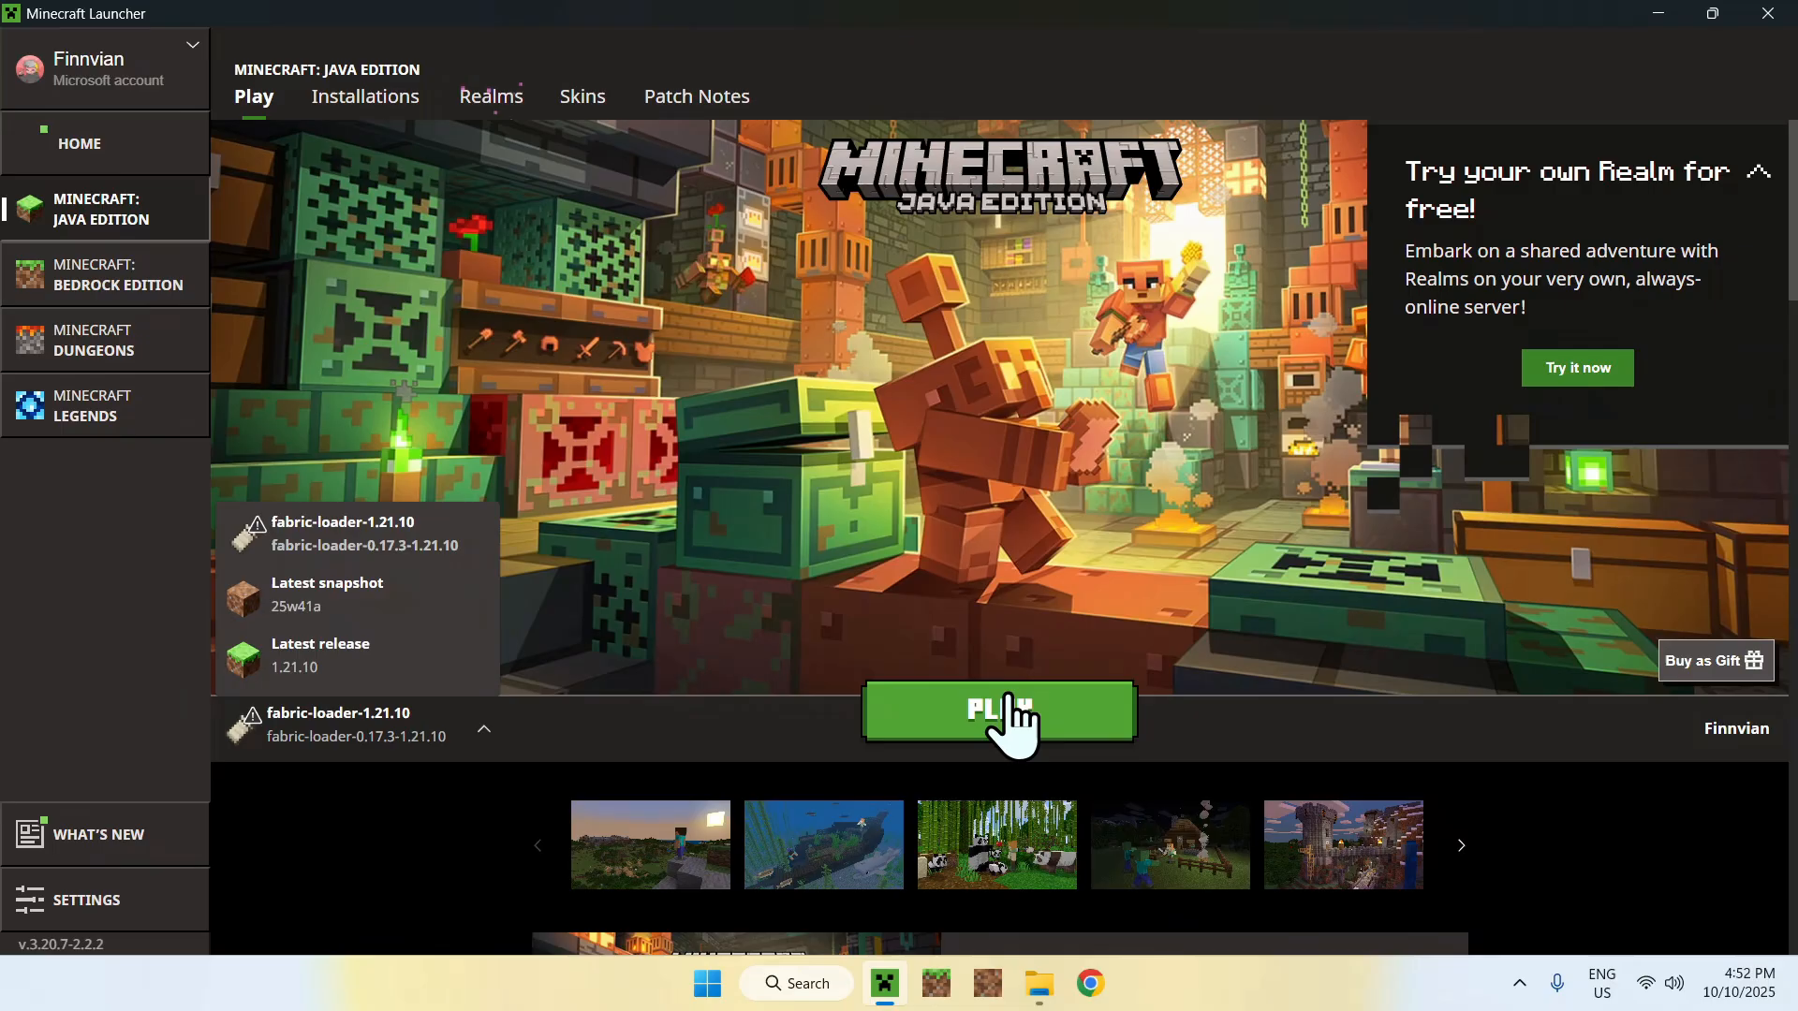
click(996, 709)
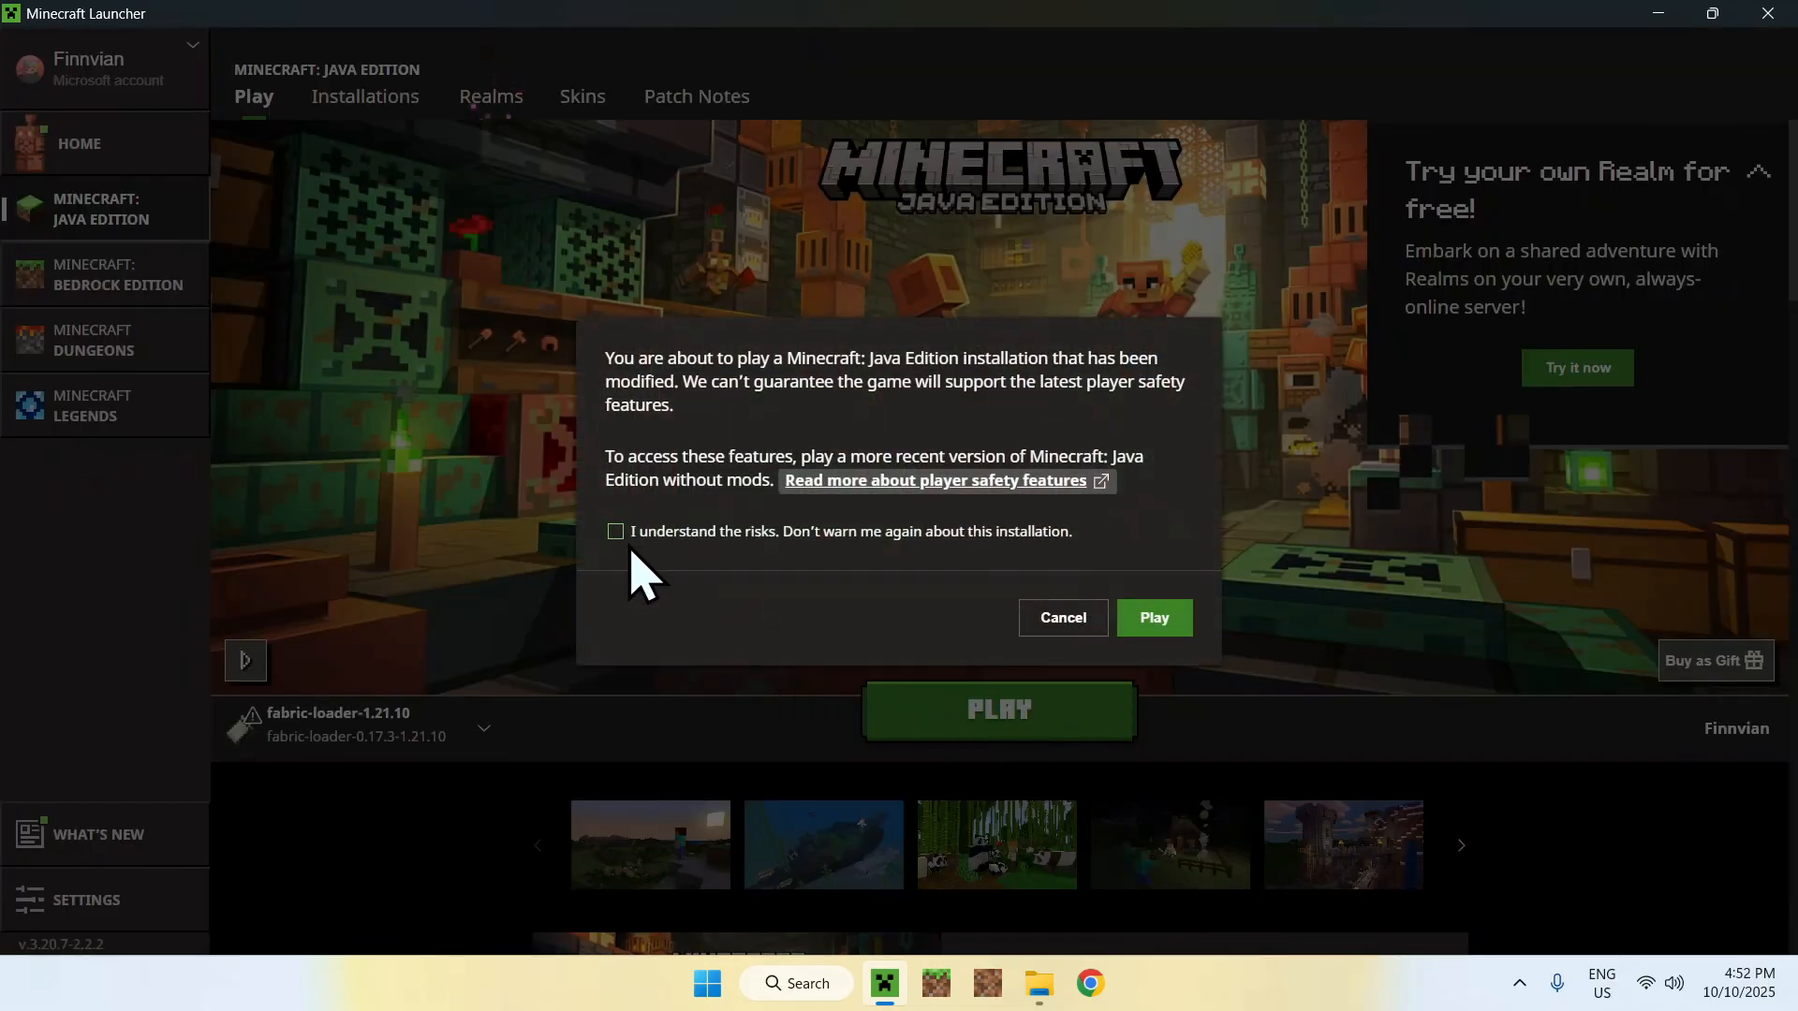
- Accept the modding risks to start Fabric 1.21.10 with 151 mods
click(617, 531)
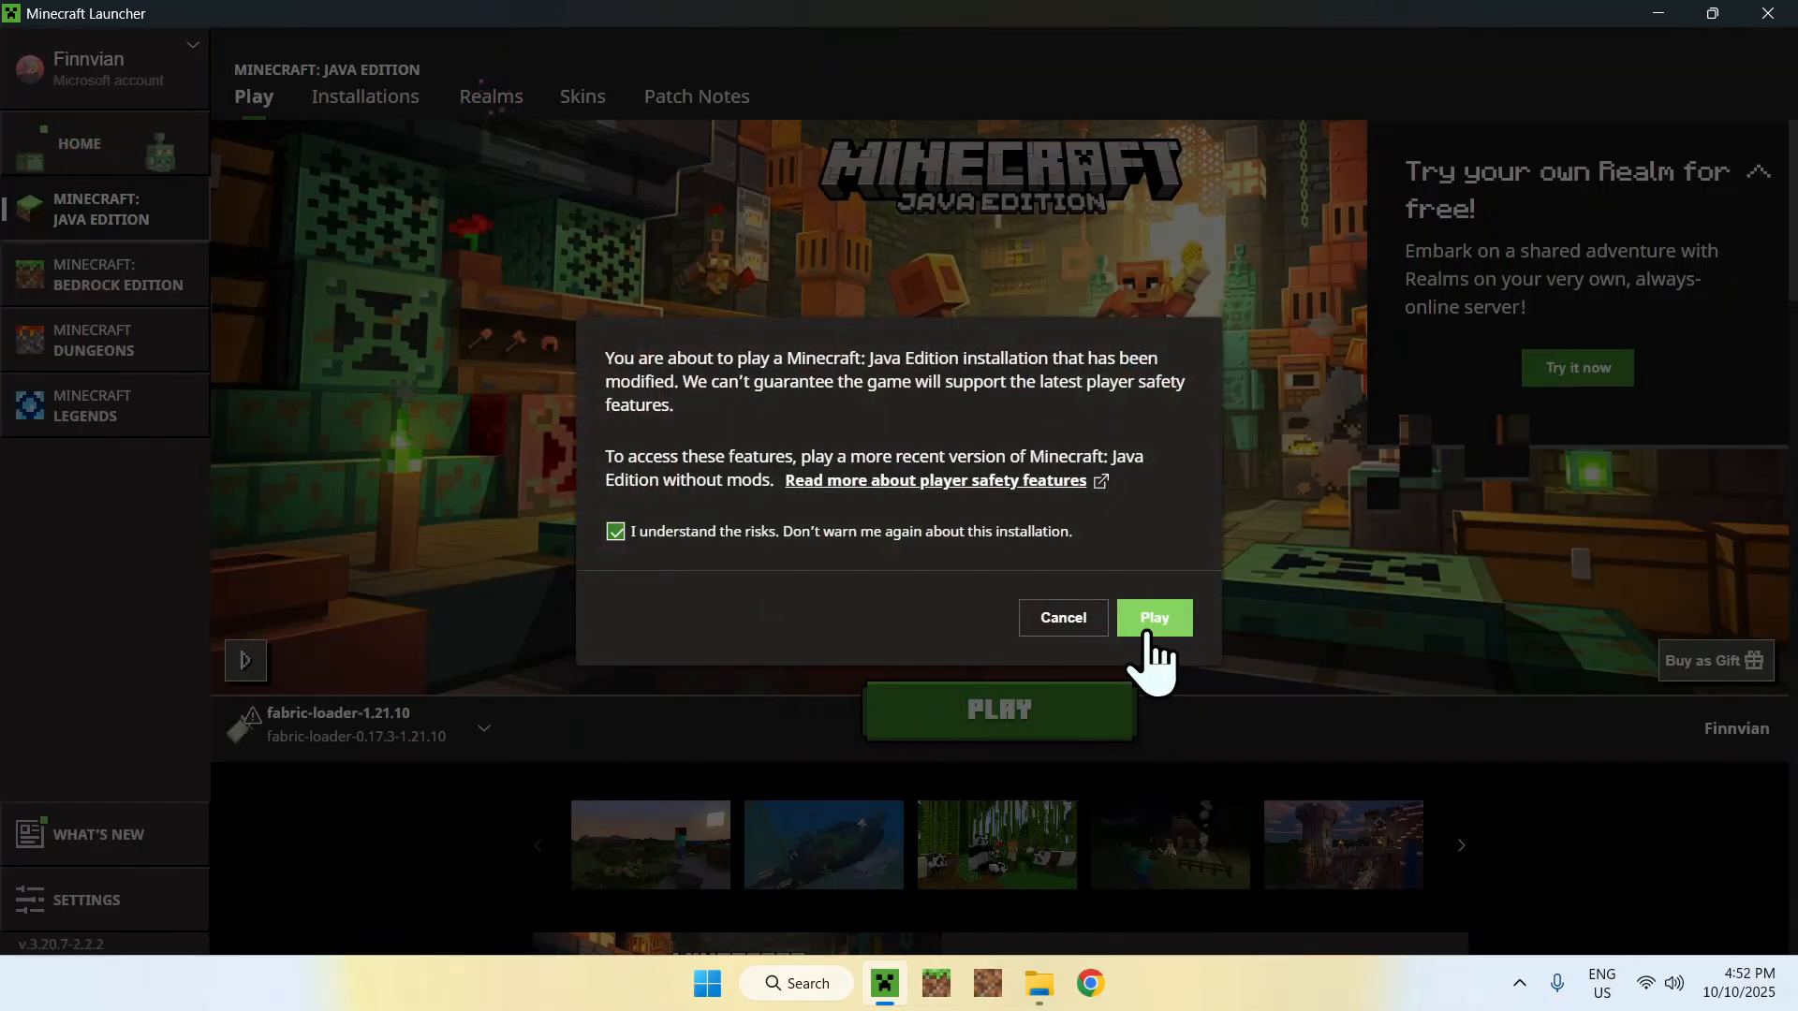
click(1152, 617)
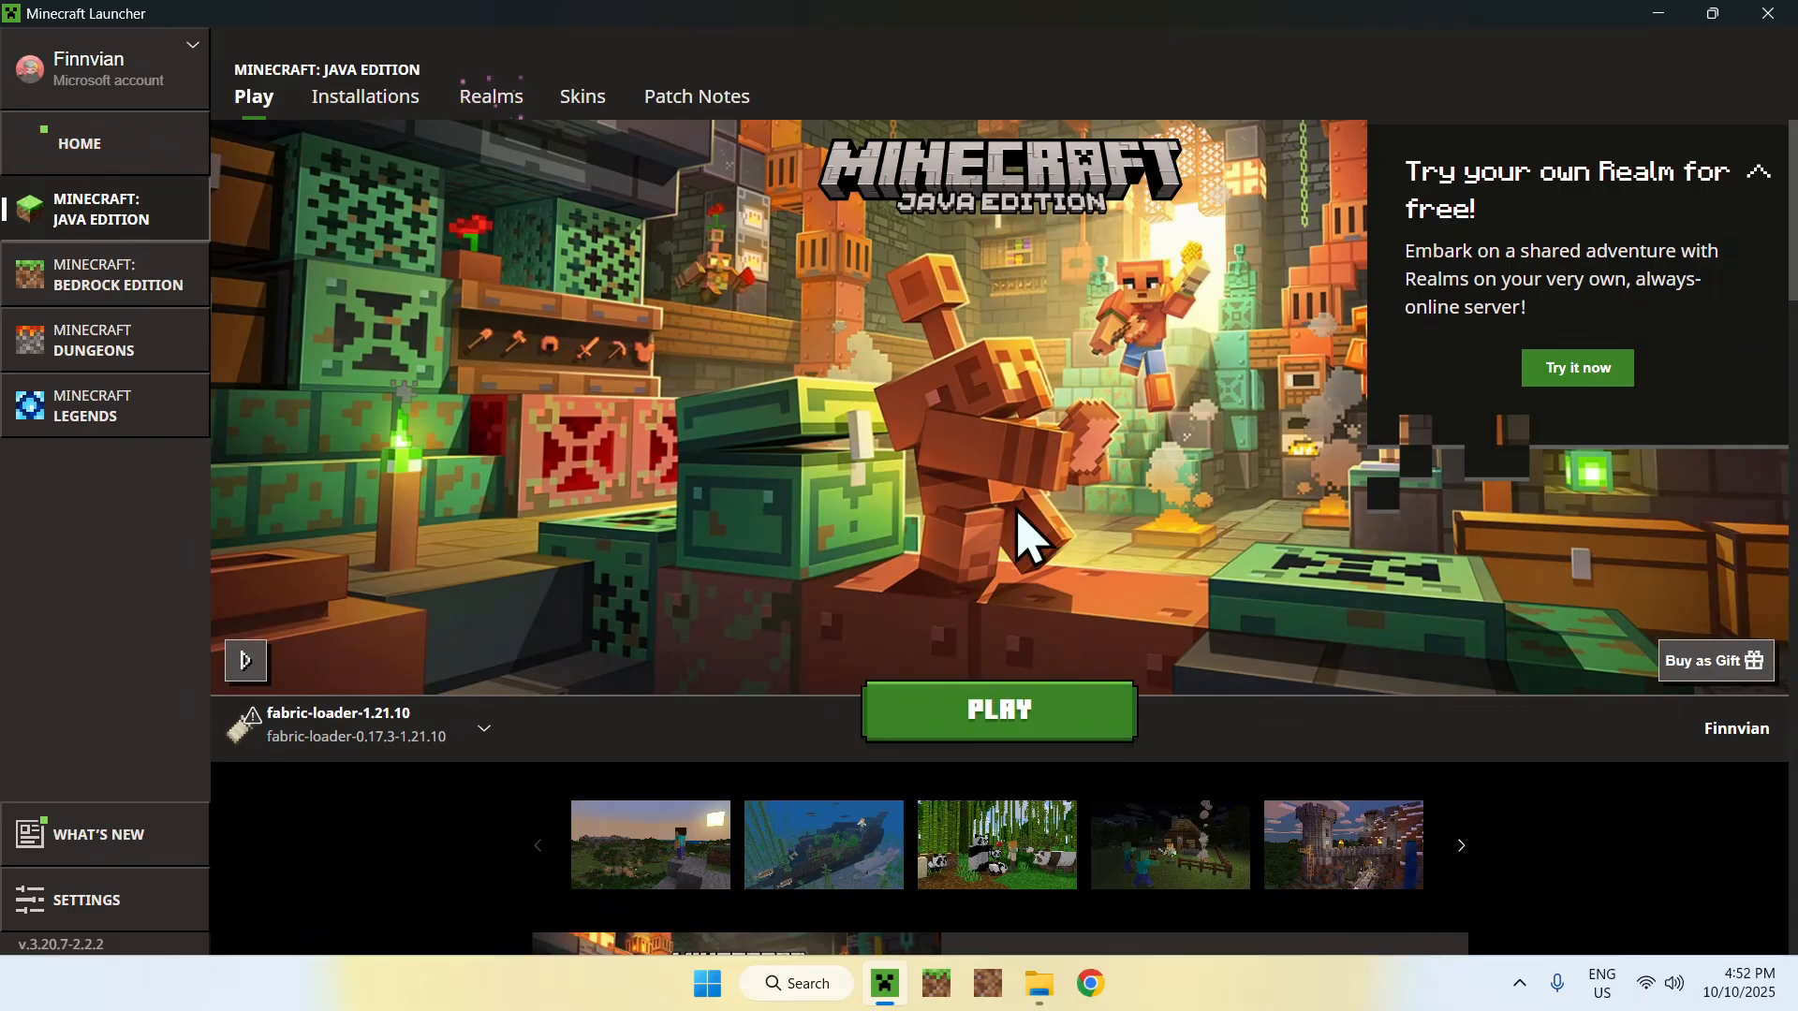
click(996, 708)
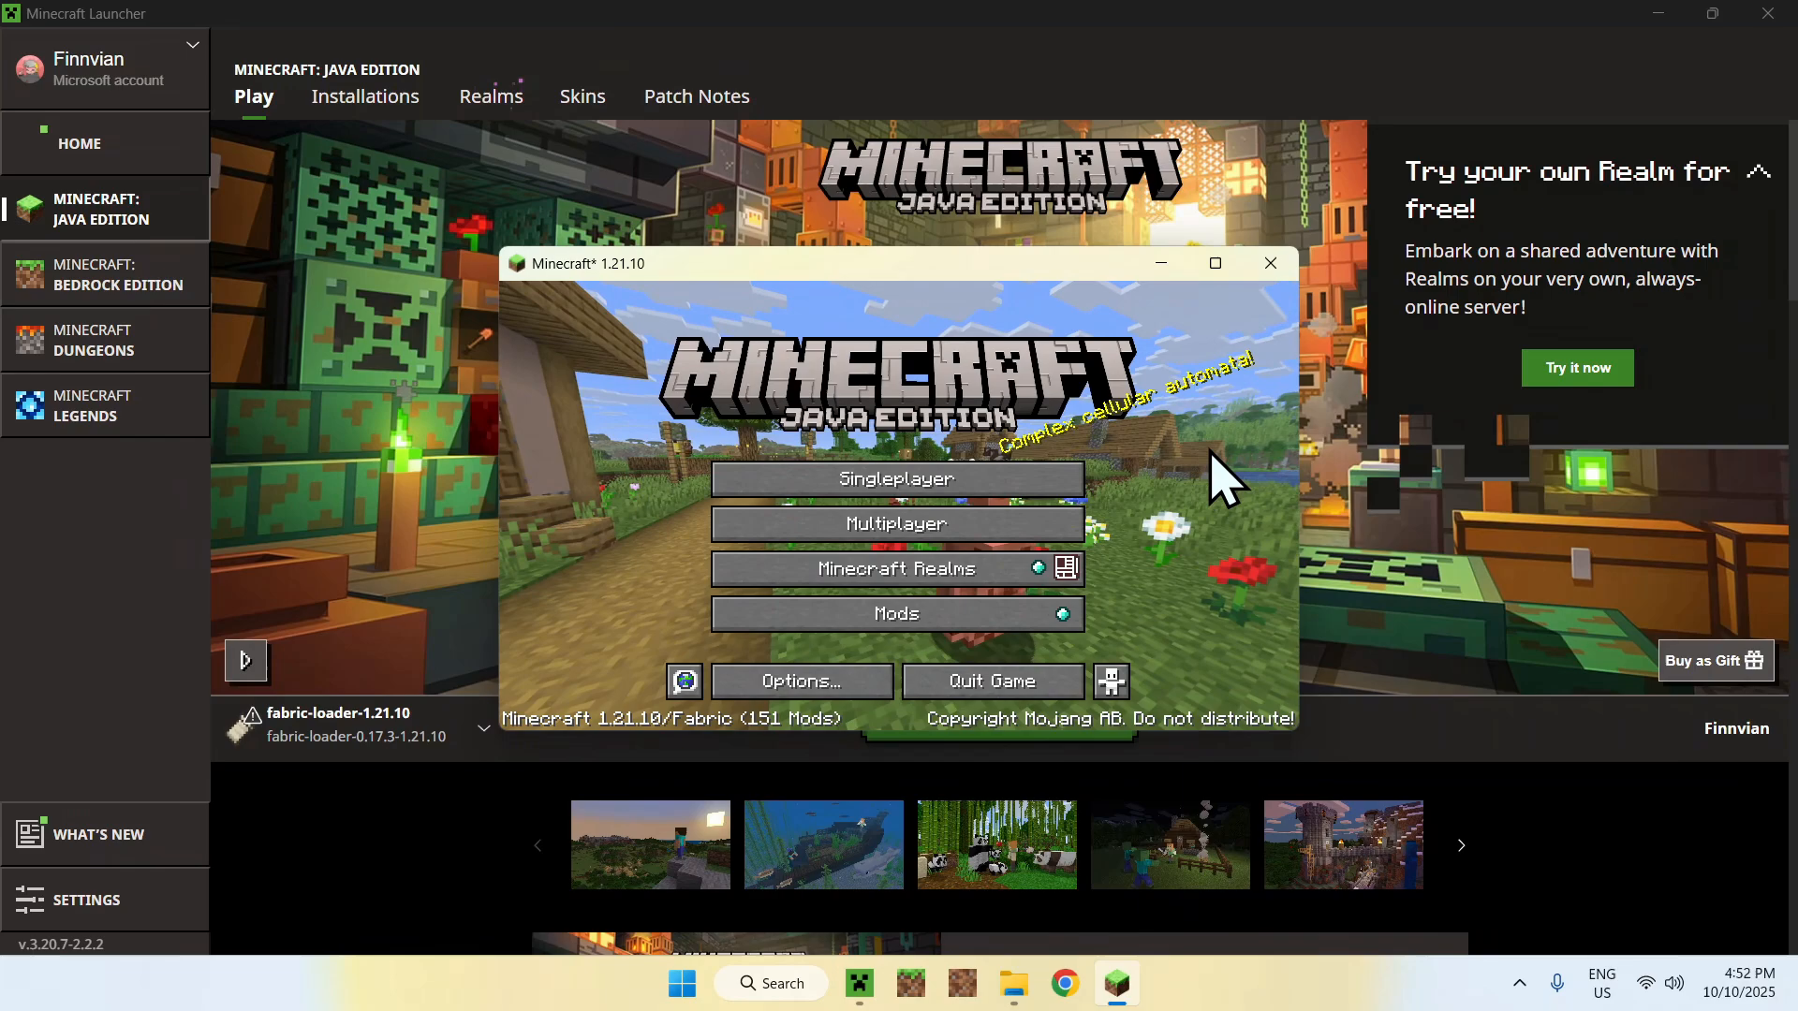
- Maximize the game and browse the Mods list, including Animatica, Iris and Krypton
click(1214, 262)
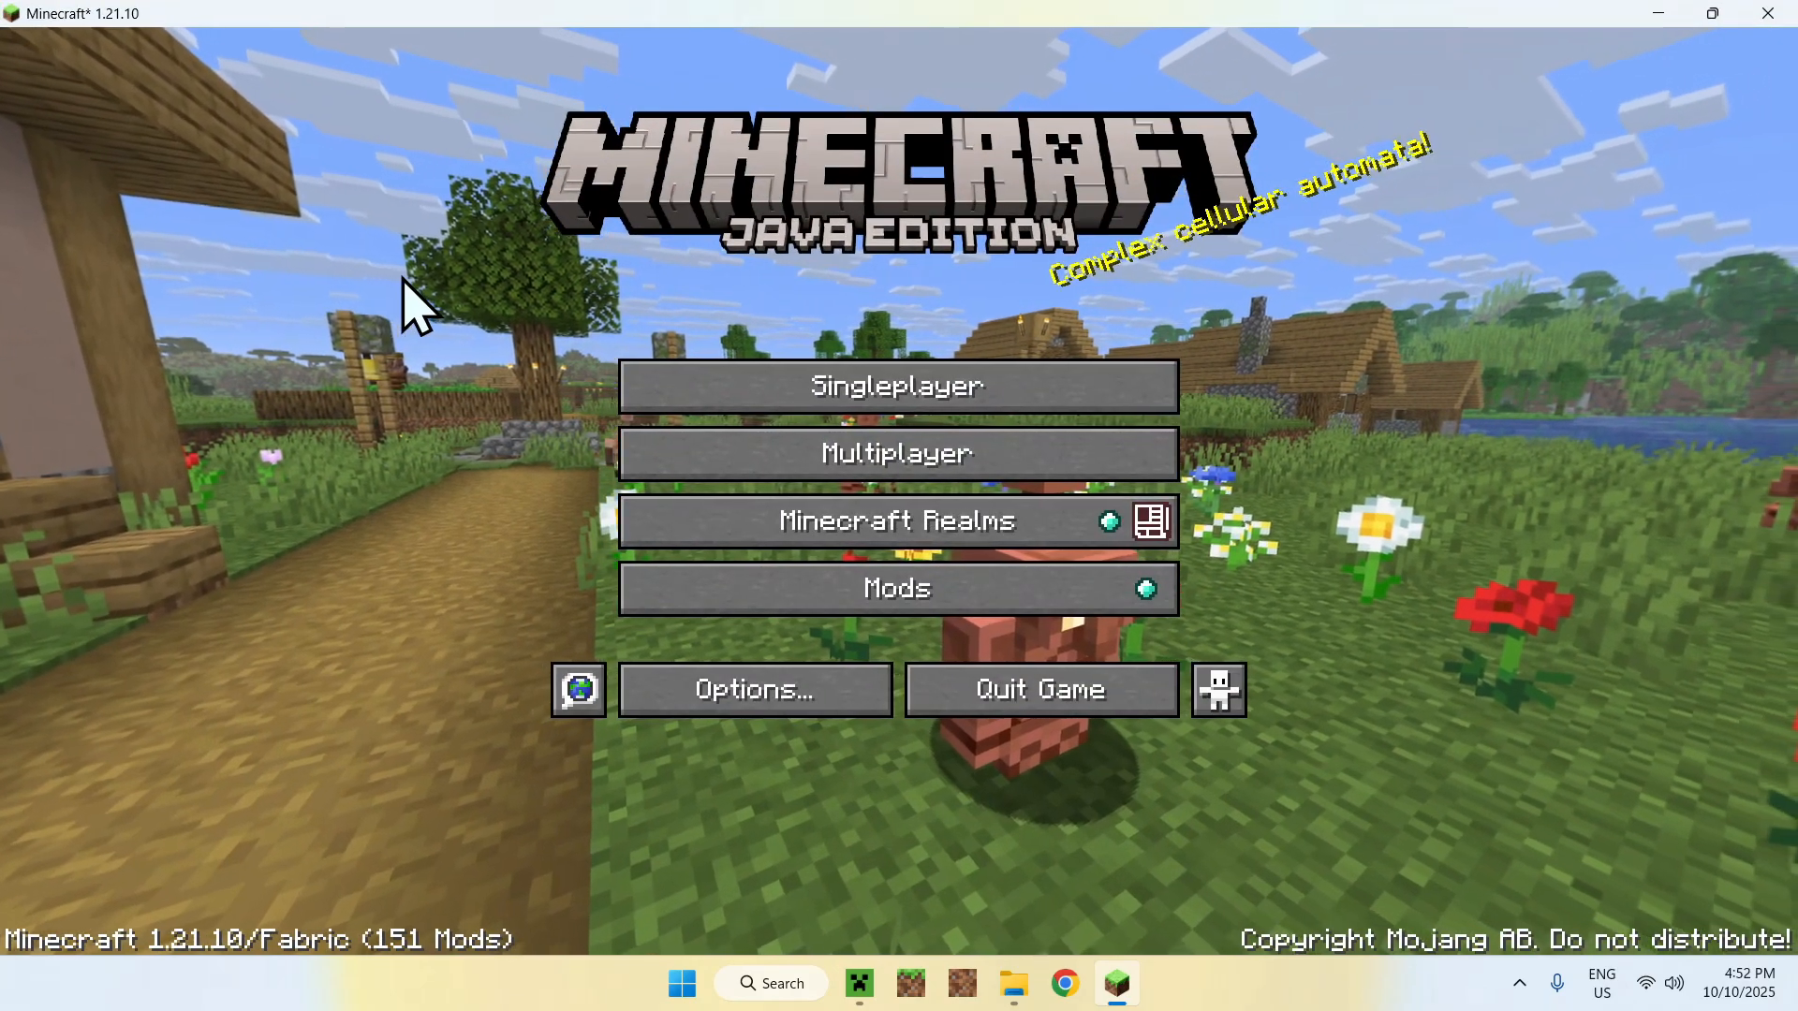
mouse_move(450, 893)
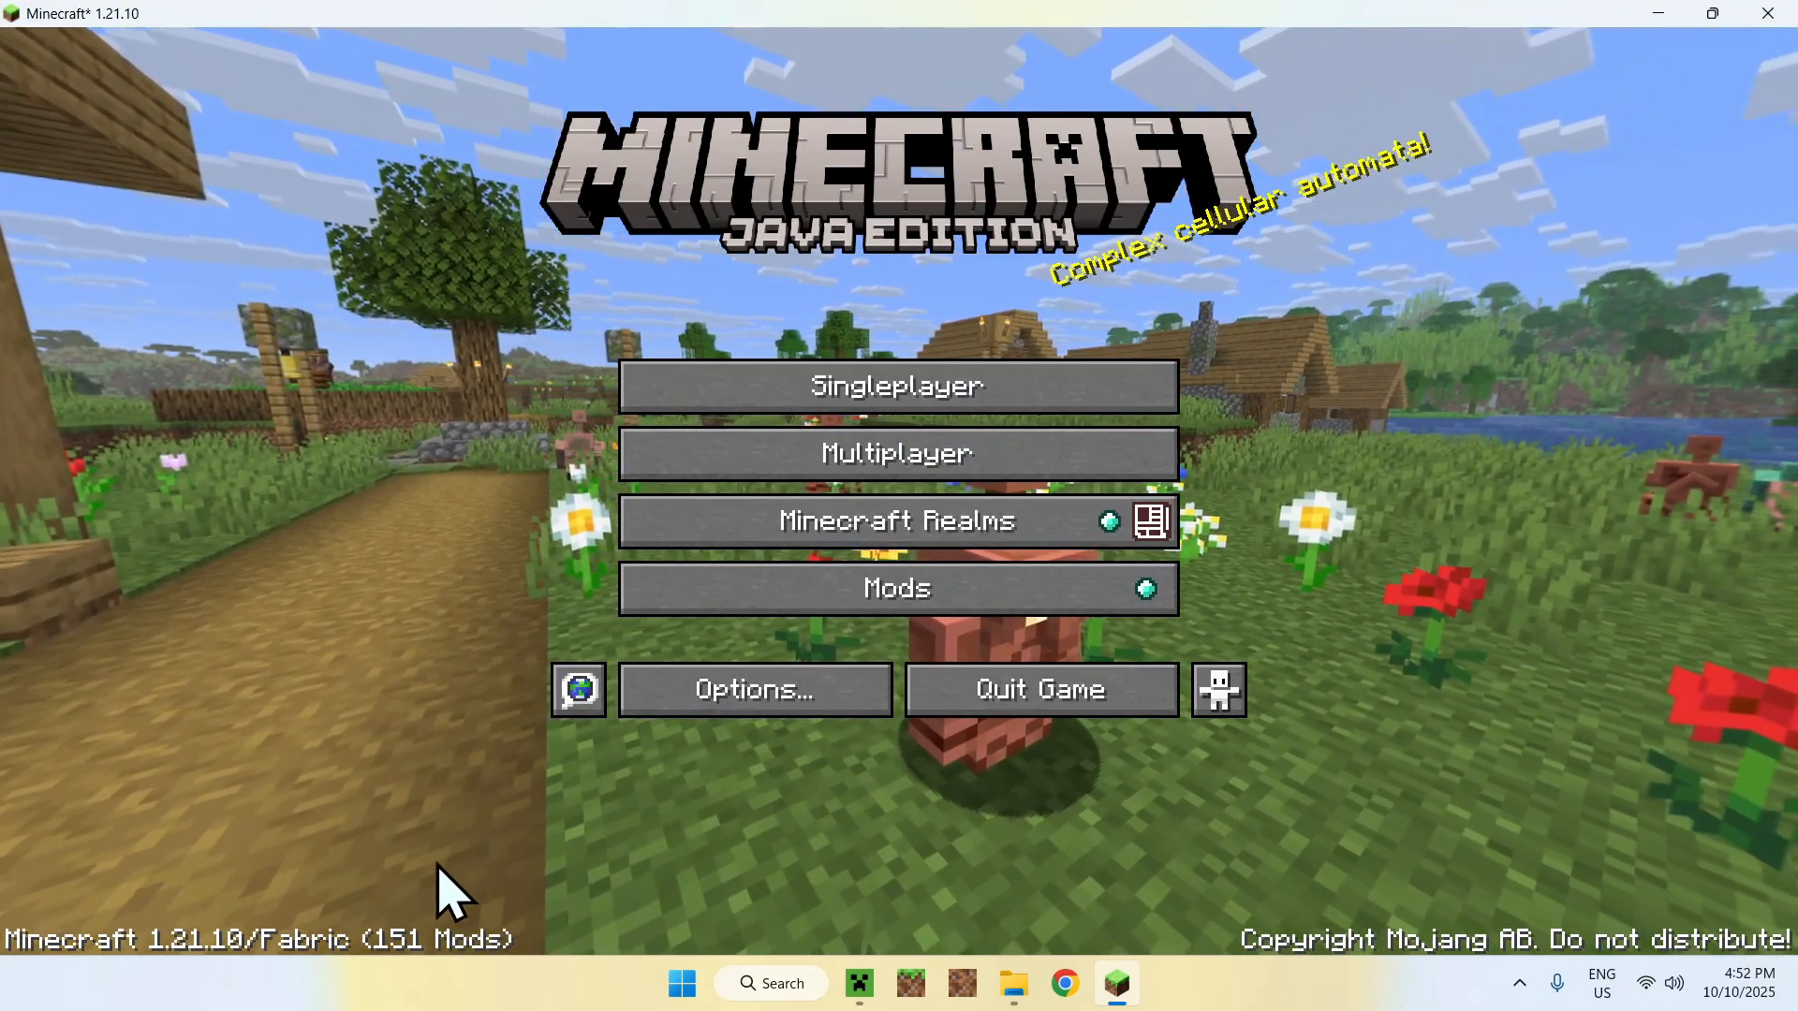
click(897, 587)
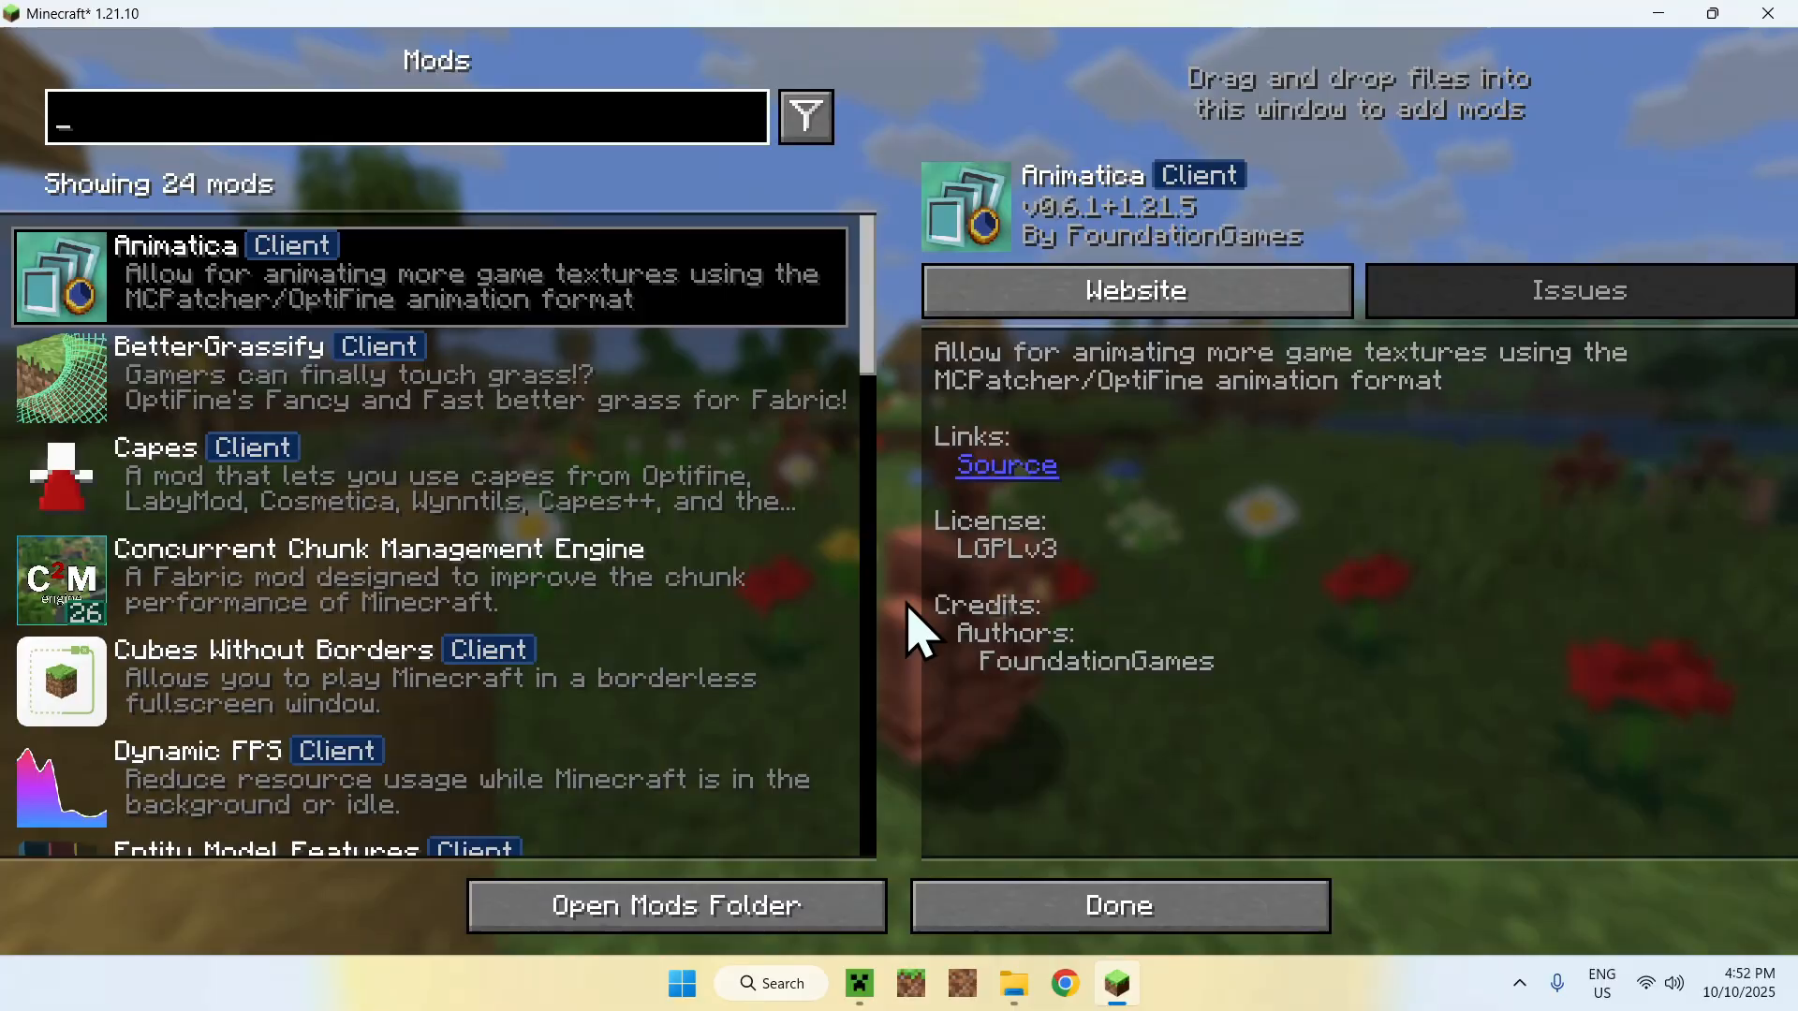
scroll(down, 3)
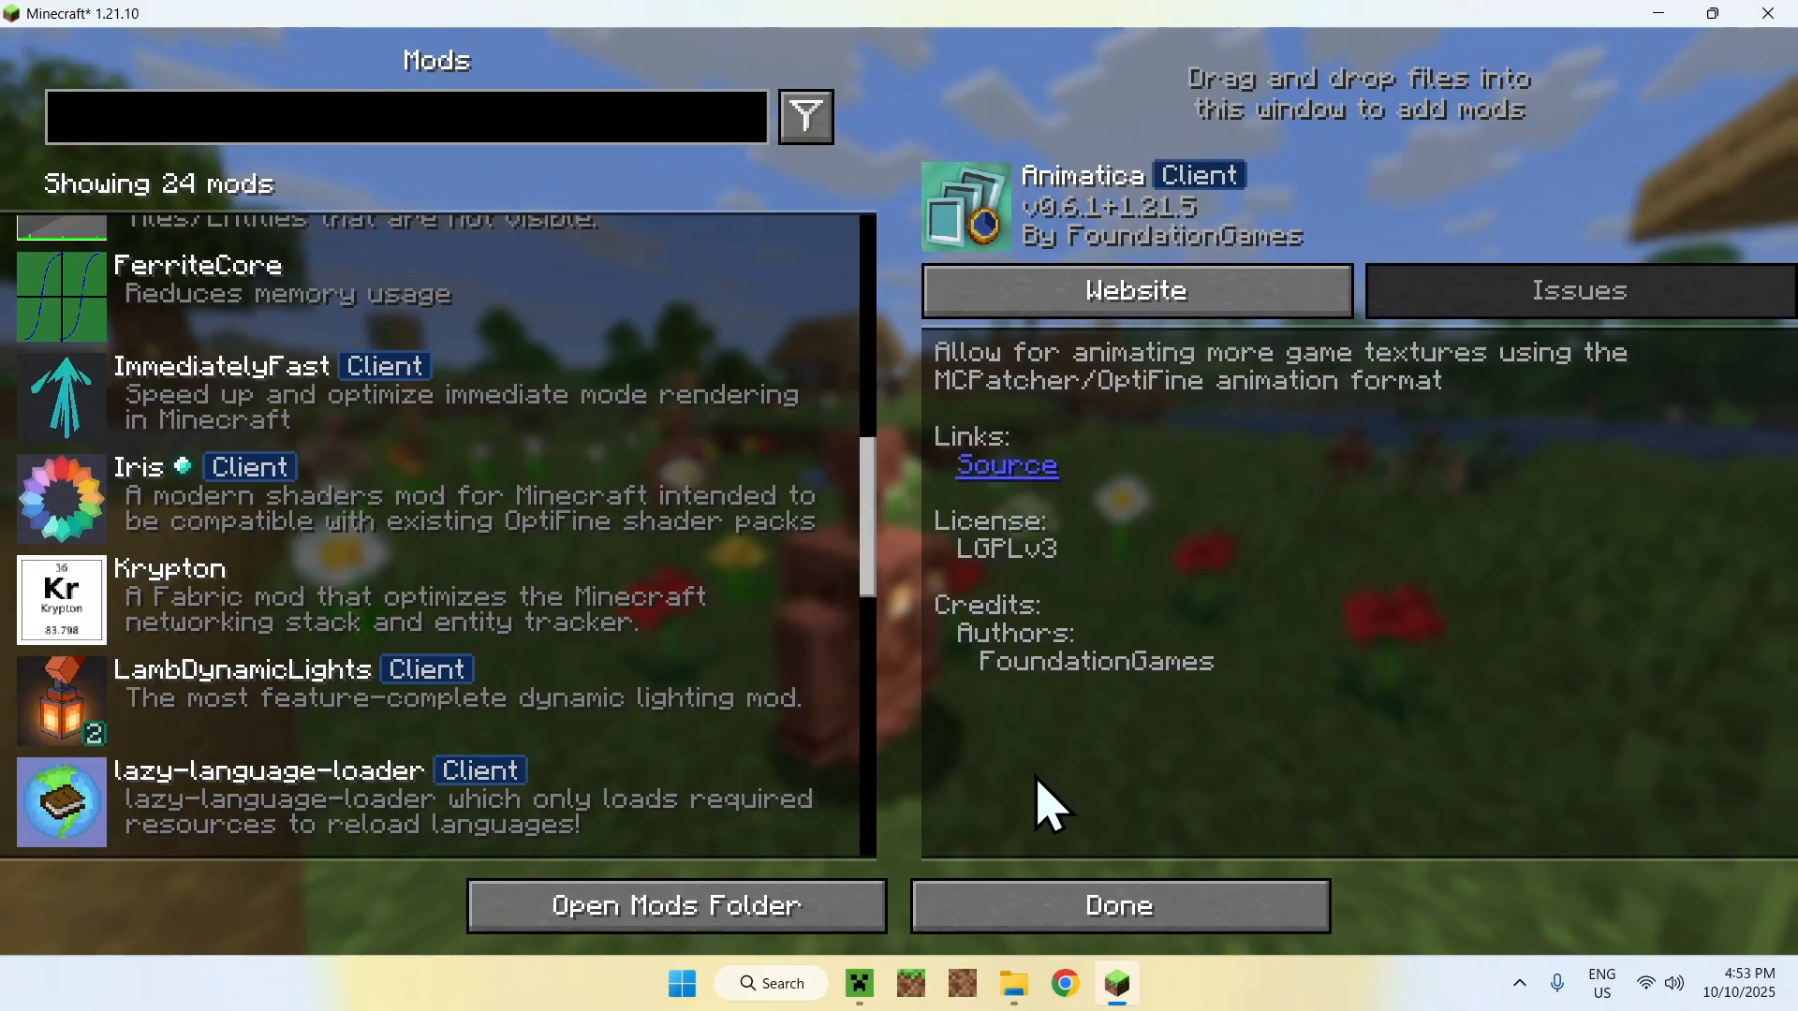
click(1117, 905)
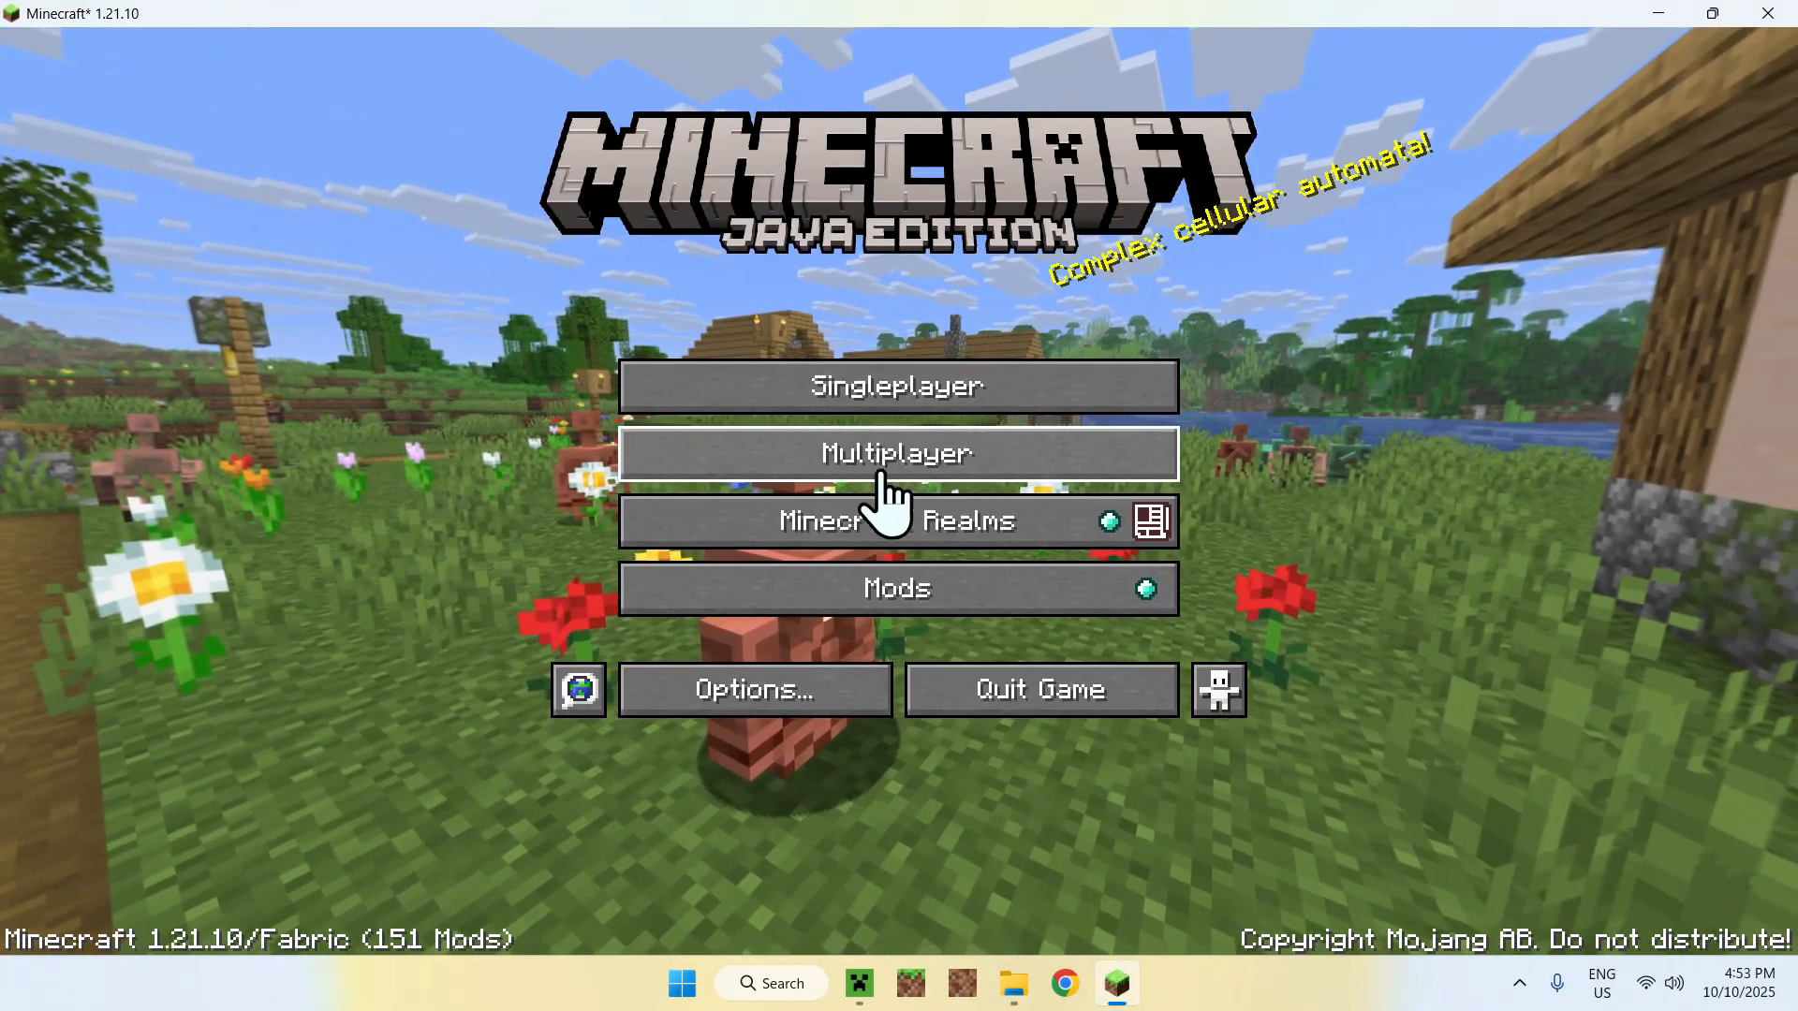
- Load the jungle riverbank singleplayer world, hide the F3 debug overlay, and pause
click(898, 385)
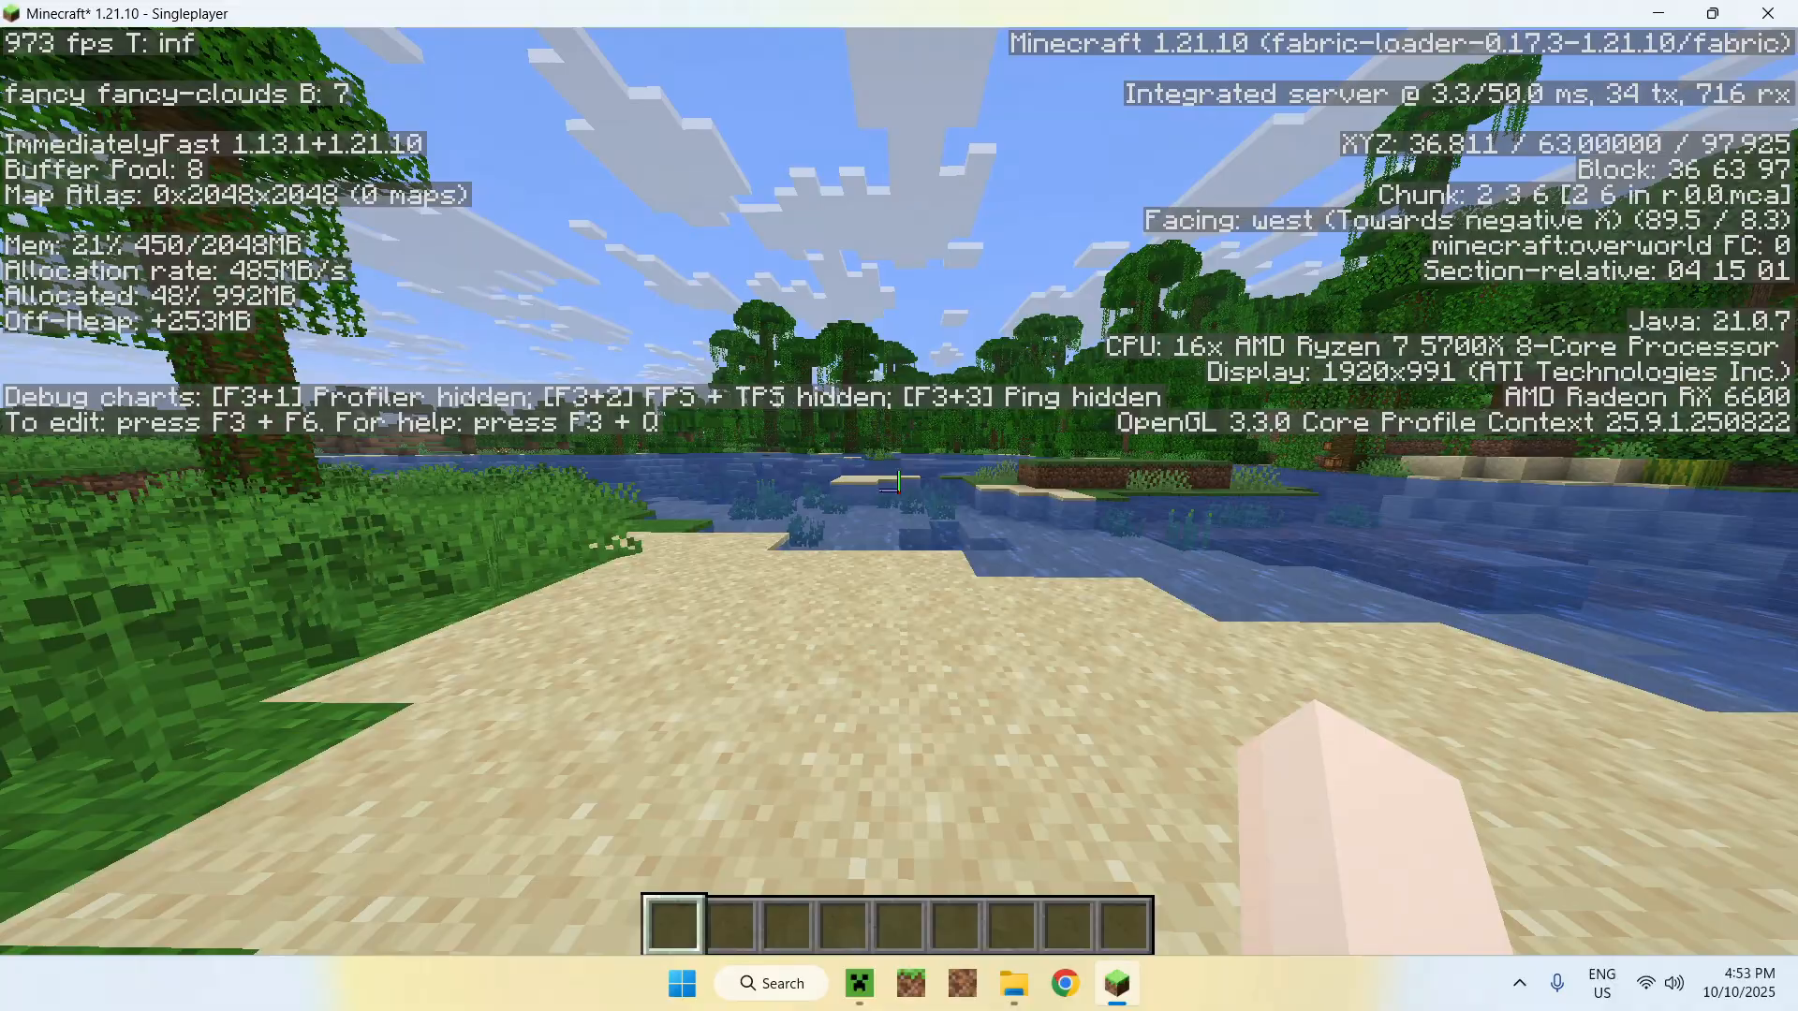
key(F3)
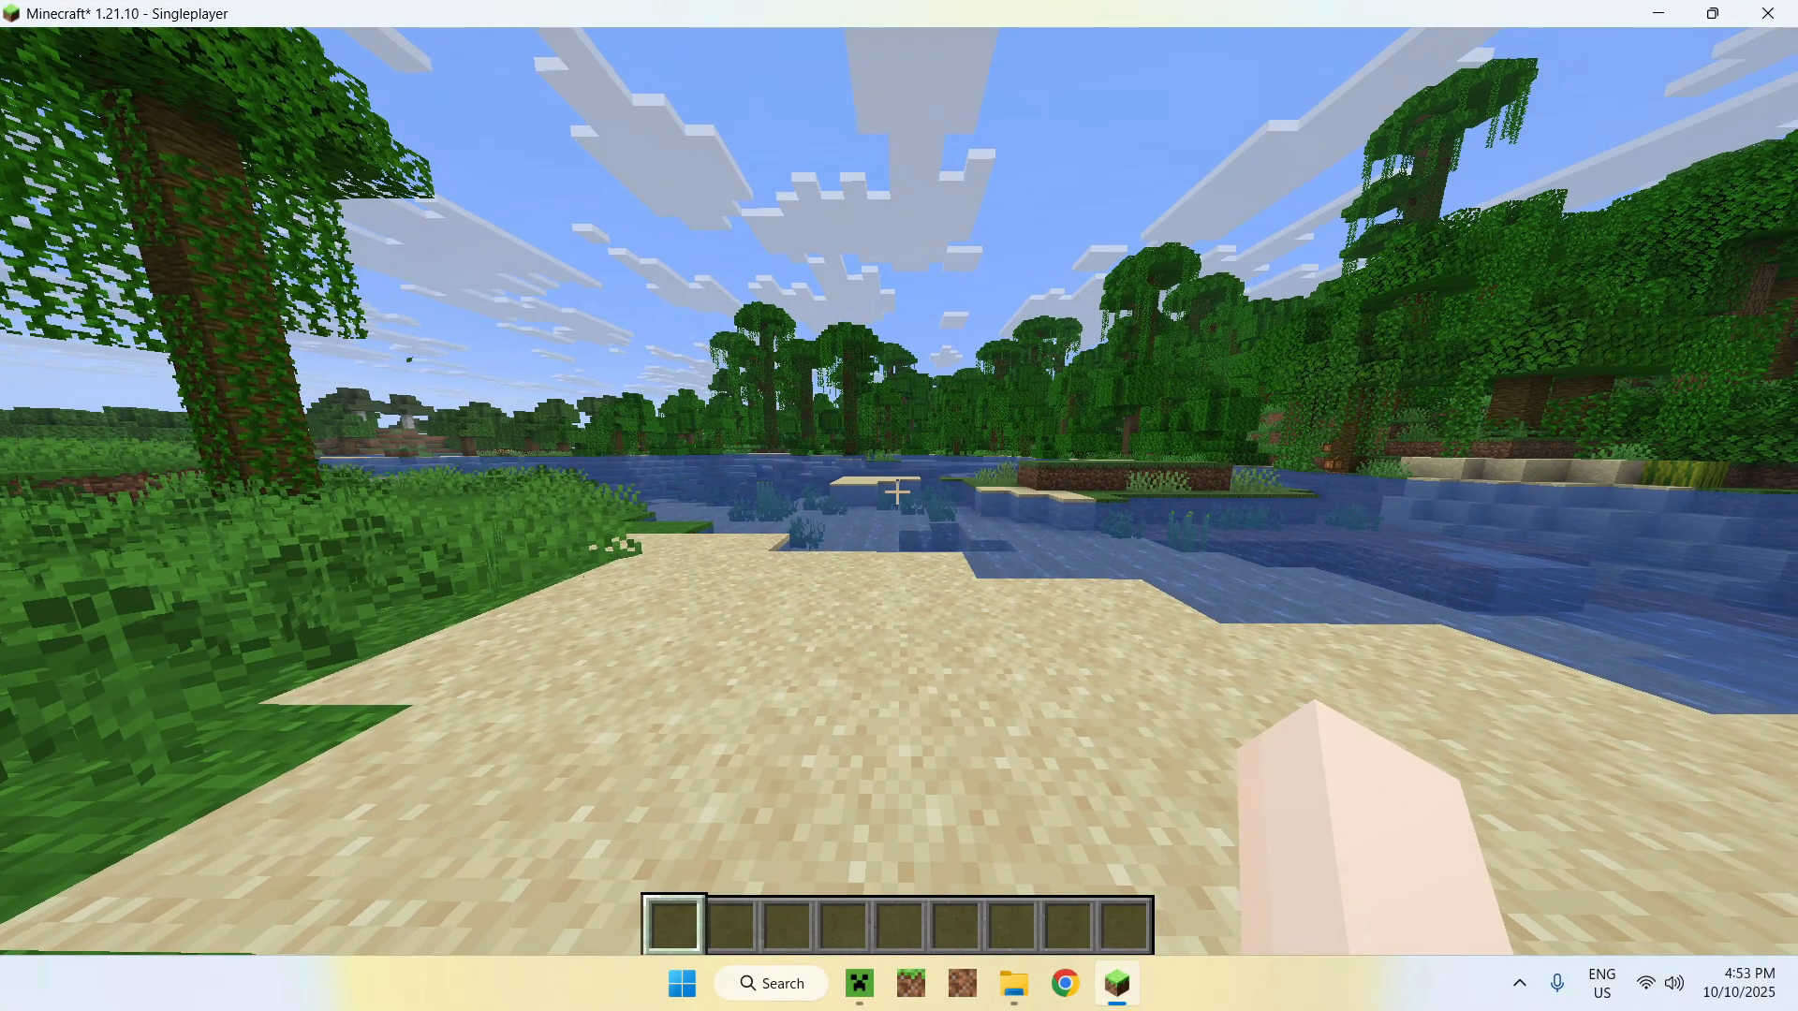
key(Escape)
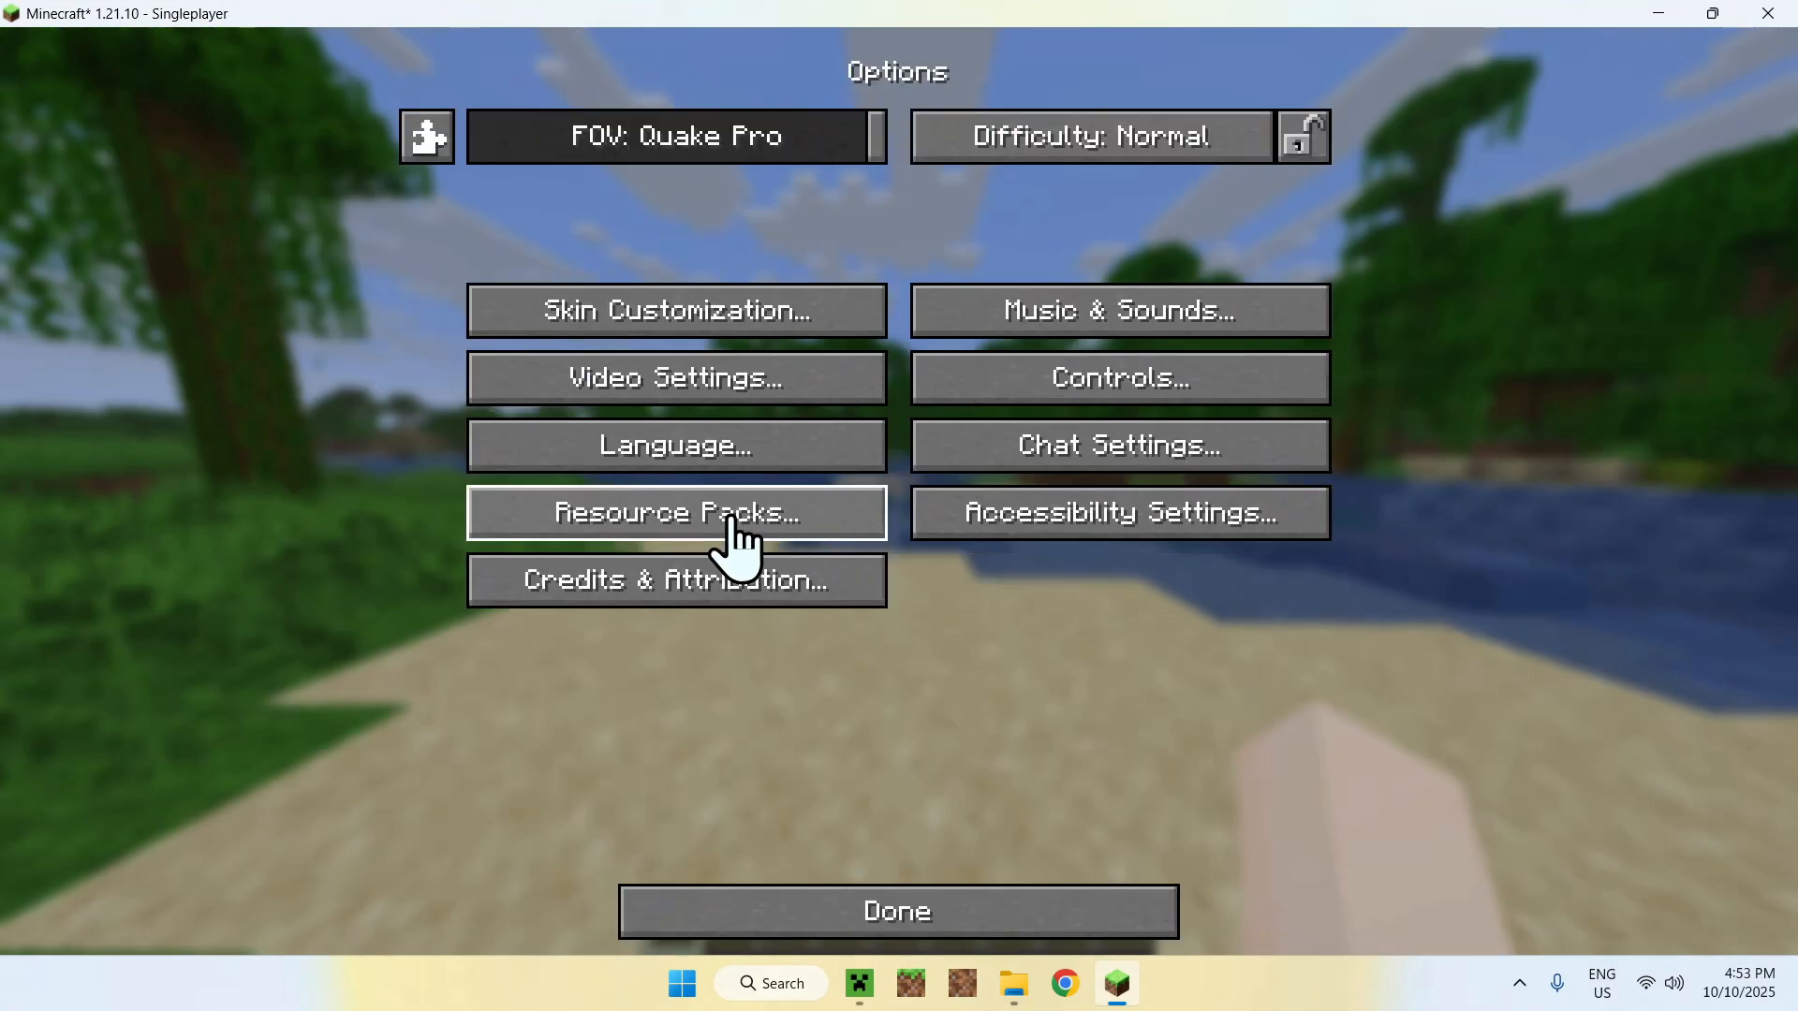
mouse_move(676, 377)
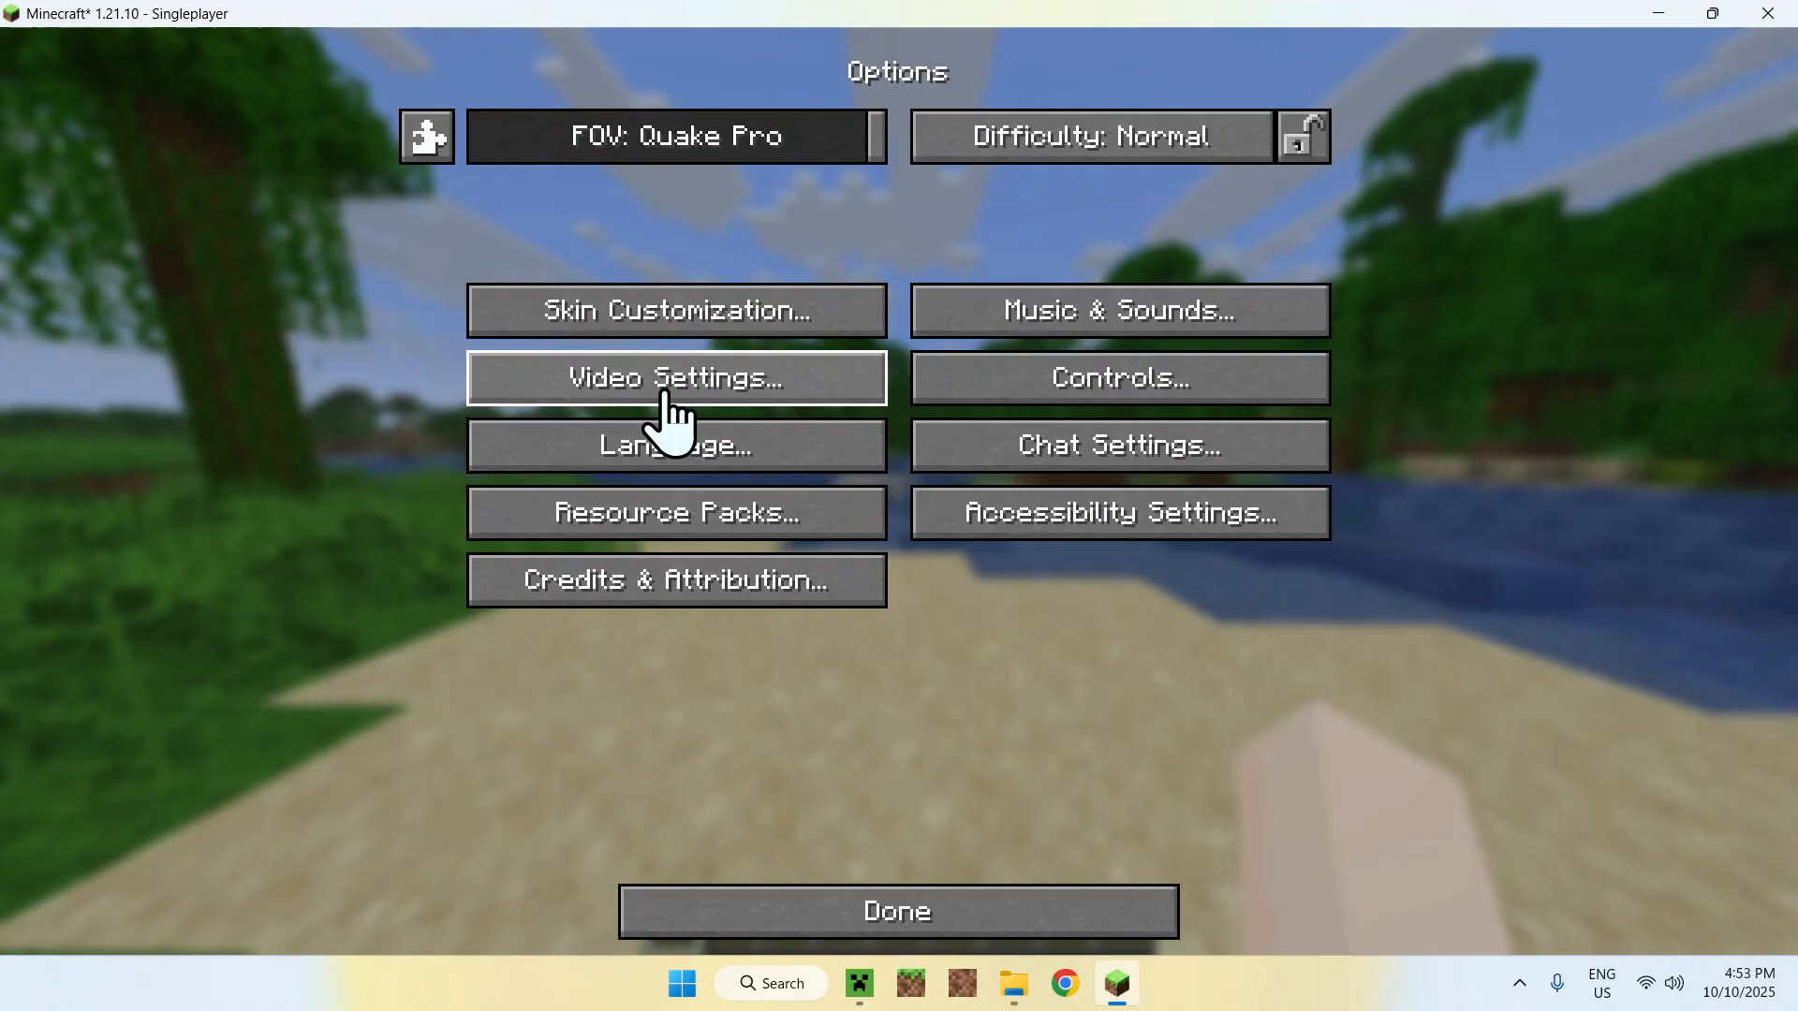
- Review General video settings such as 12-chunk render distance, then resume the world
click(676, 378)
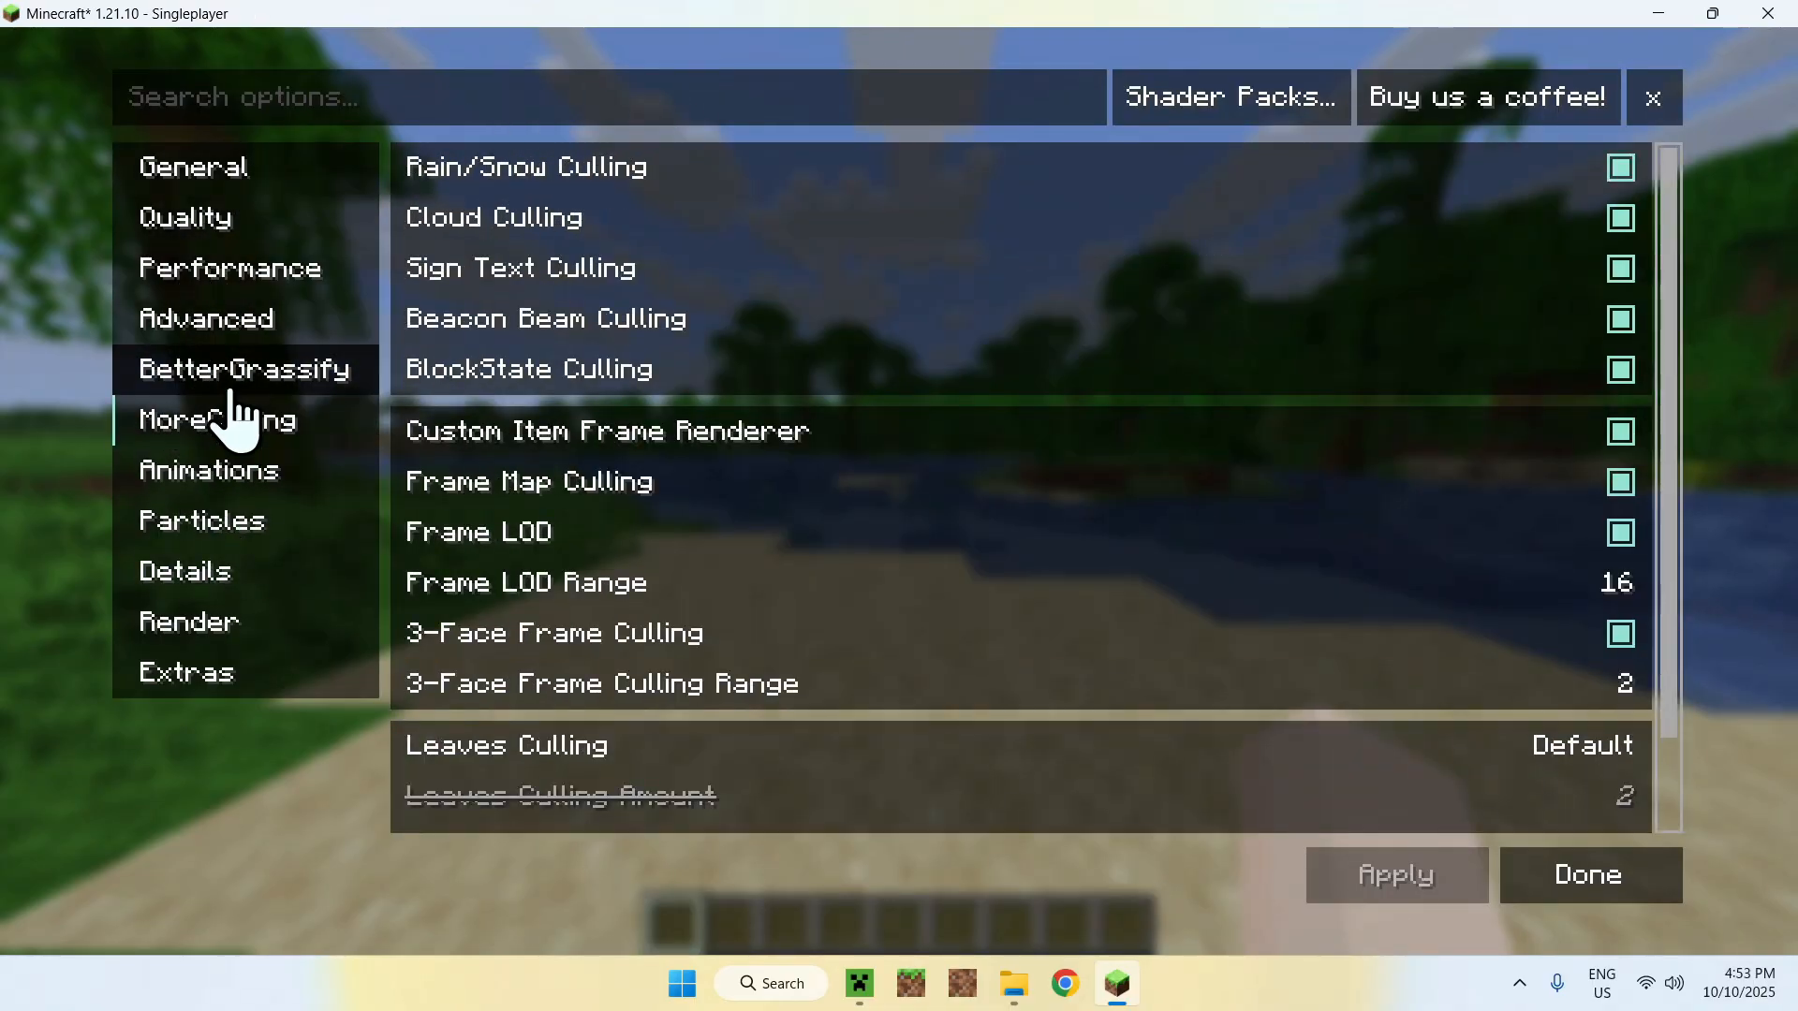
click(193, 166)
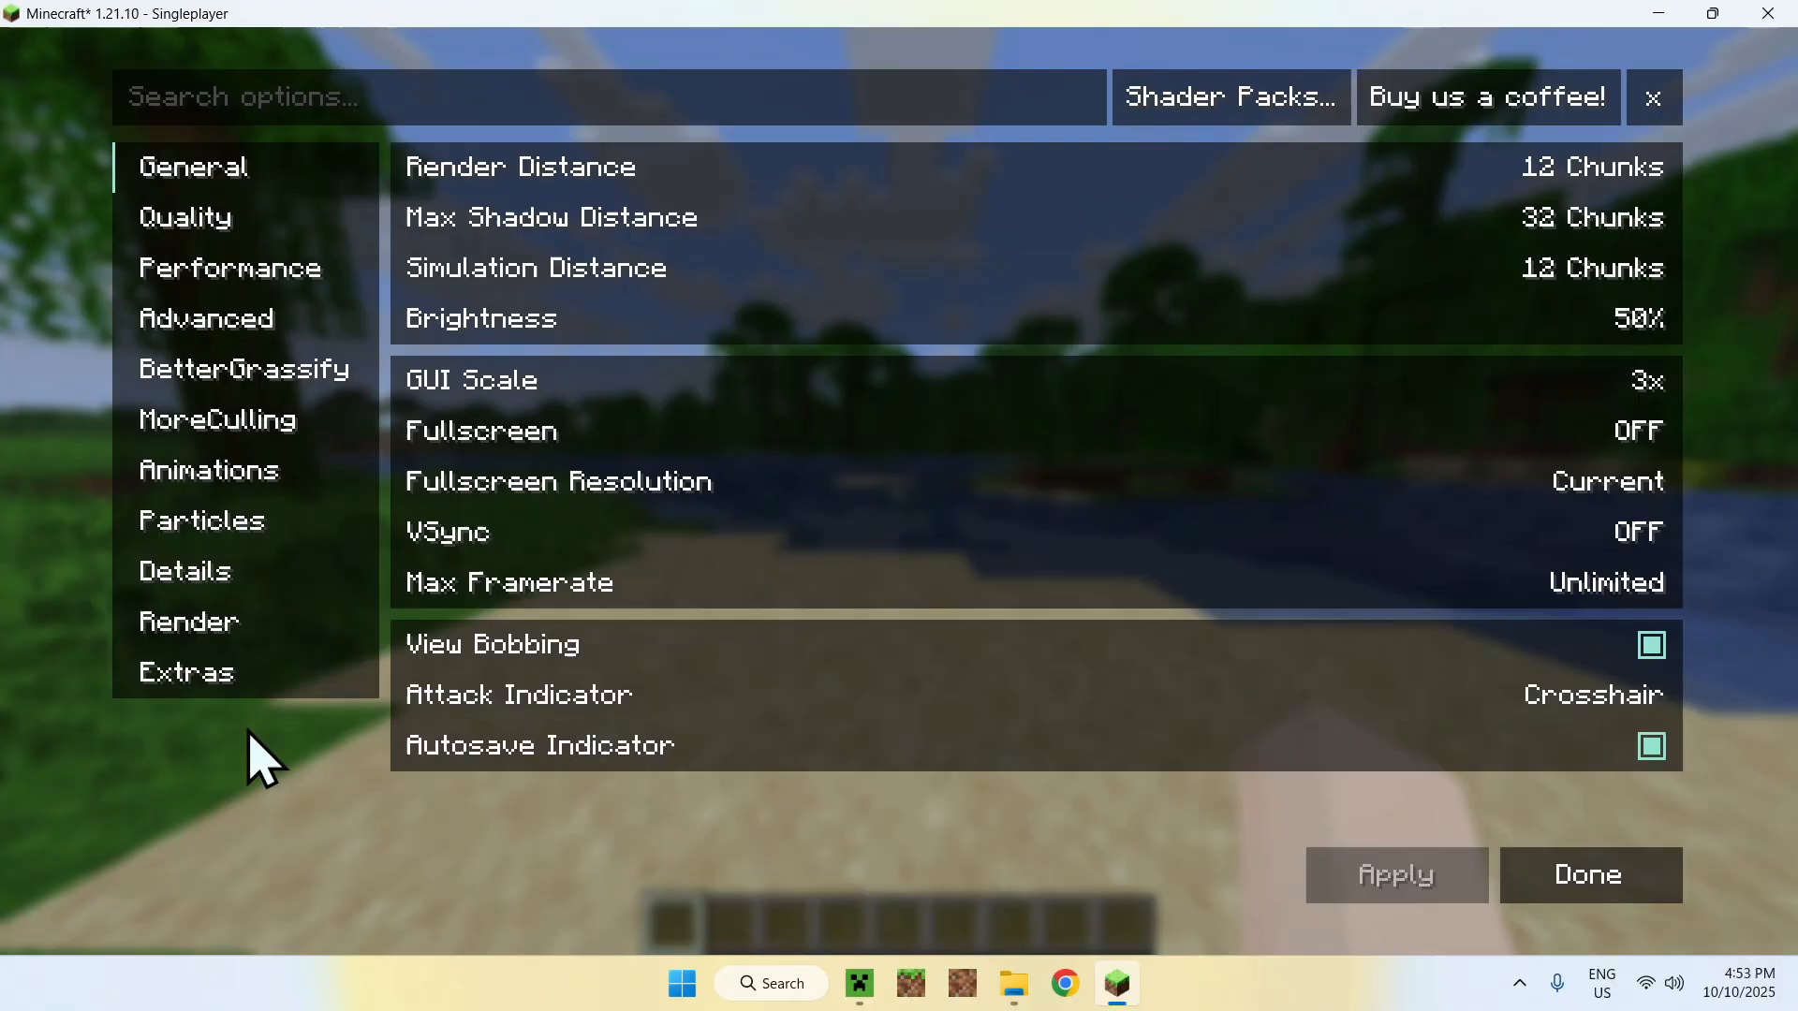
mouse_move(269, 763)
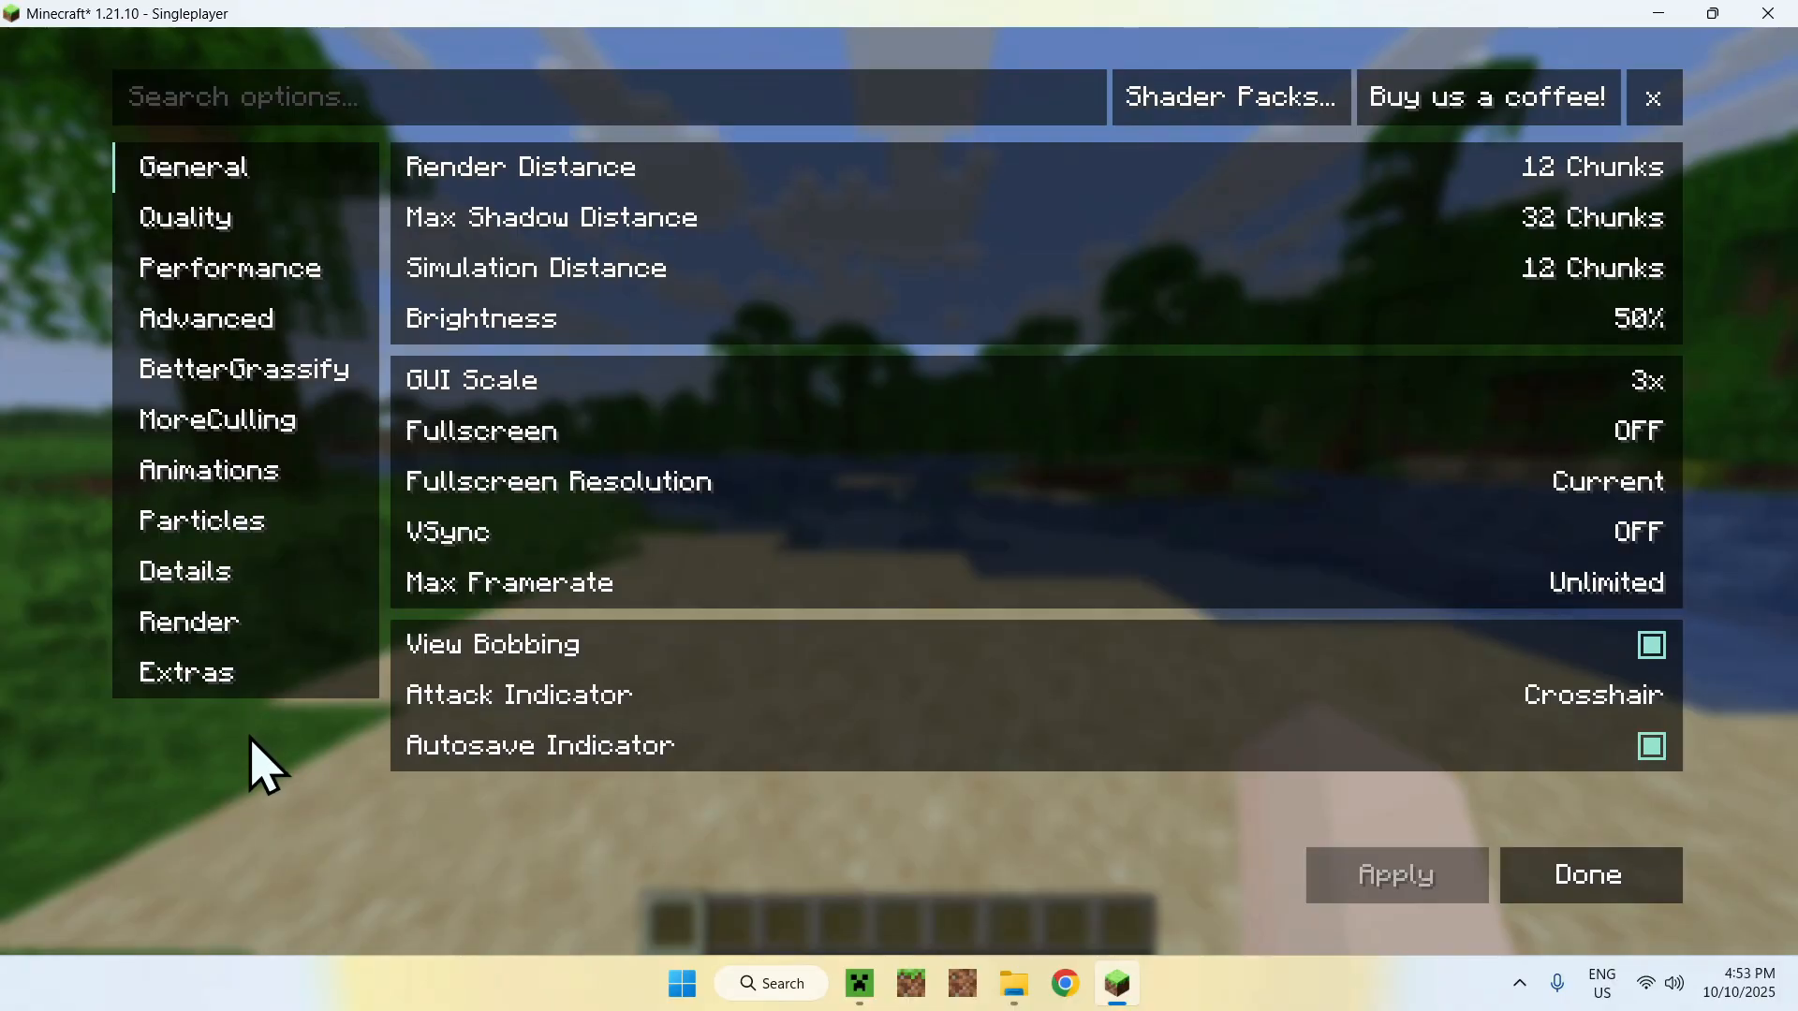
click(1588, 874)
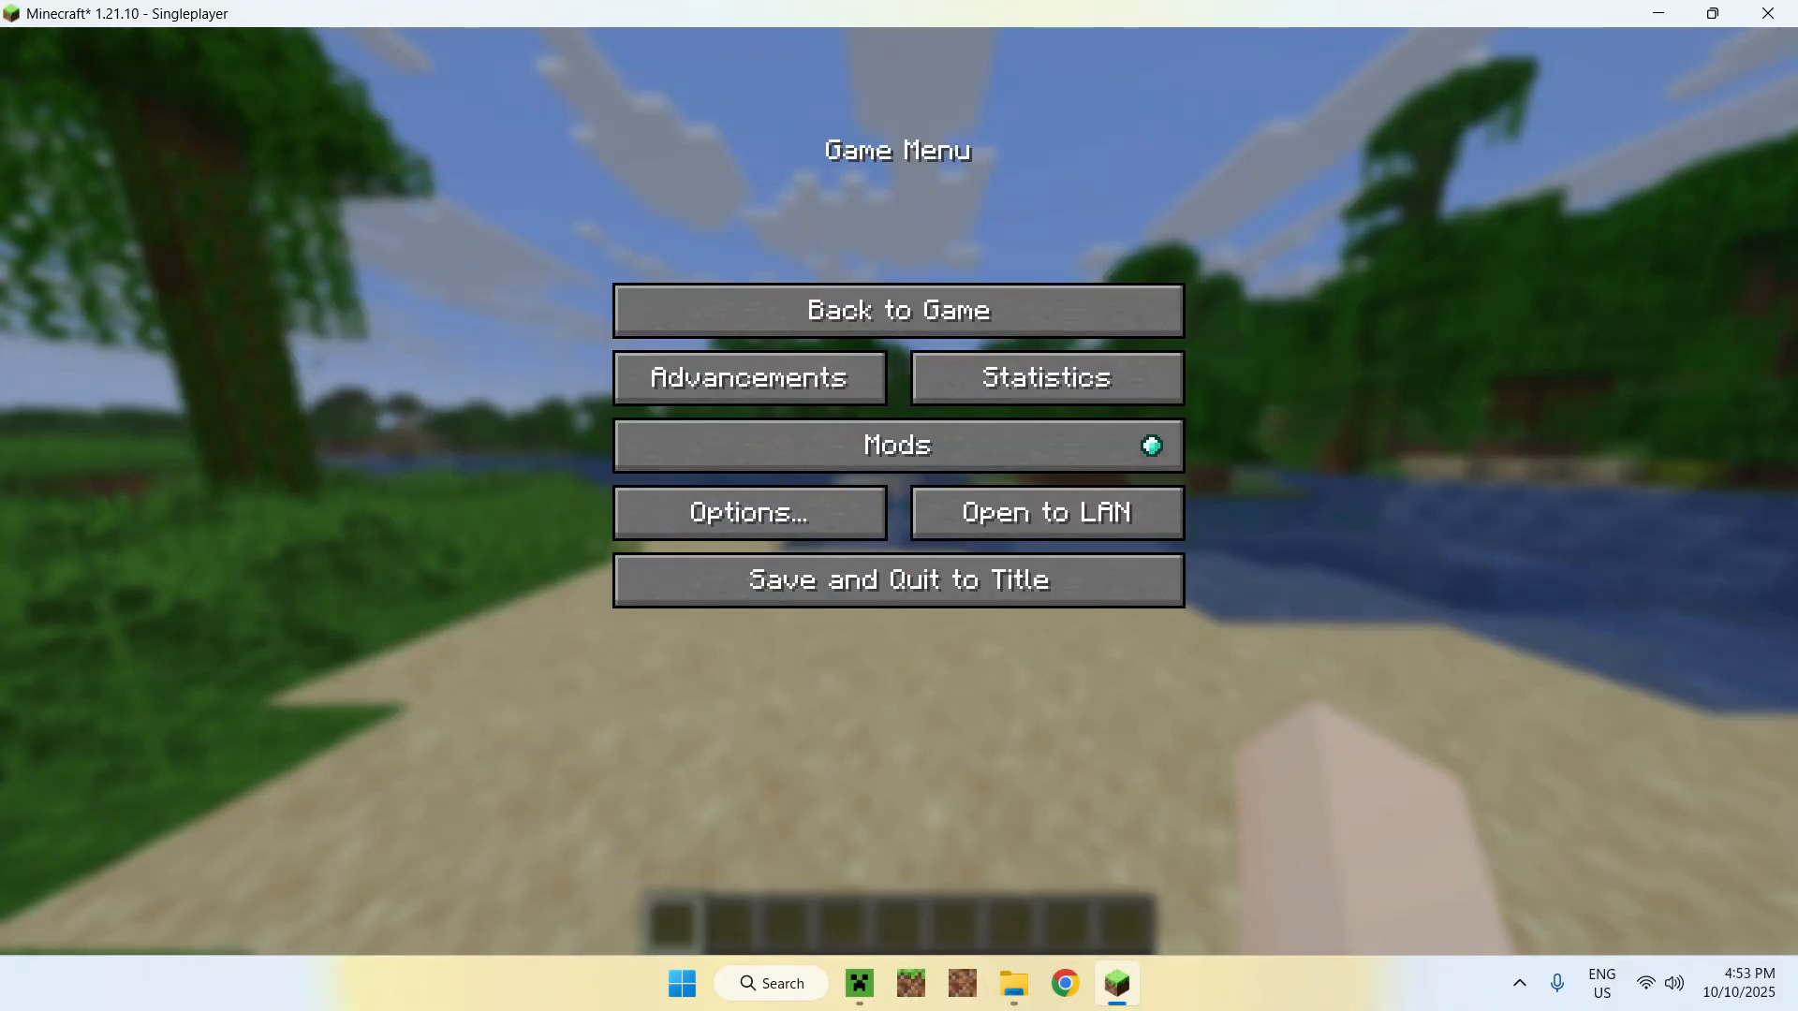
click(898, 310)
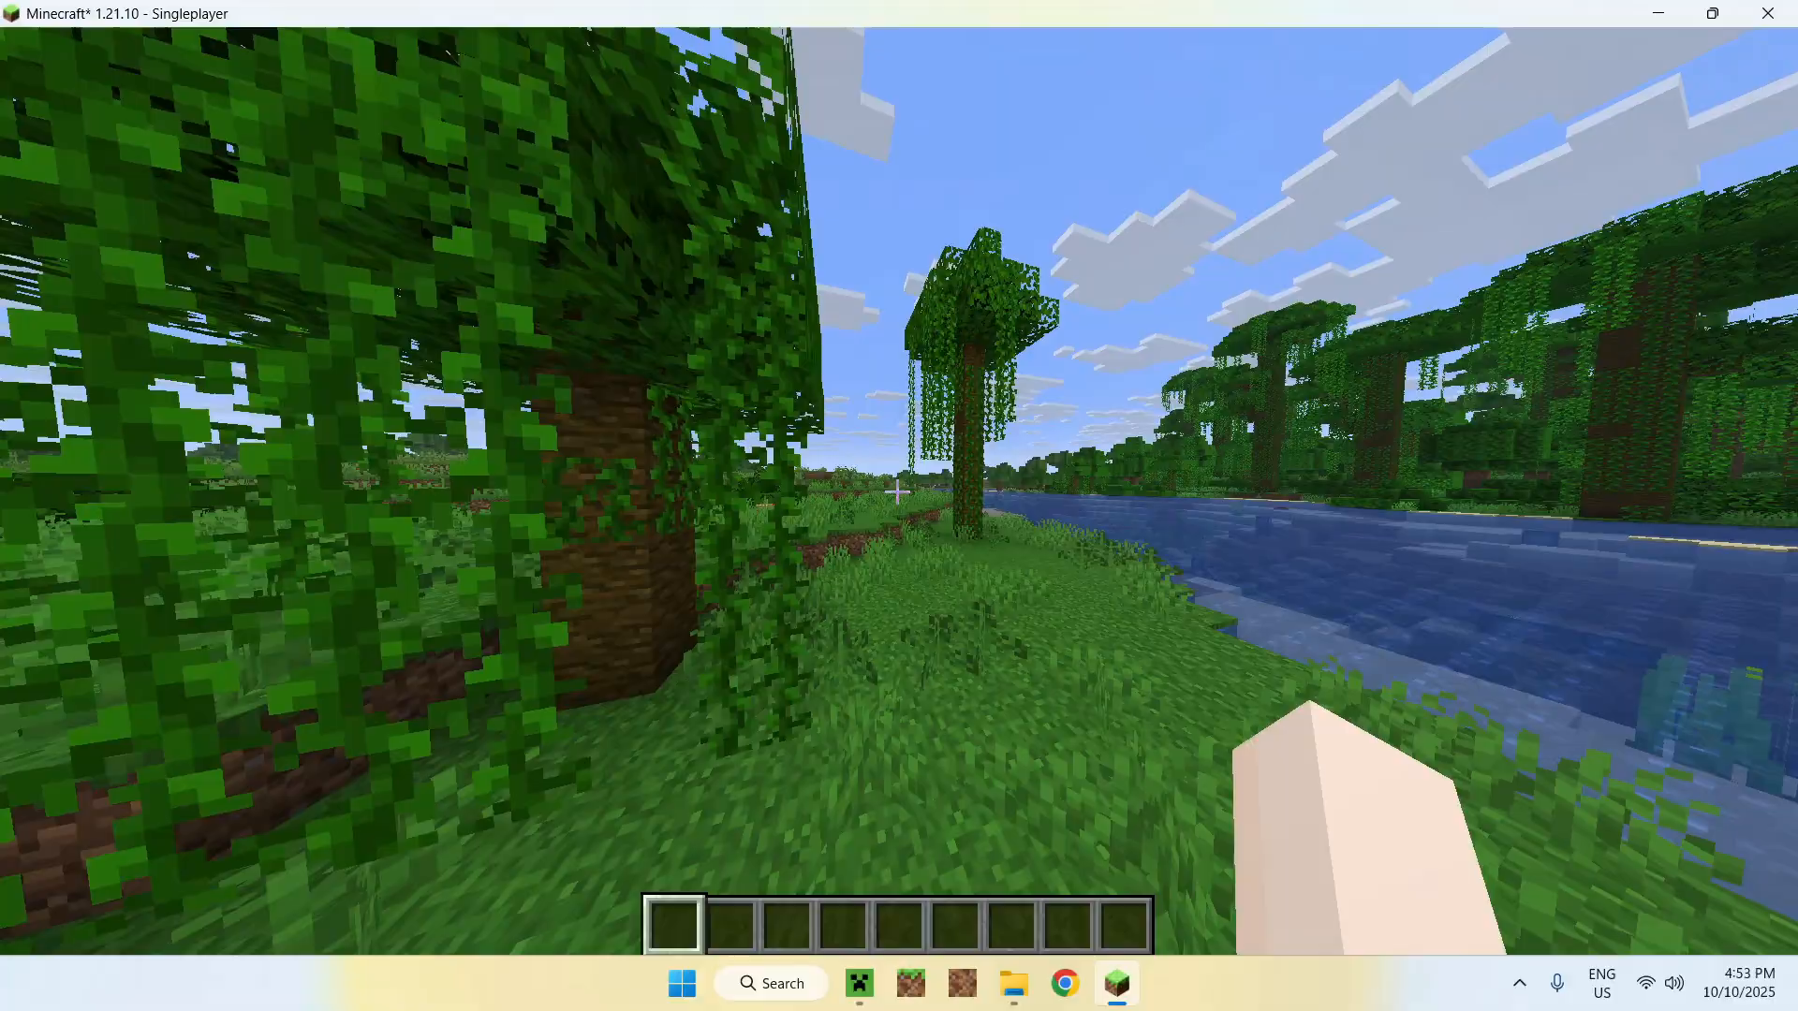